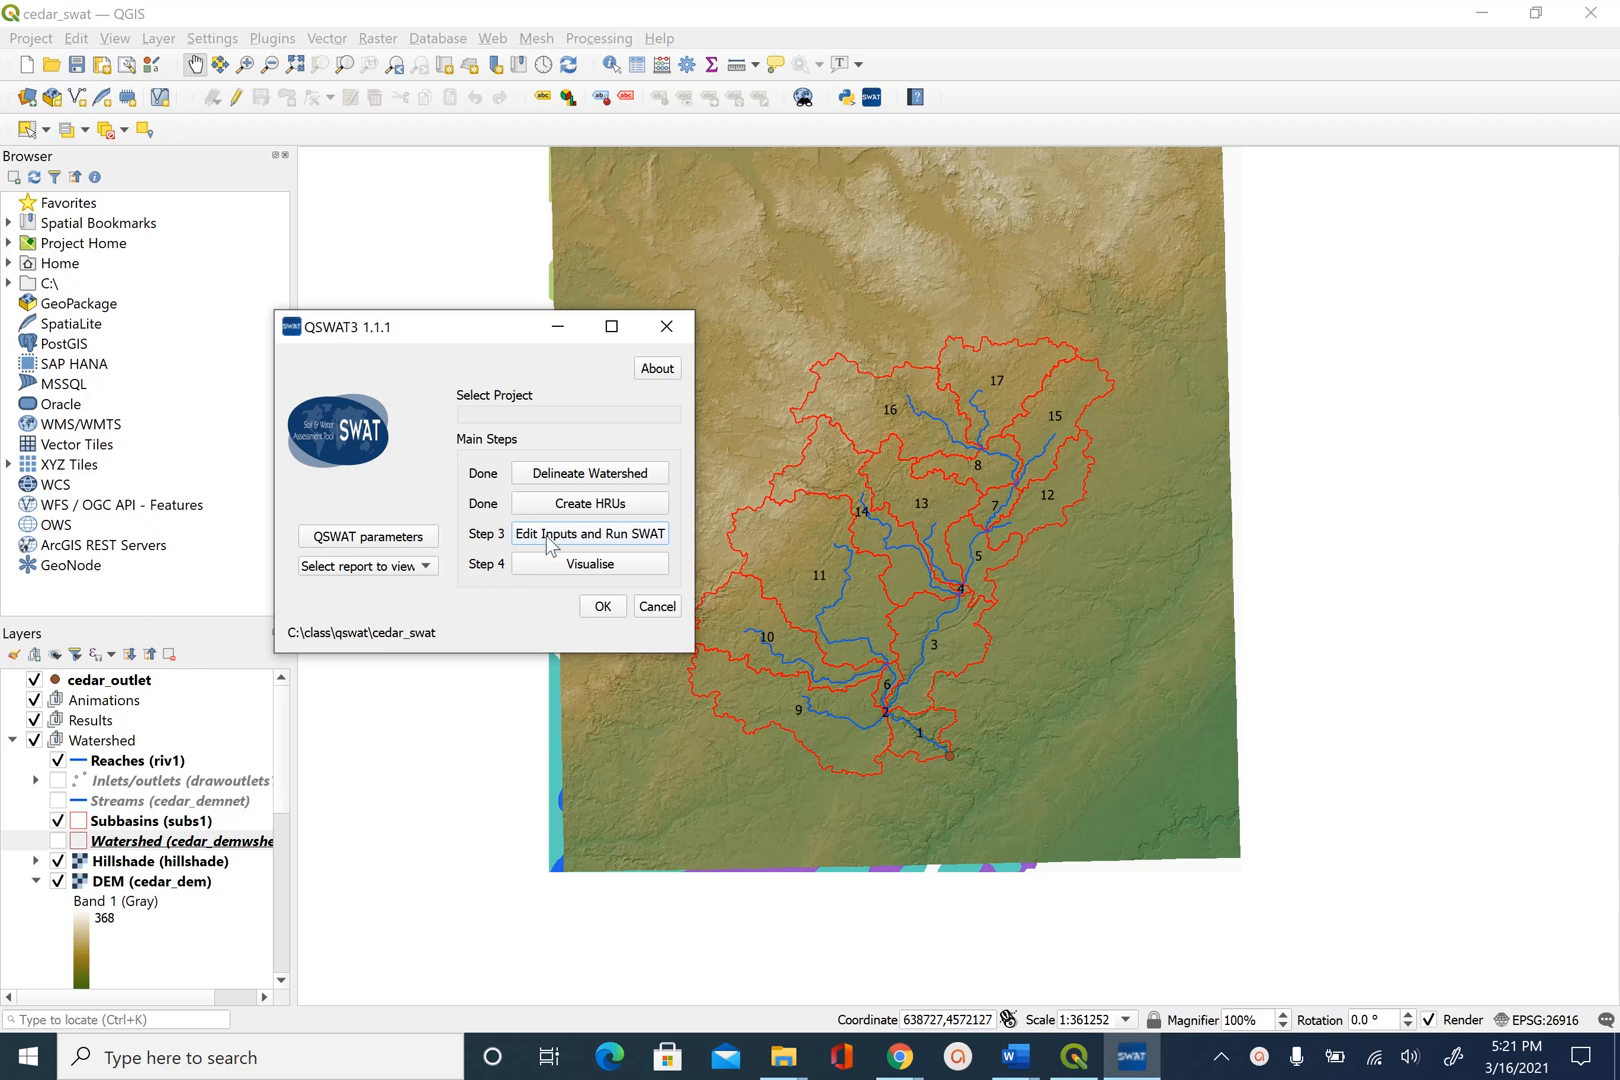
mouse_move(552, 546)
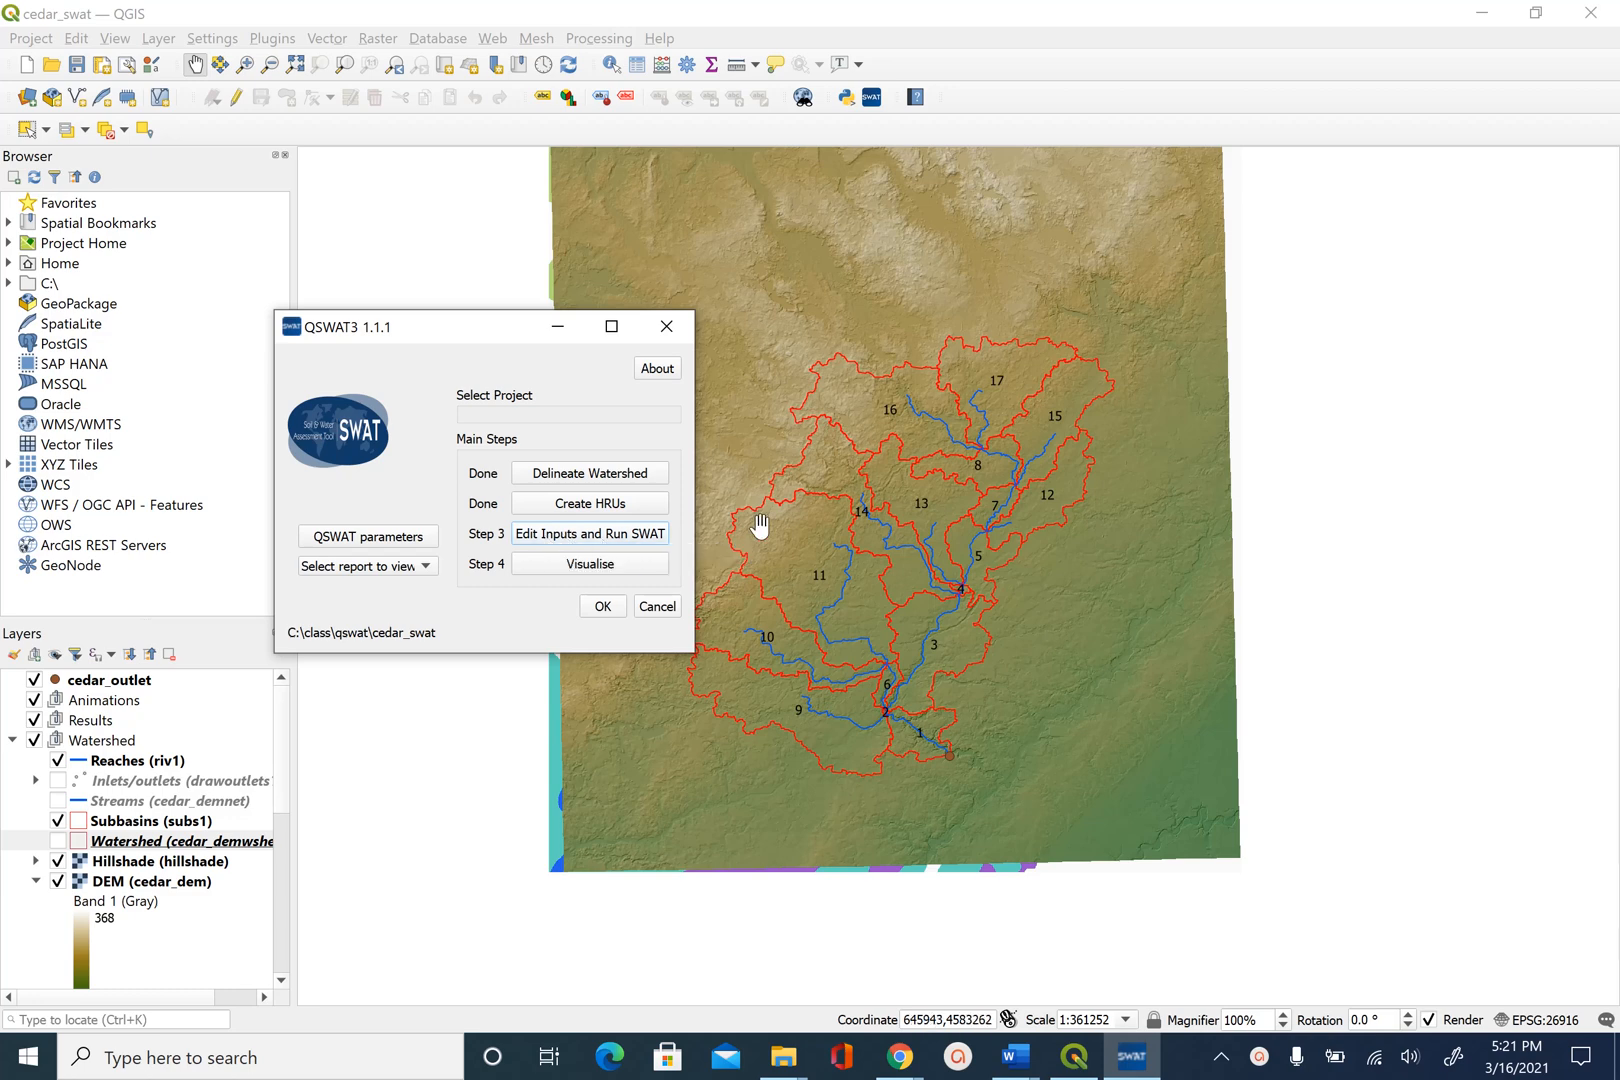
mouse_move(756, 530)
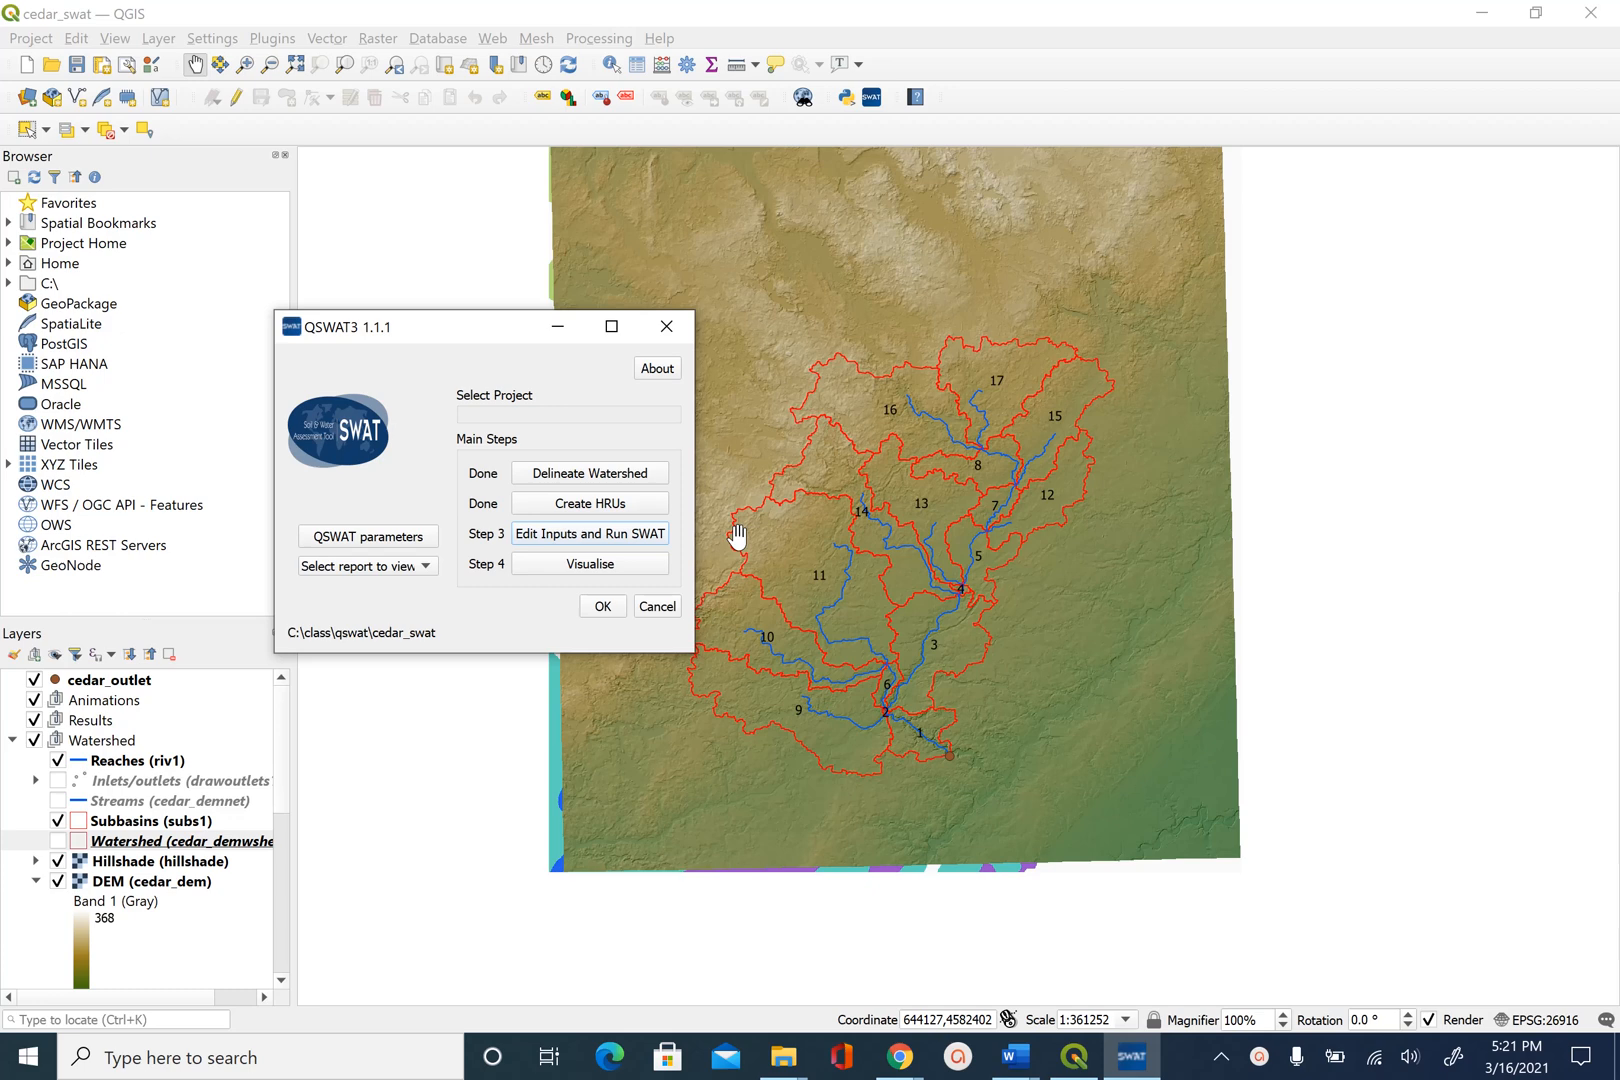
mouse_move(588, 564)
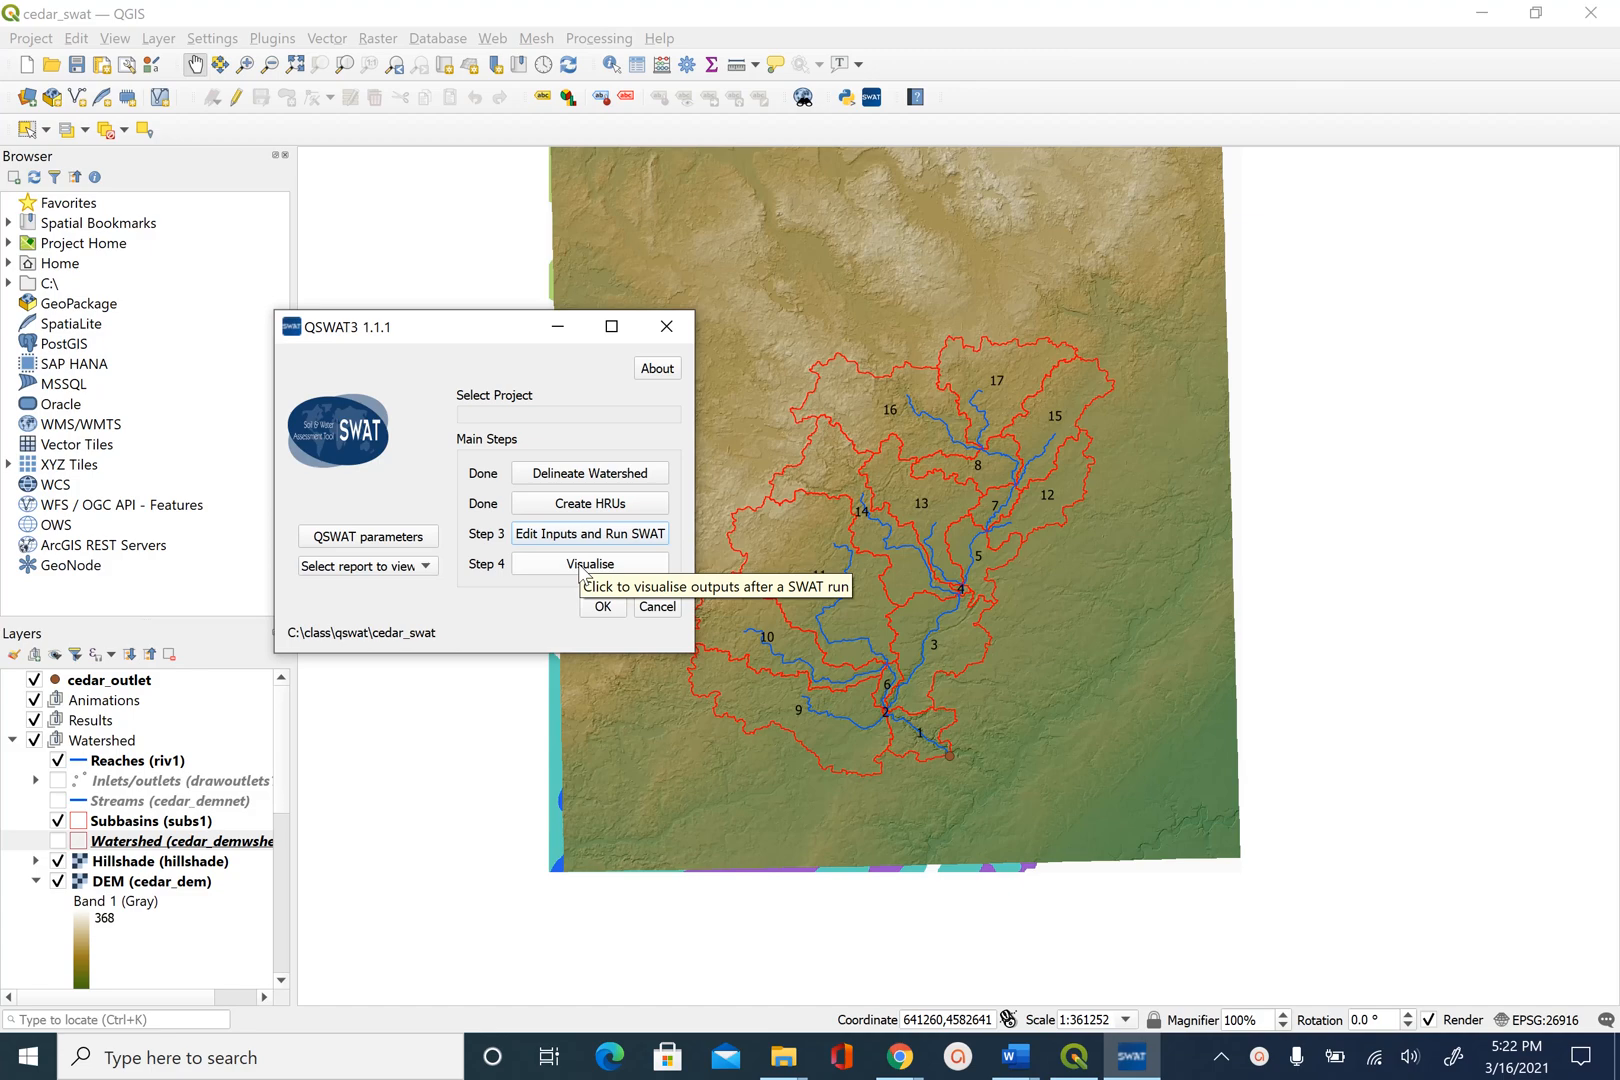
Launch Visualise Results for scenario Model1 using the rch reach output table.
left_click(588, 564)
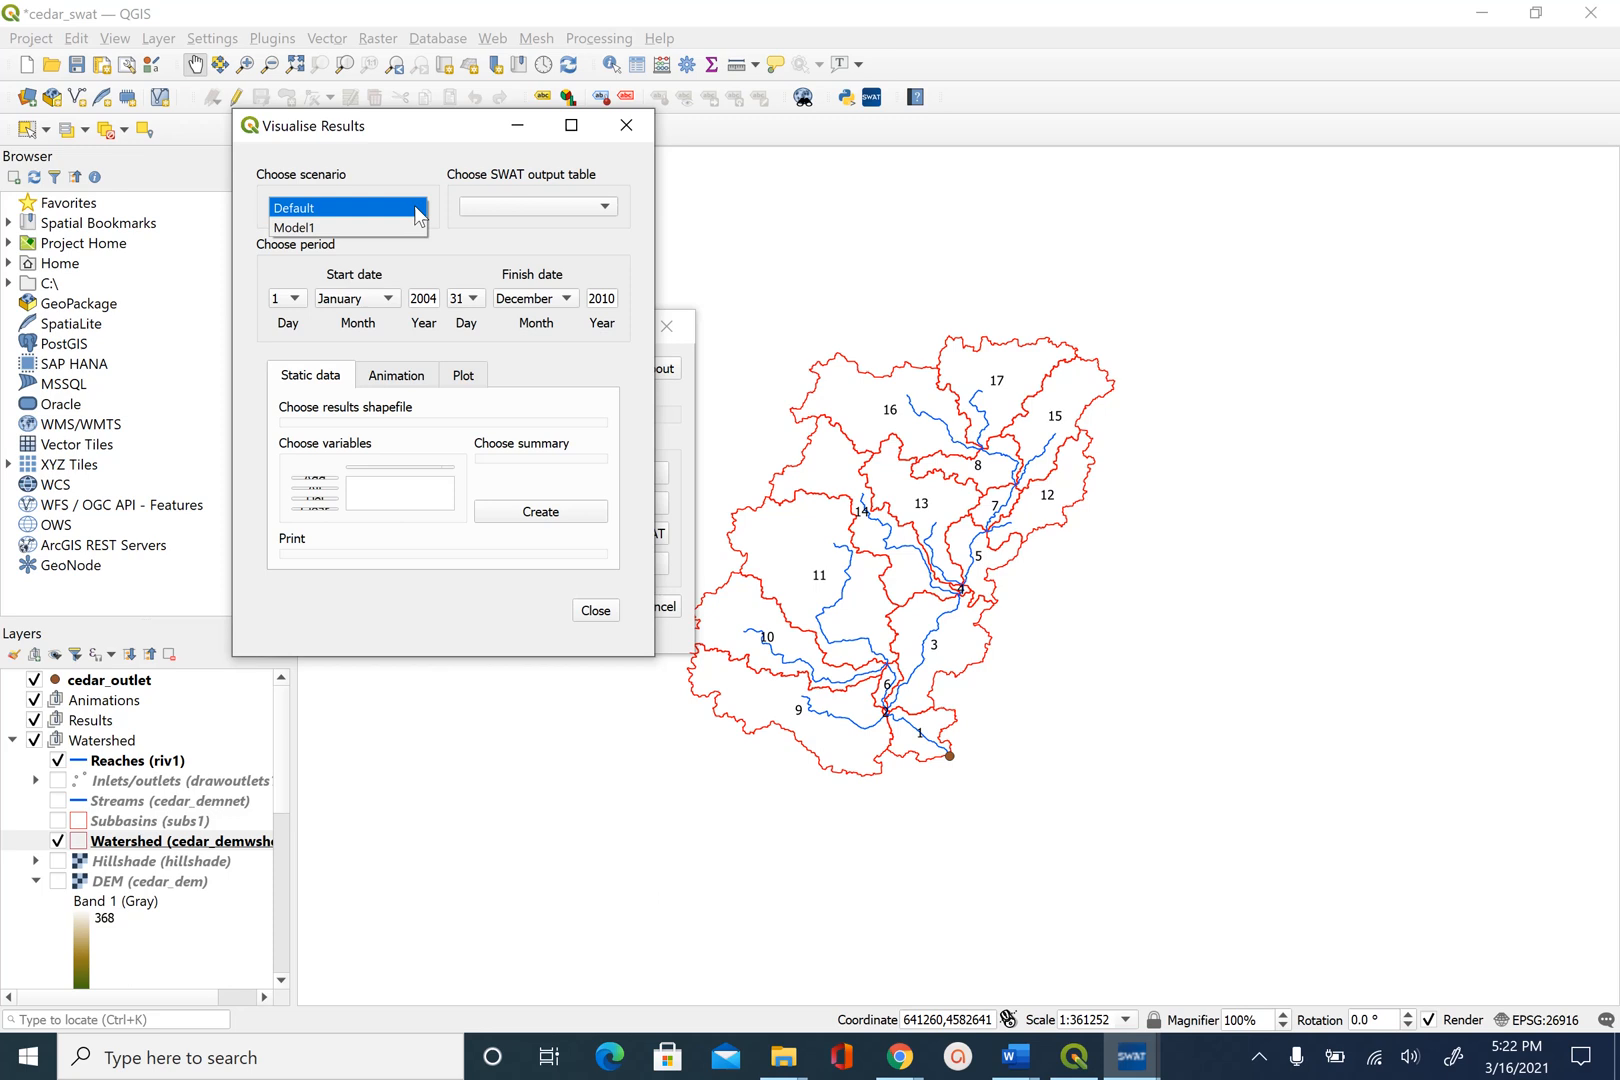
left_click(296, 228)
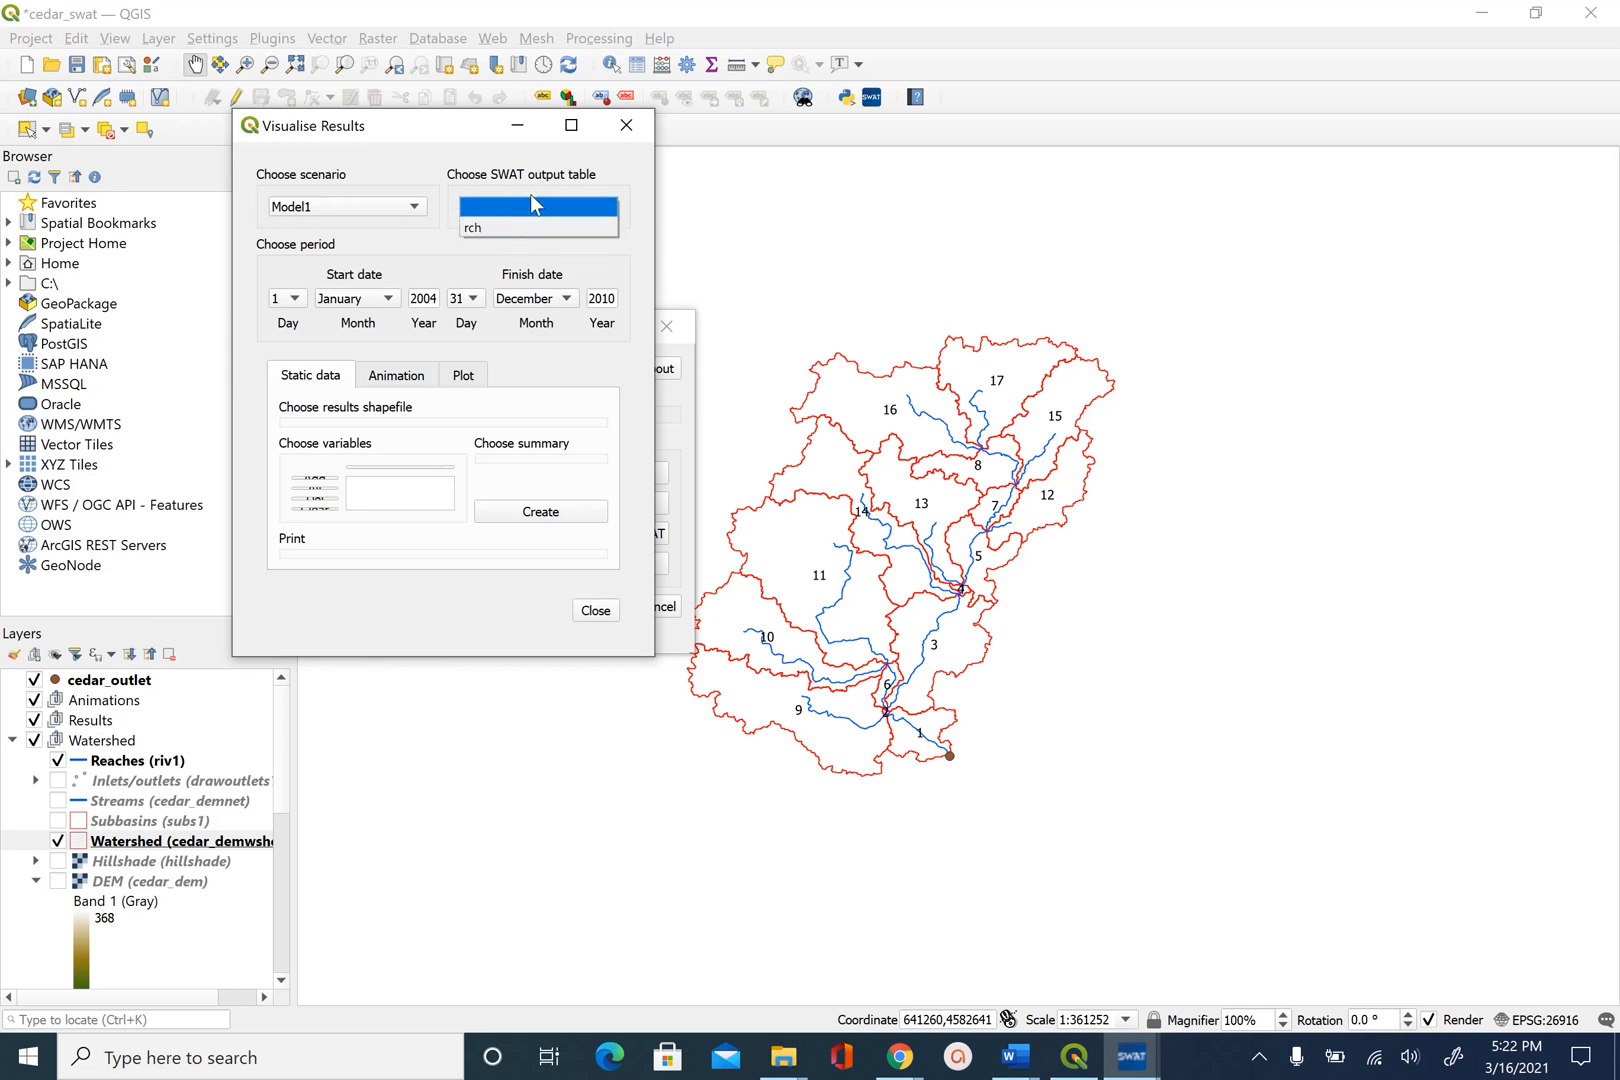
left_click(496, 230)
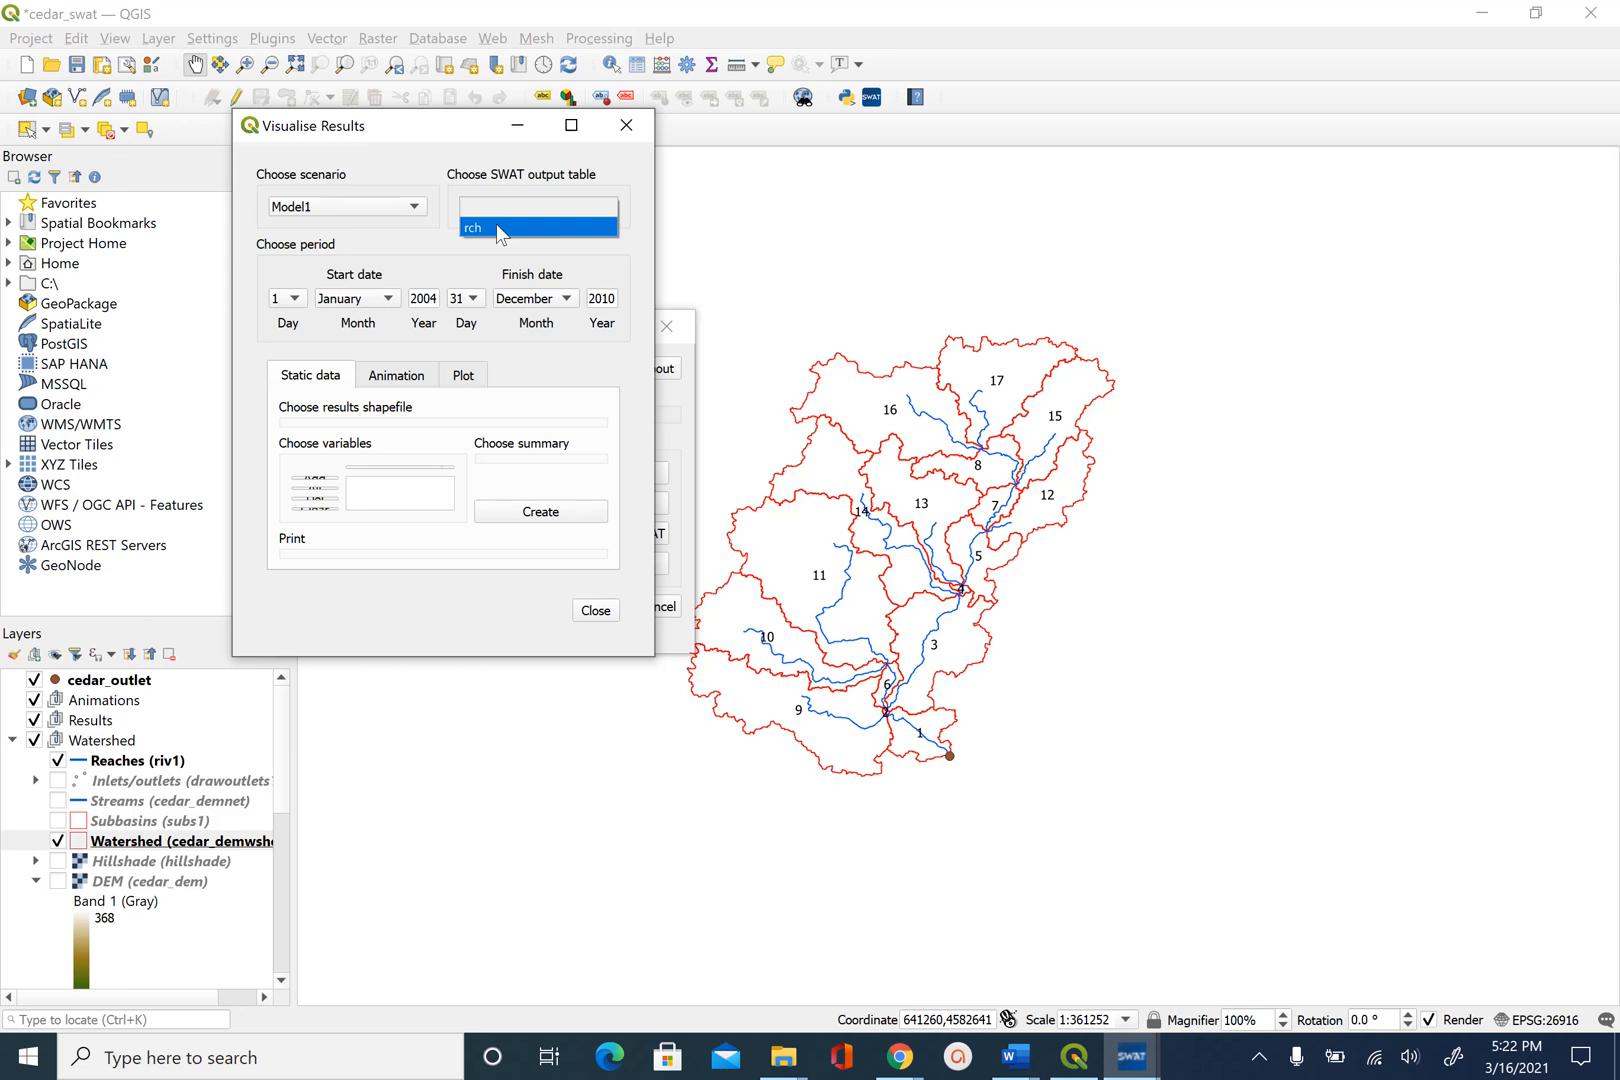
mouse_move(496, 236)
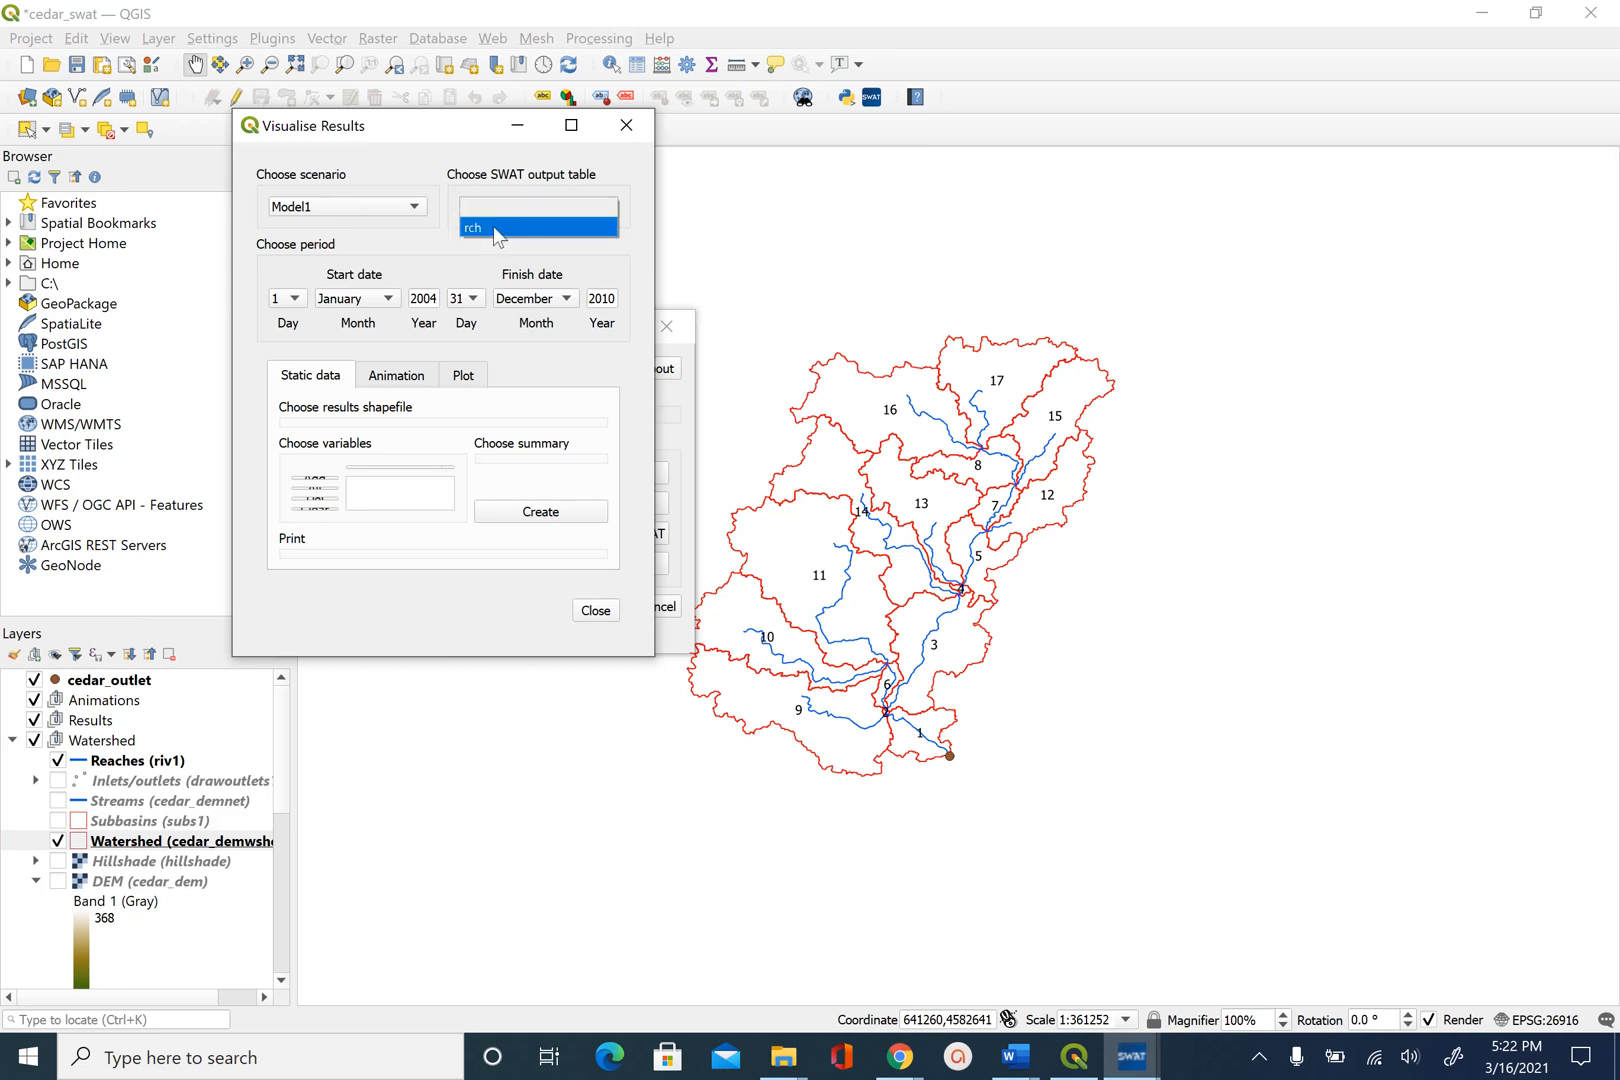
left_click(474, 228)
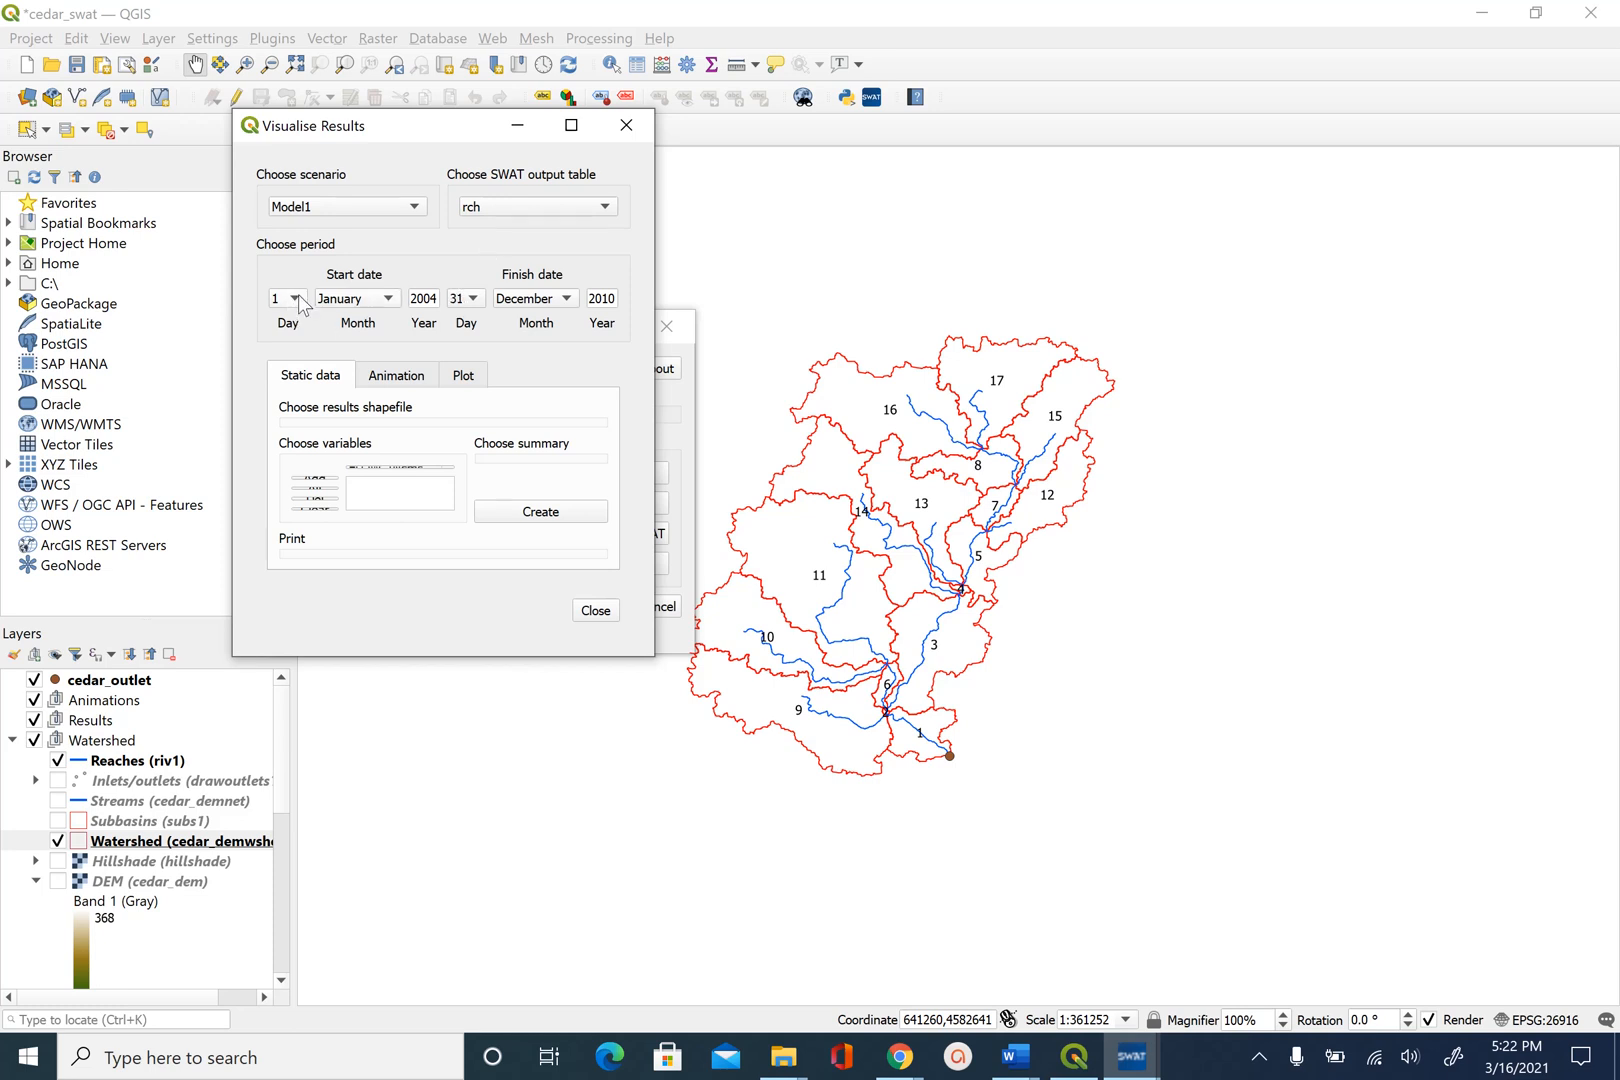
mouse_move(632, 330)
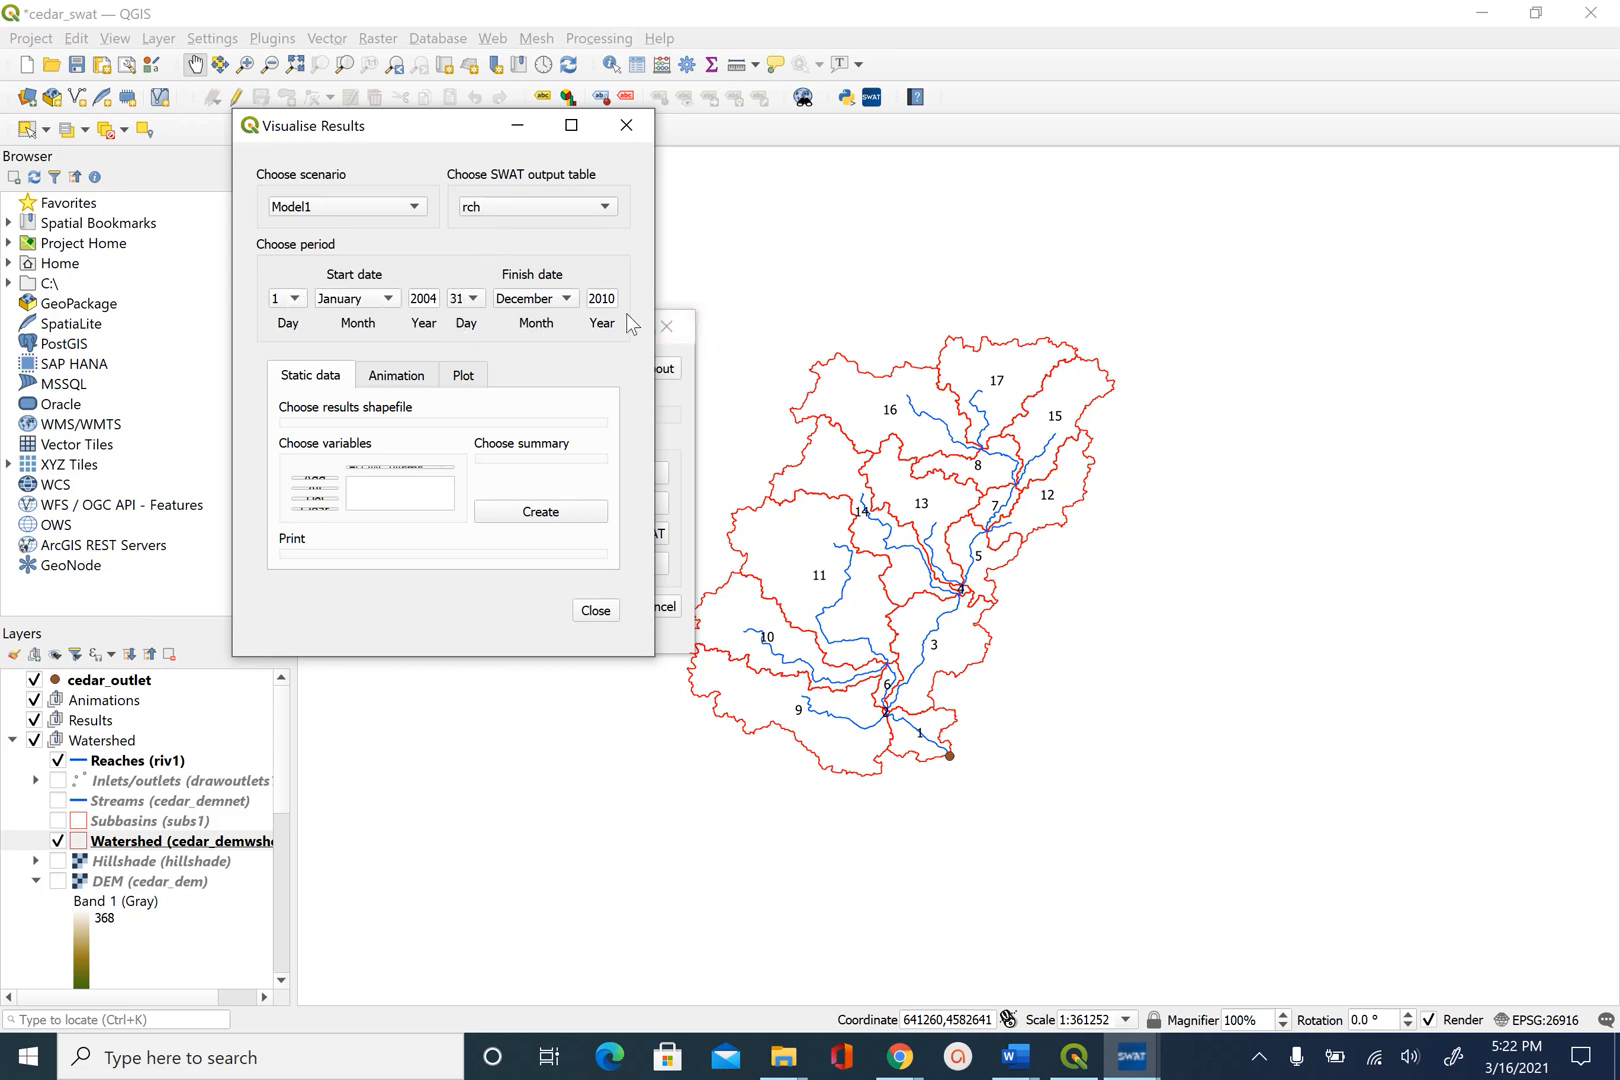
mouse_move(546, 354)
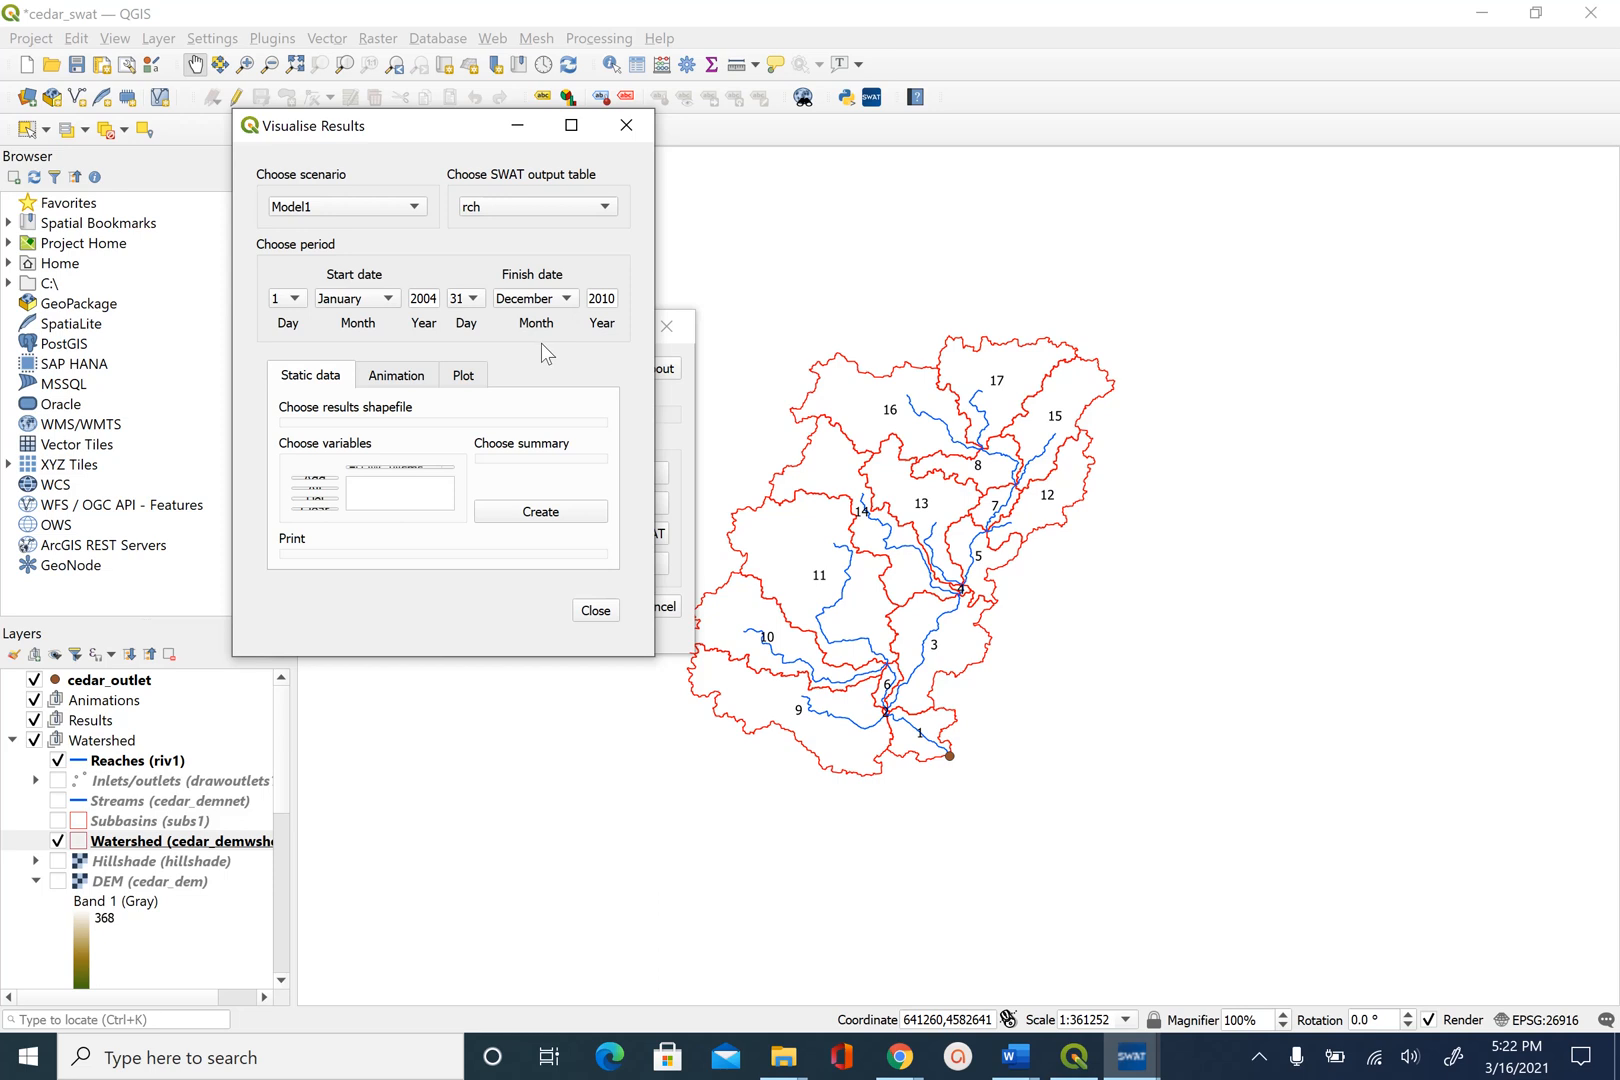
mouse_move(444, 666)
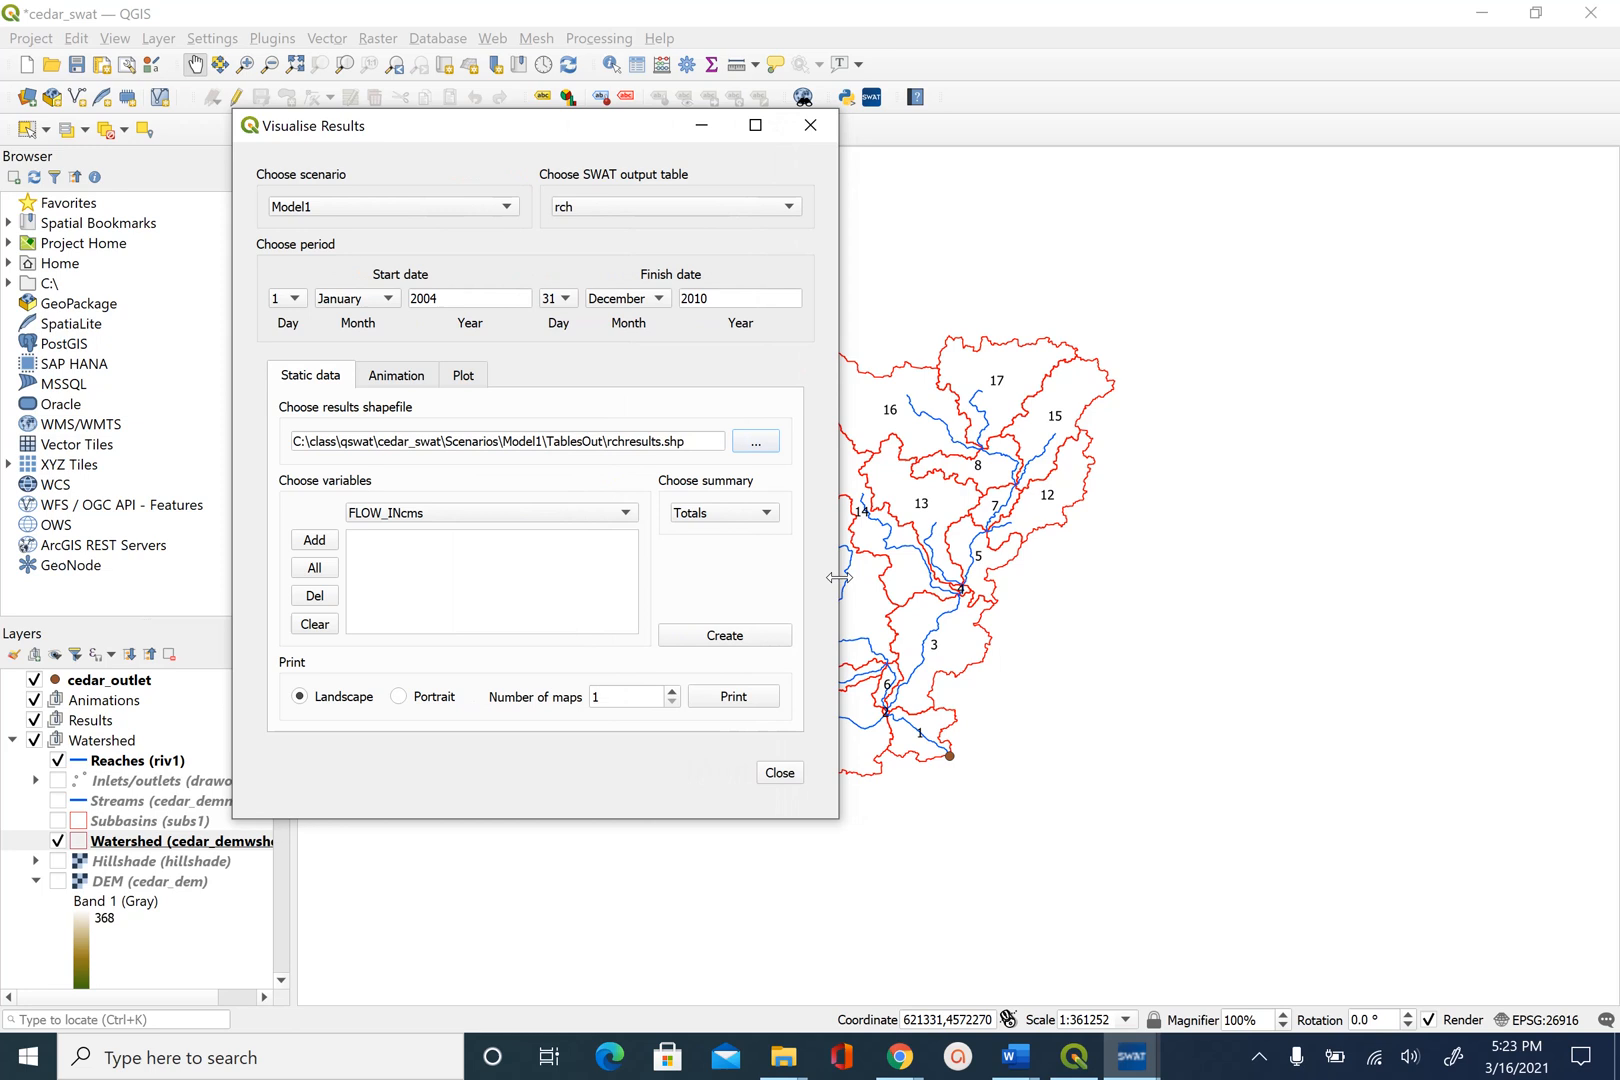
mouse_move(544, 542)
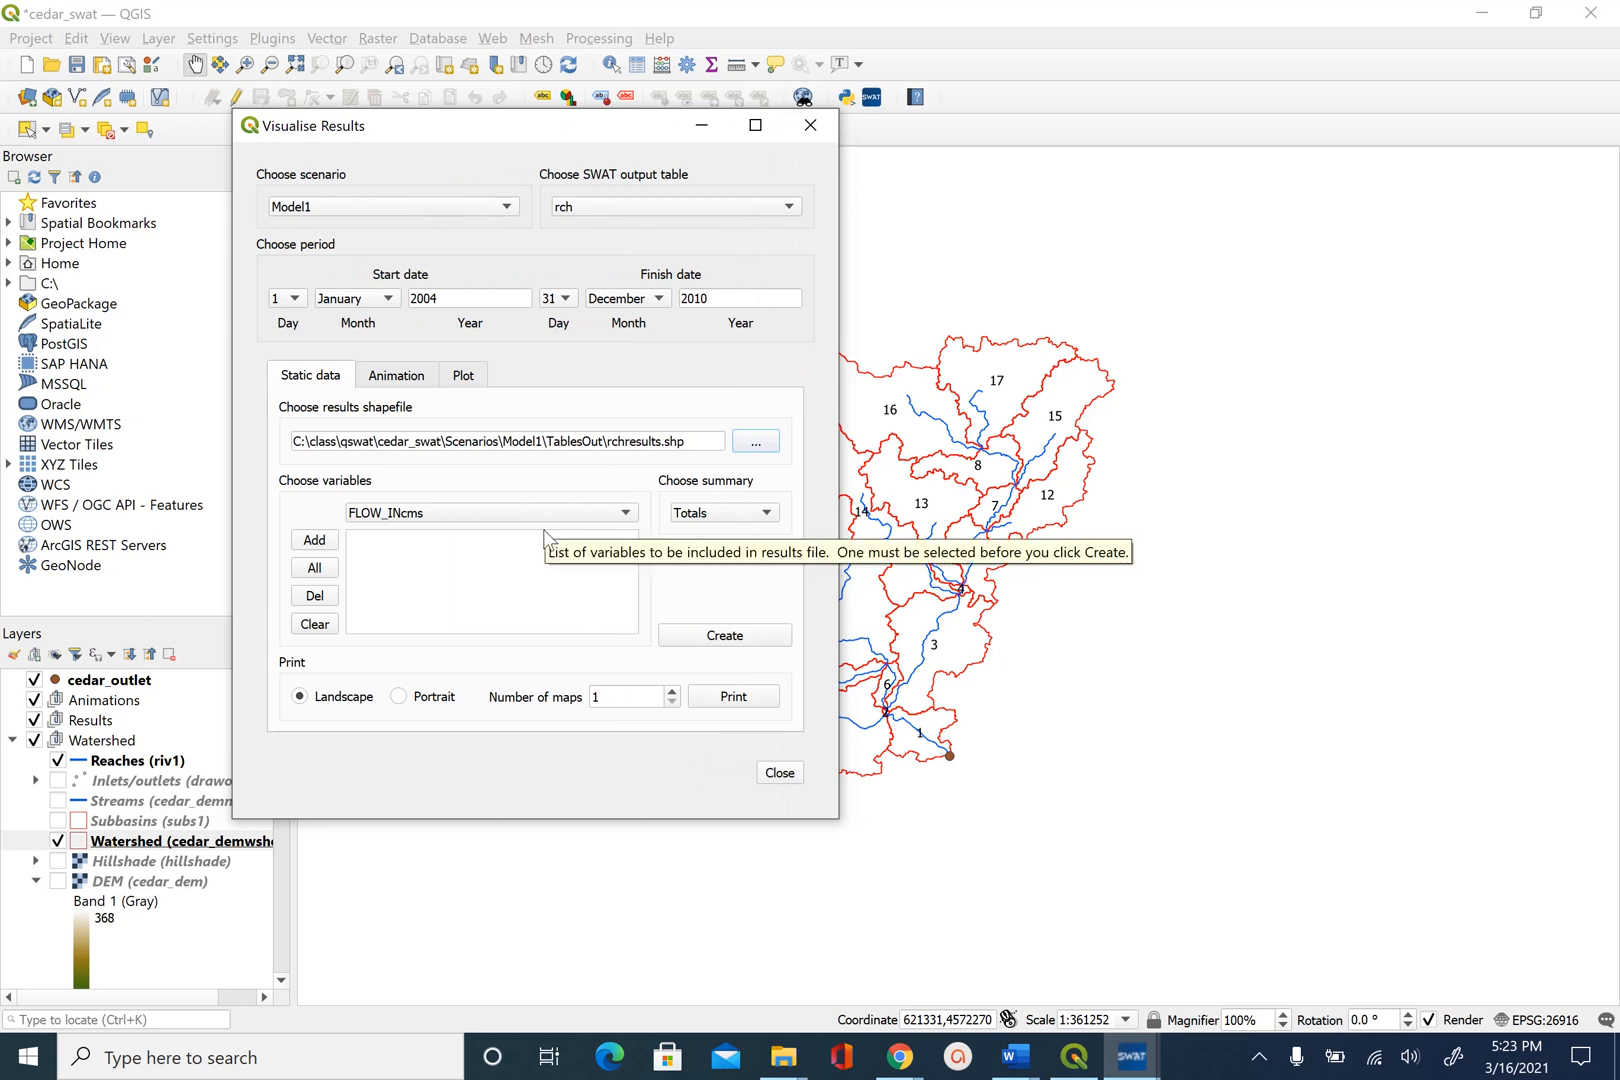
mouse_move(512, 480)
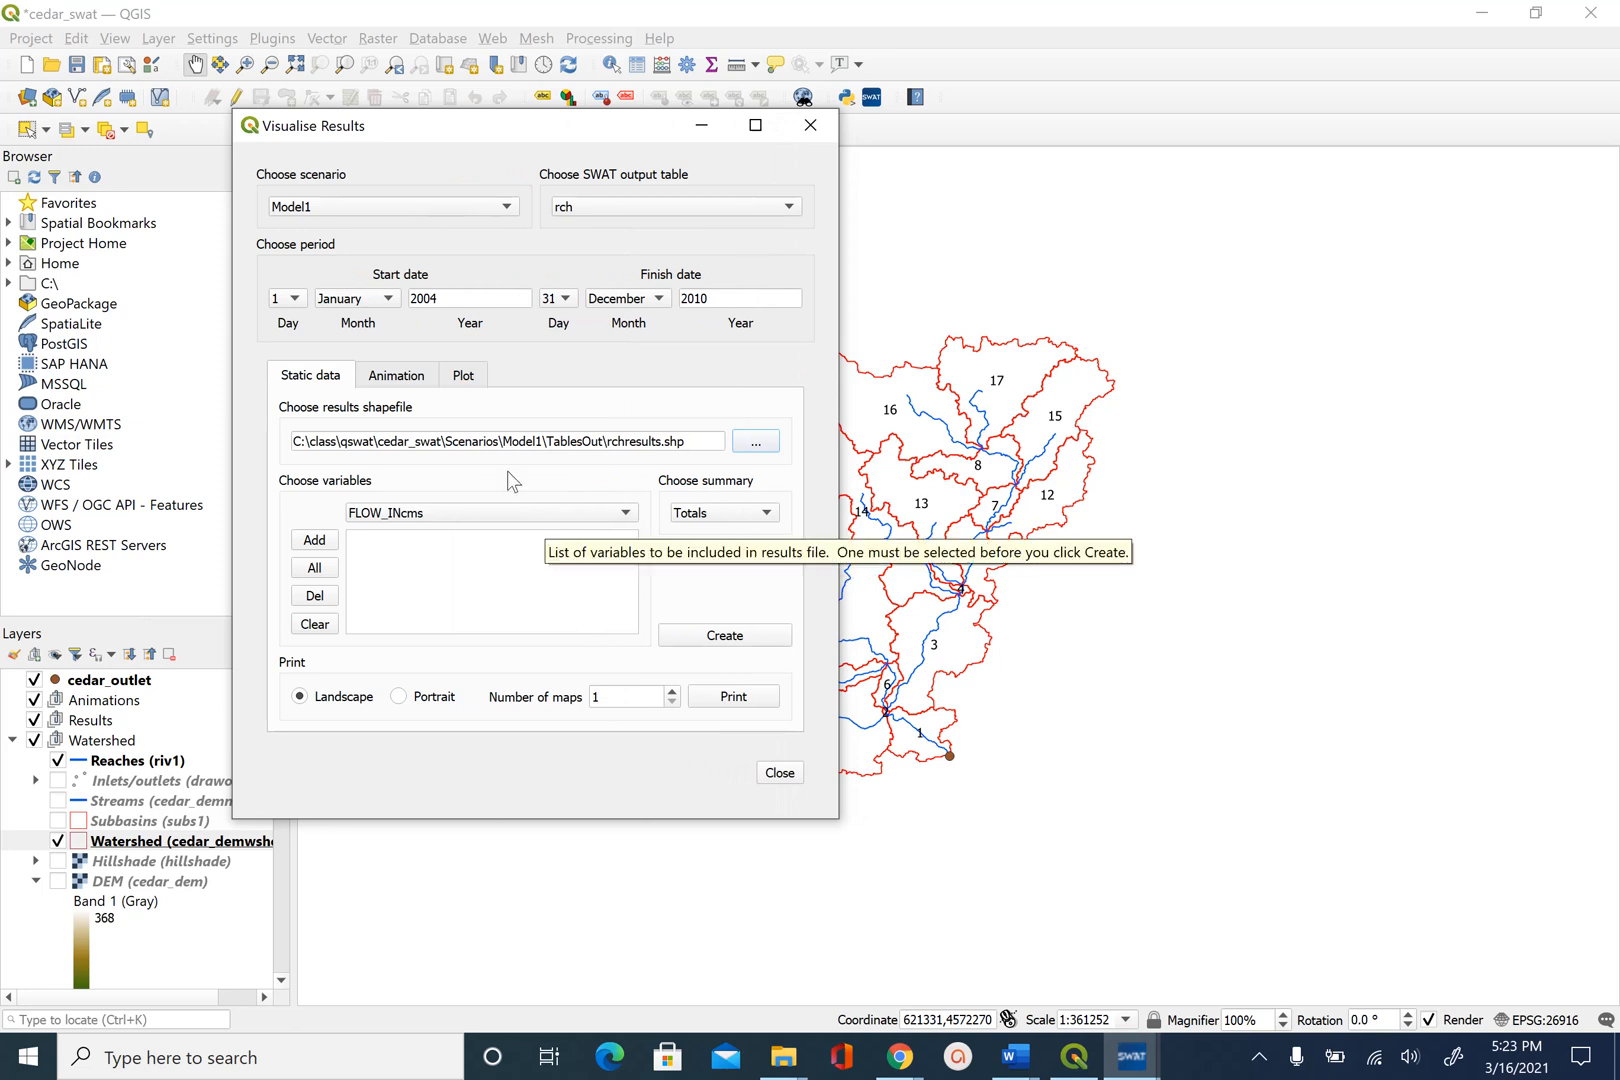
Enlarge the dialog so the rchresults.shp path, FLOW_INcms and Totals show fully.
left_click(696, 442)
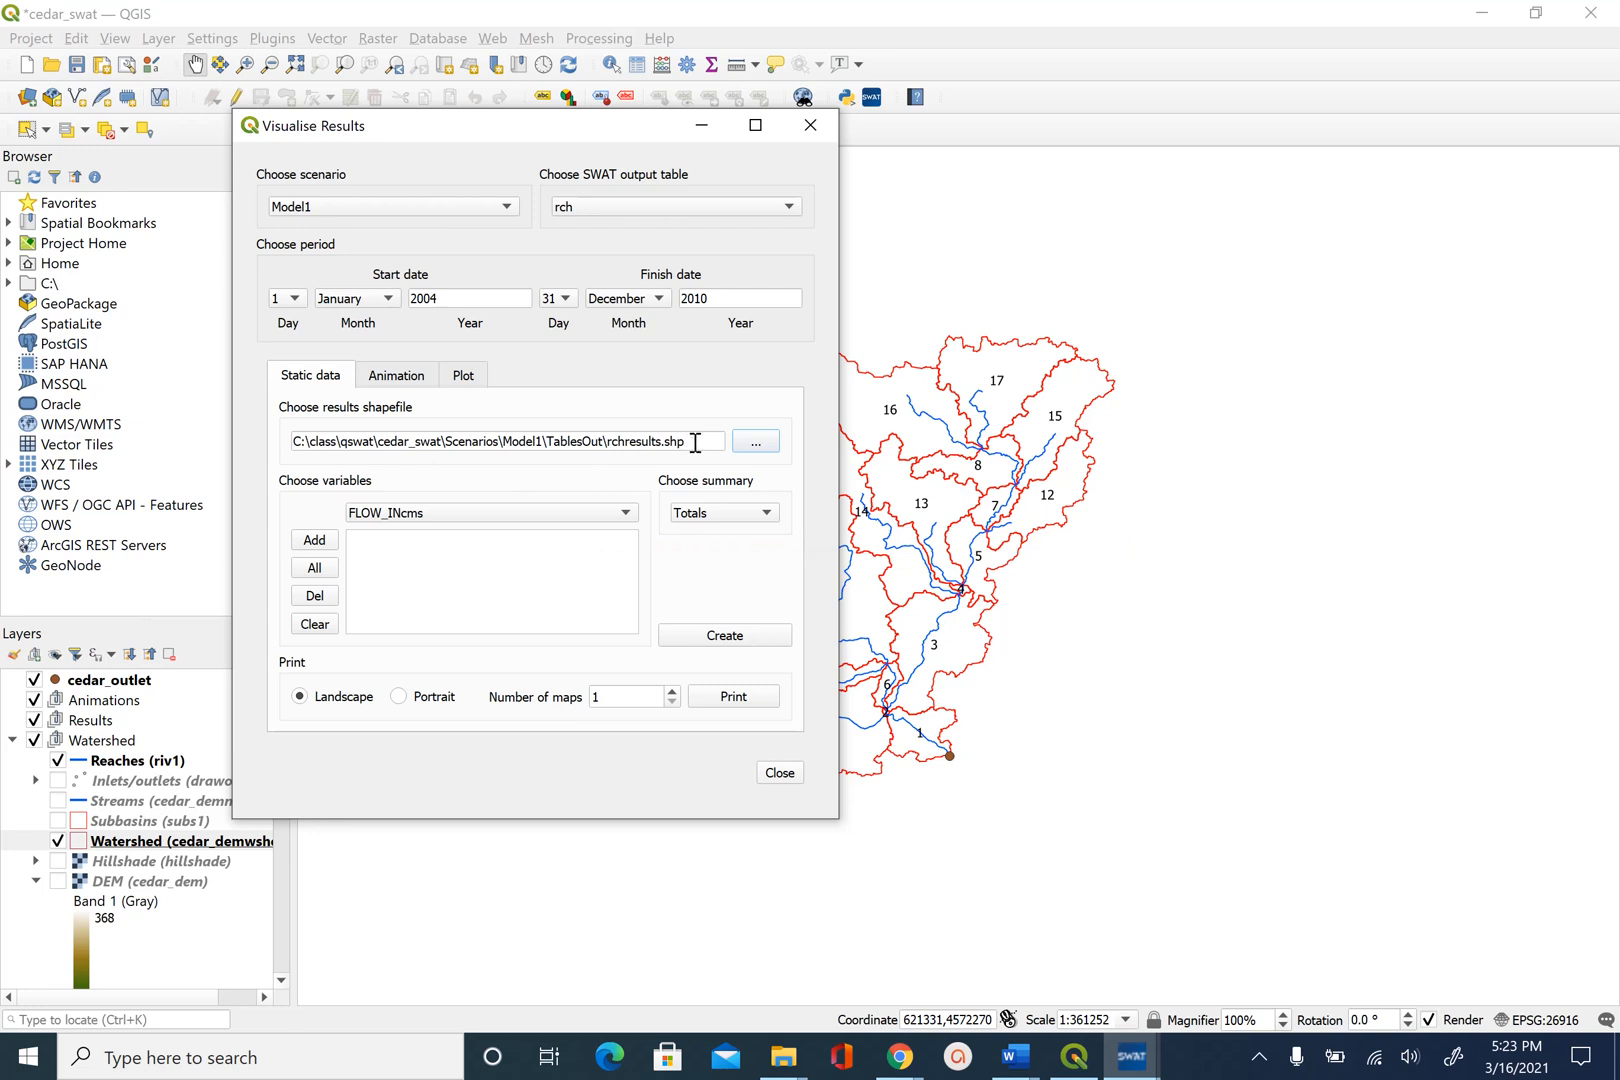
mouse_move(676, 488)
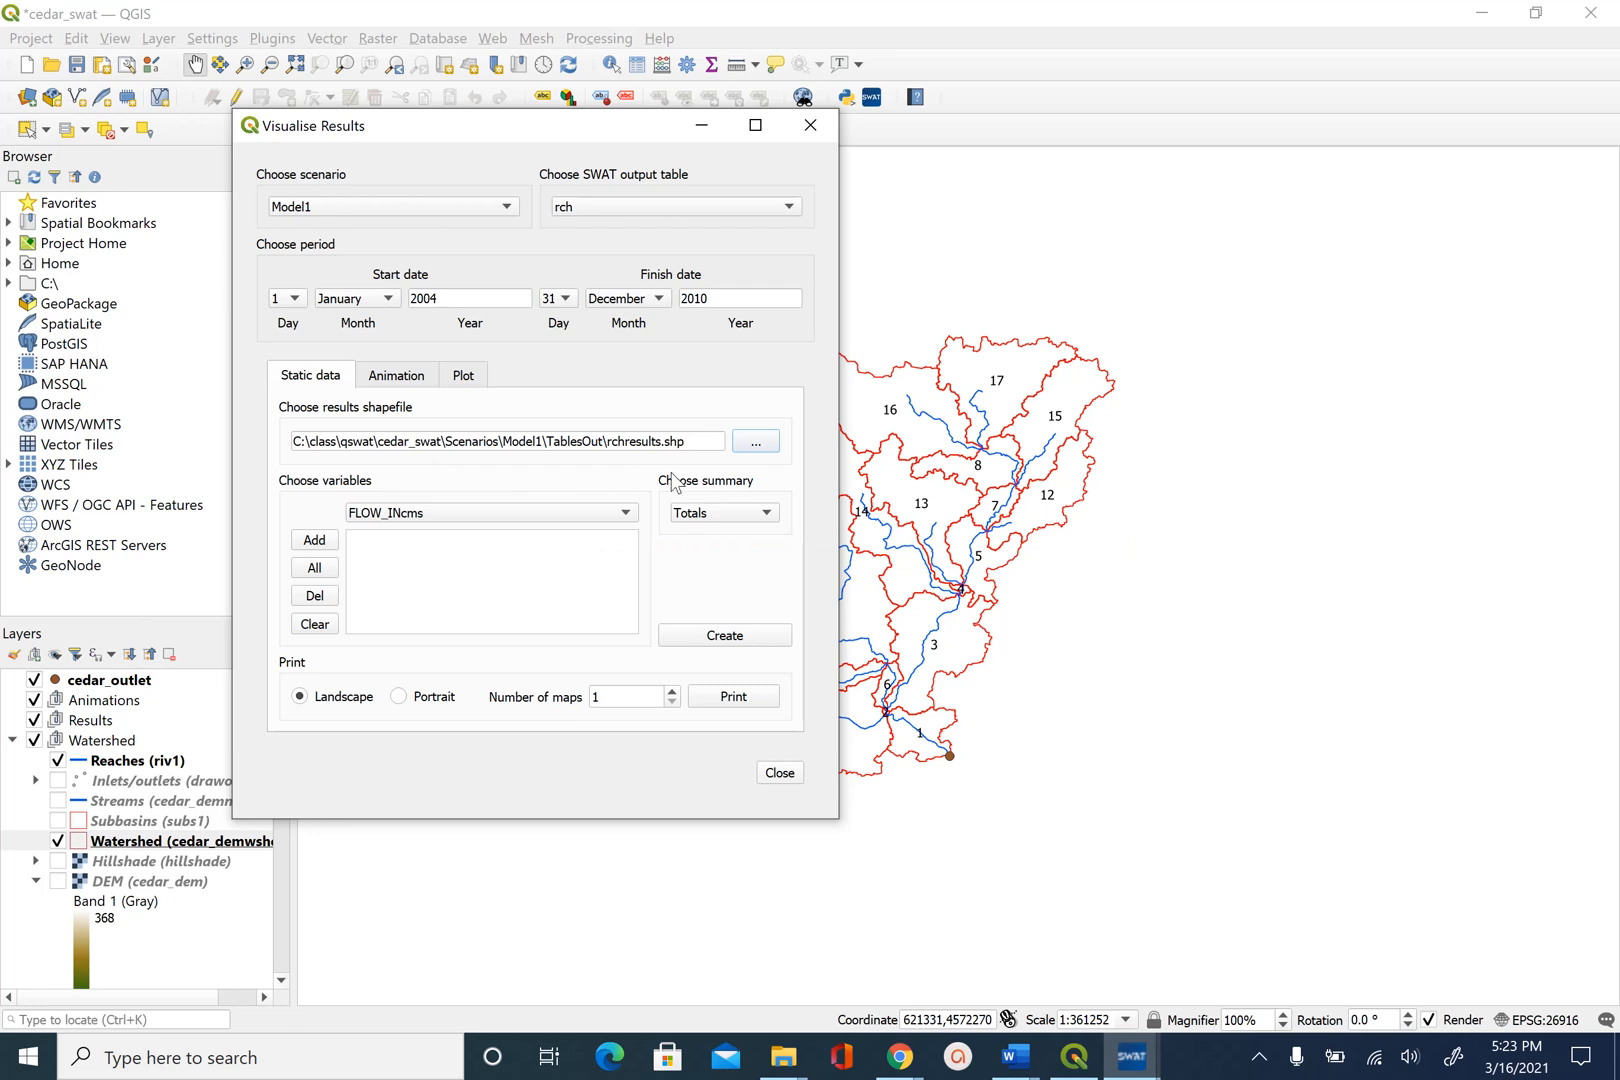
mouse_move(442, 518)
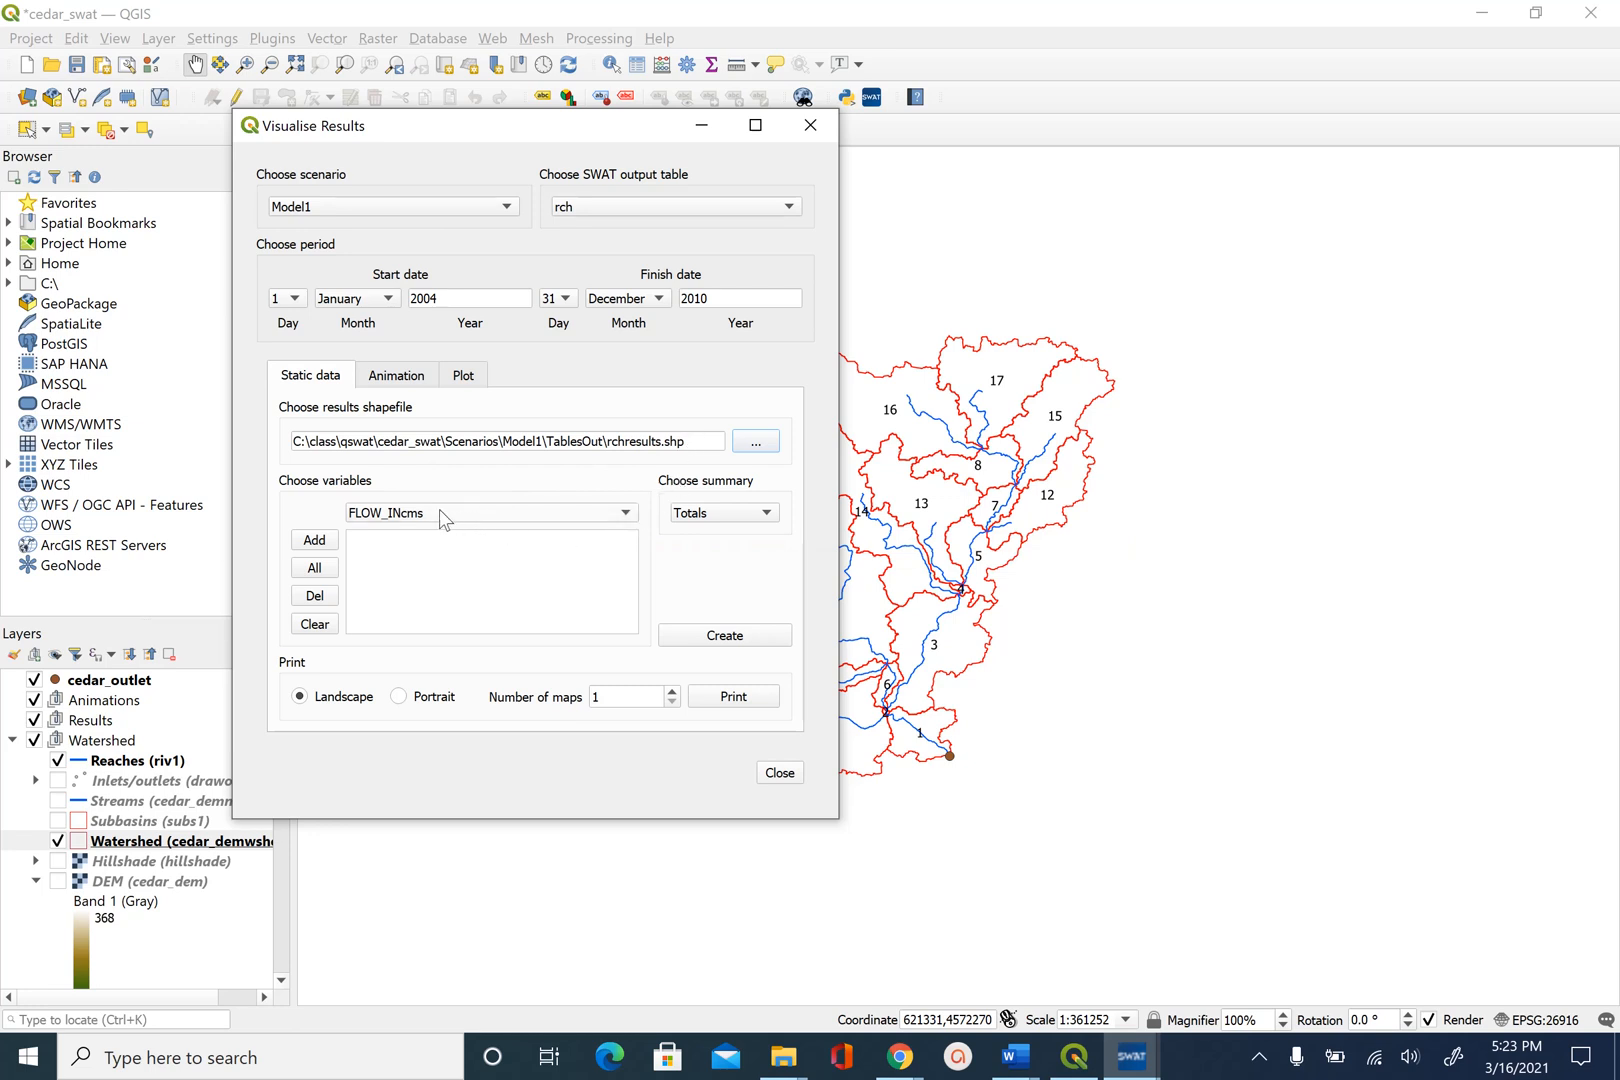
mouse_move(592, 256)
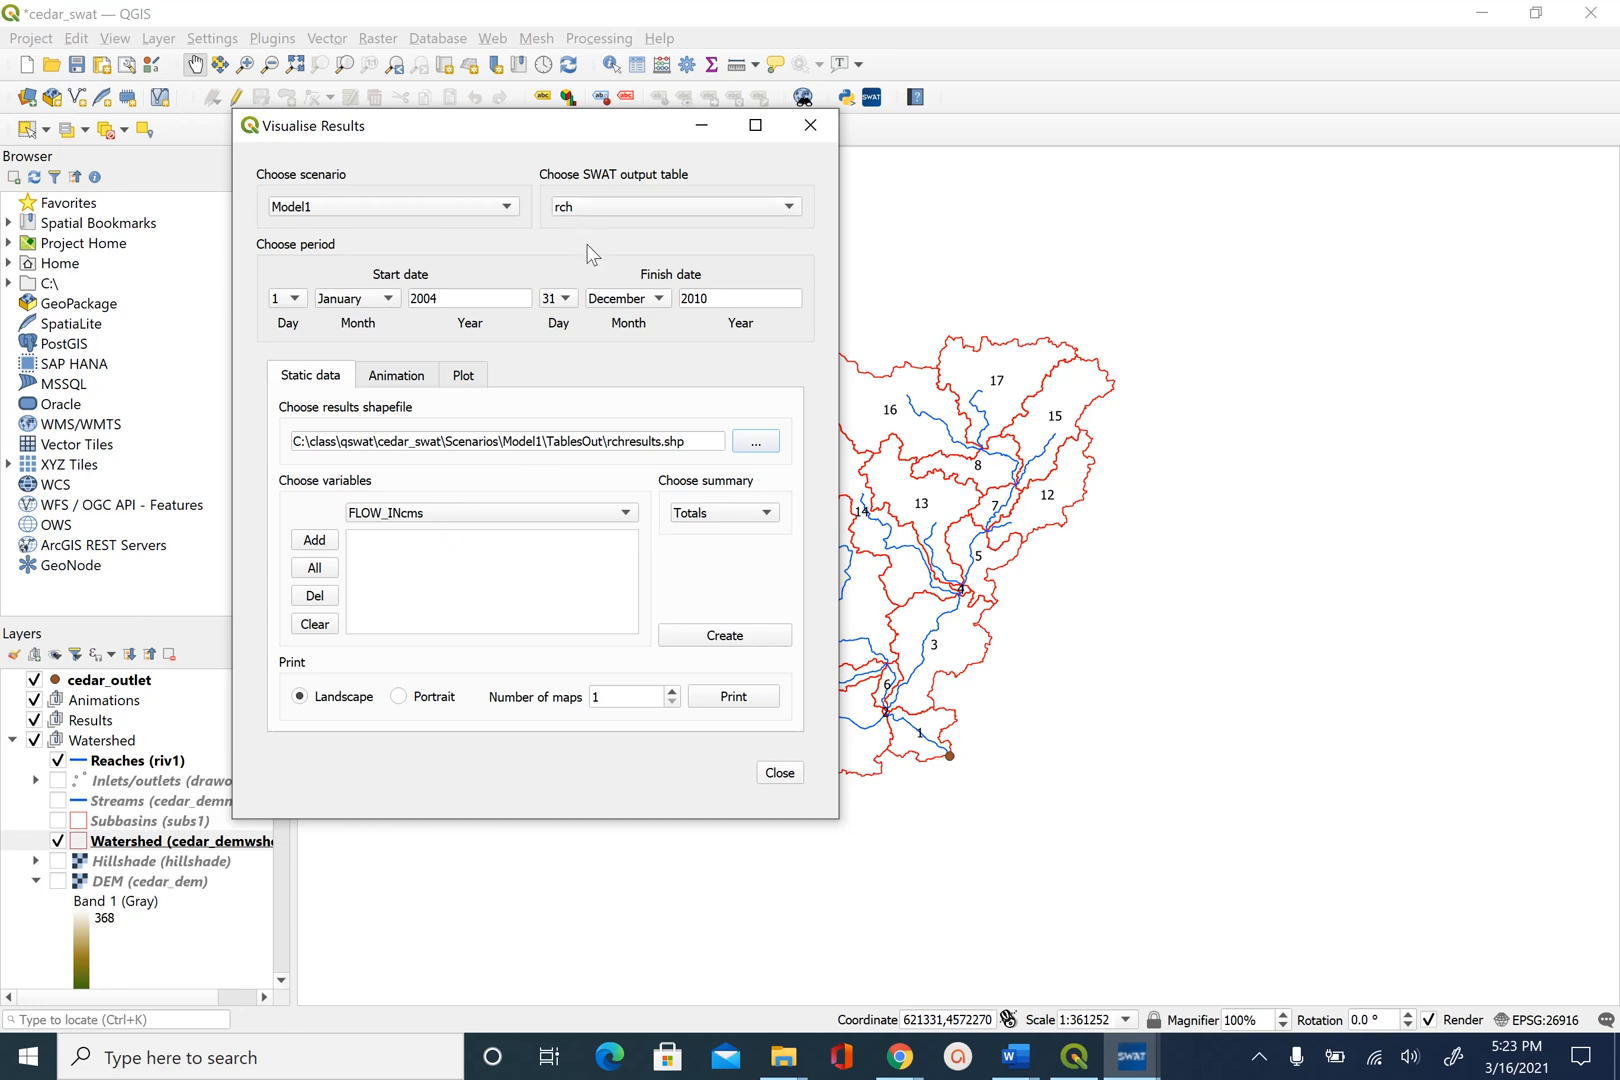
mouse_move(560, 518)
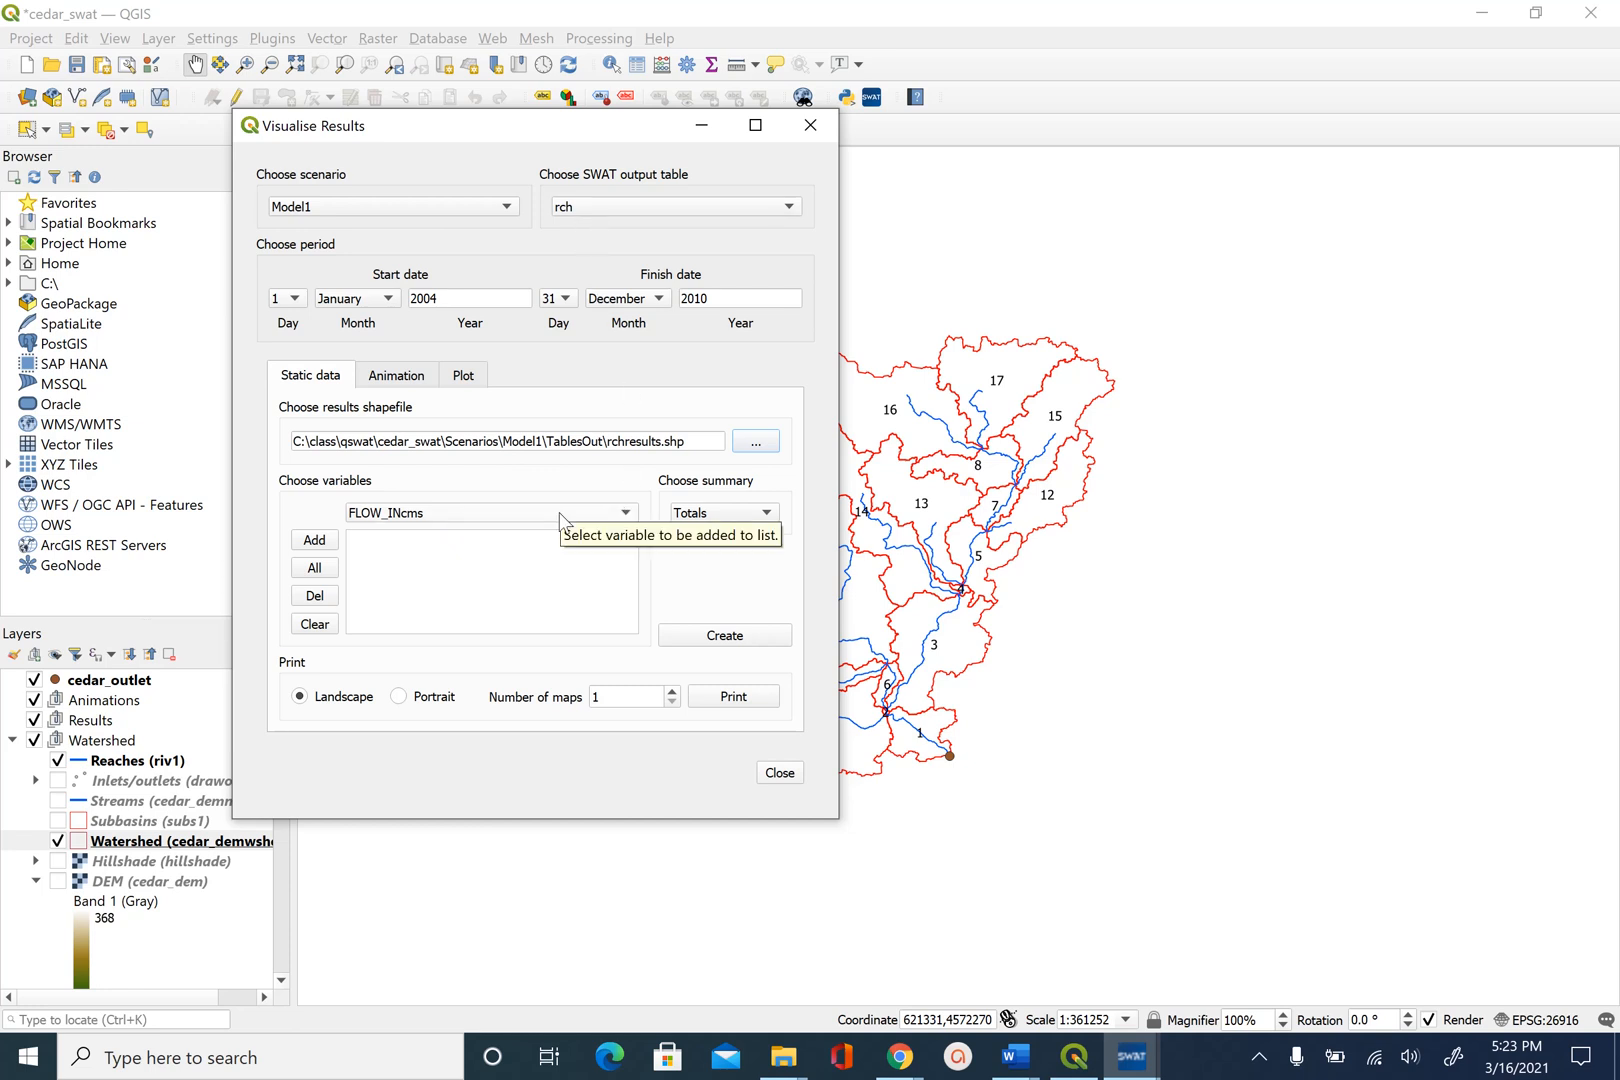
mouse_move(404, 520)
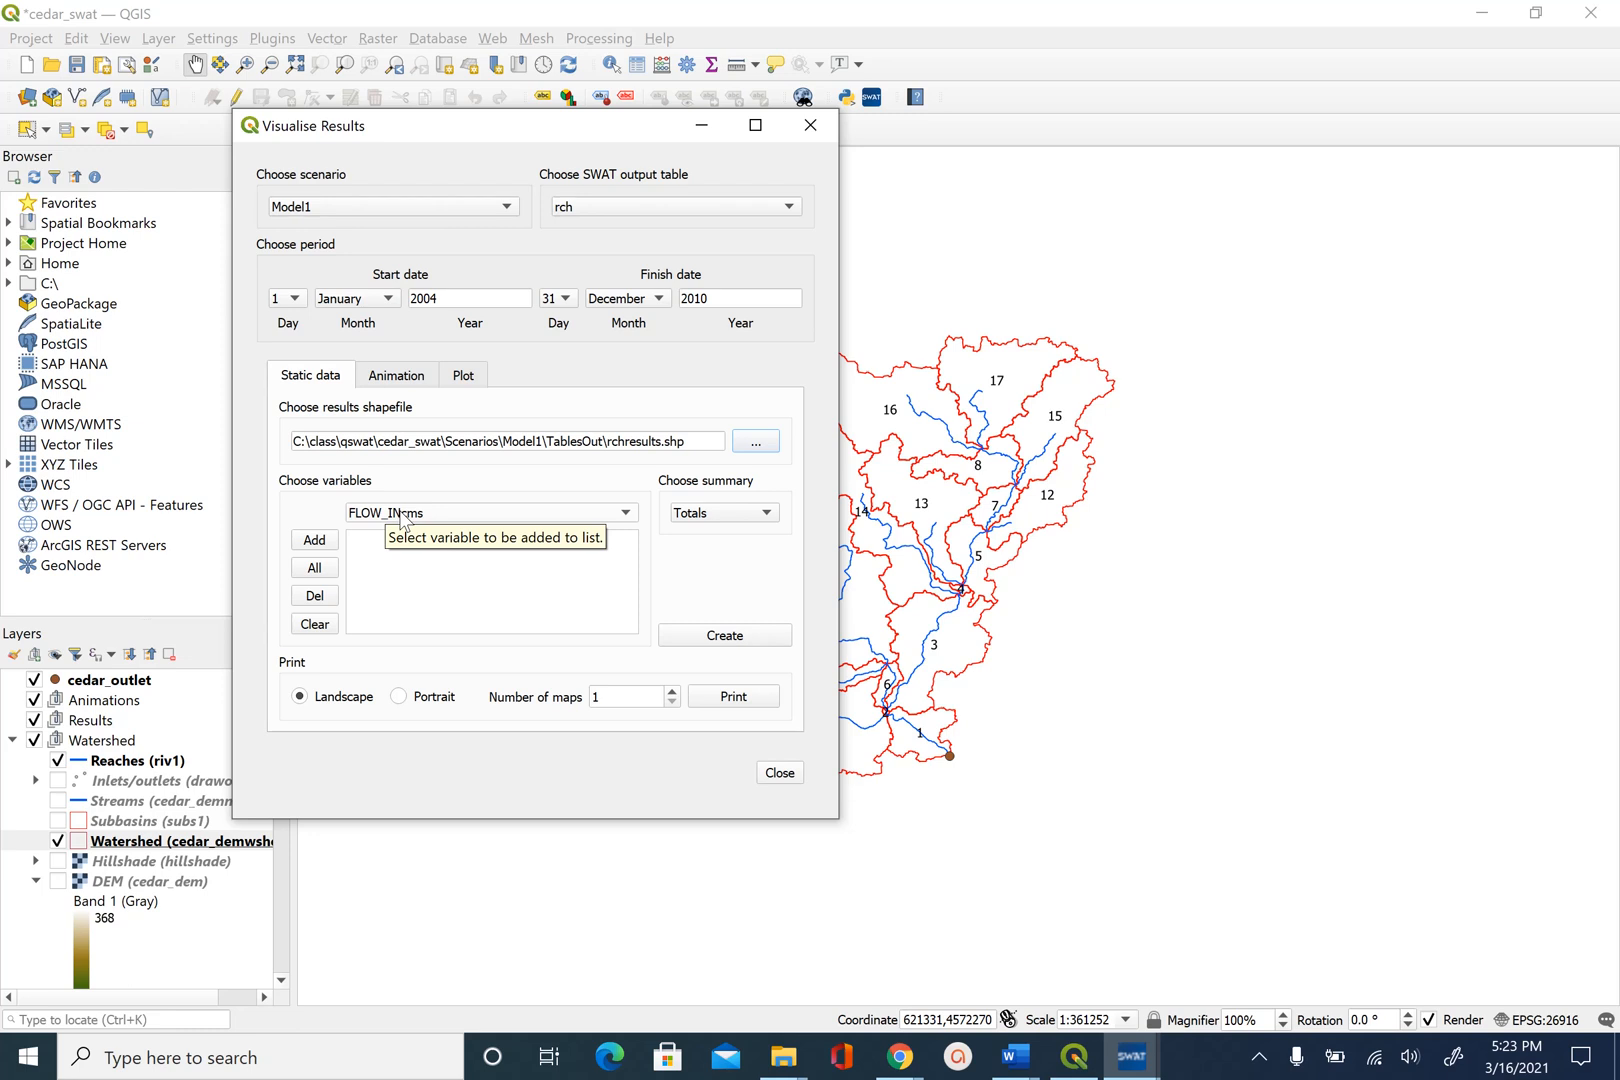
Expand the reach variable list to find FLOW_OUTcms among the outputs.
left_click(624, 512)
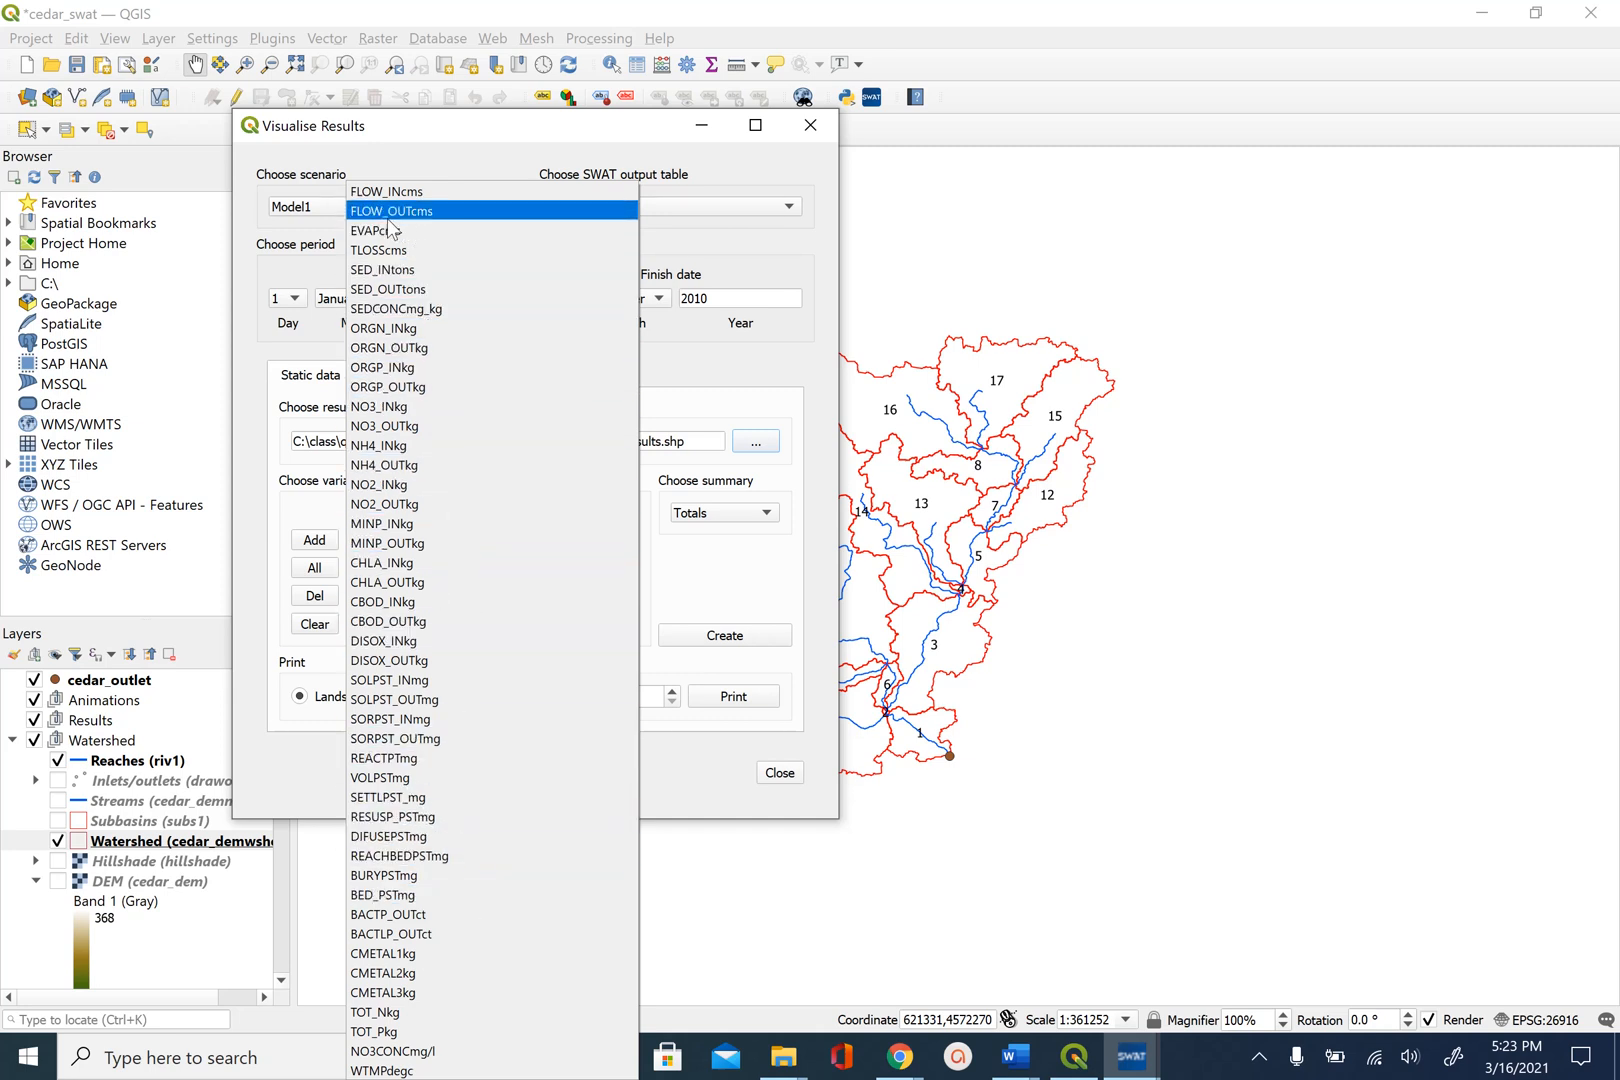
mouse_move(424, 222)
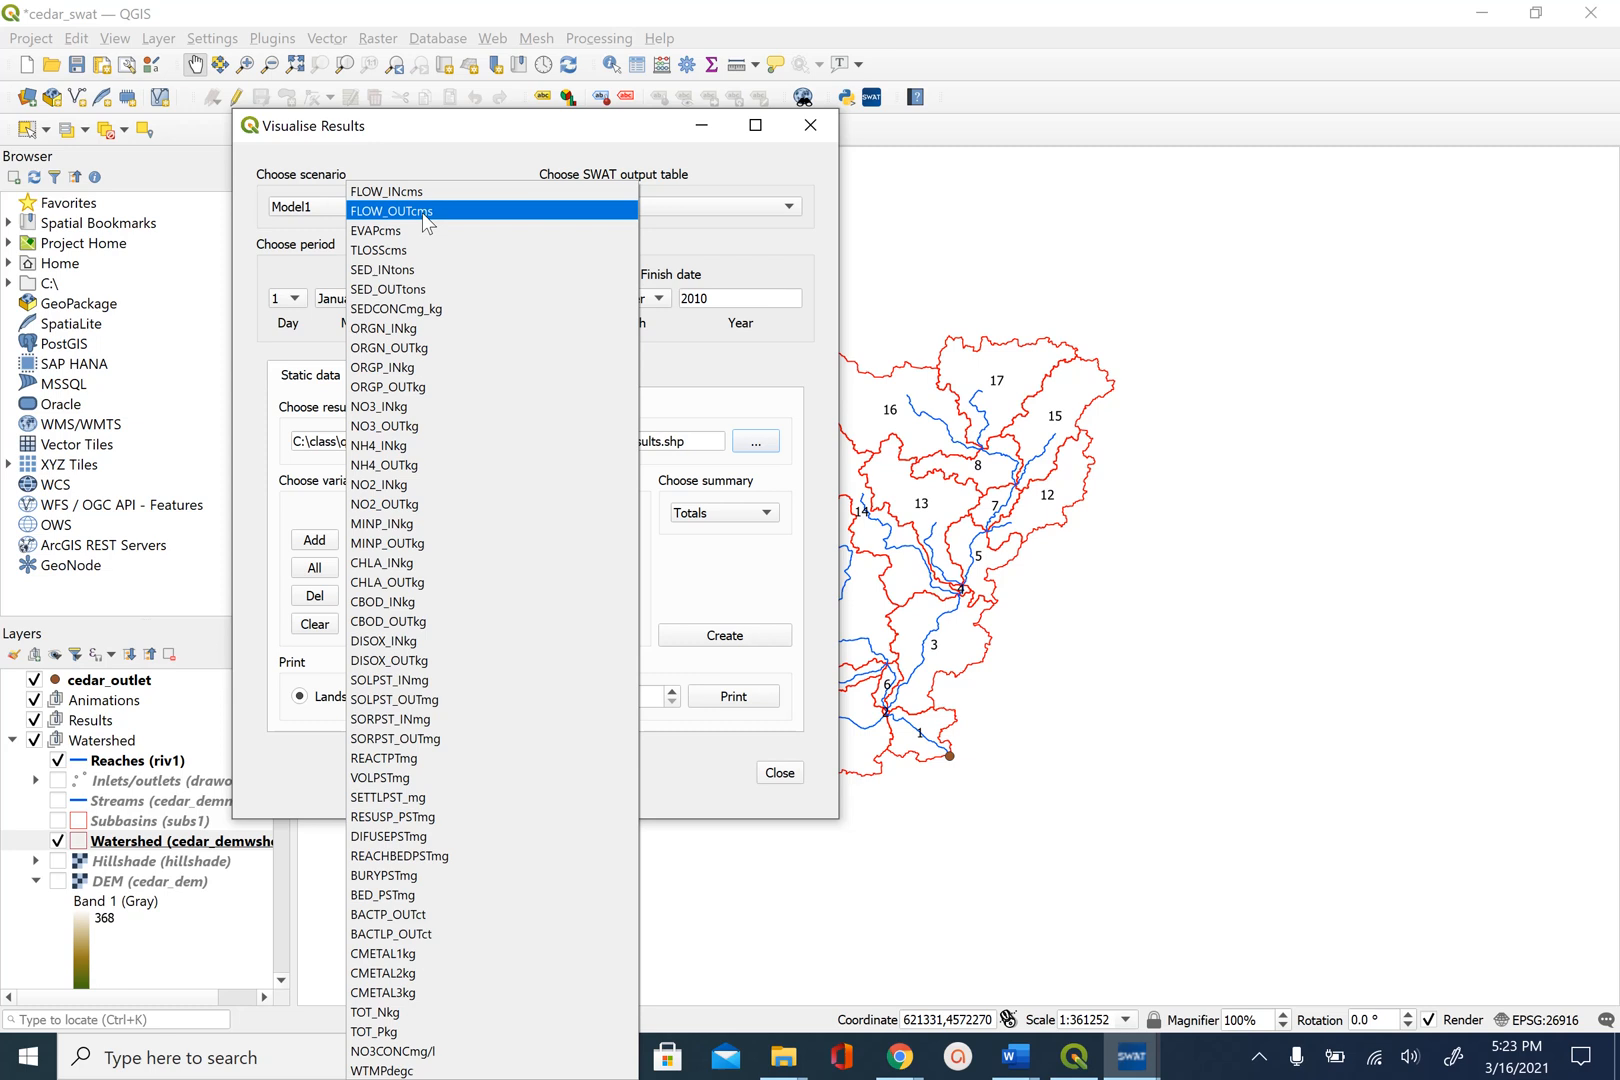
mouse_move(438, 244)
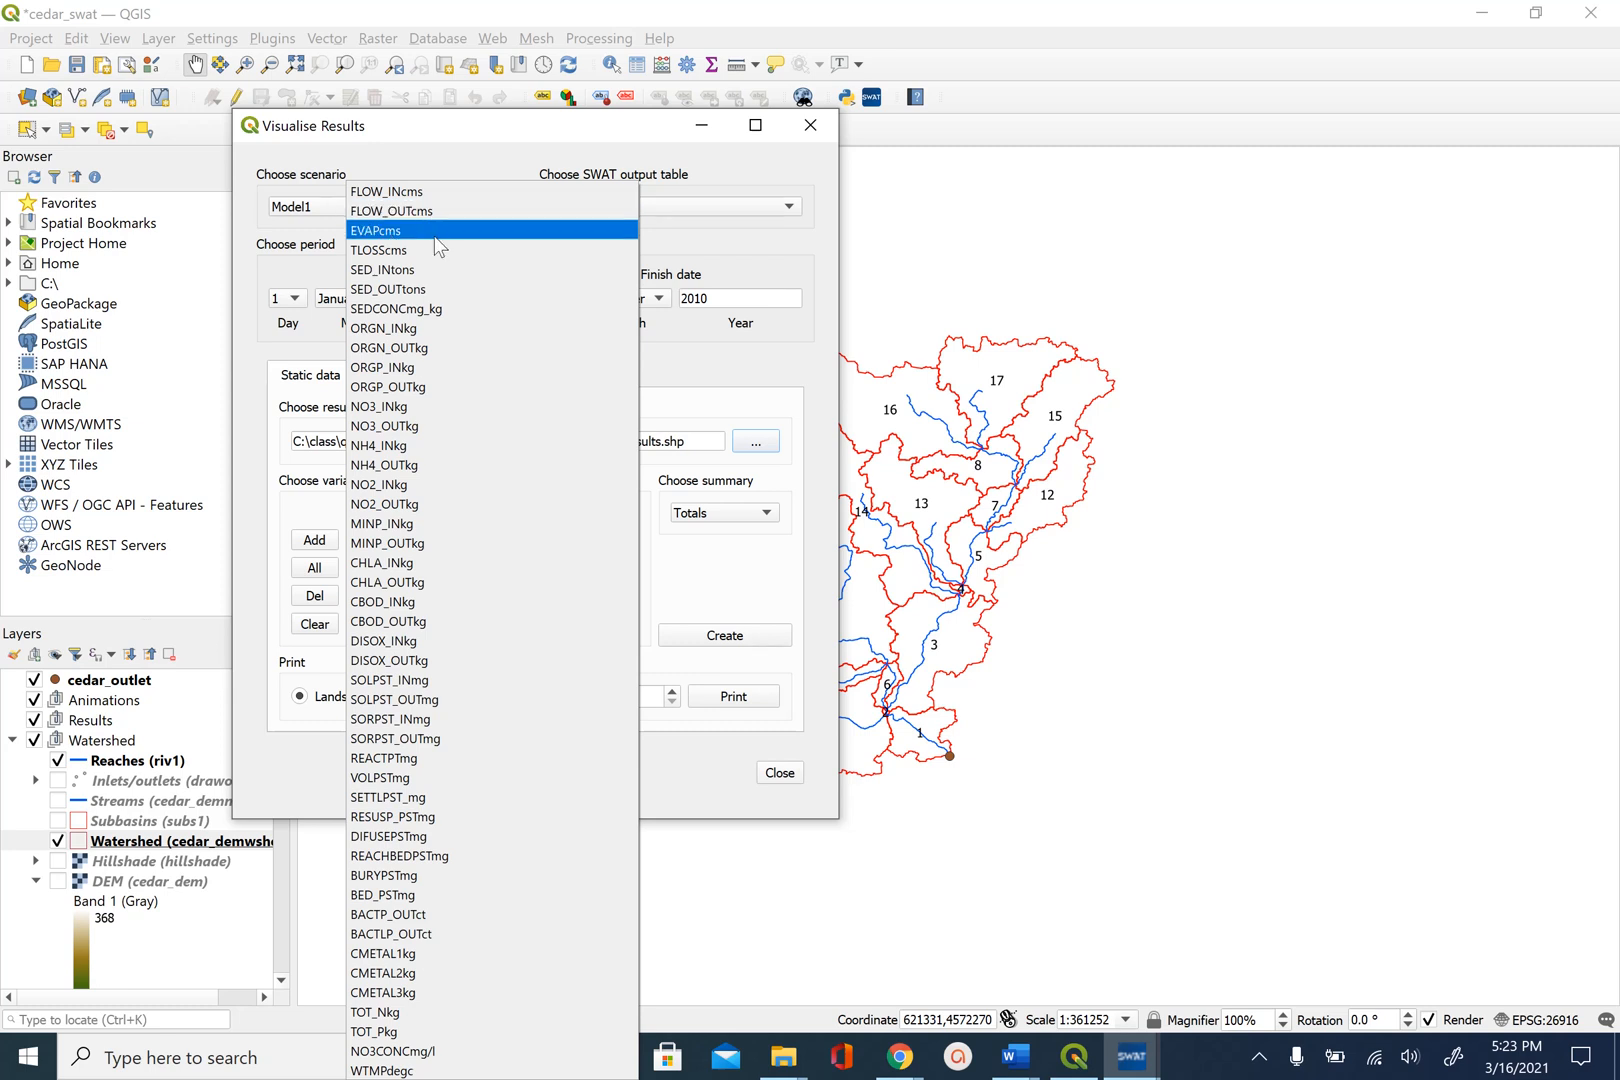
mouse_move(384, 222)
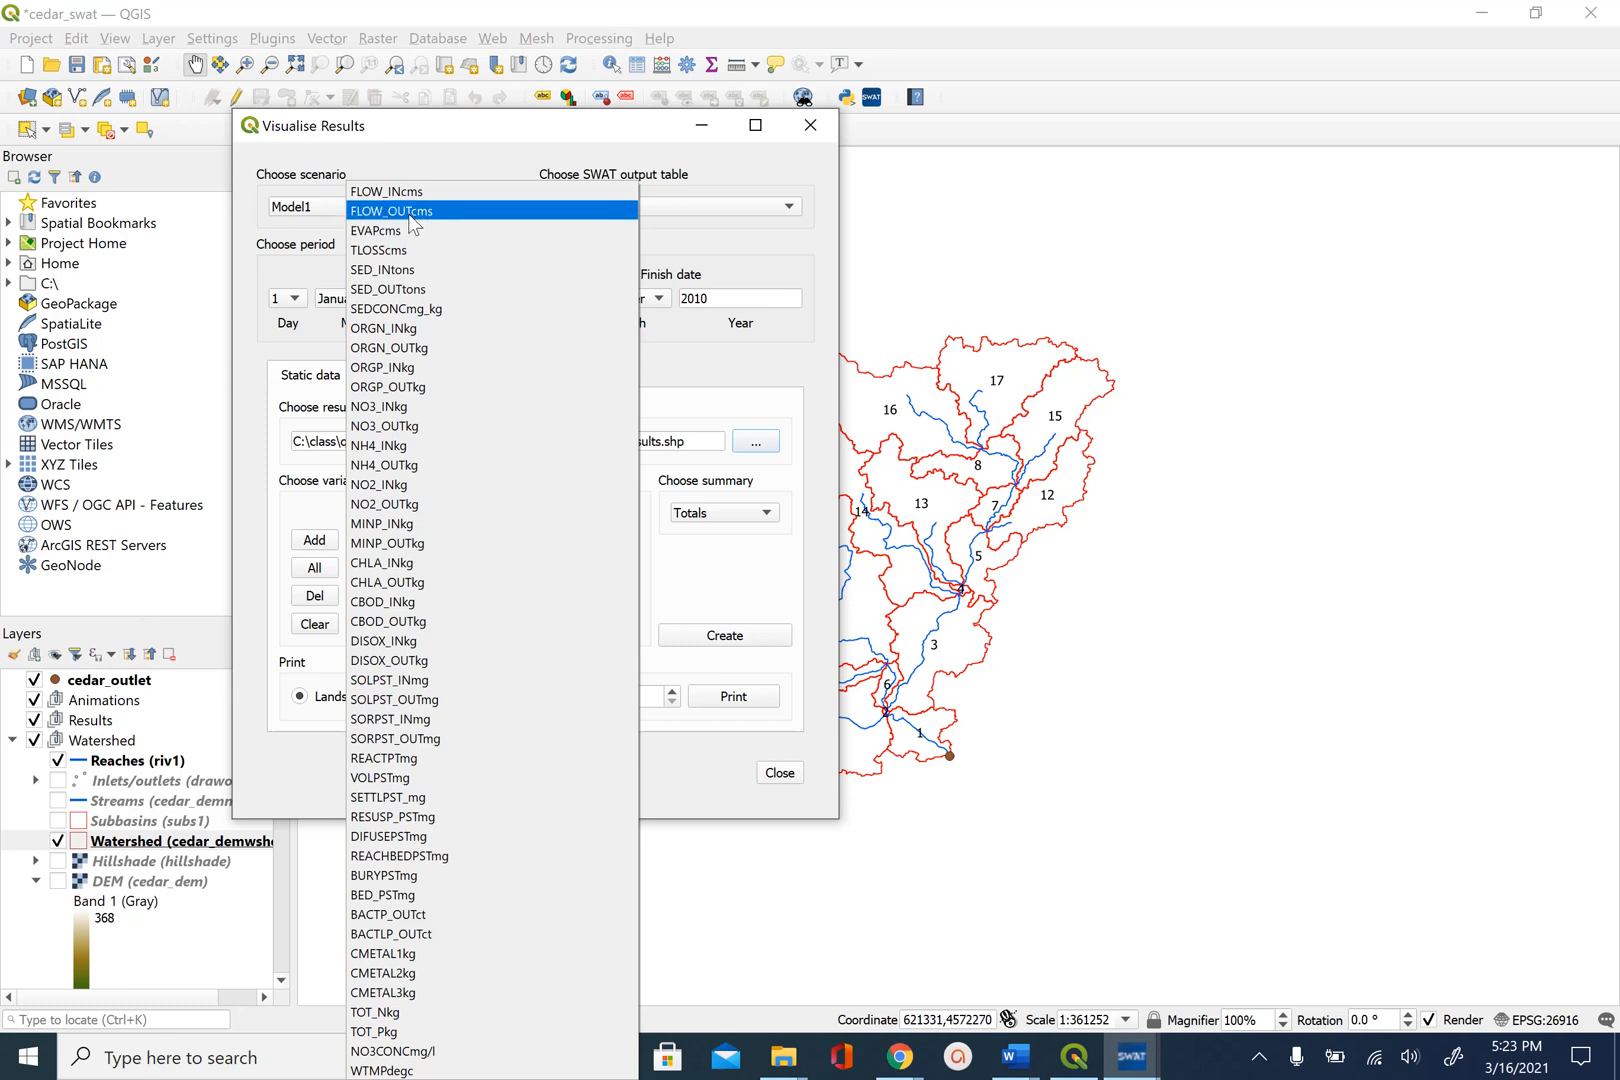
mouse_move(420, 228)
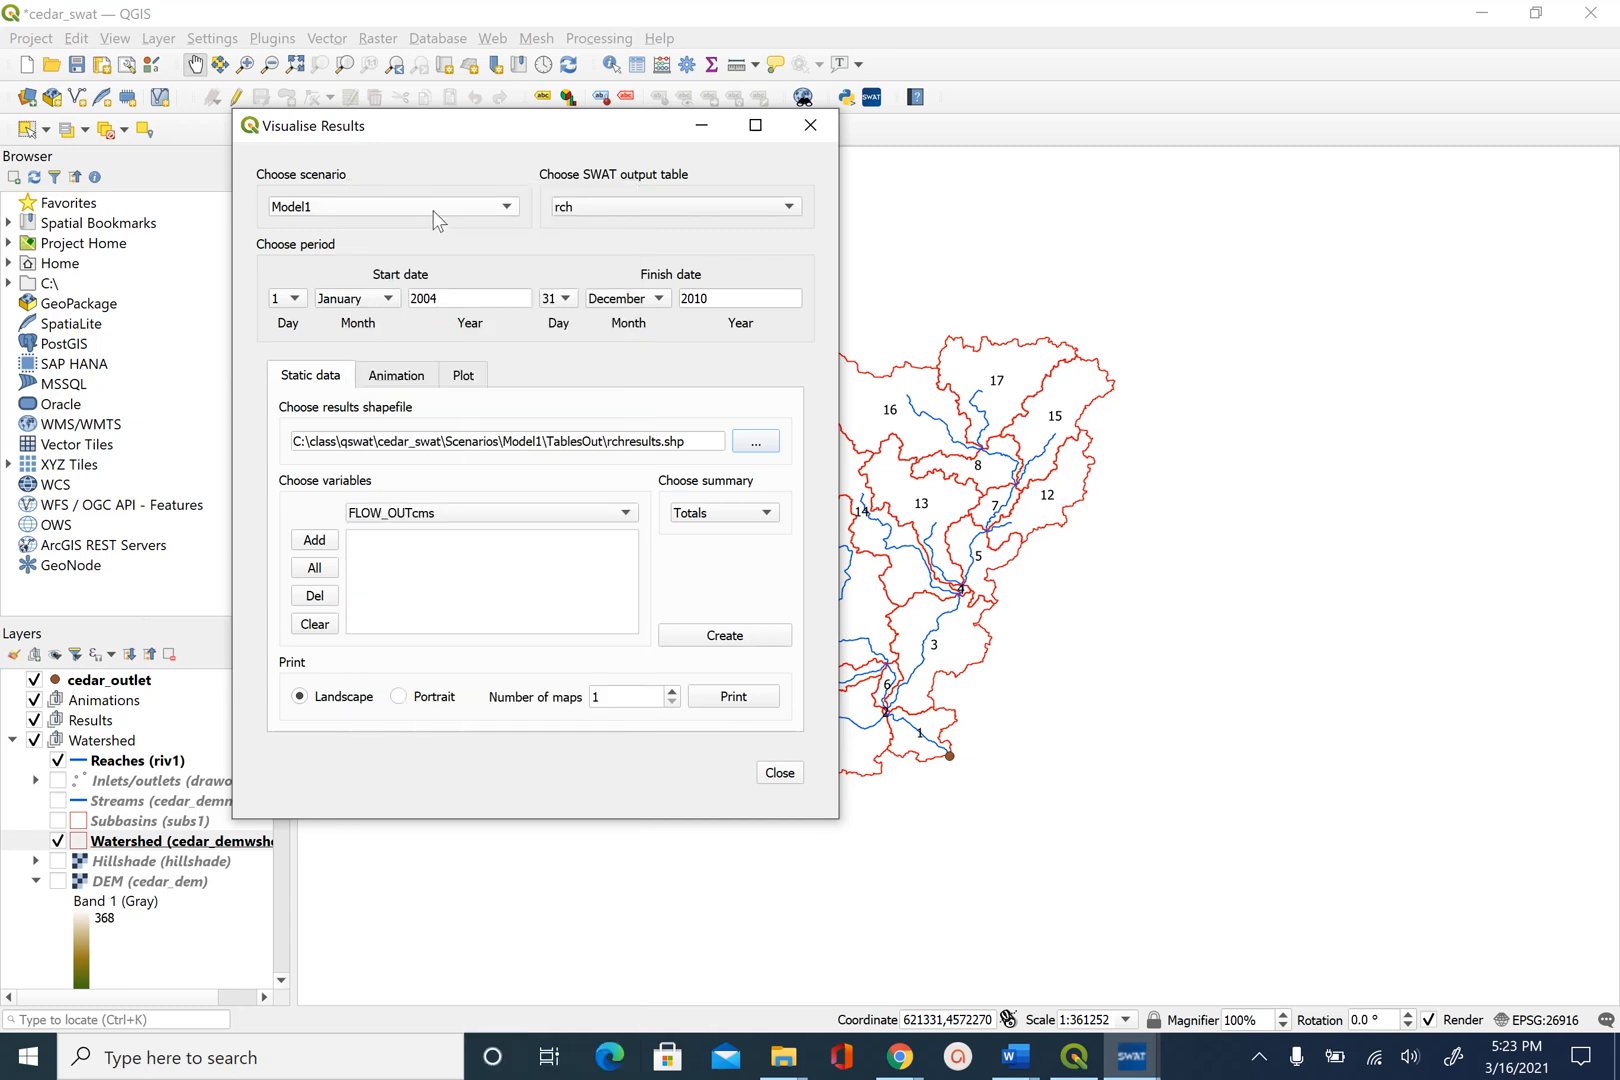
mouse_move(484, 466)
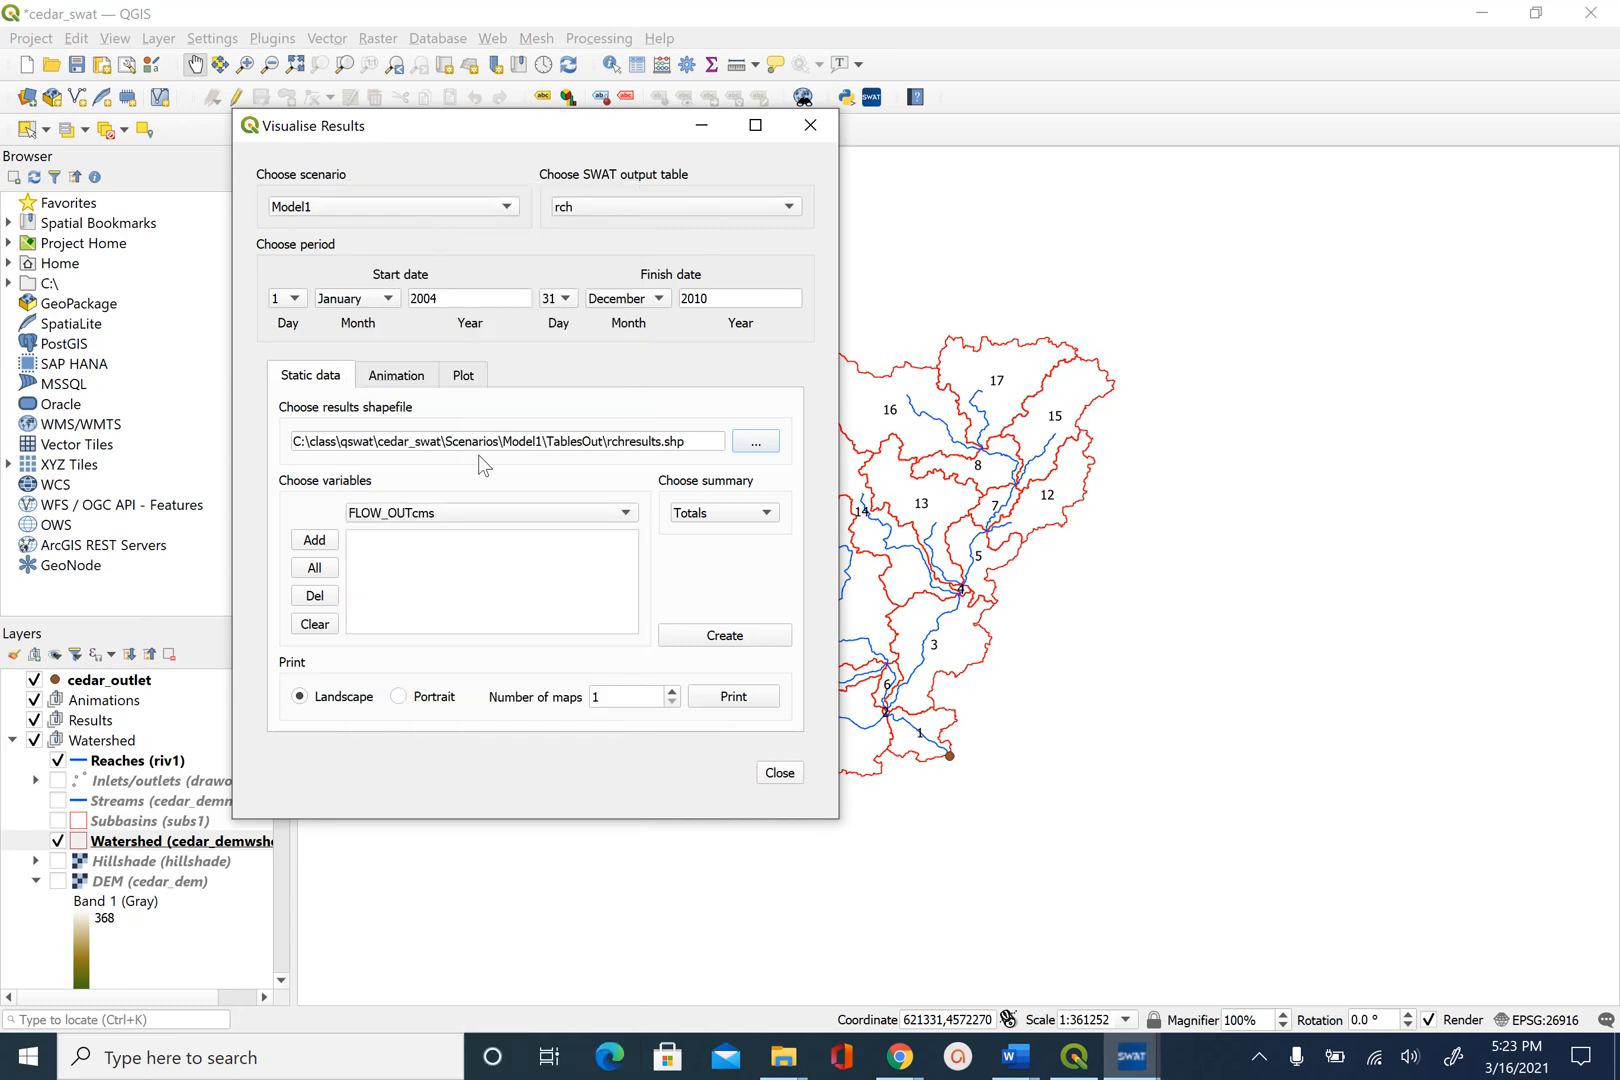
mouse_move(314, 540)
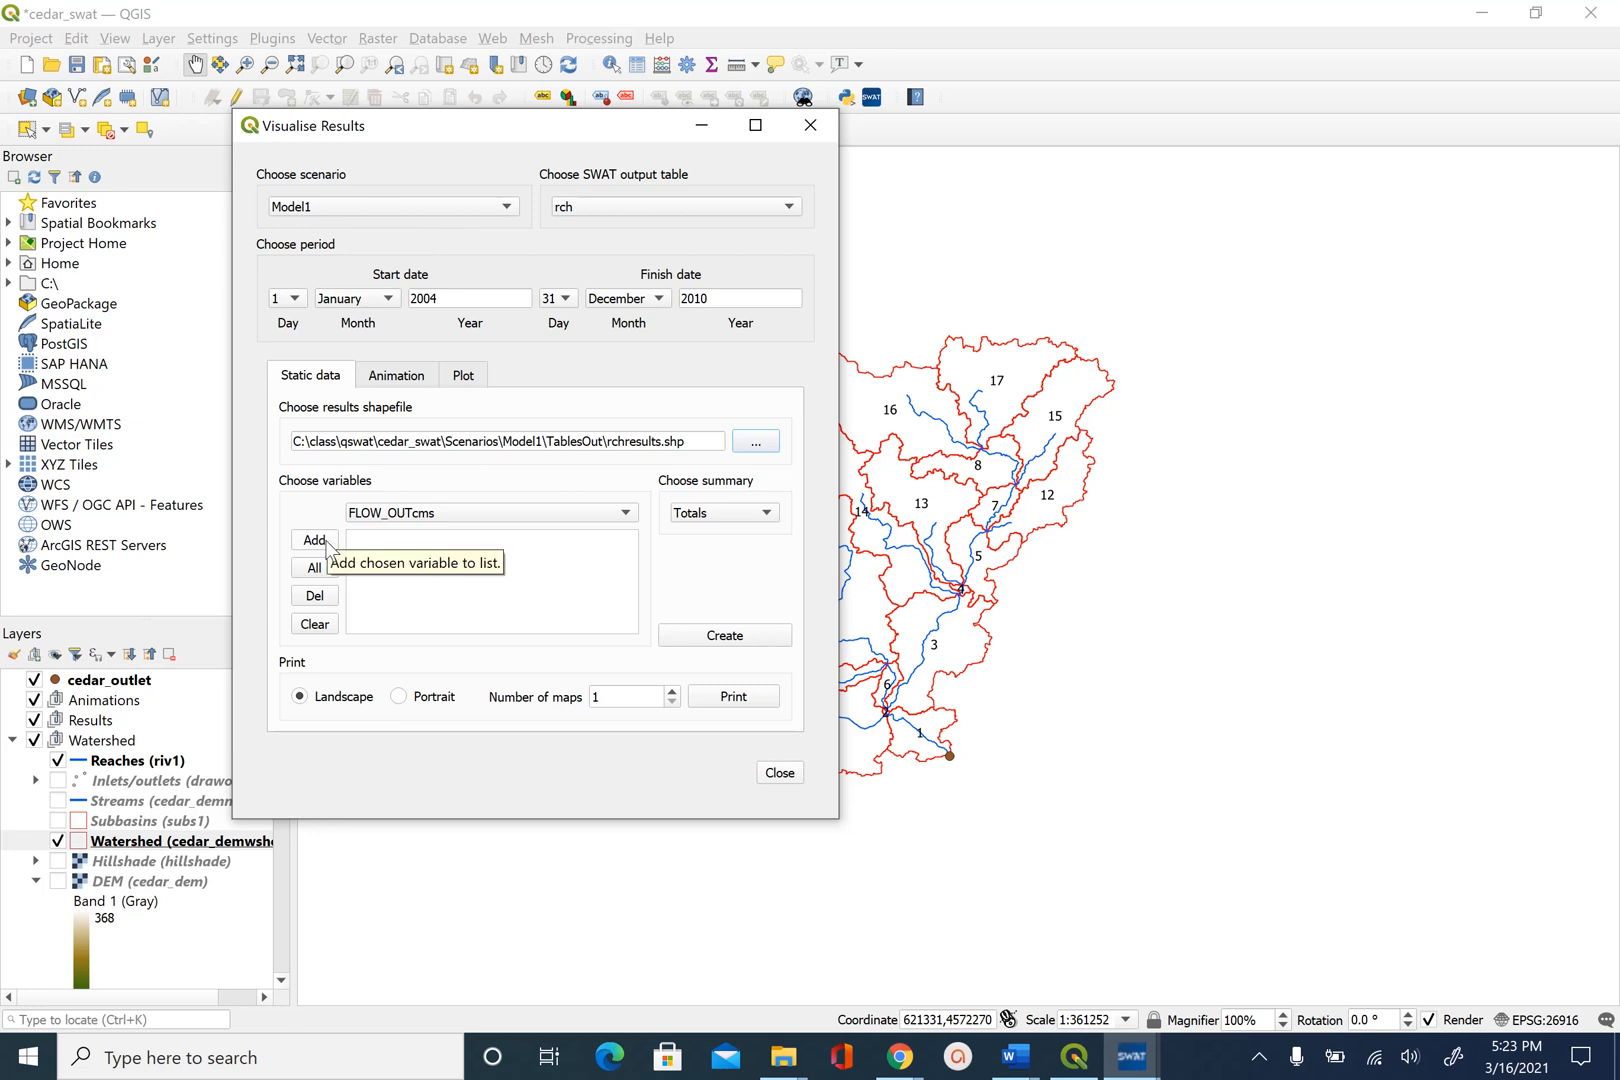
Add FLOW_OUTcms as the mapped variable and create the reach outflow totals map.
left_click(314, 540)
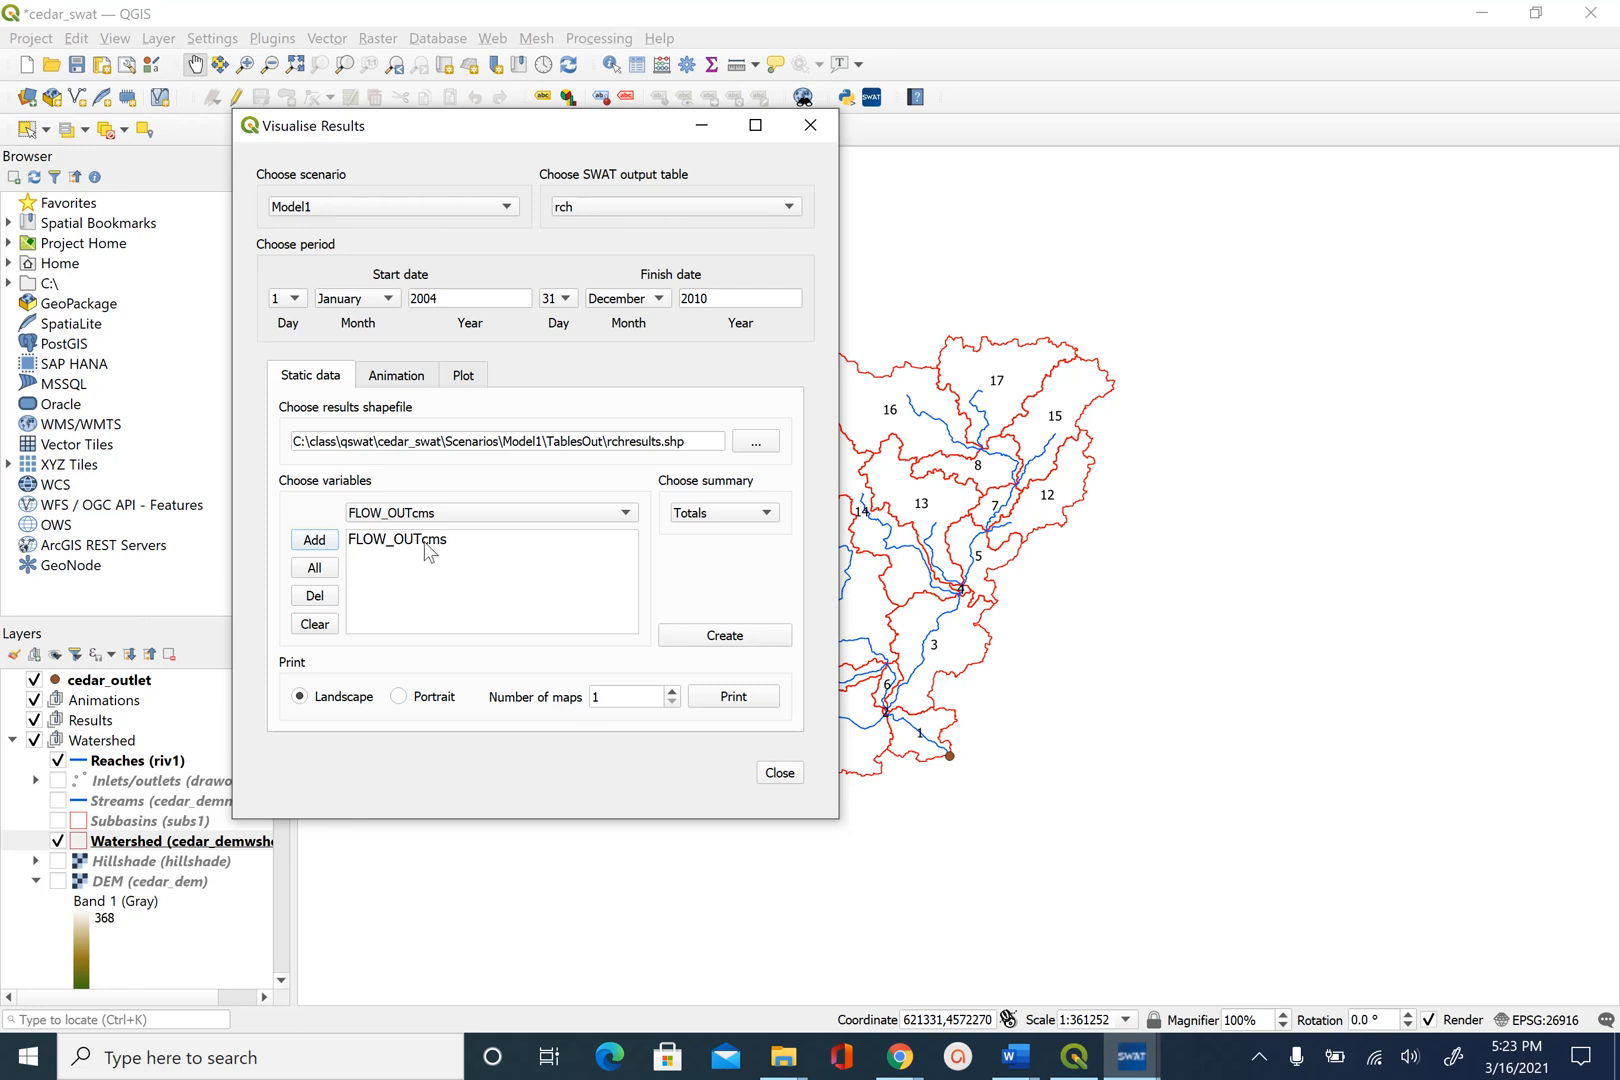
left_click(396, 540)
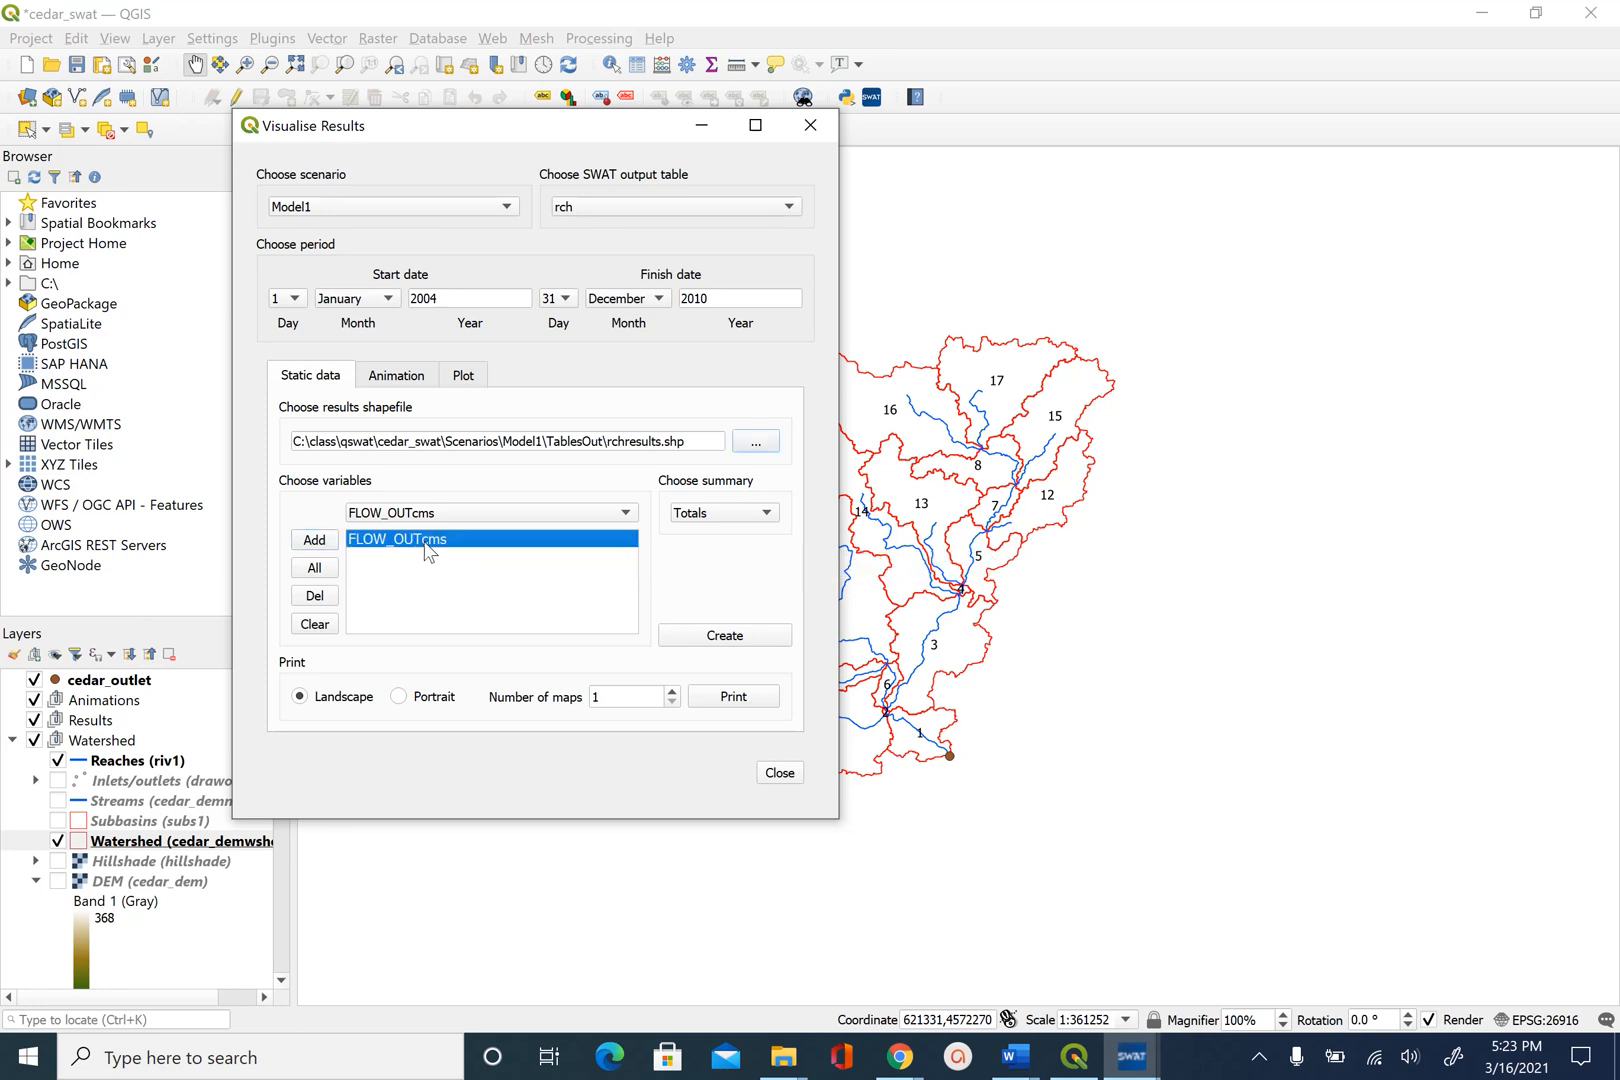
mouse_move(754, 638)
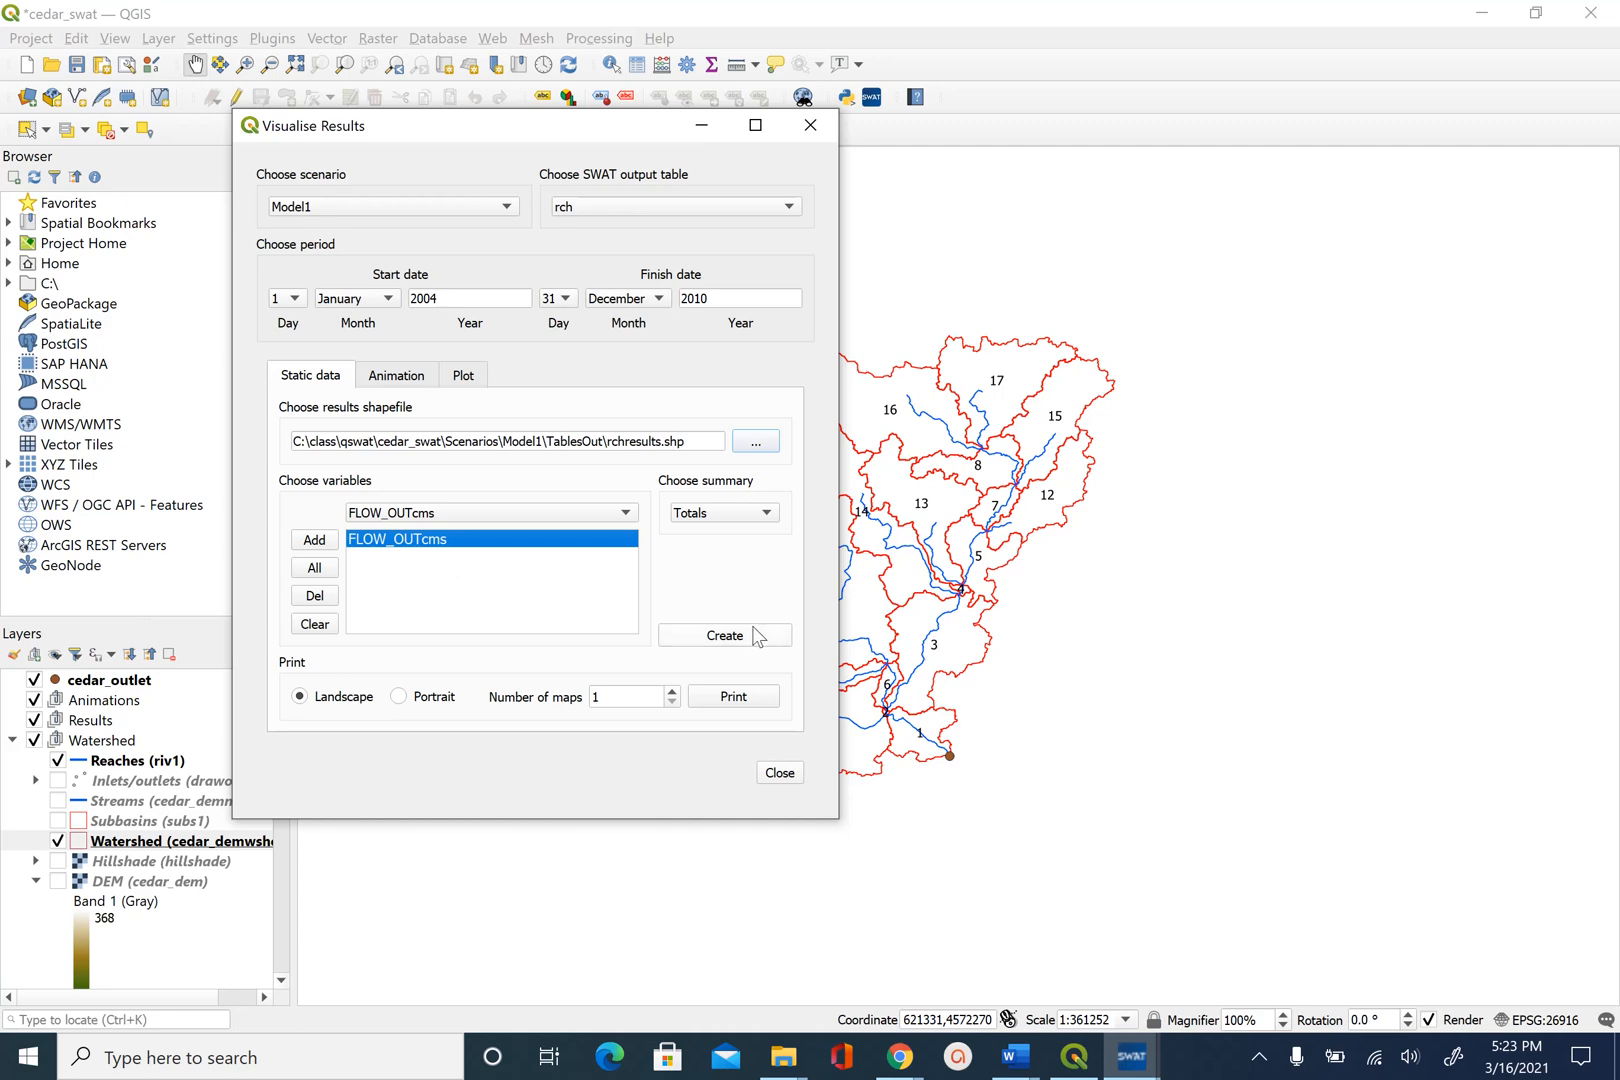
left_click(724, 636)
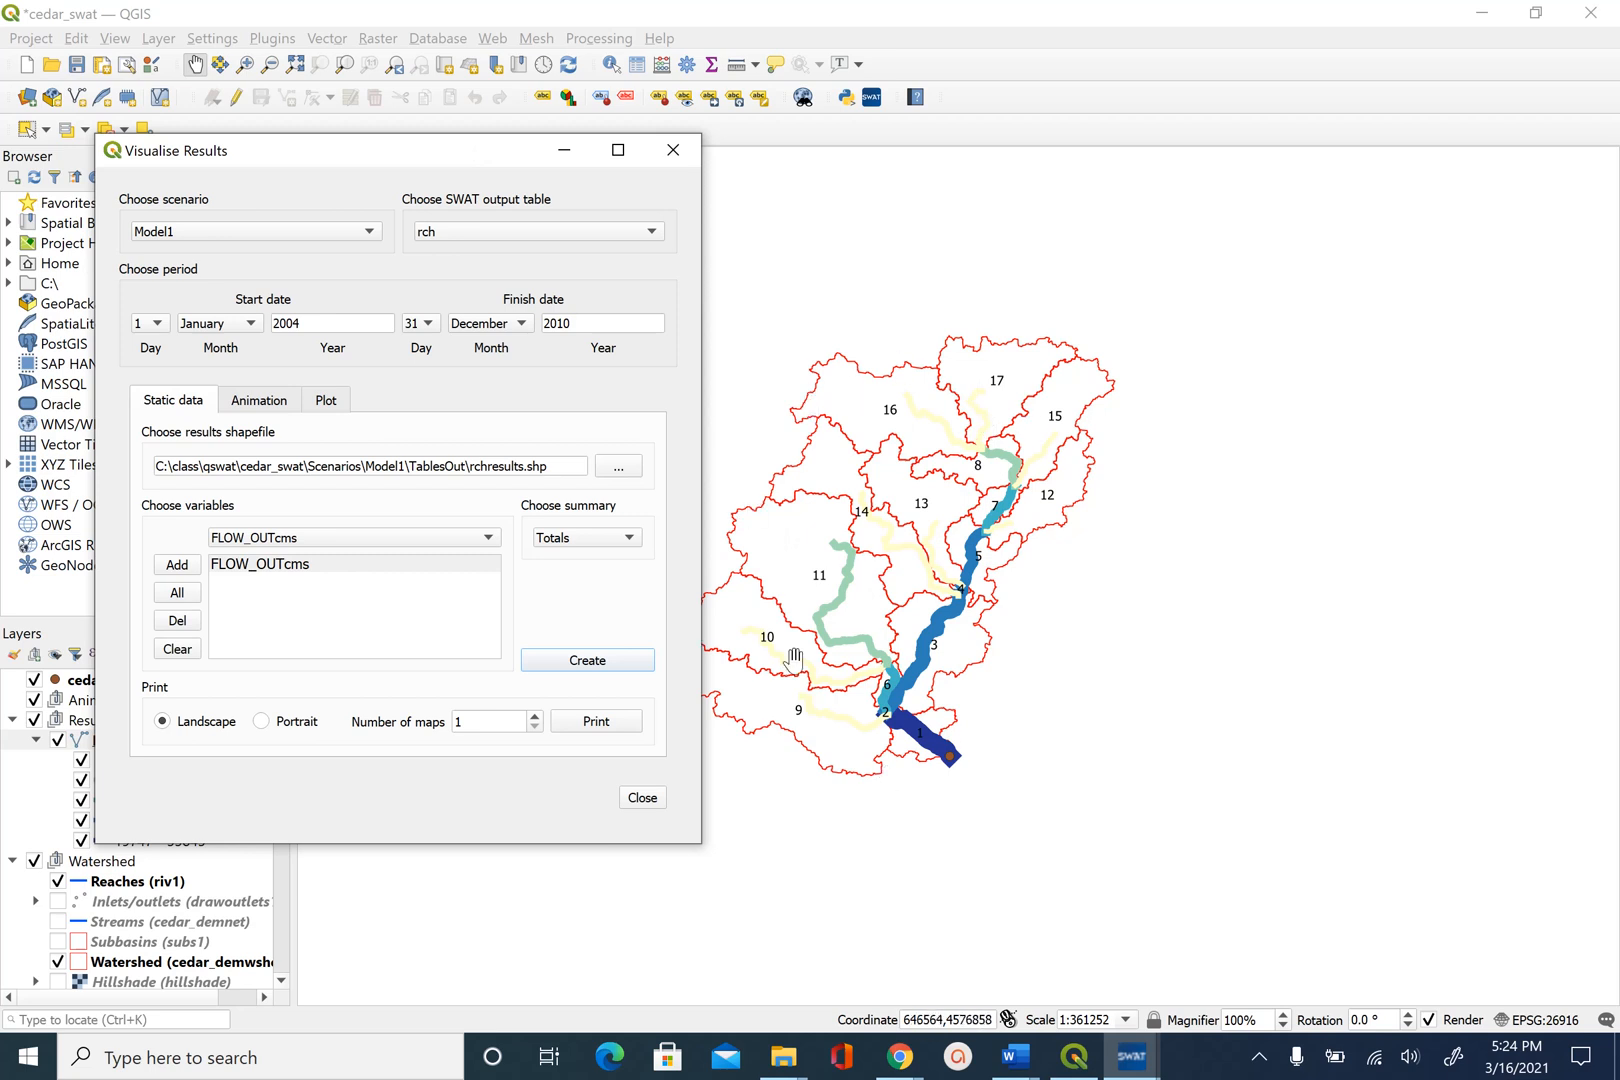
mouse_move(374, 388)
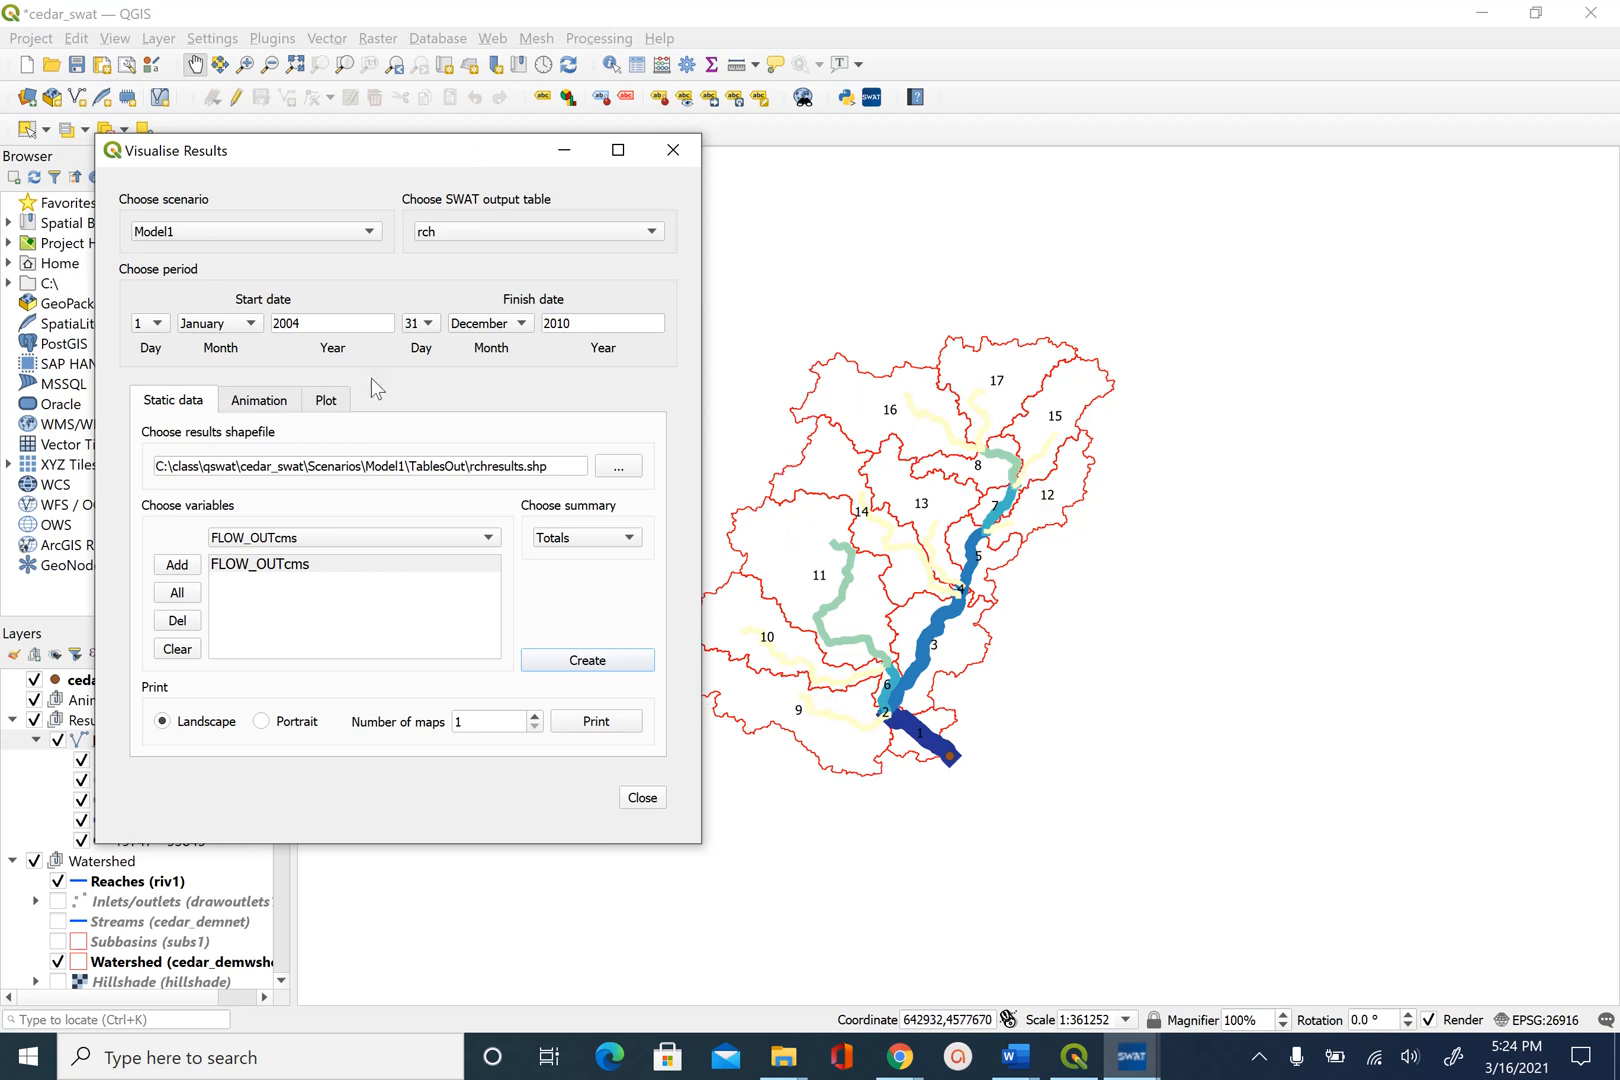
mouse_move(494, 772)
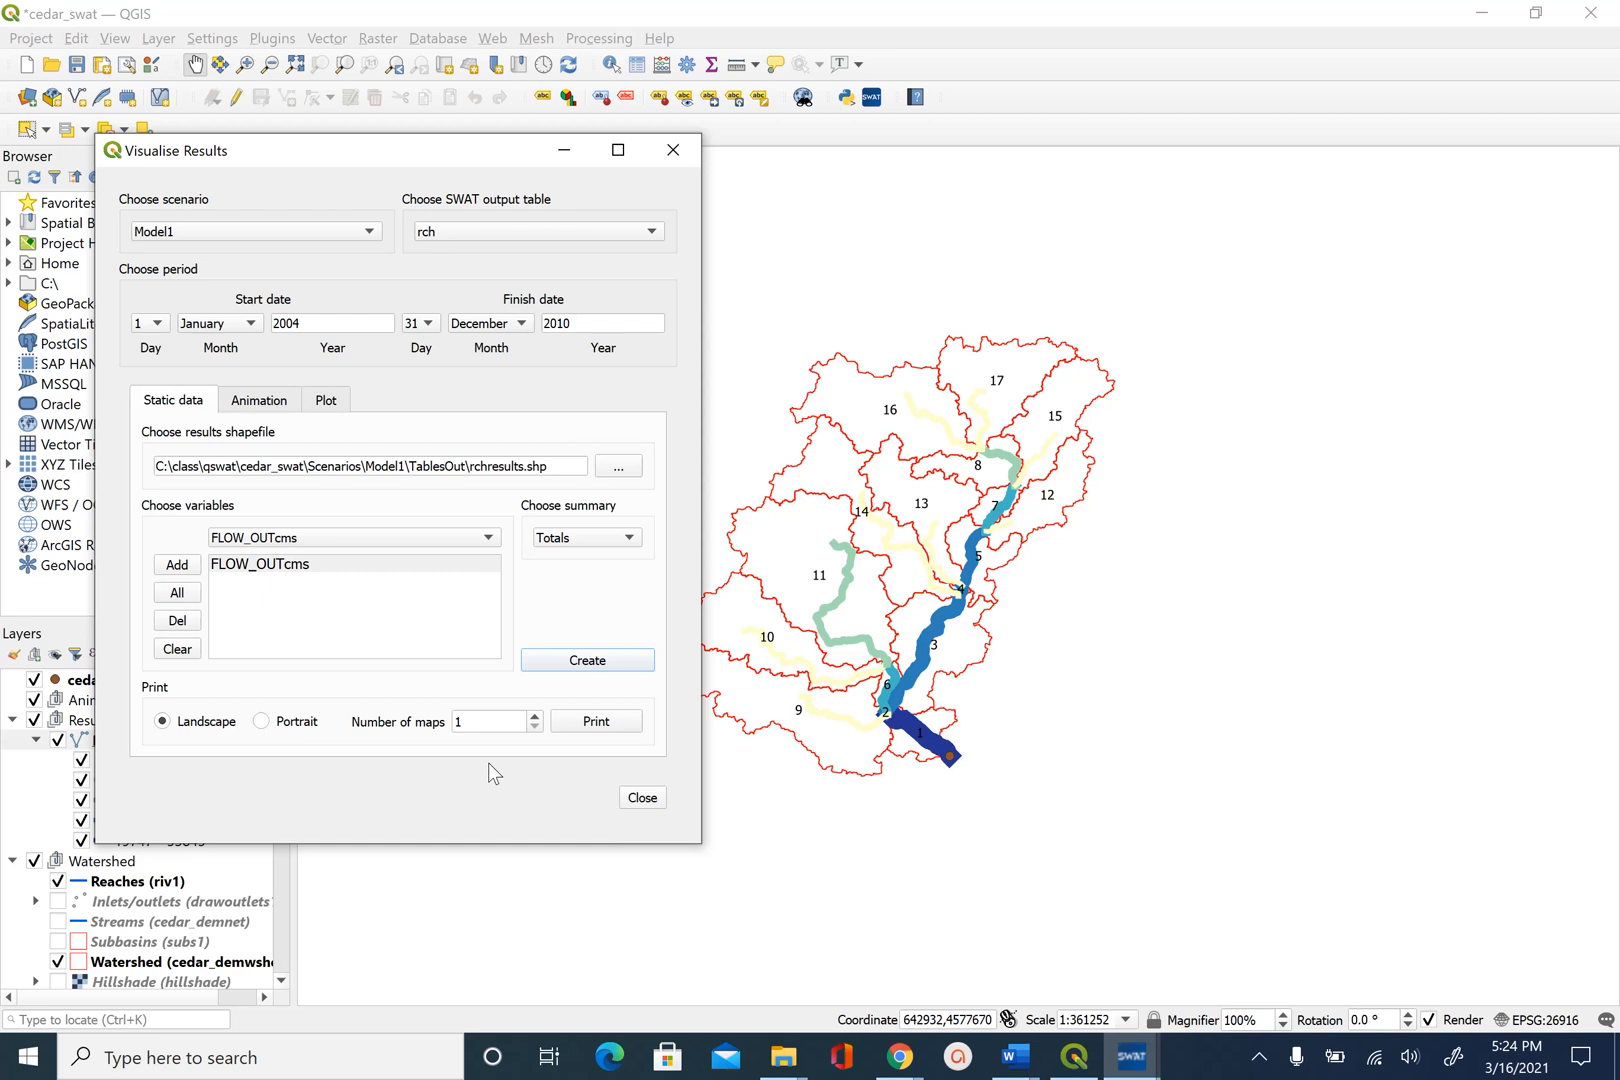
mouse_move(922, 516)
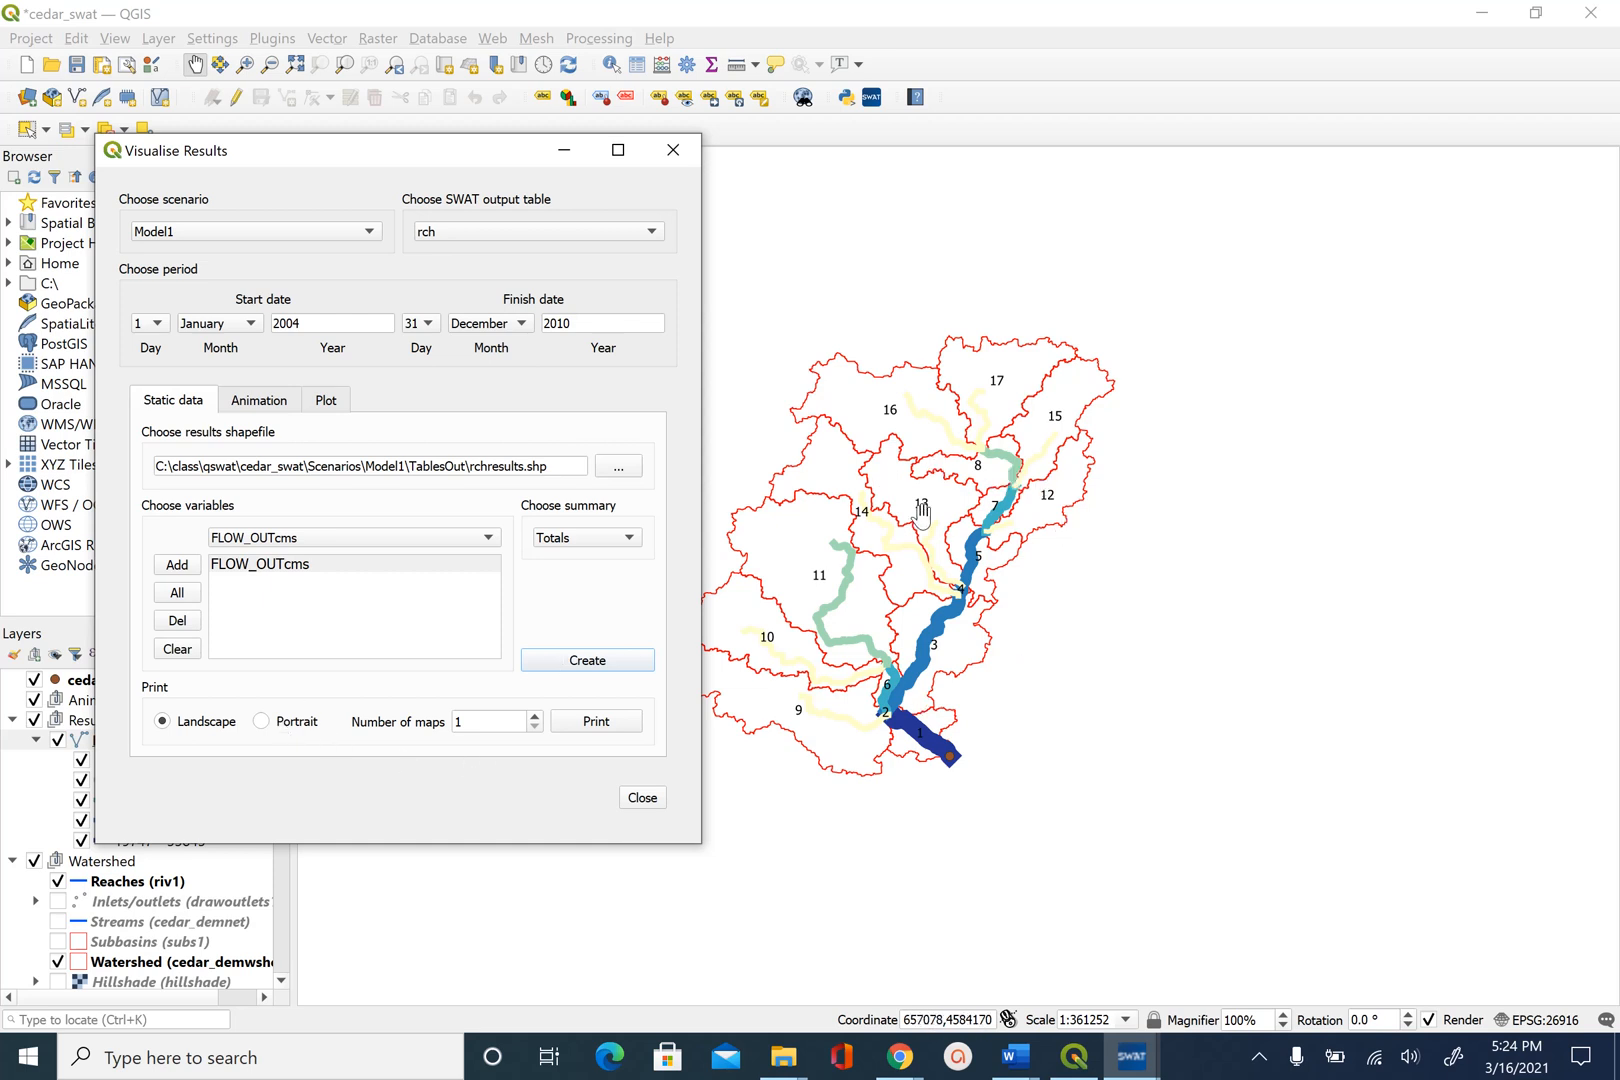
mouse_move(424, 162)
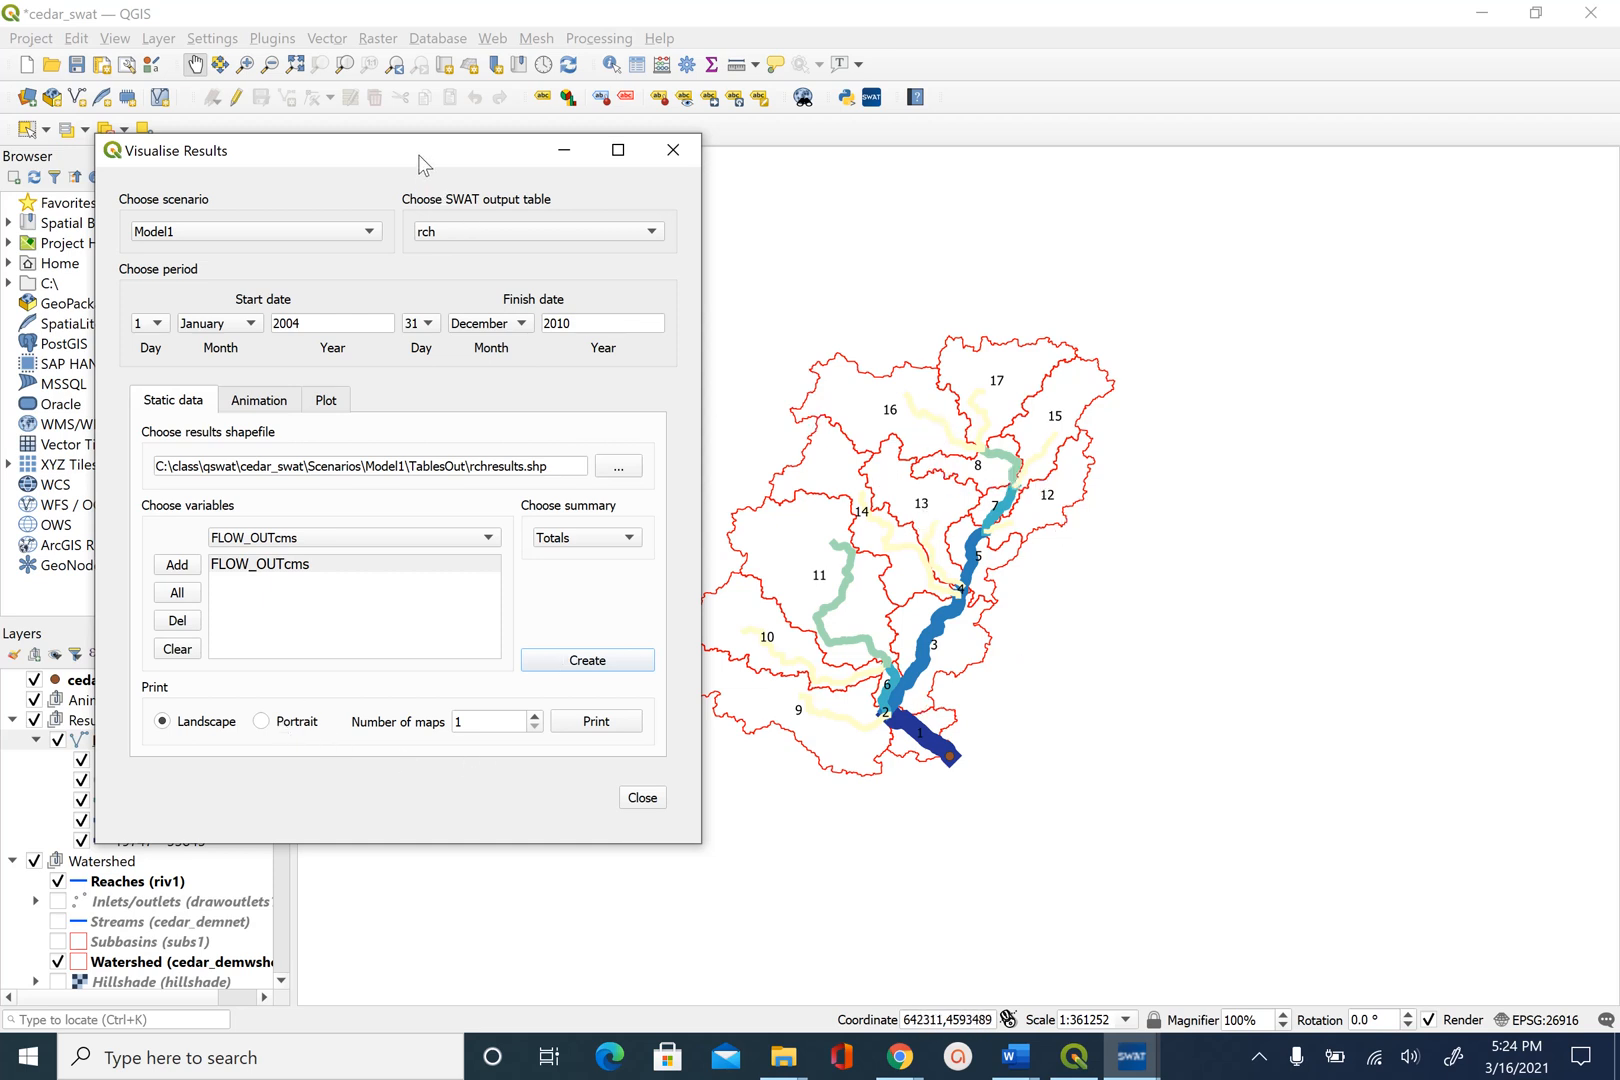
mouse_move(892, 474)
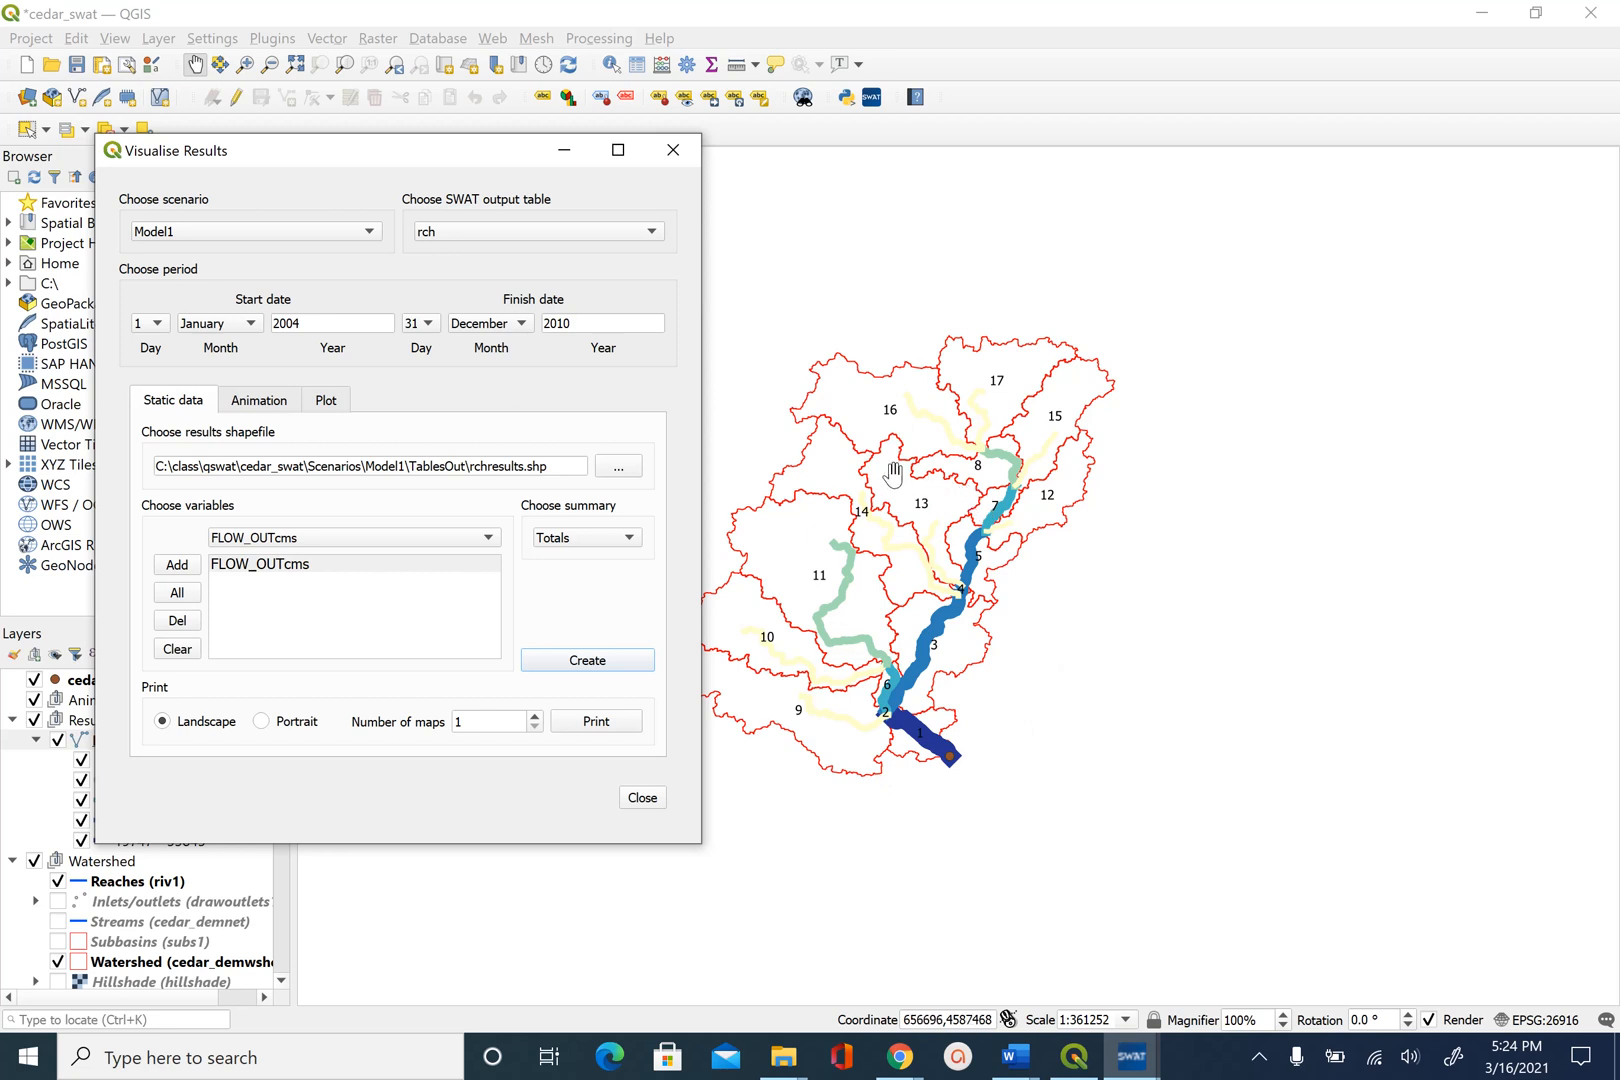
mouse_move(878, 664)
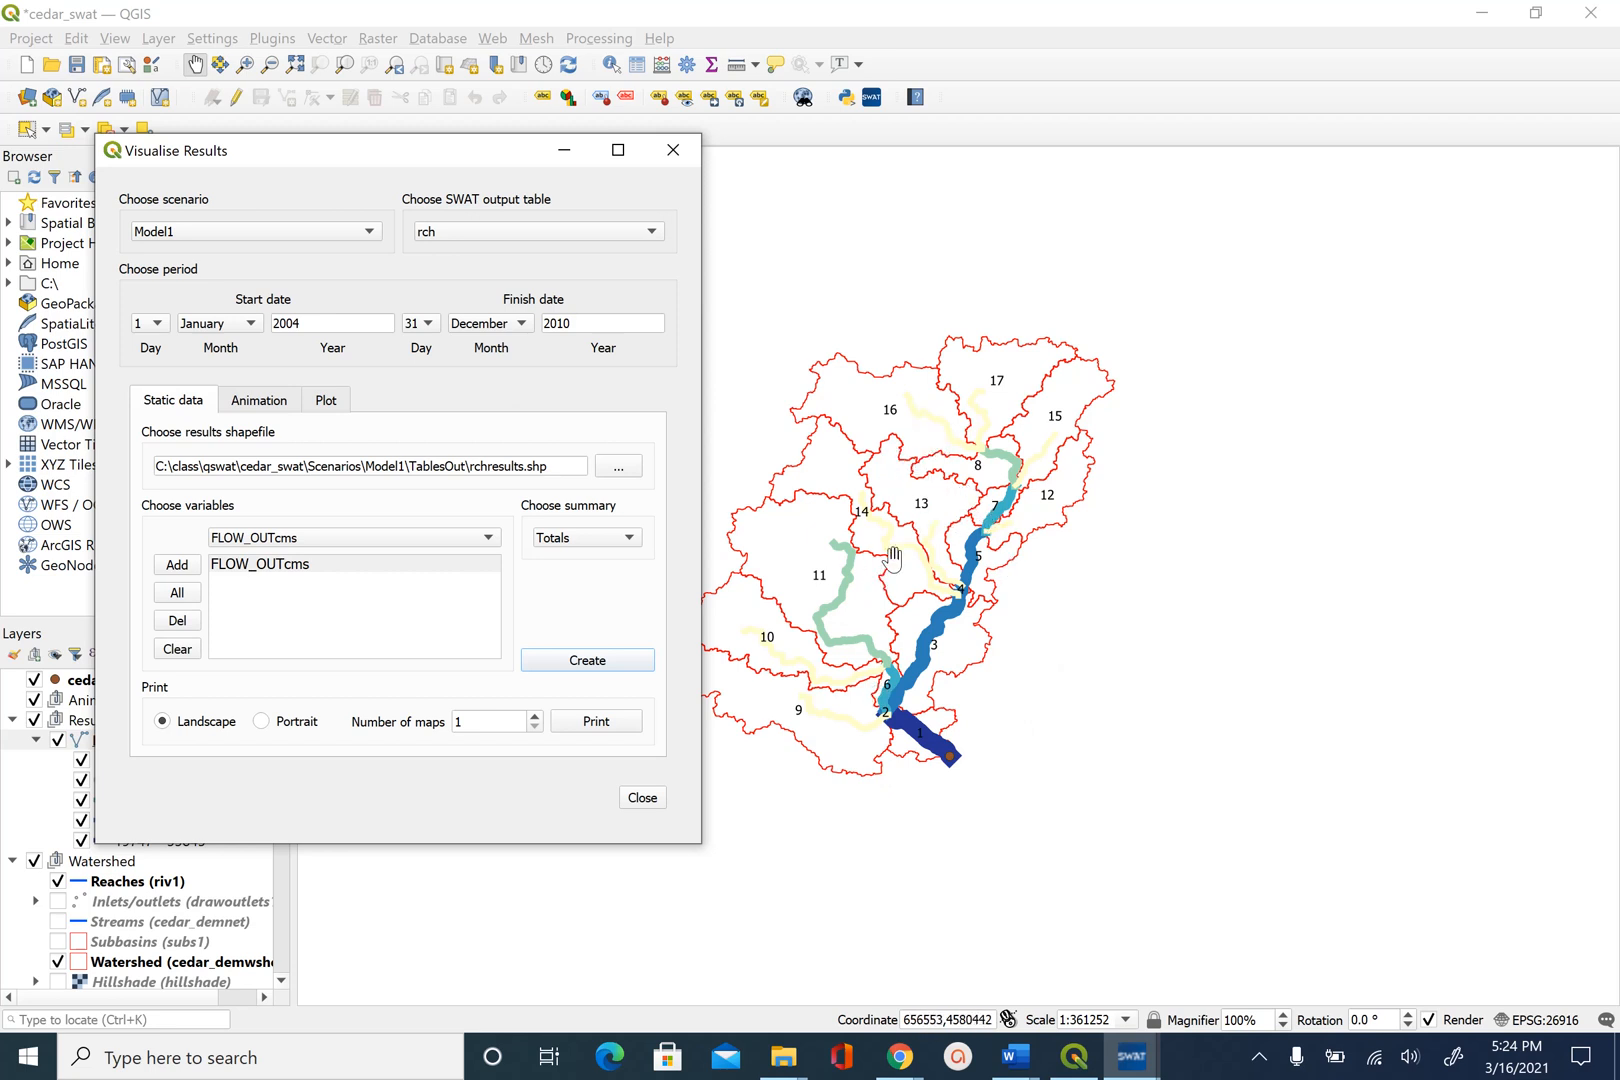
mouse_move(588, 760)
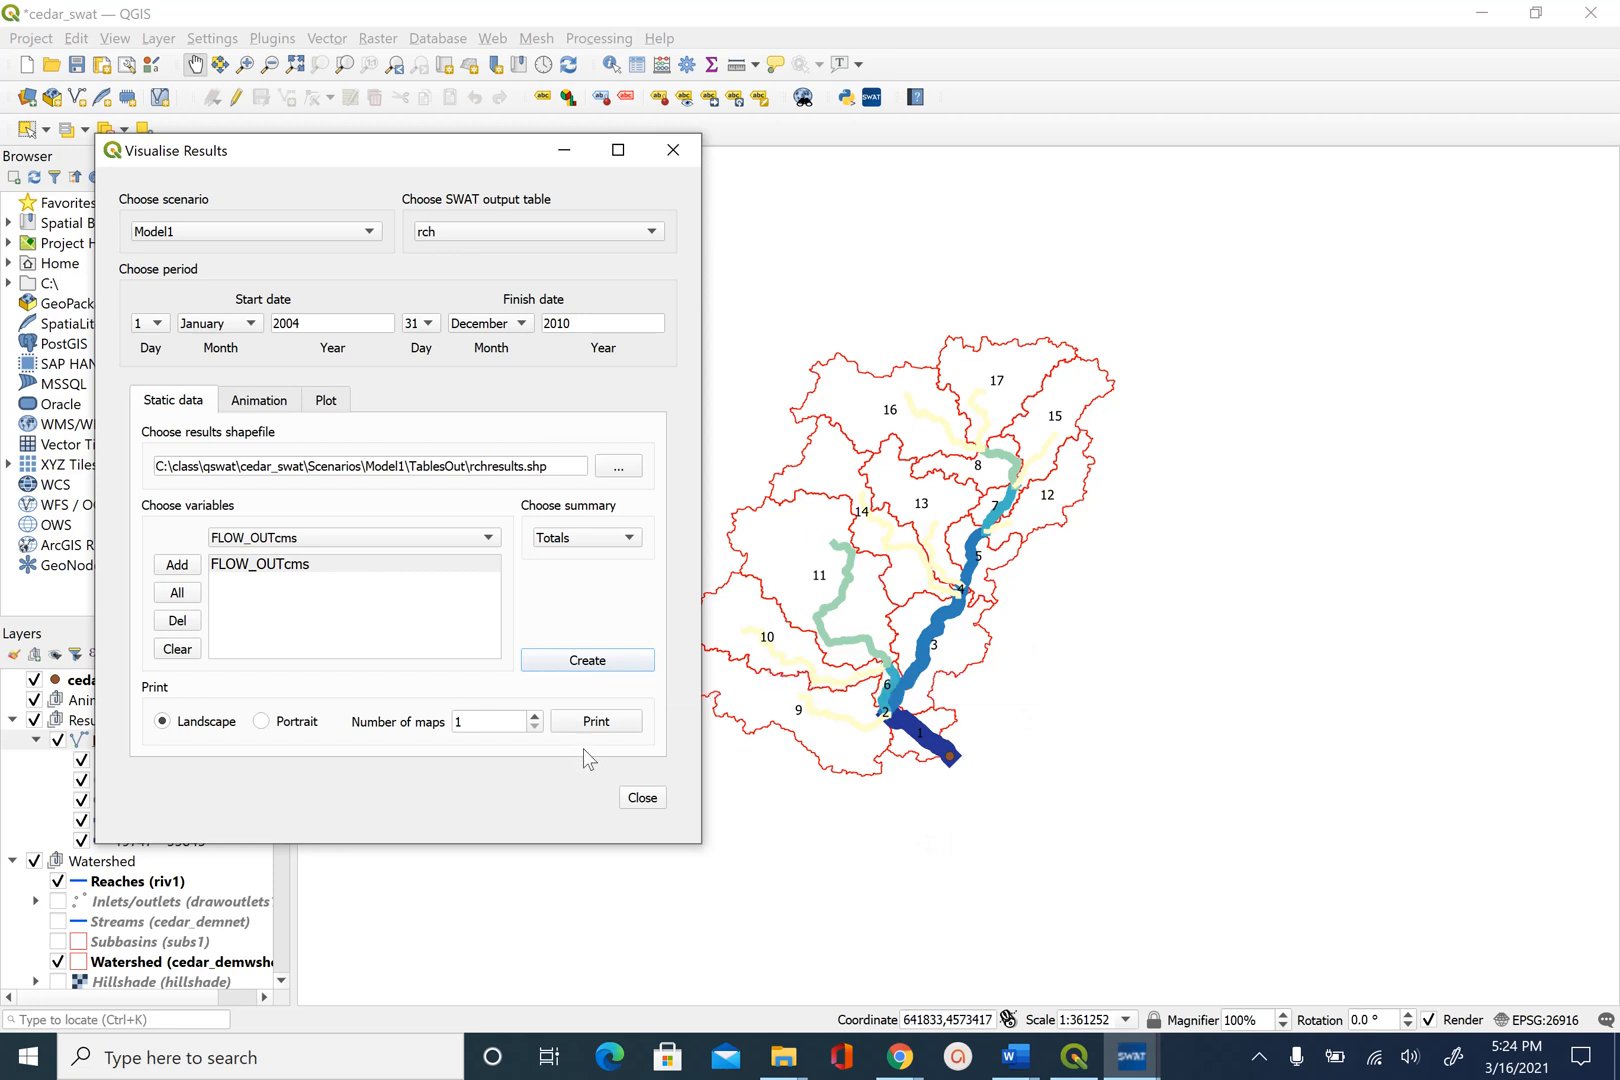
mouse_move(600, 736)
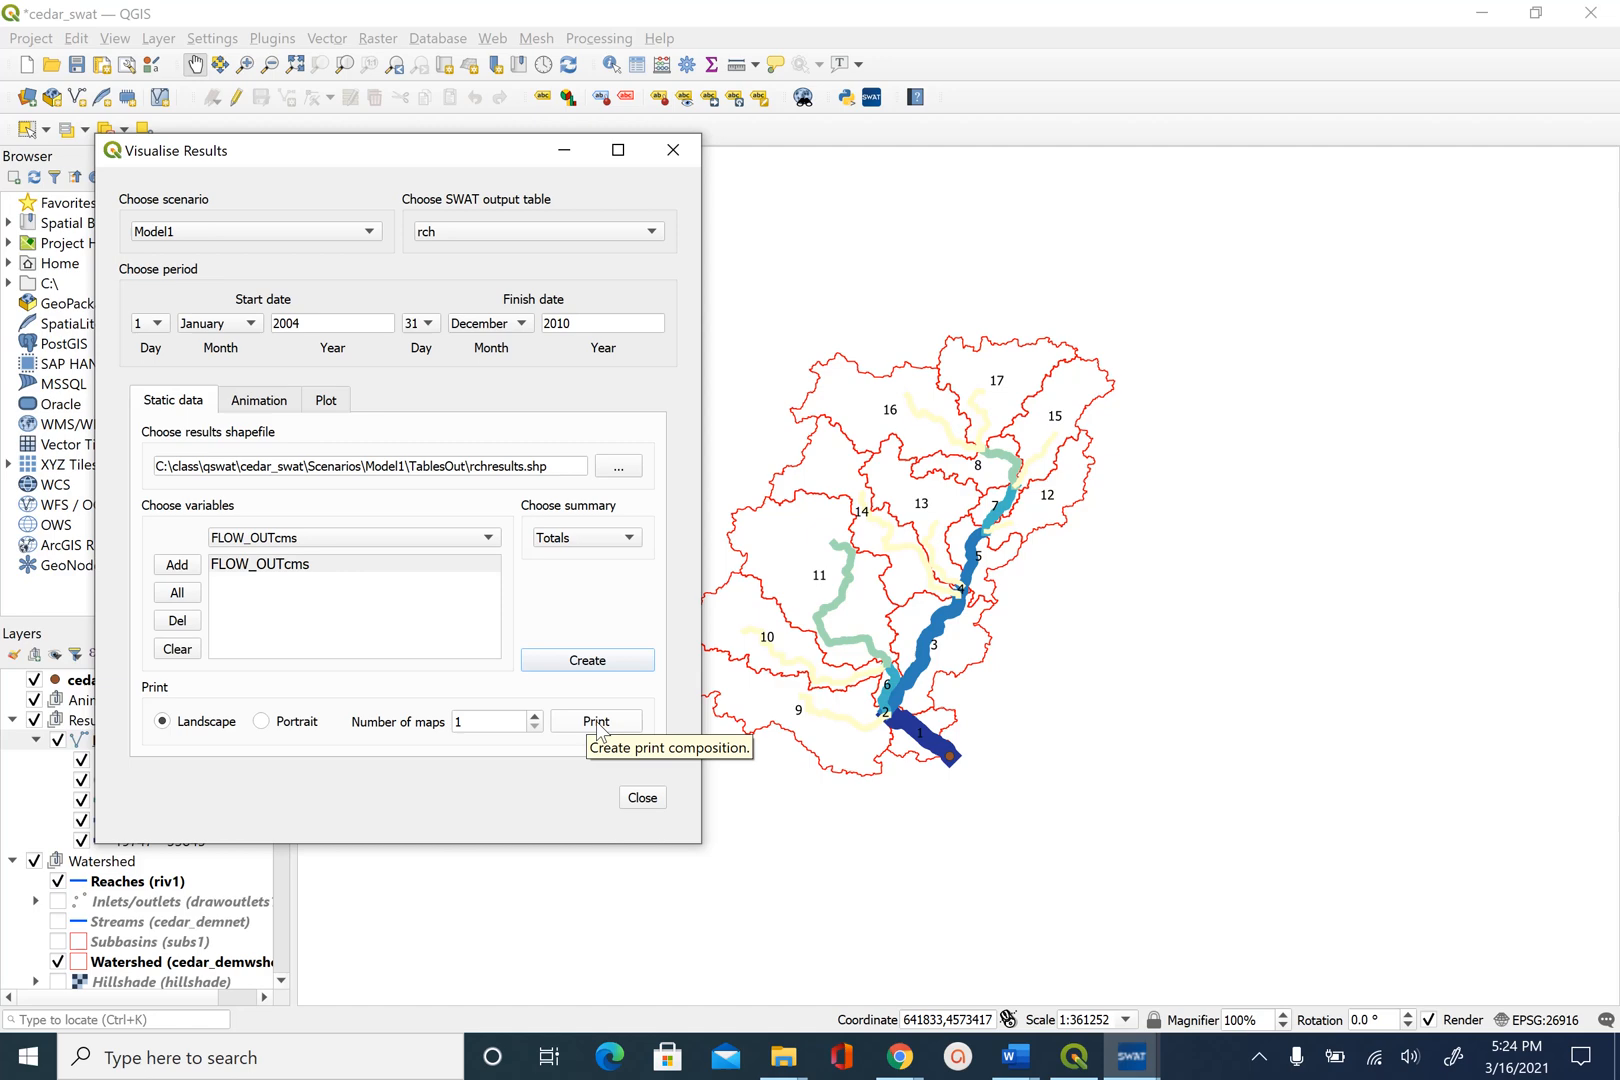
Print the reach map to the Demo11Landscape layout with its five FLOW_OUTcms classes.
left_click(596, 722)
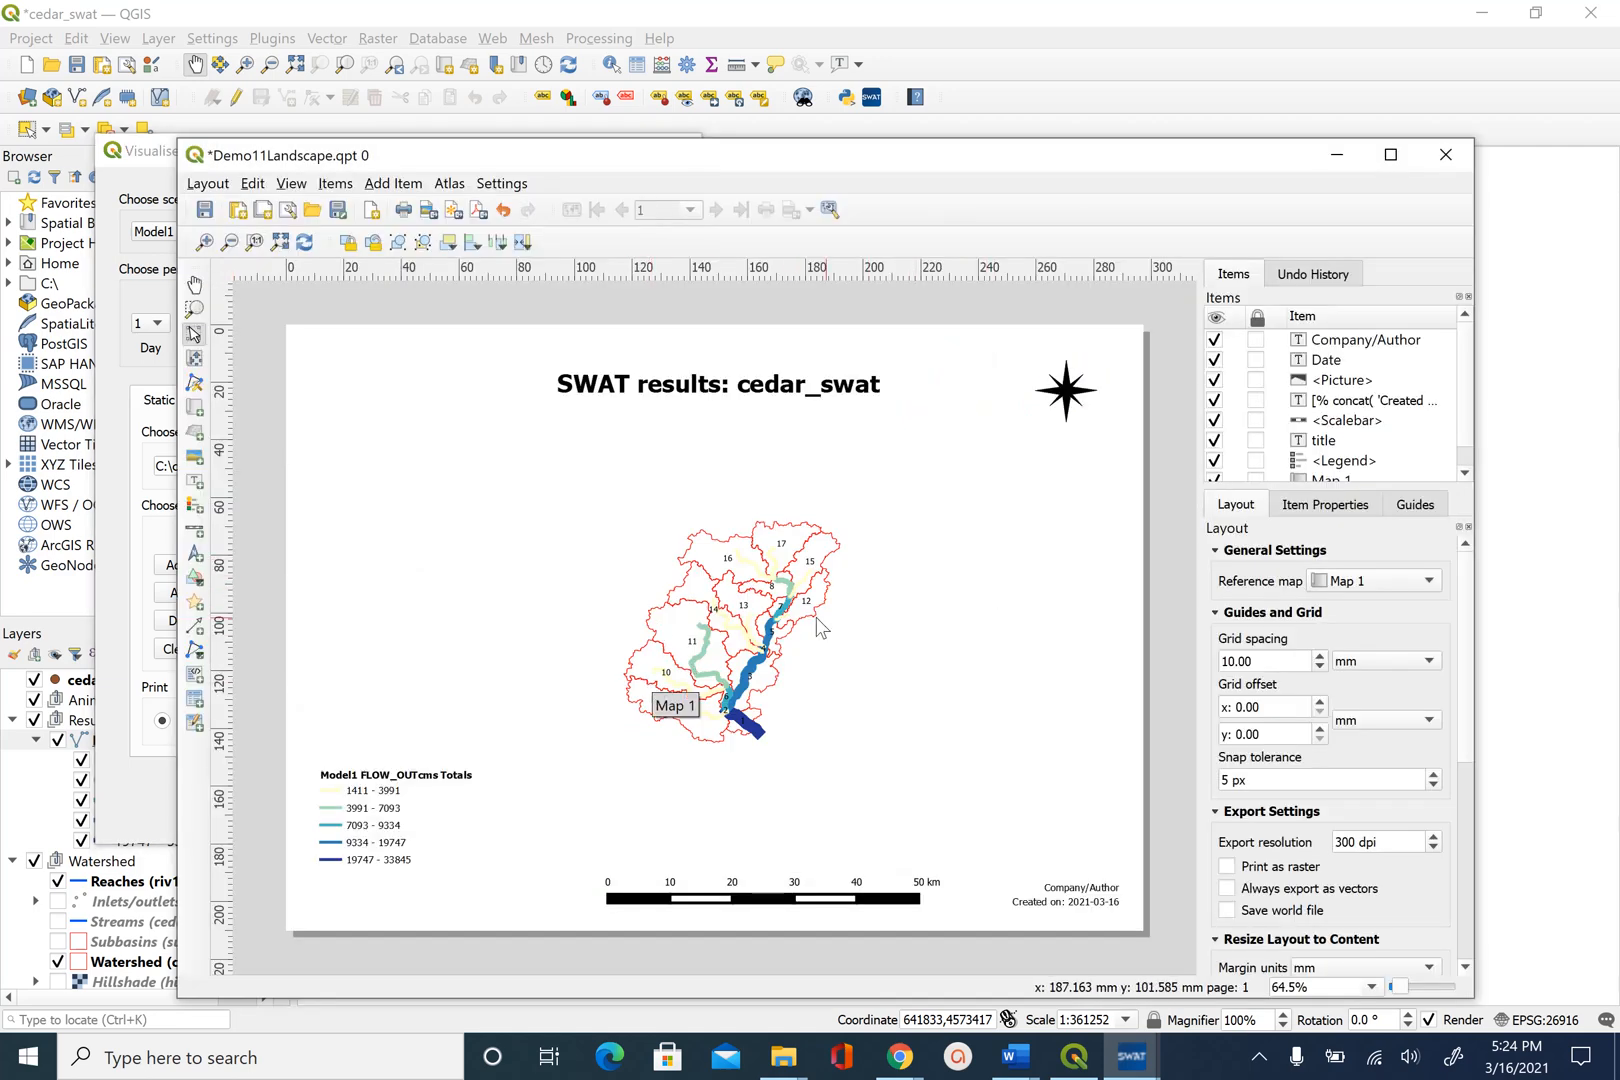
mouse_move(850, 636)
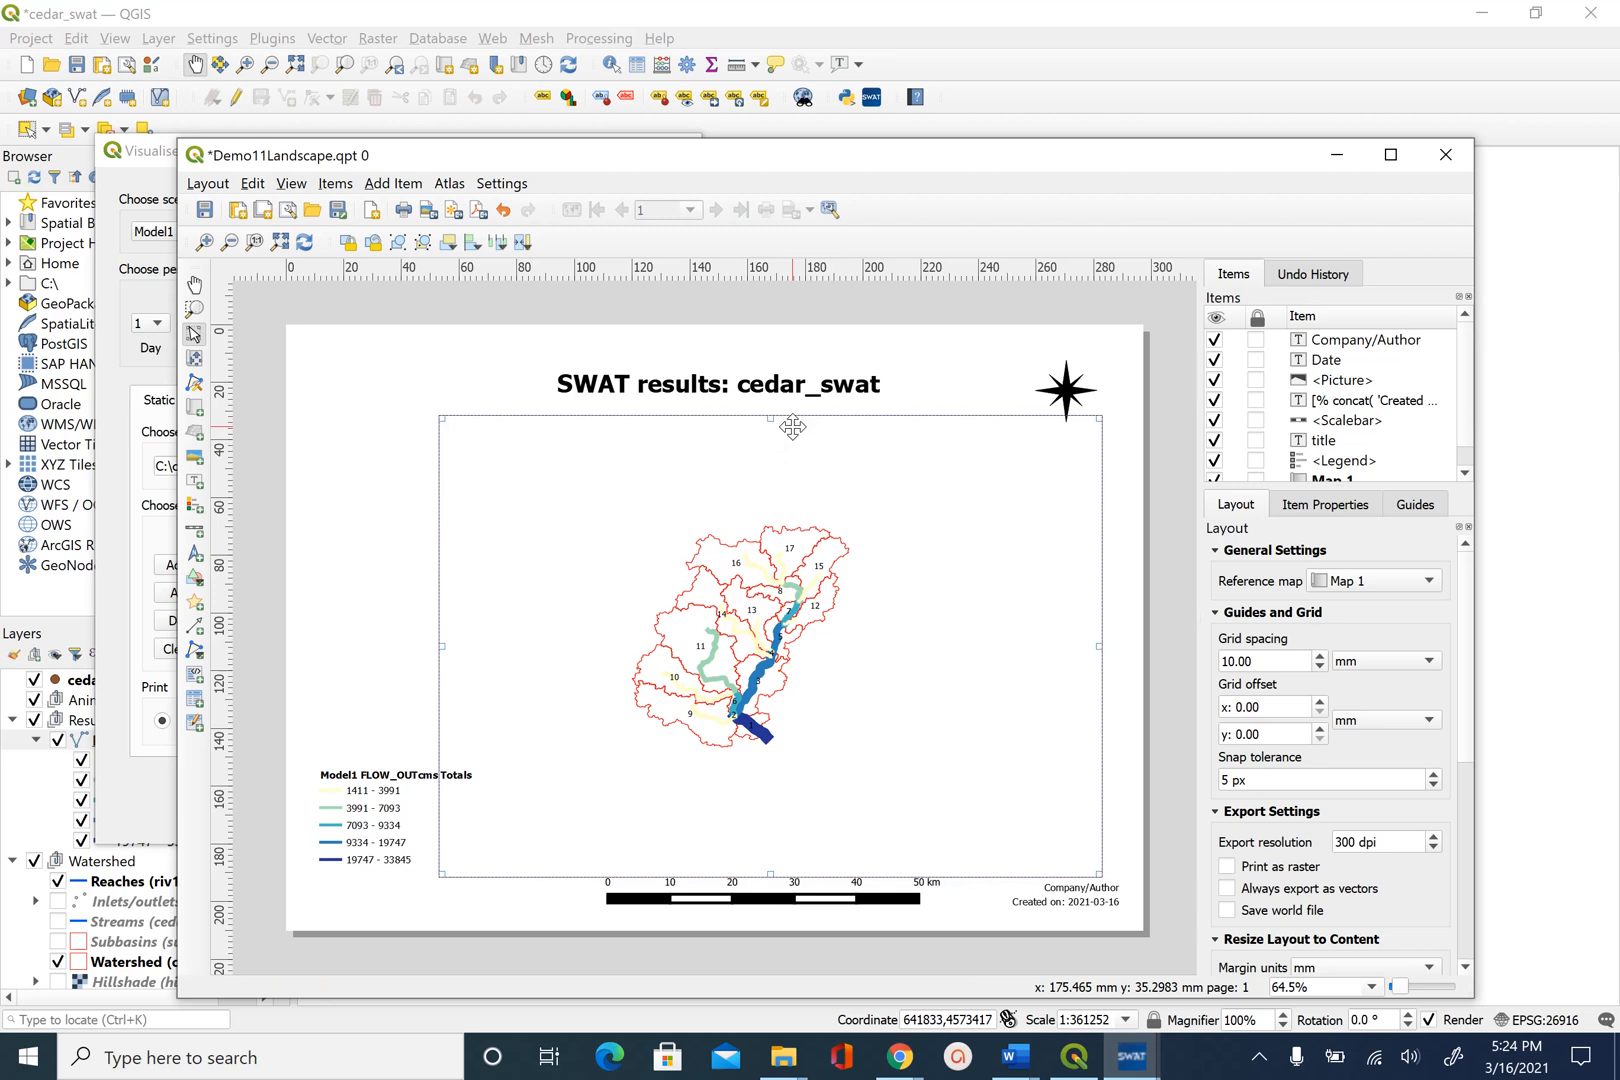
mouse_move(796, 424)
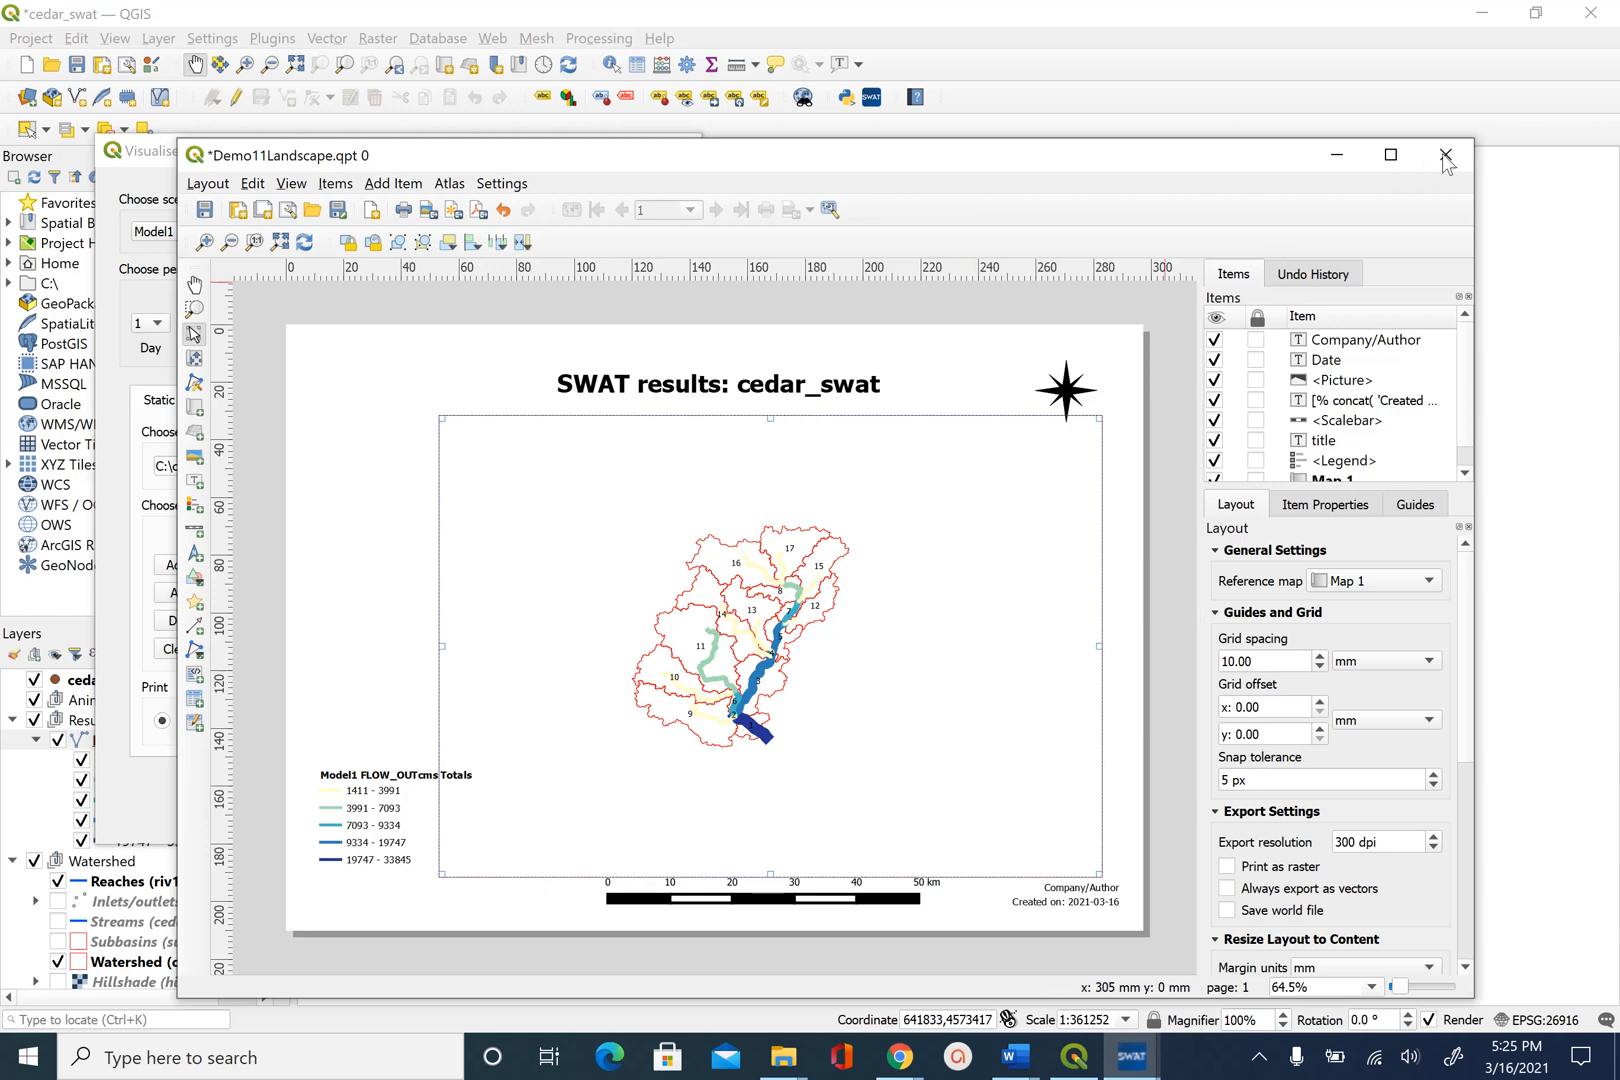
mouse_move(1446, 156)
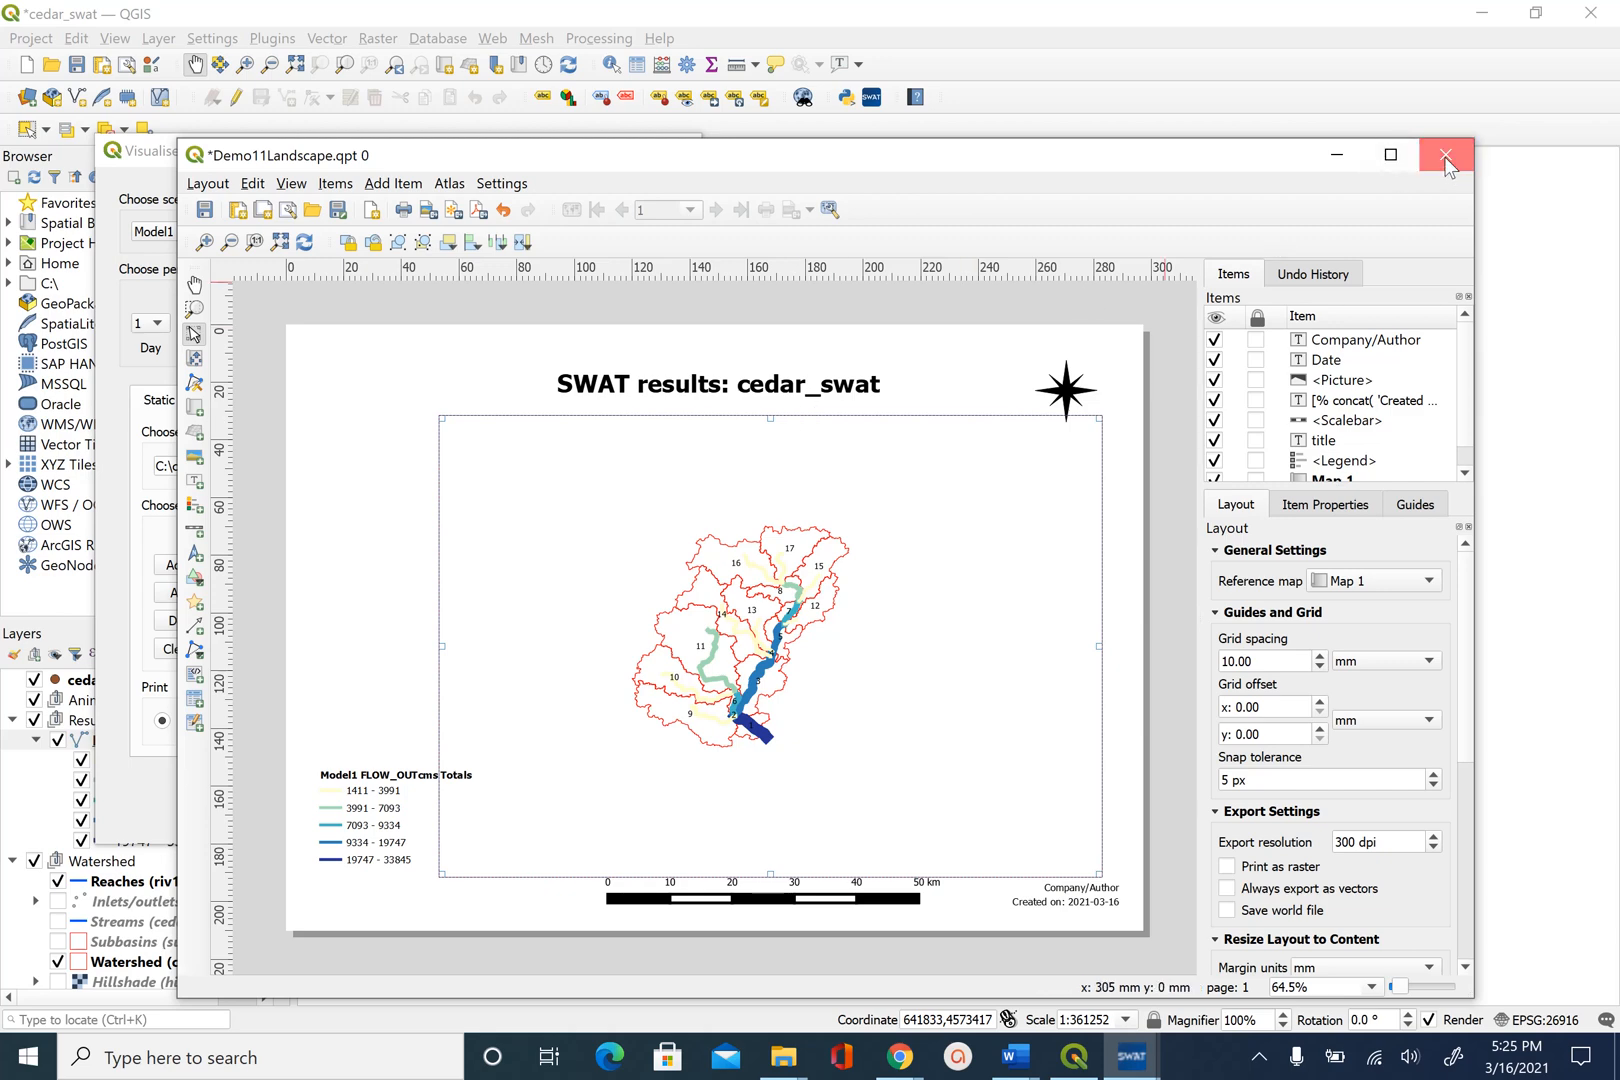
Leave the layout and set a new map-canvas animation using FLOW_OUTcms.
left_click(1448, 156)
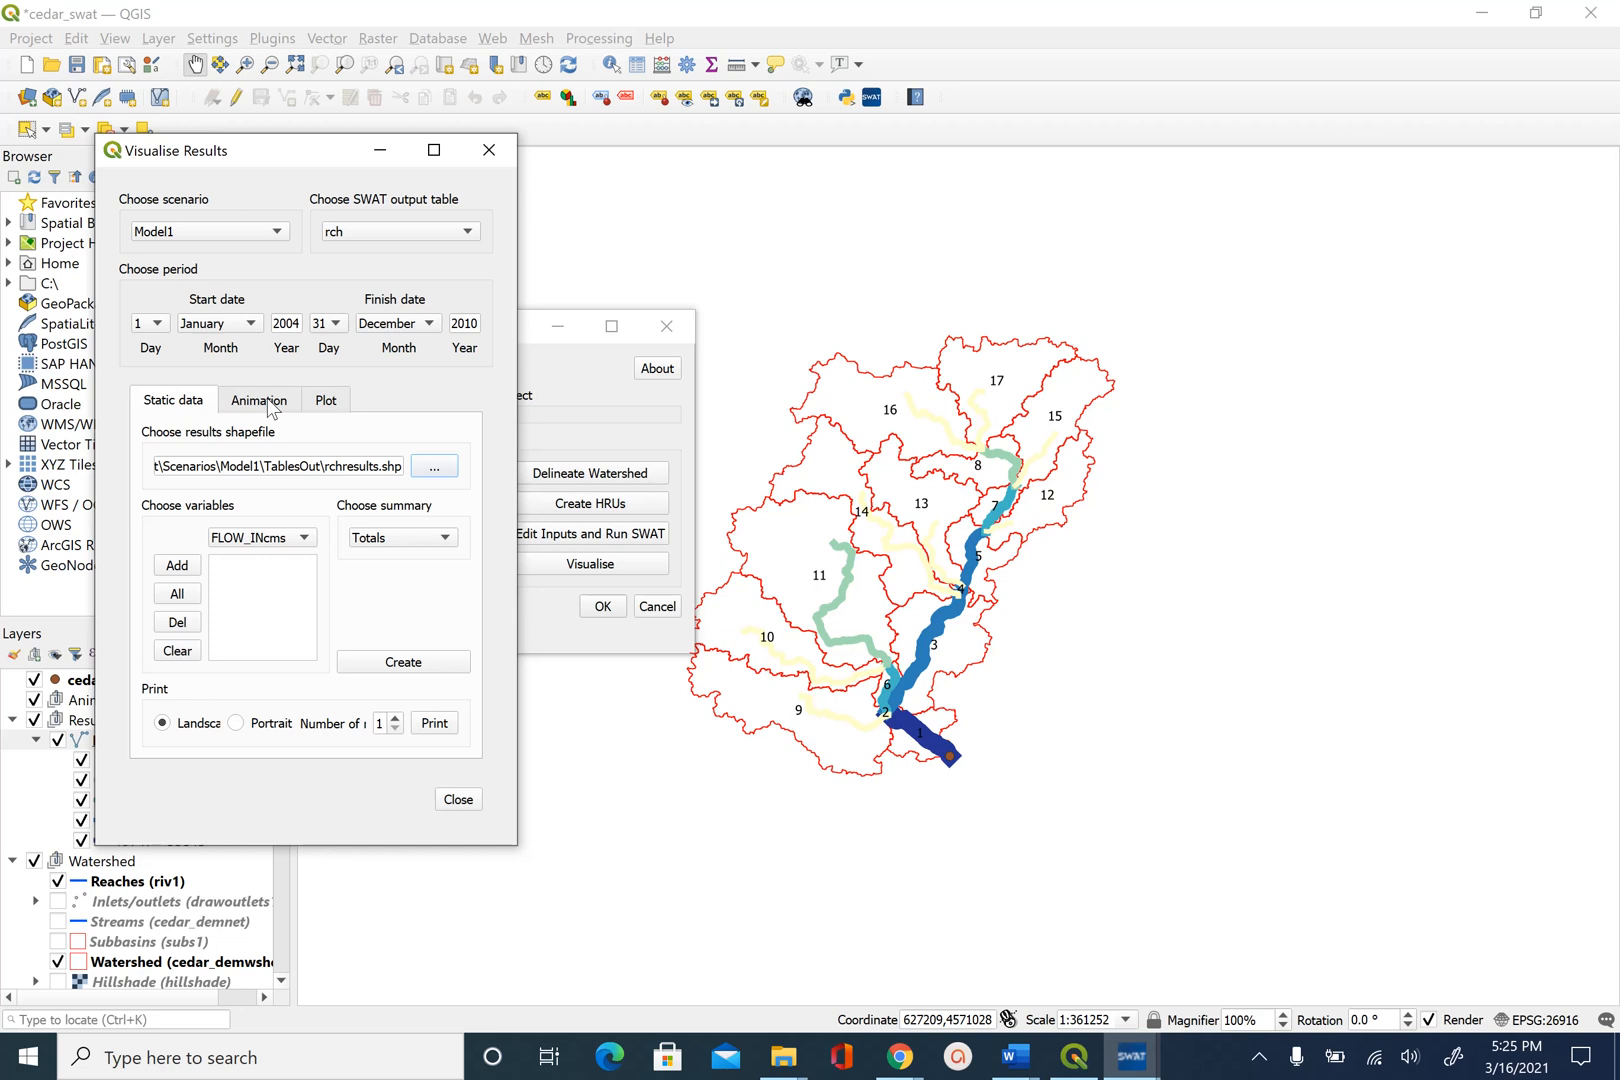
left_click(260, 400)
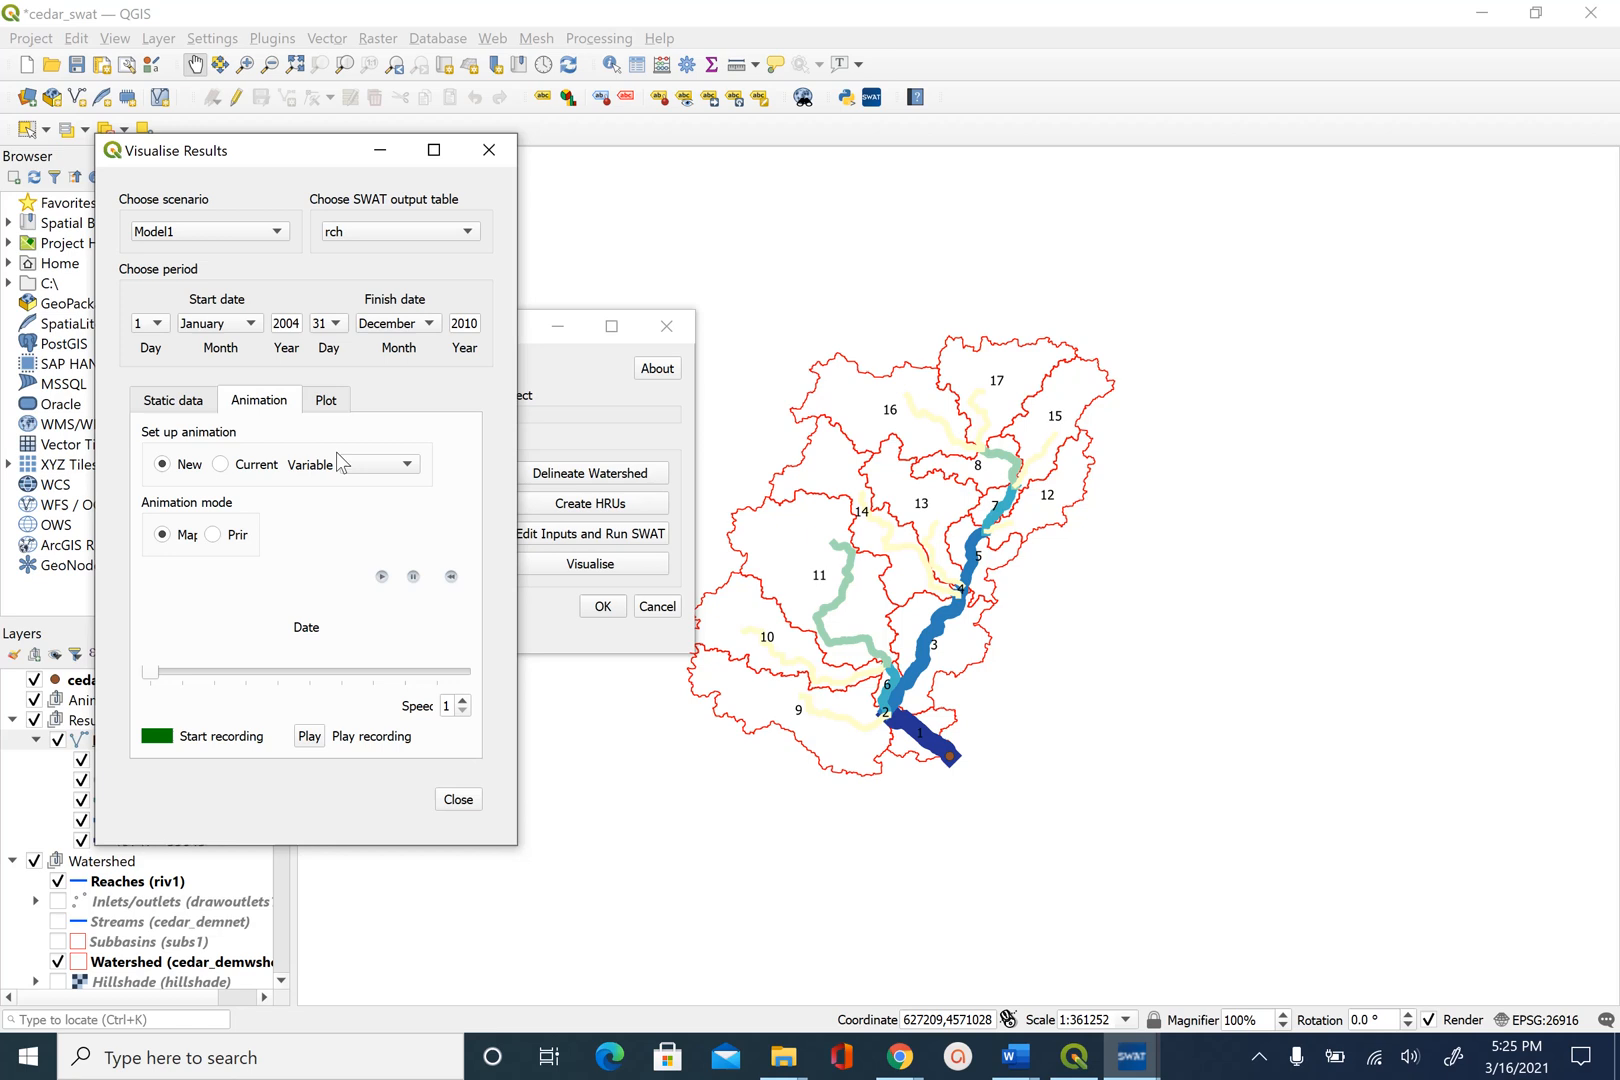
left_click(404, 464)
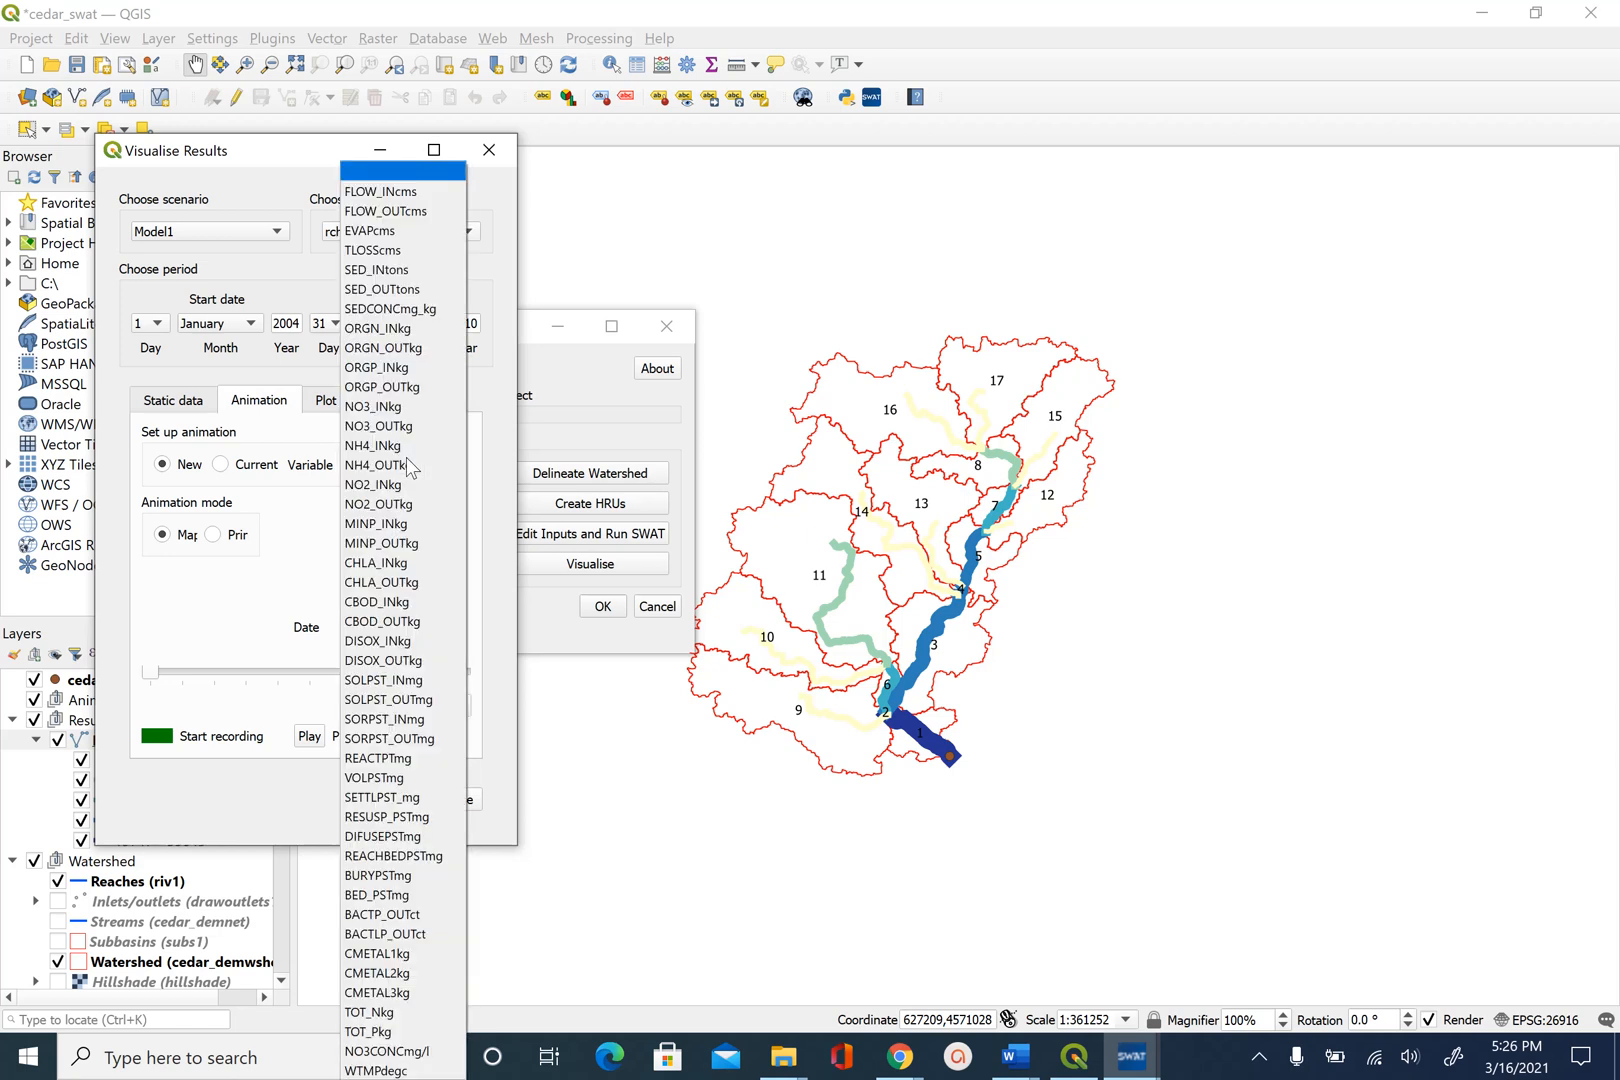
left_click(374, 464)
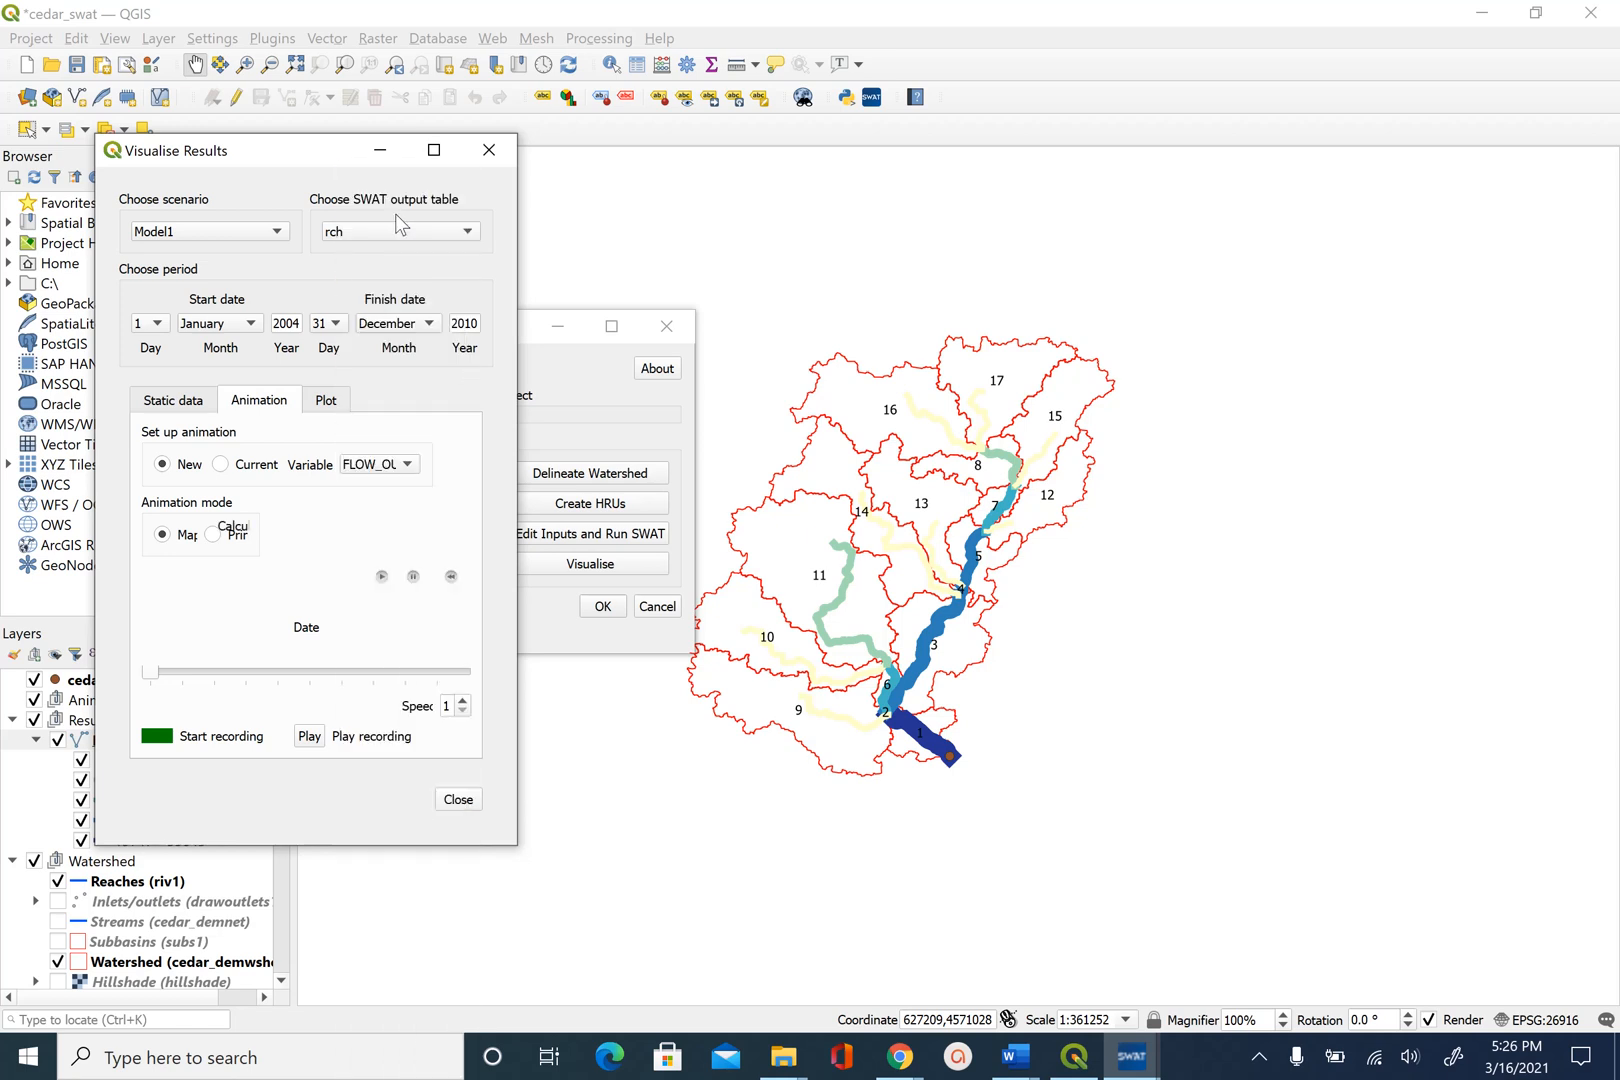
mouse_move(522, 614)
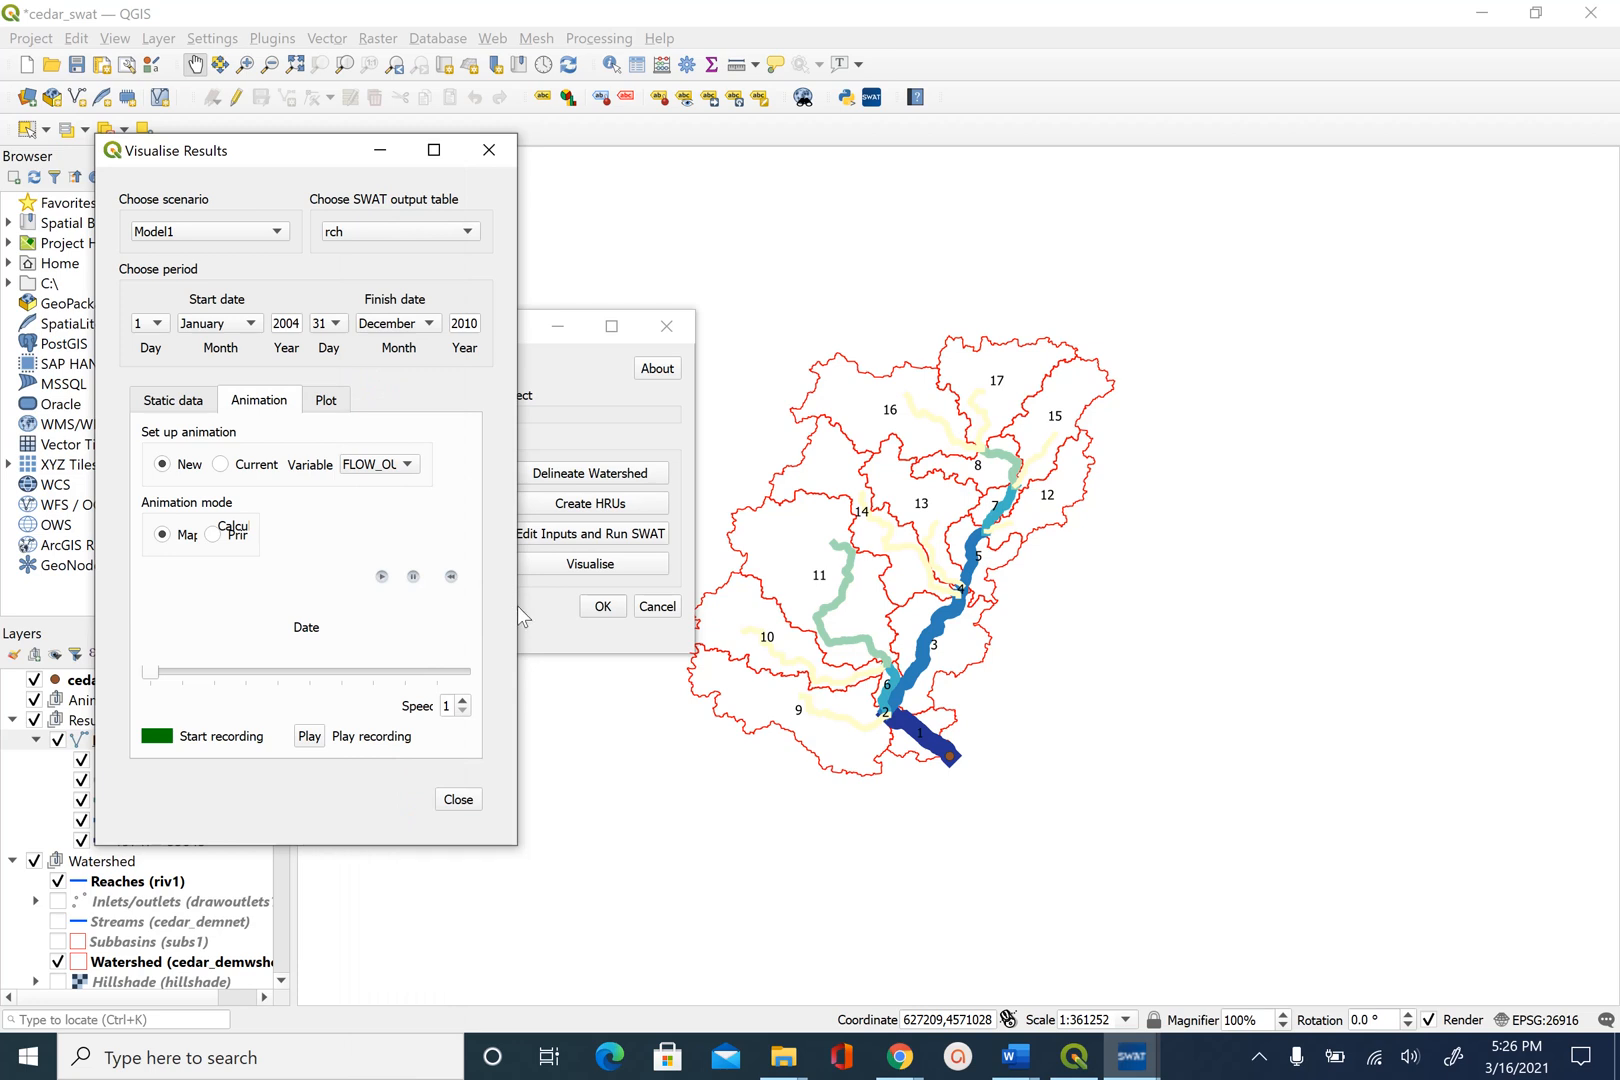
mouse_move(204, 564)
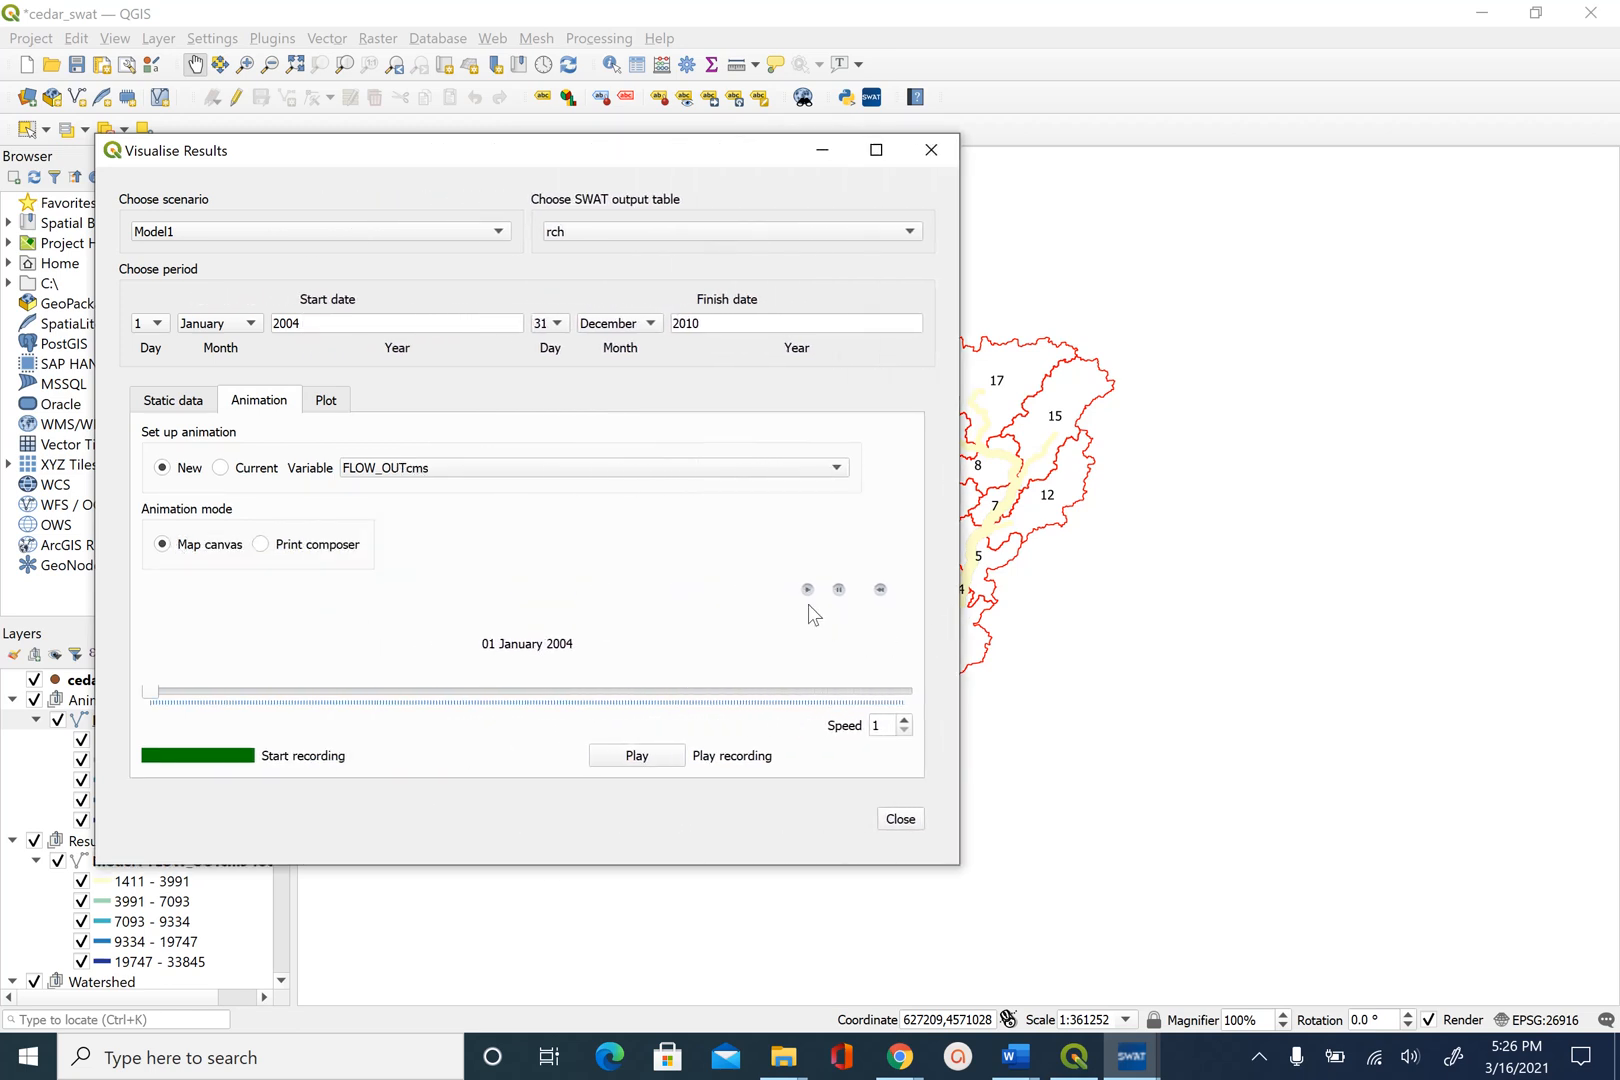
mouse_move(652, 136)
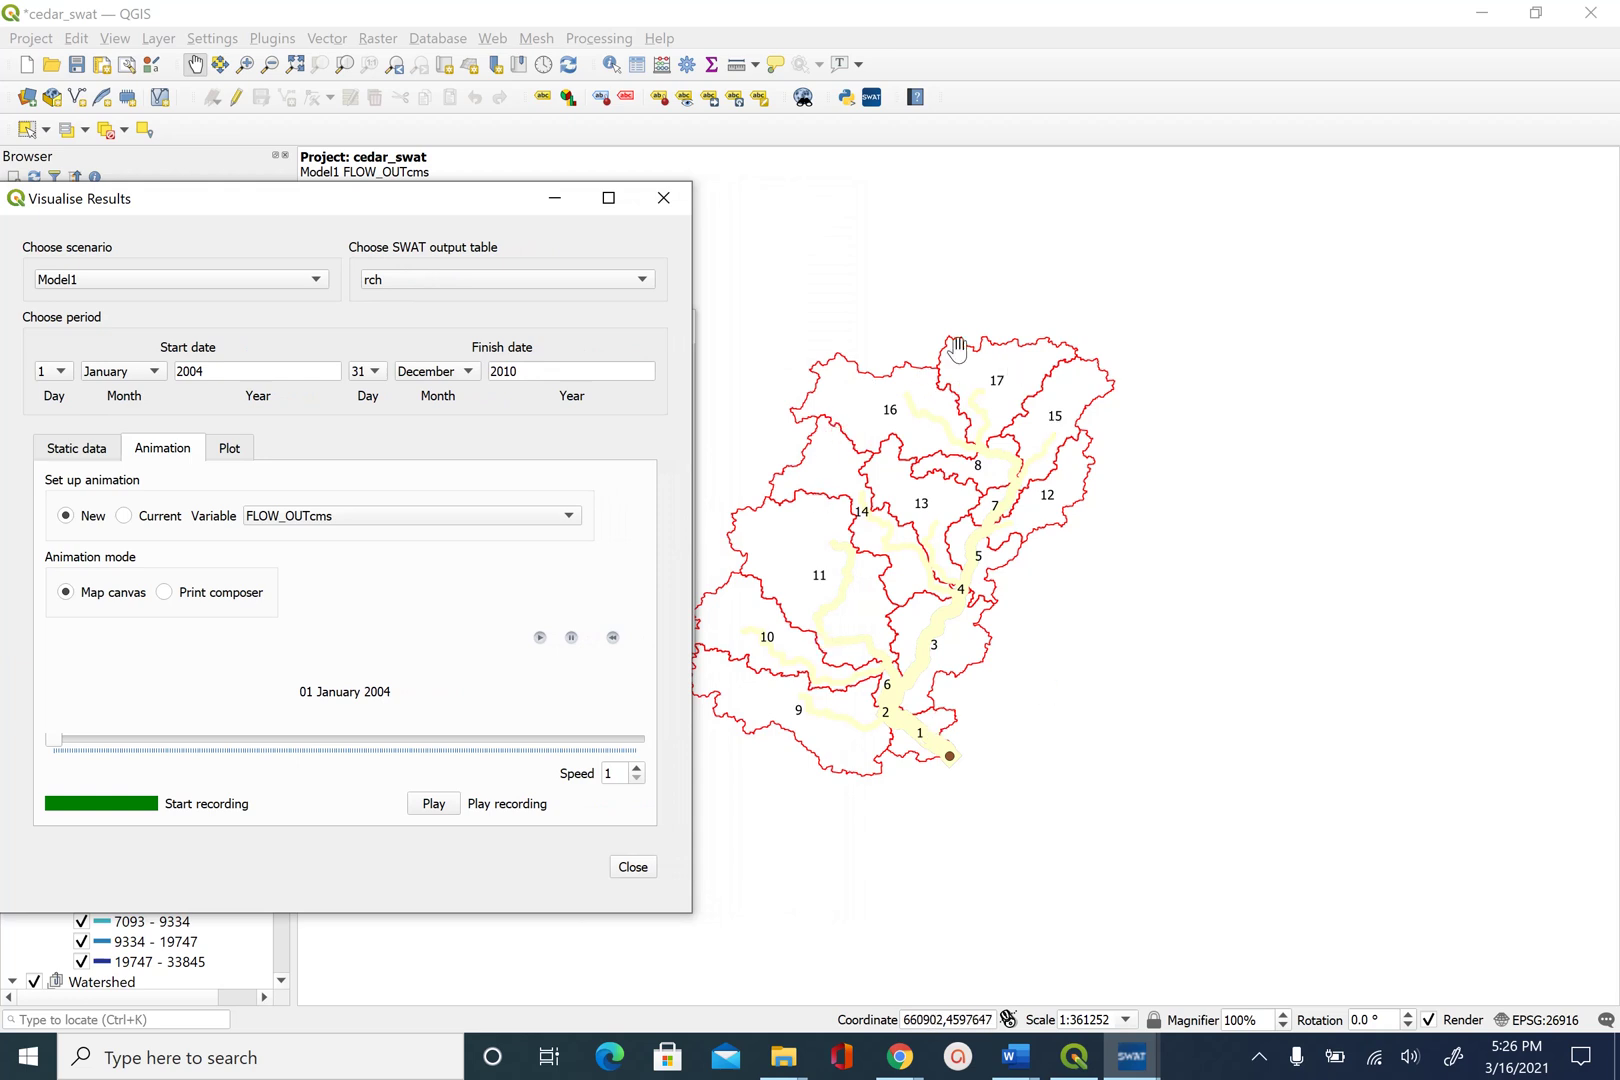
mouse_move(1048, 578)
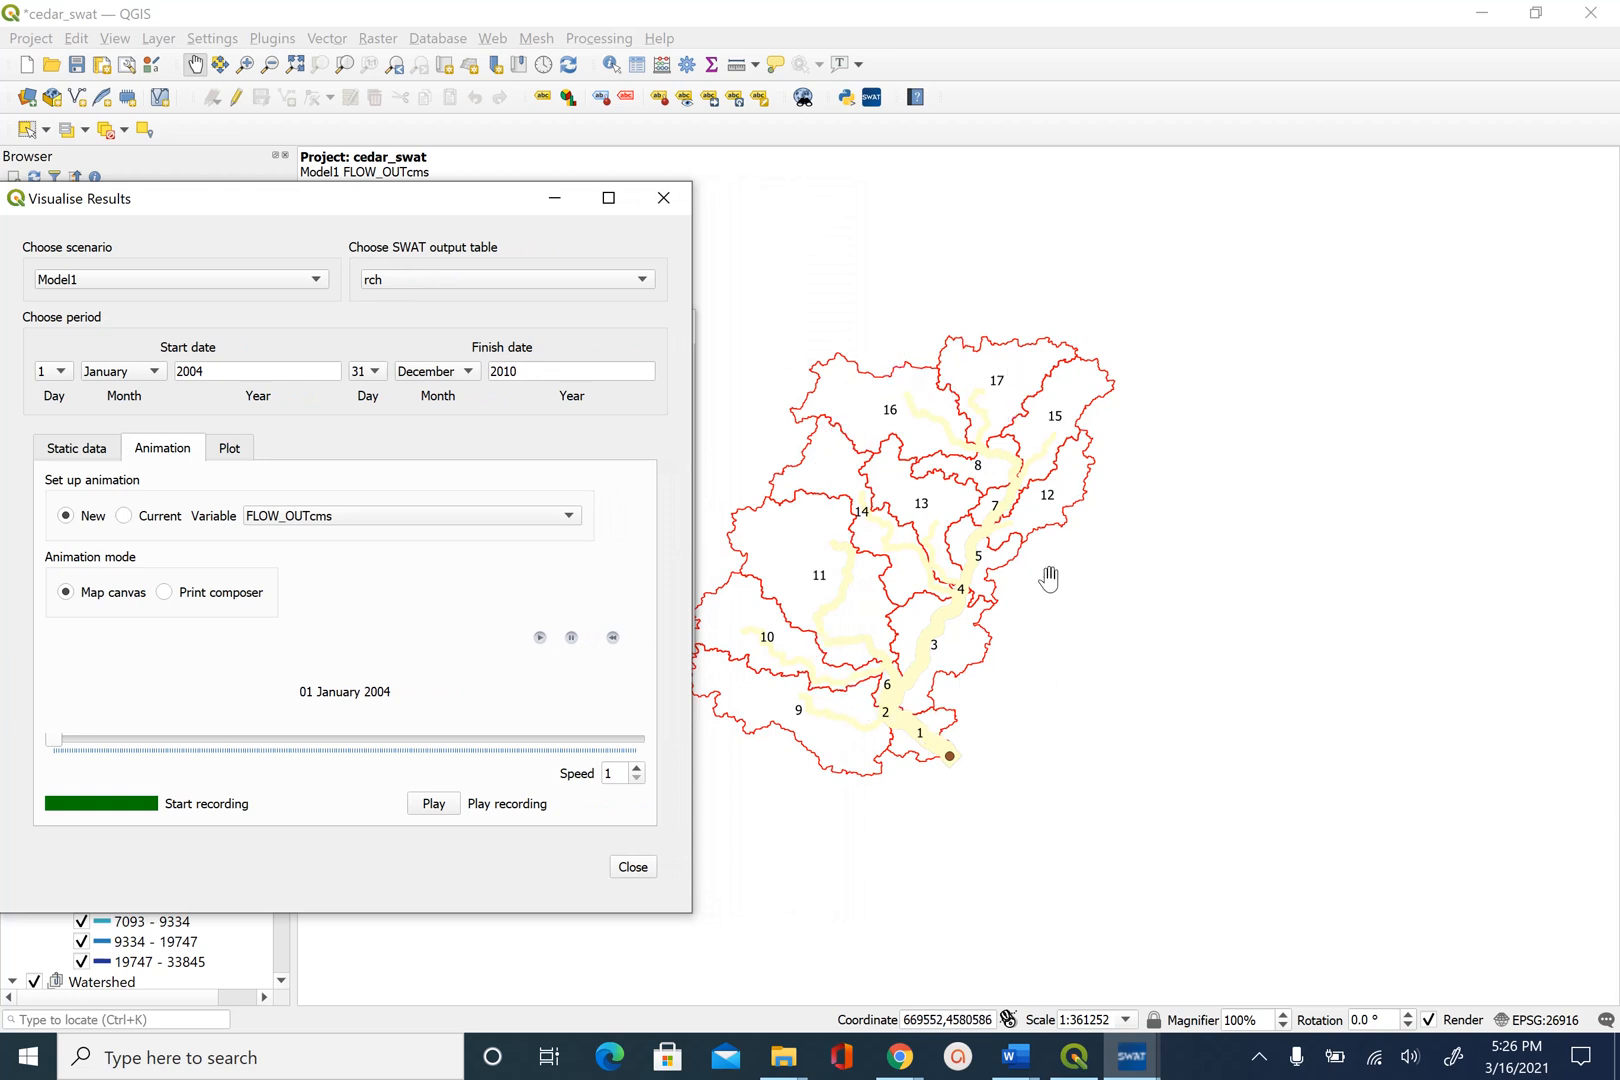
mouse_move(424, 224)
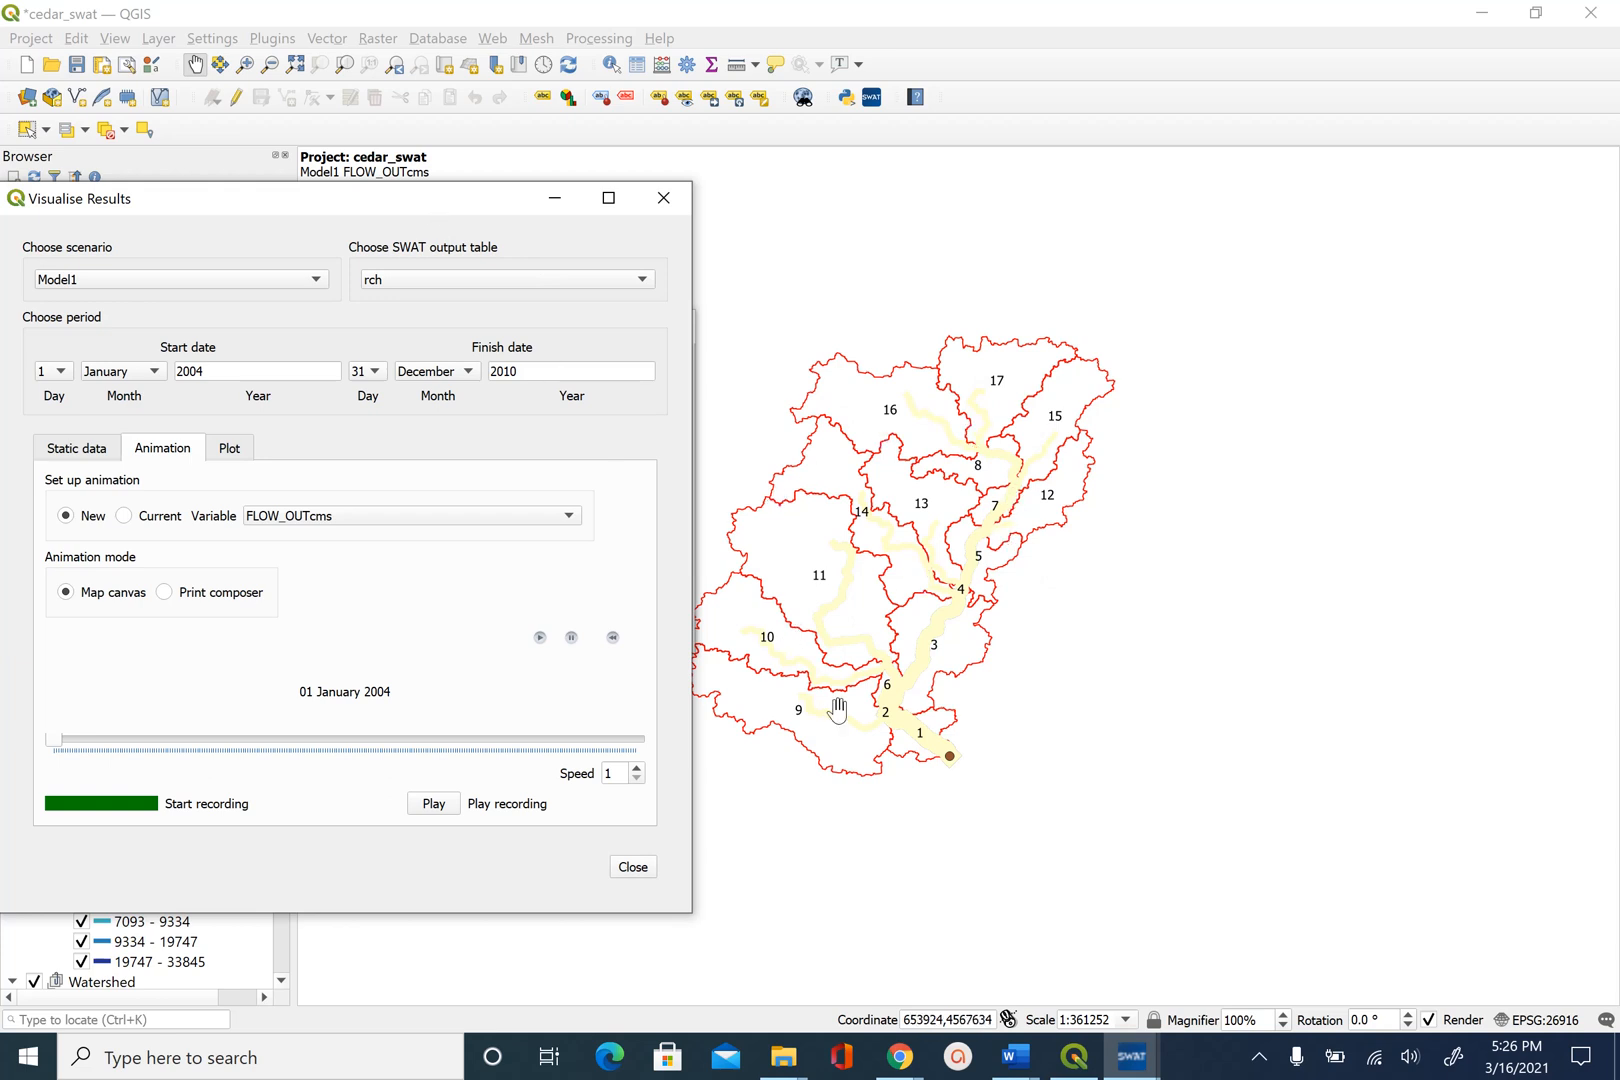
mouse_move(462, 724)
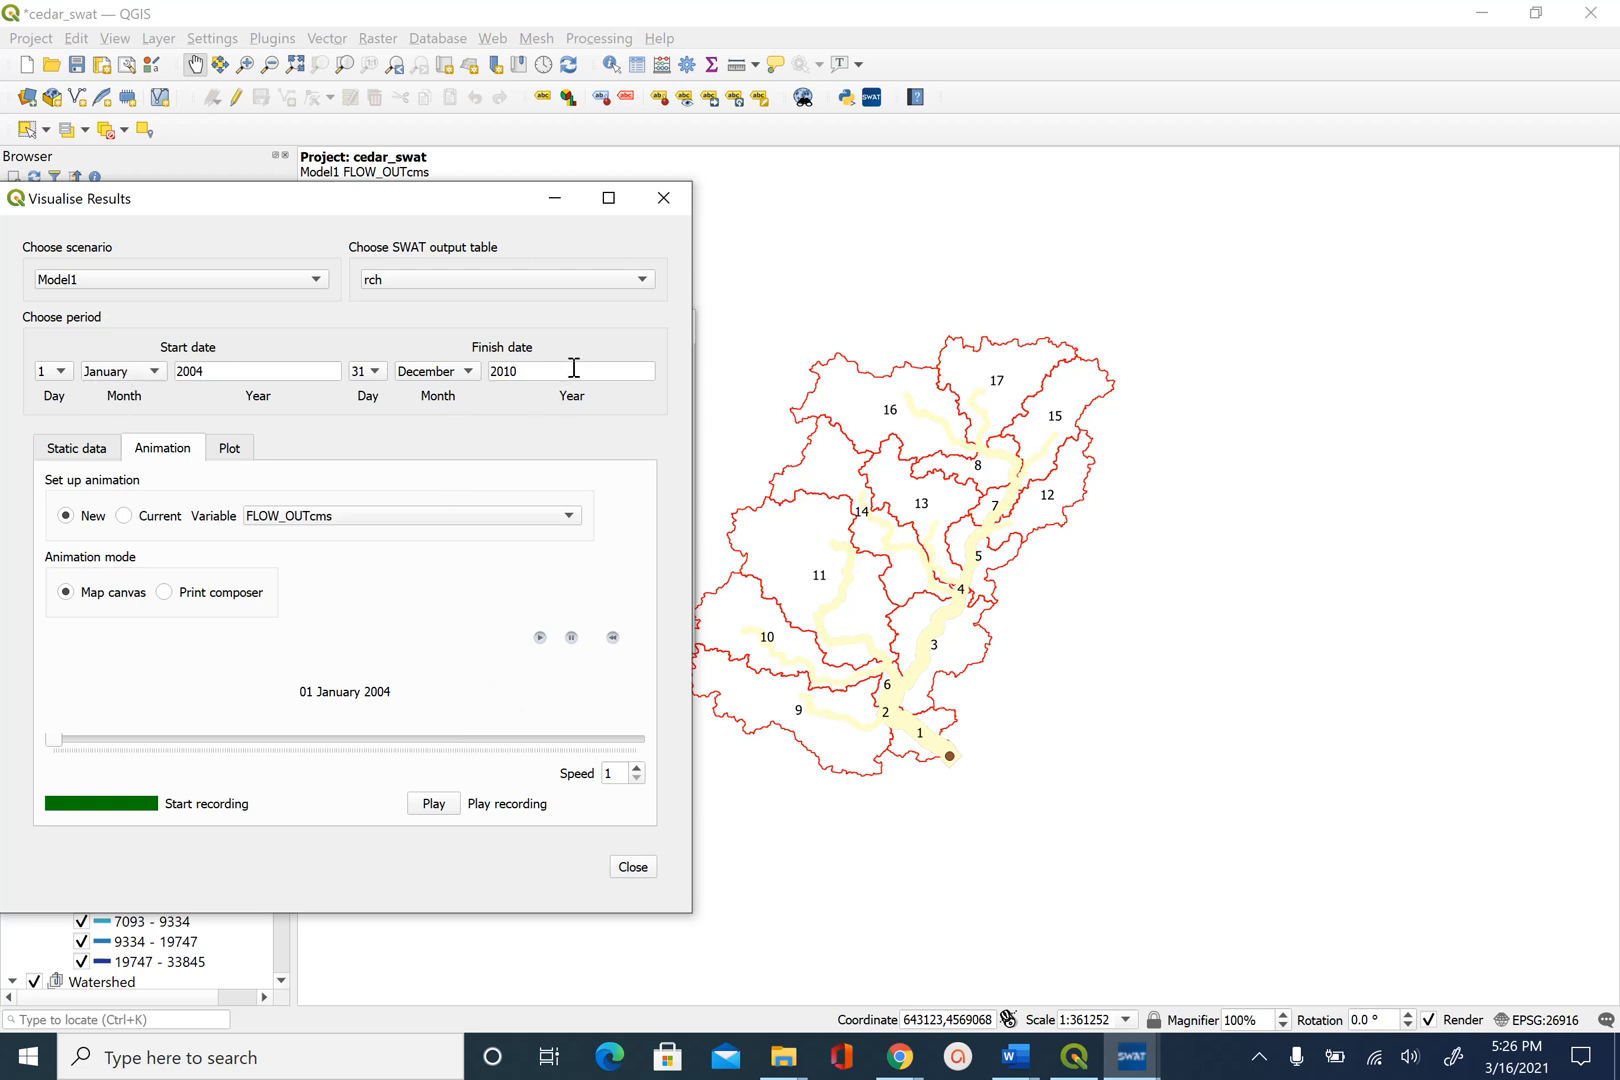
mouse_move(556, 750)
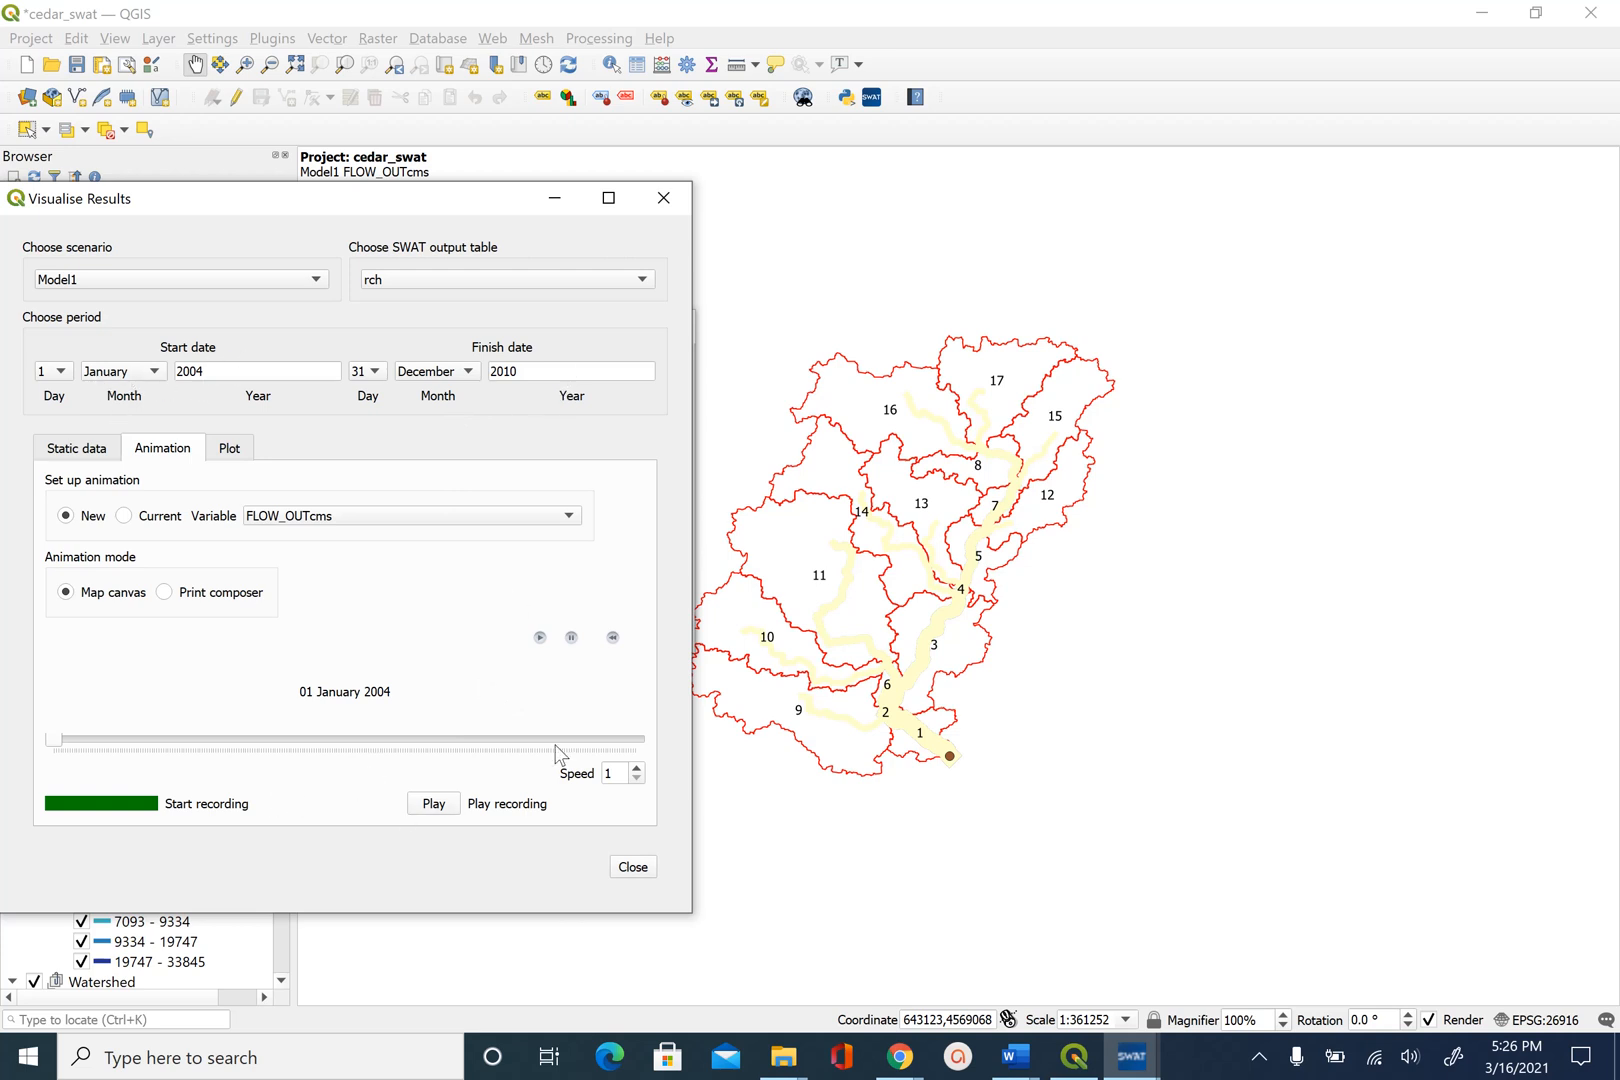
mouse_move(540, 638)
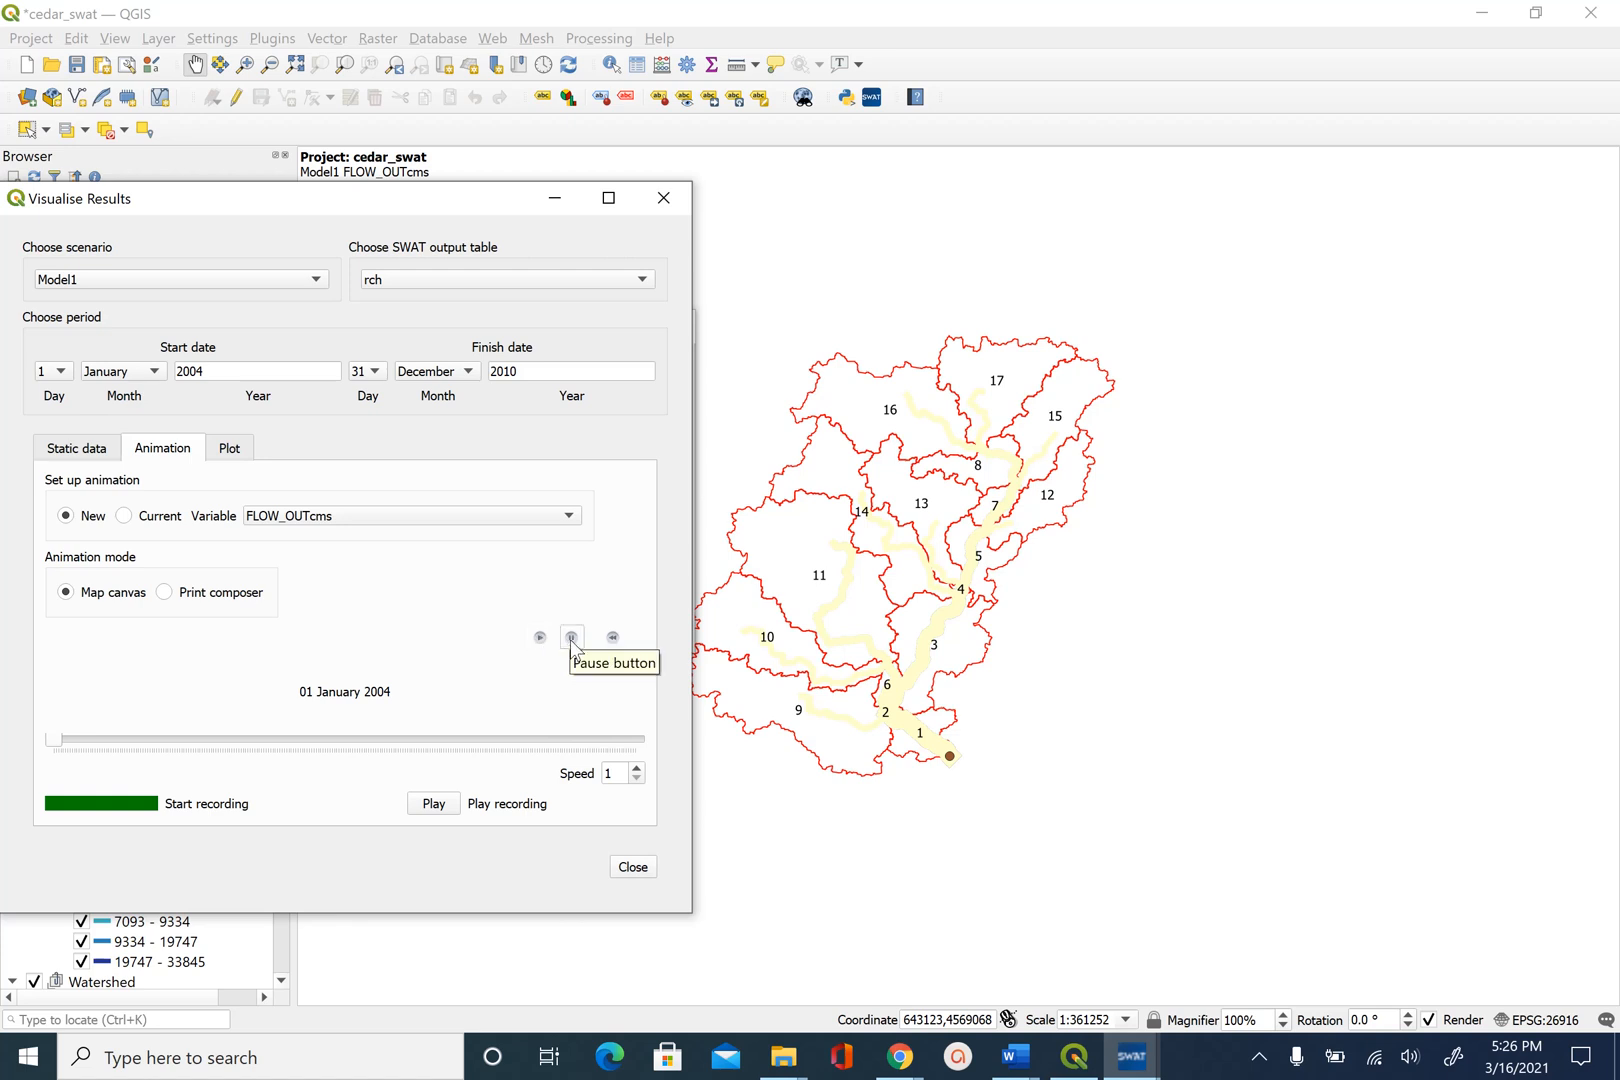
mouse_move(612, 640)
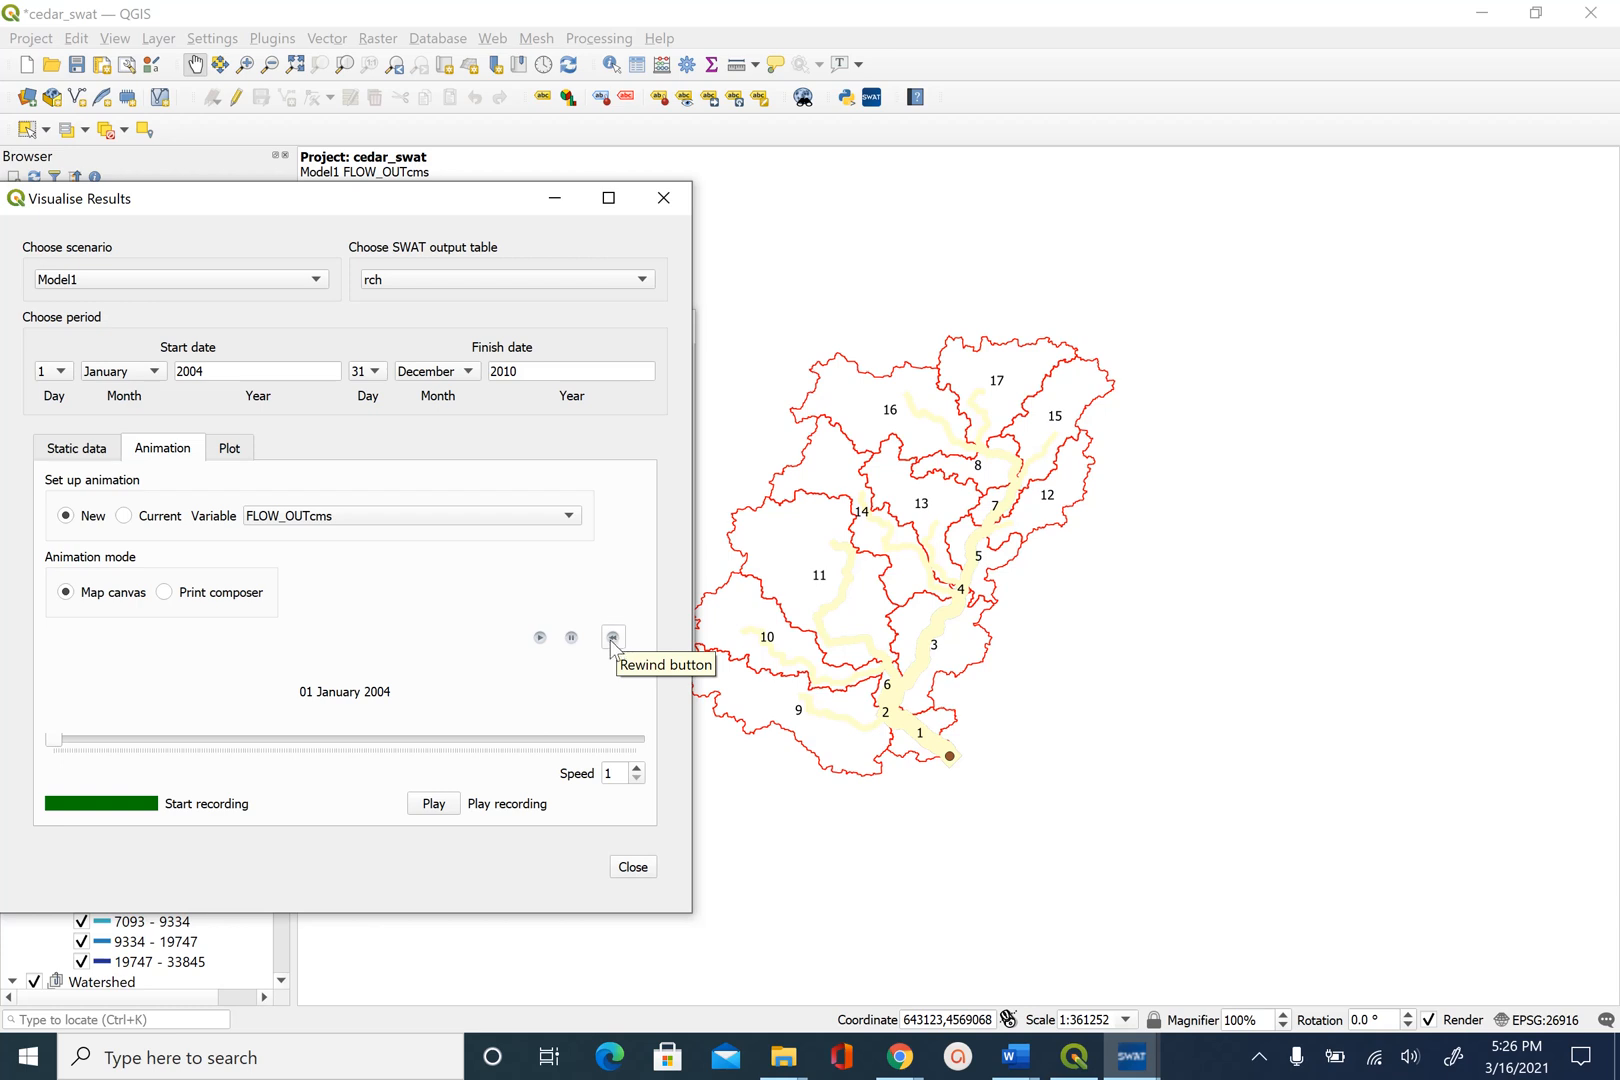
mouse_move(540, 638)
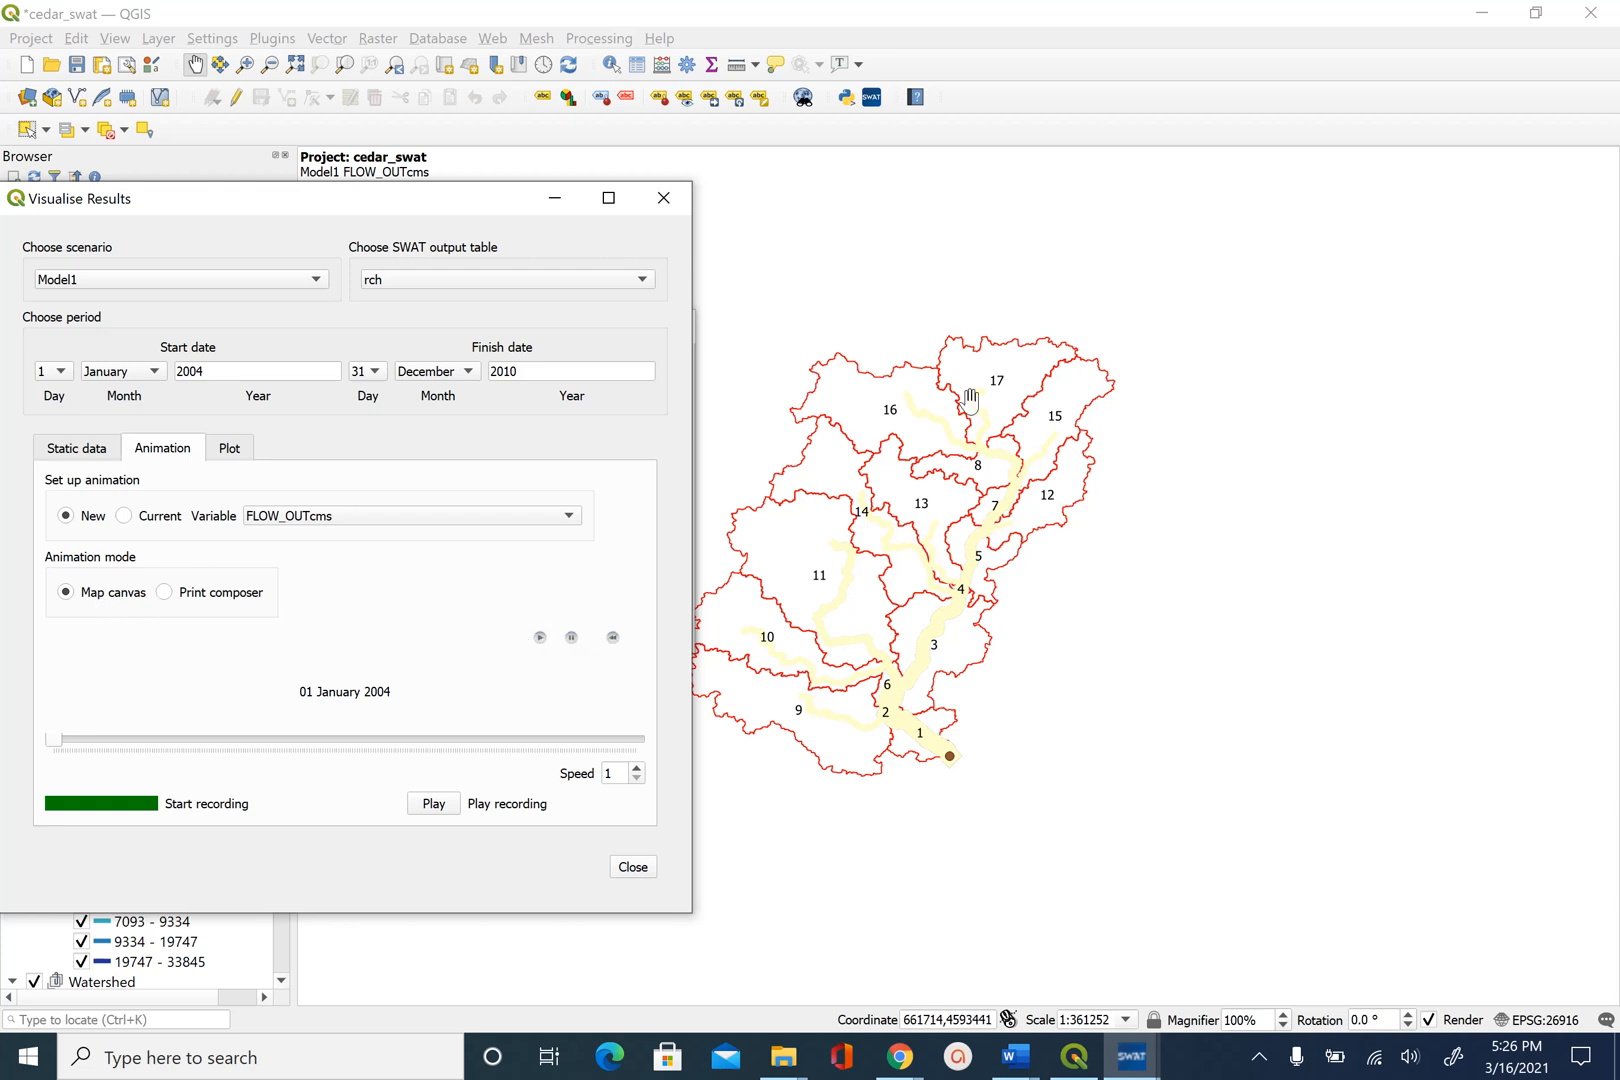
mouse_move(544, 666)
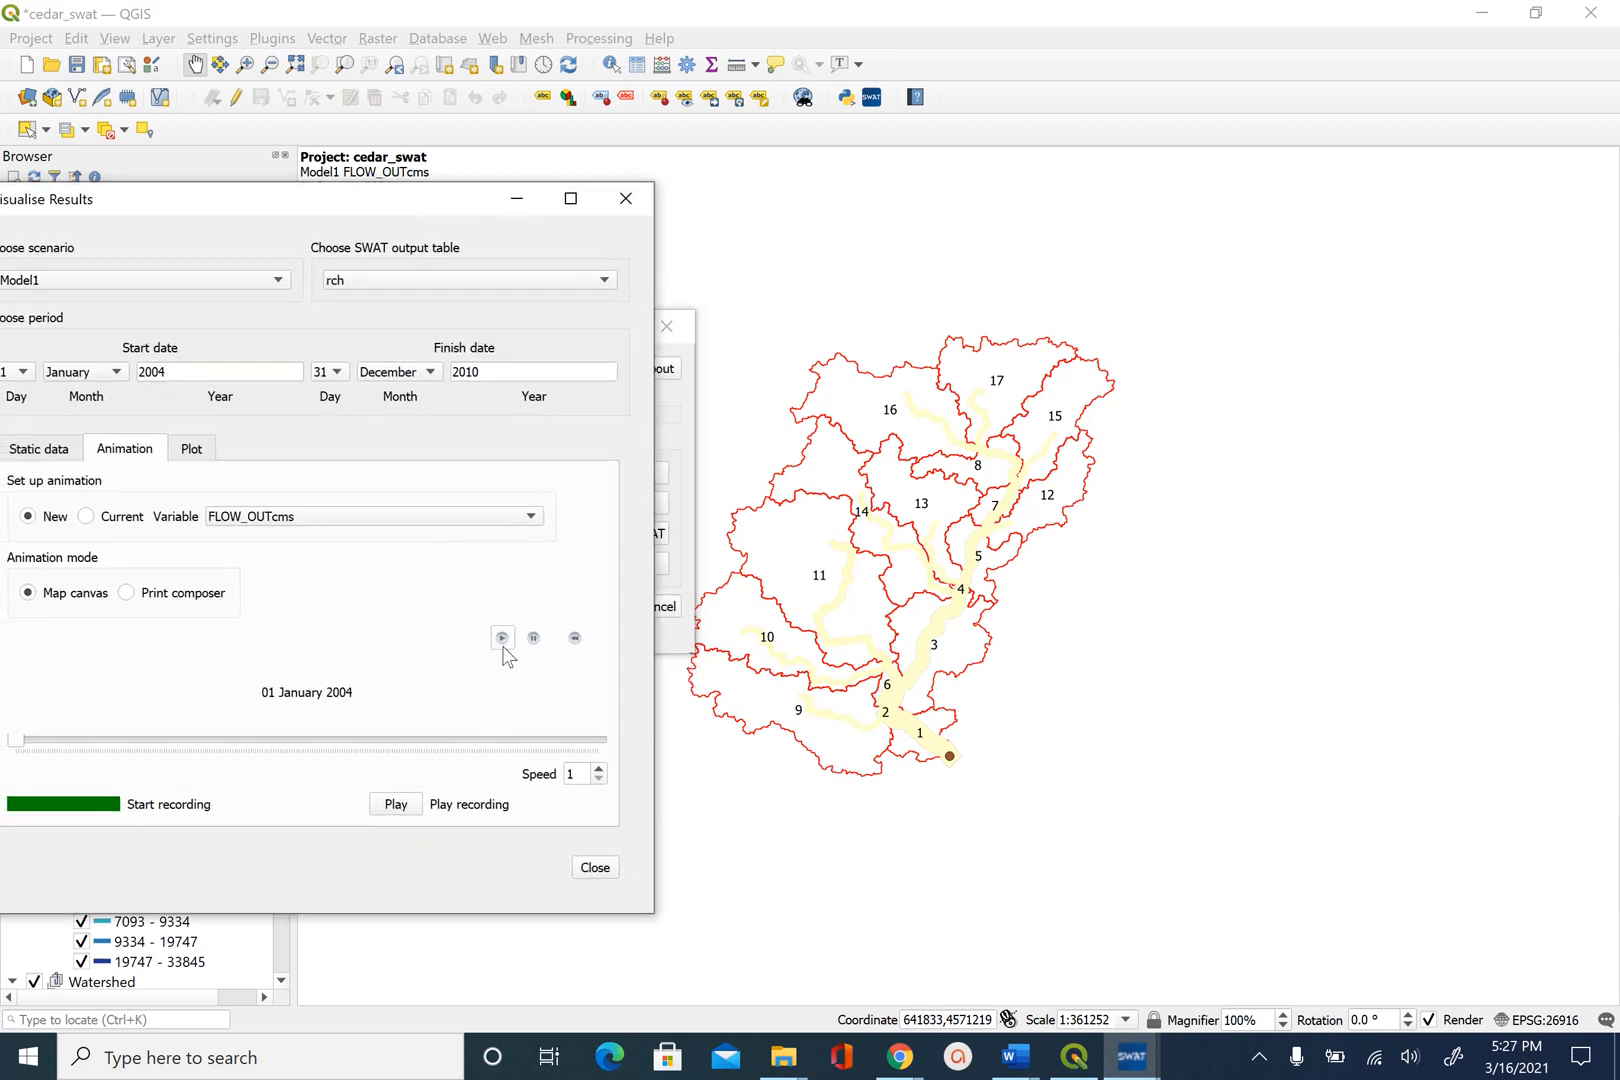
mouse_move(502, 640)
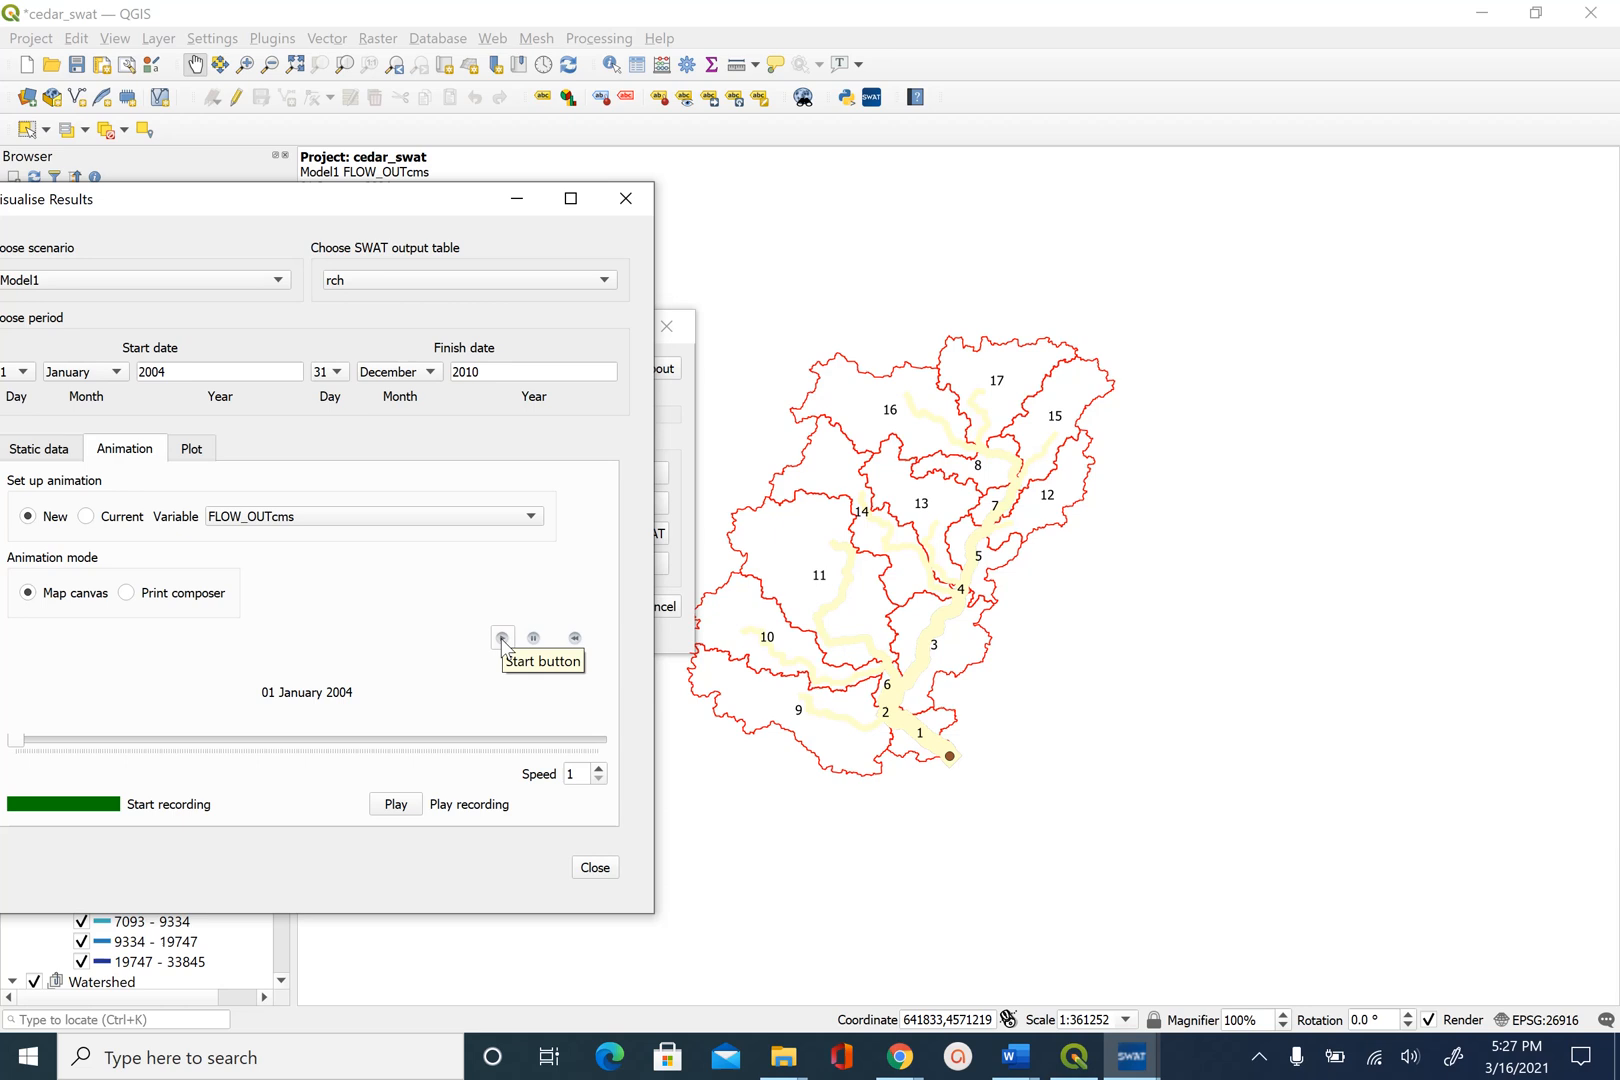
Run the FLOW_OUTcms reach animation into 2005 and raise its speed to 10.
left_click(500, 638)
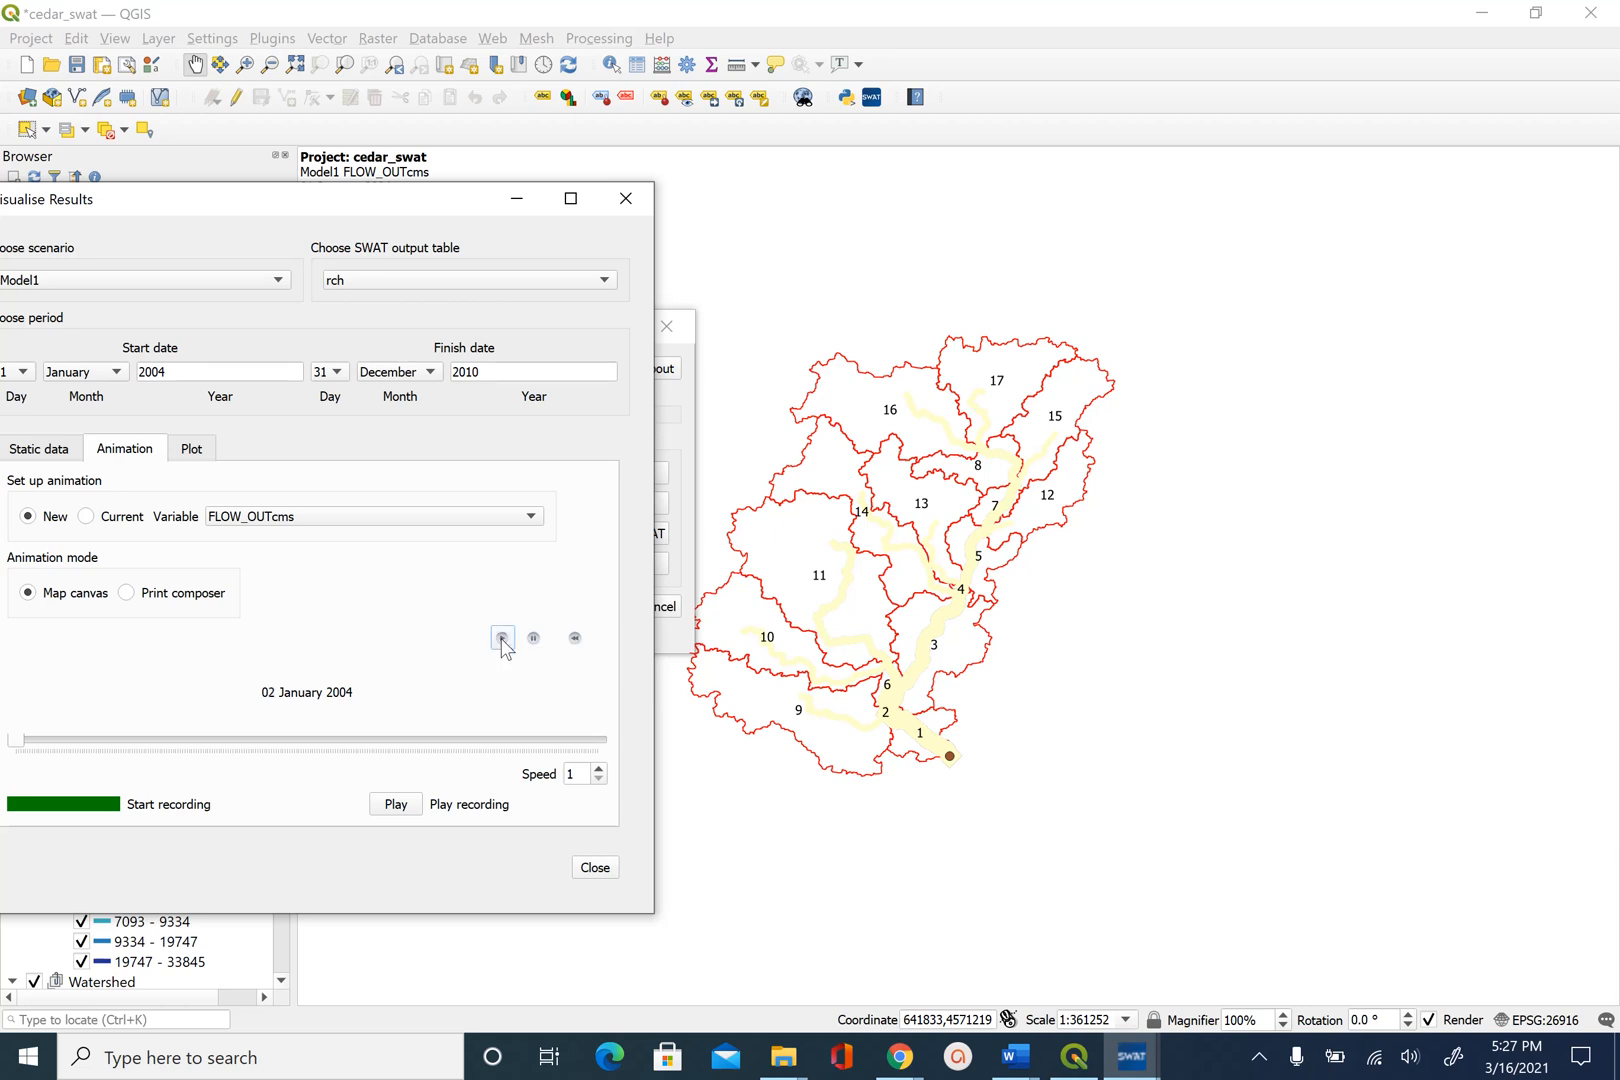
left_click(500, 638)
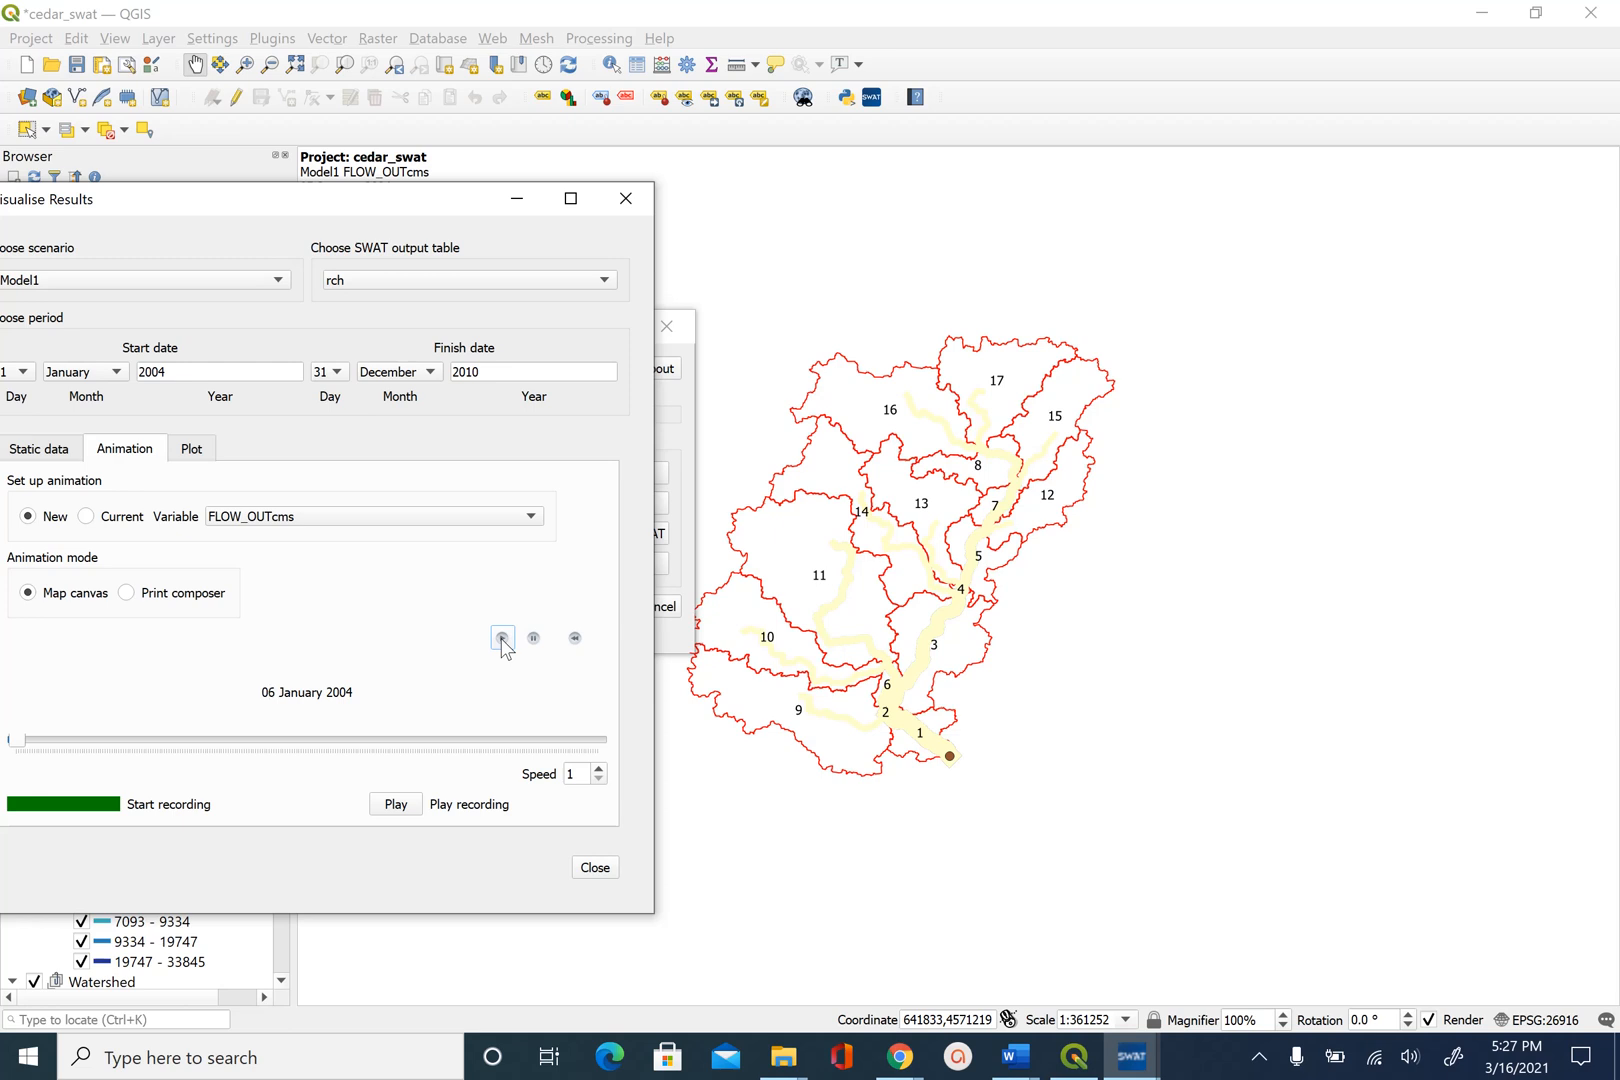
left_click(500, 638)
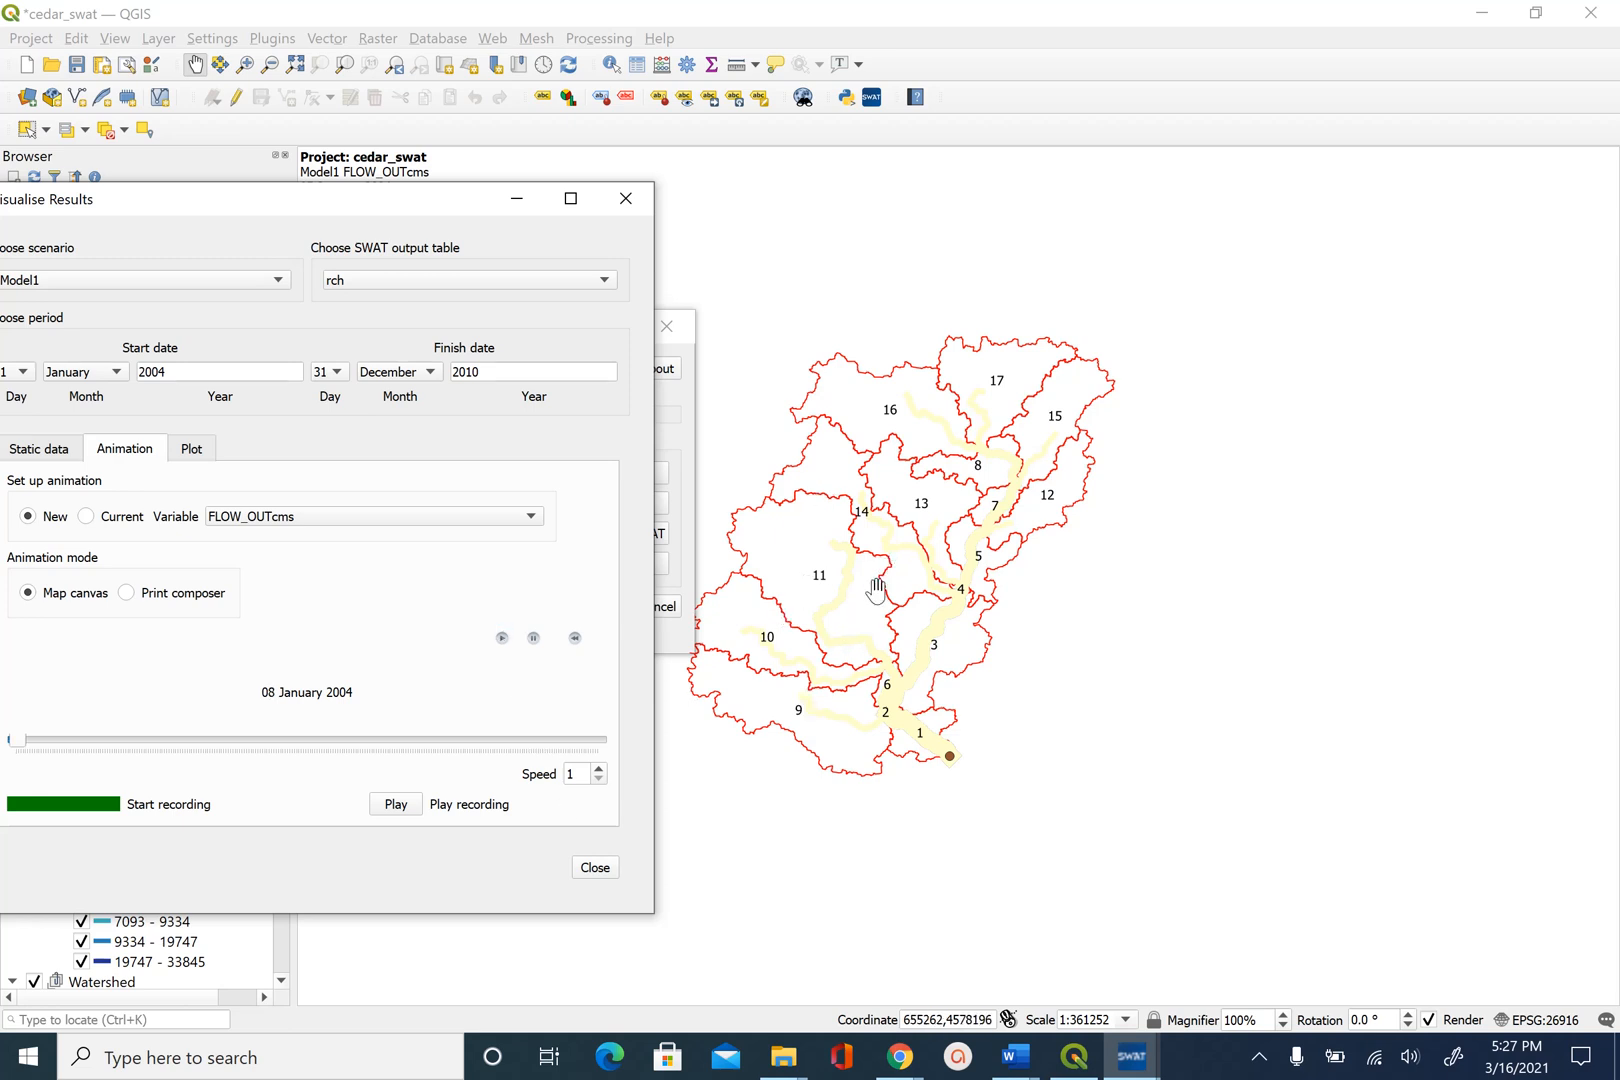
left_click(600, 768)
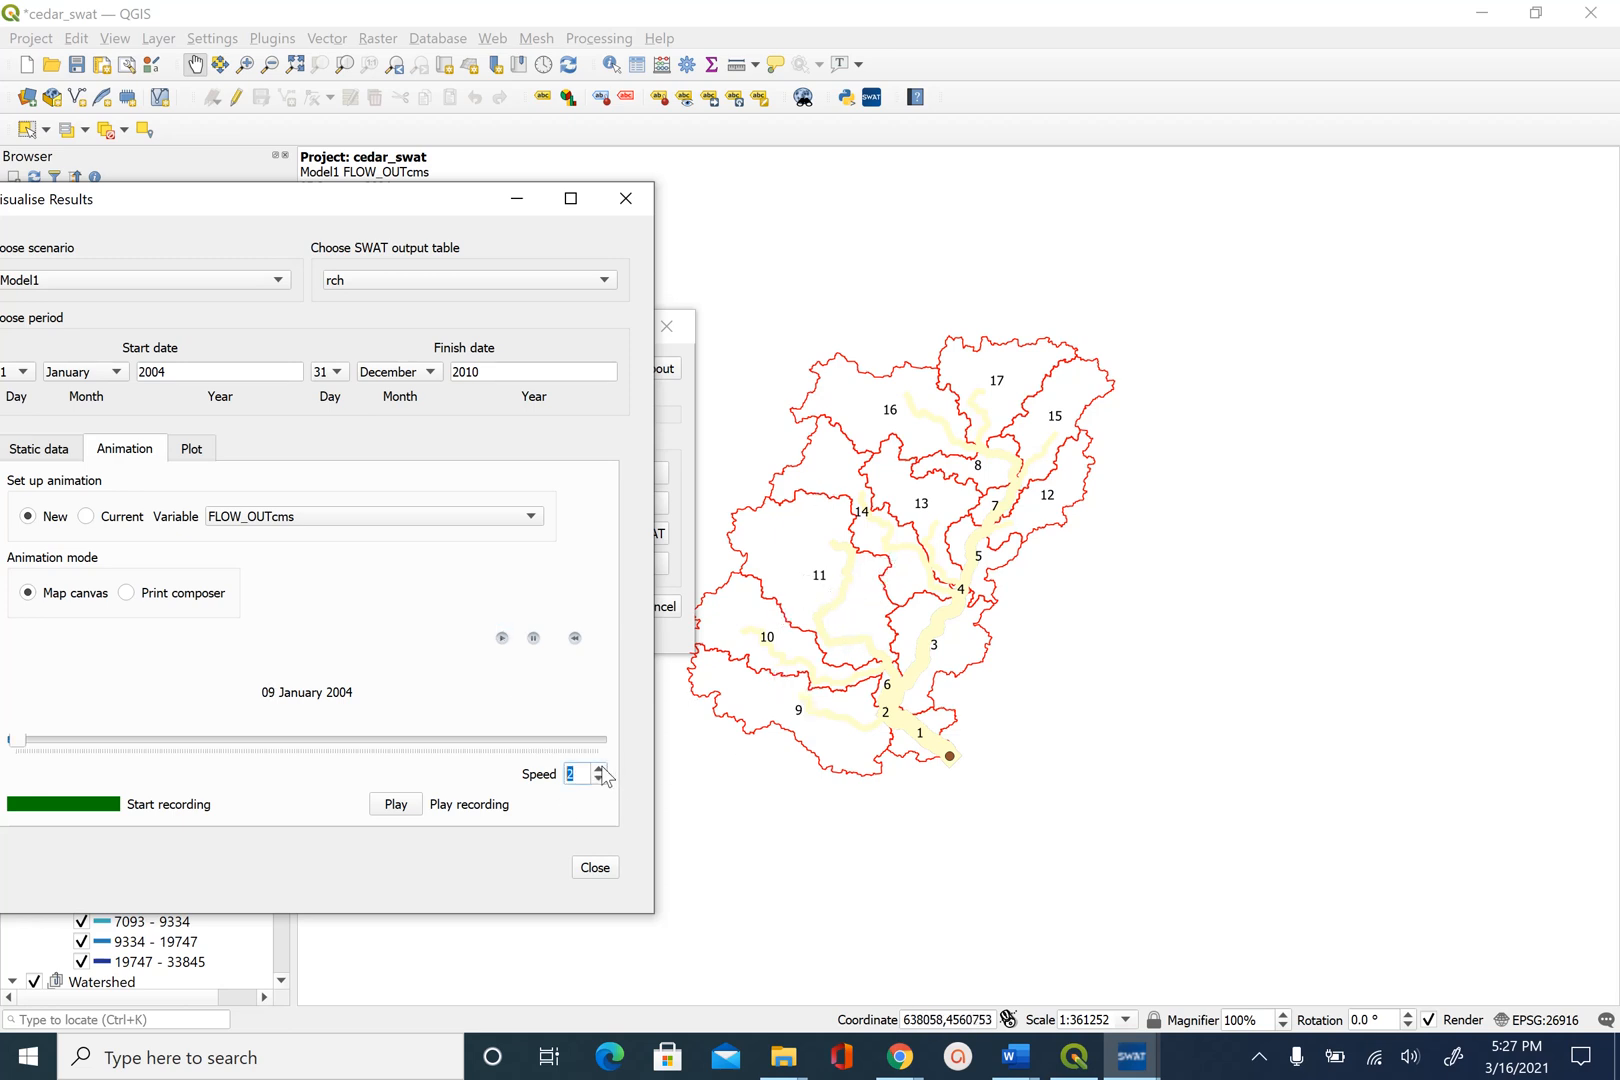
left_click(600, 768)
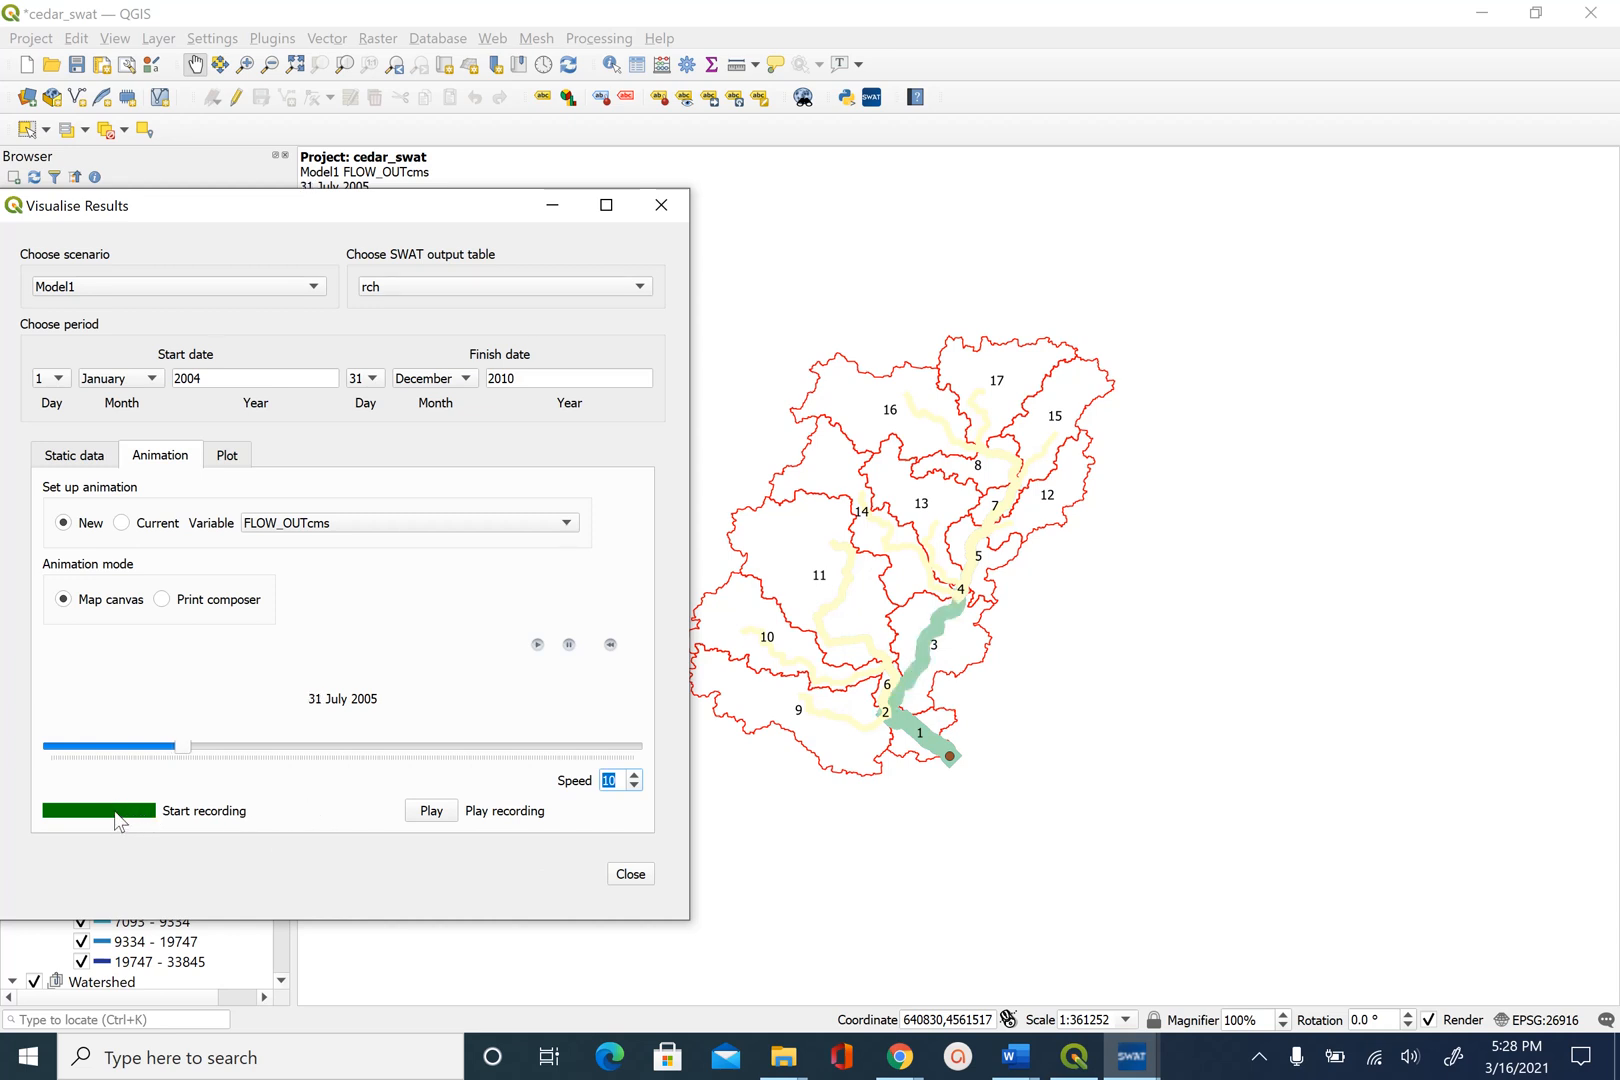
Record the animation to an animated GIF in Model1's TablesOut folder and acknowledge the message.
left_click(96, 810)
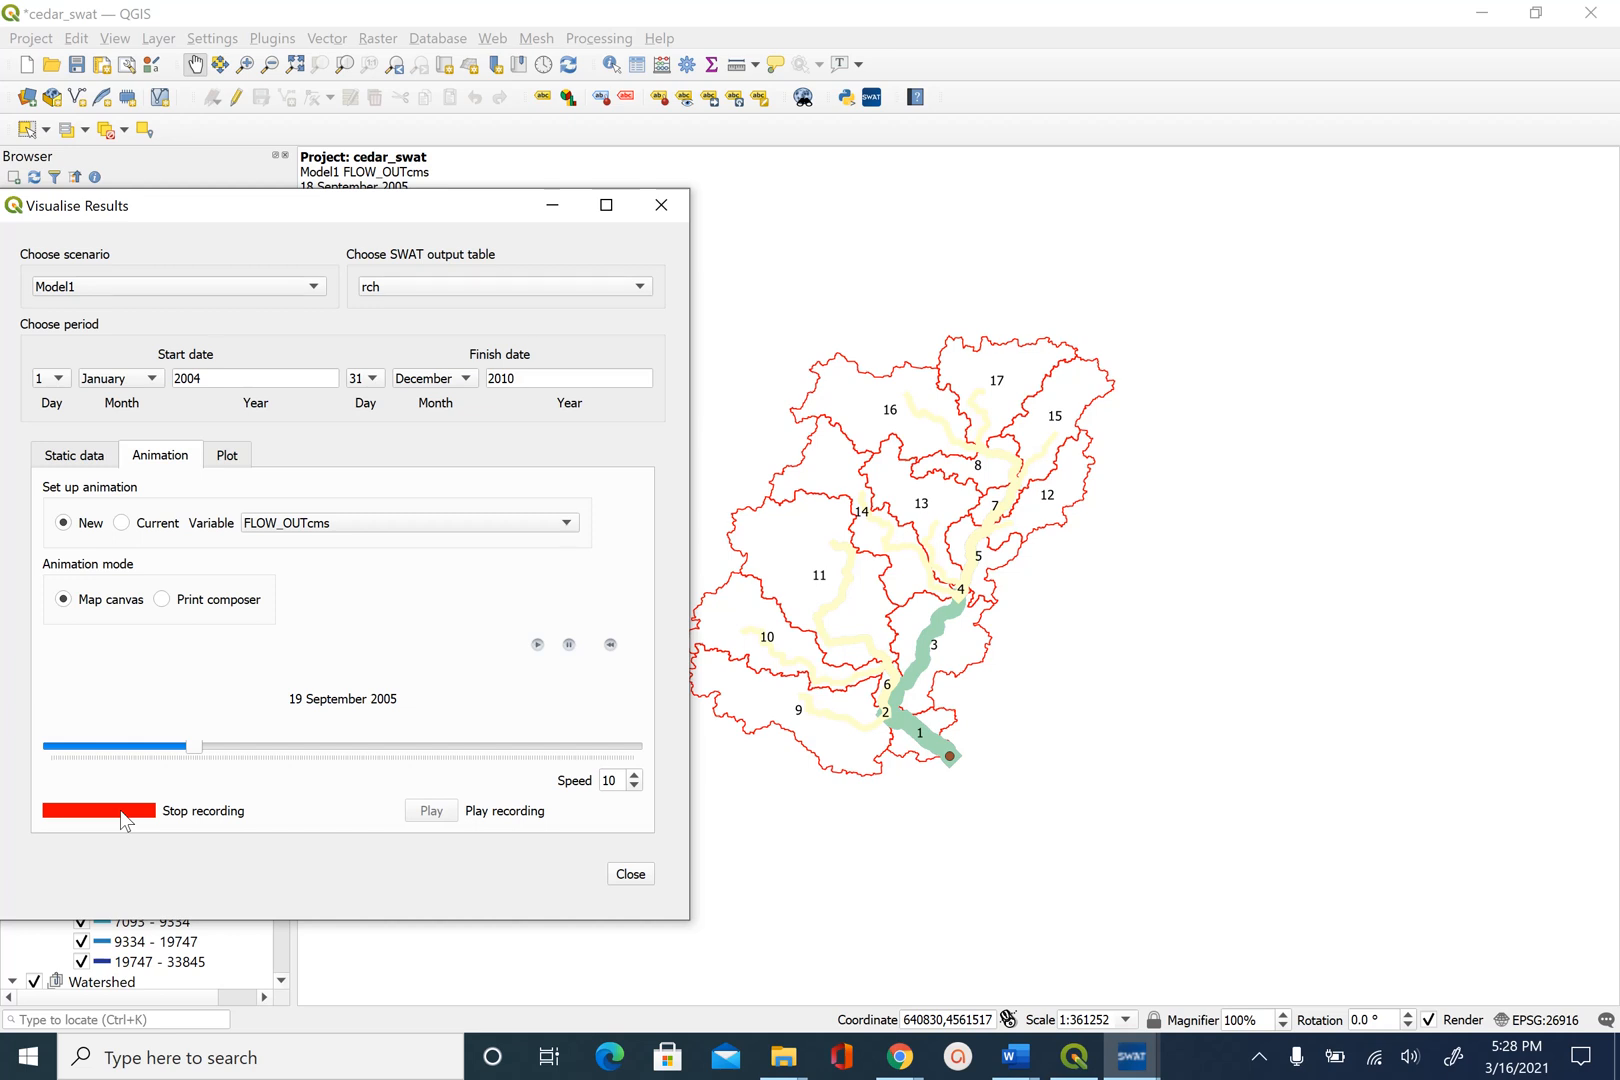
left_click(96, 812)
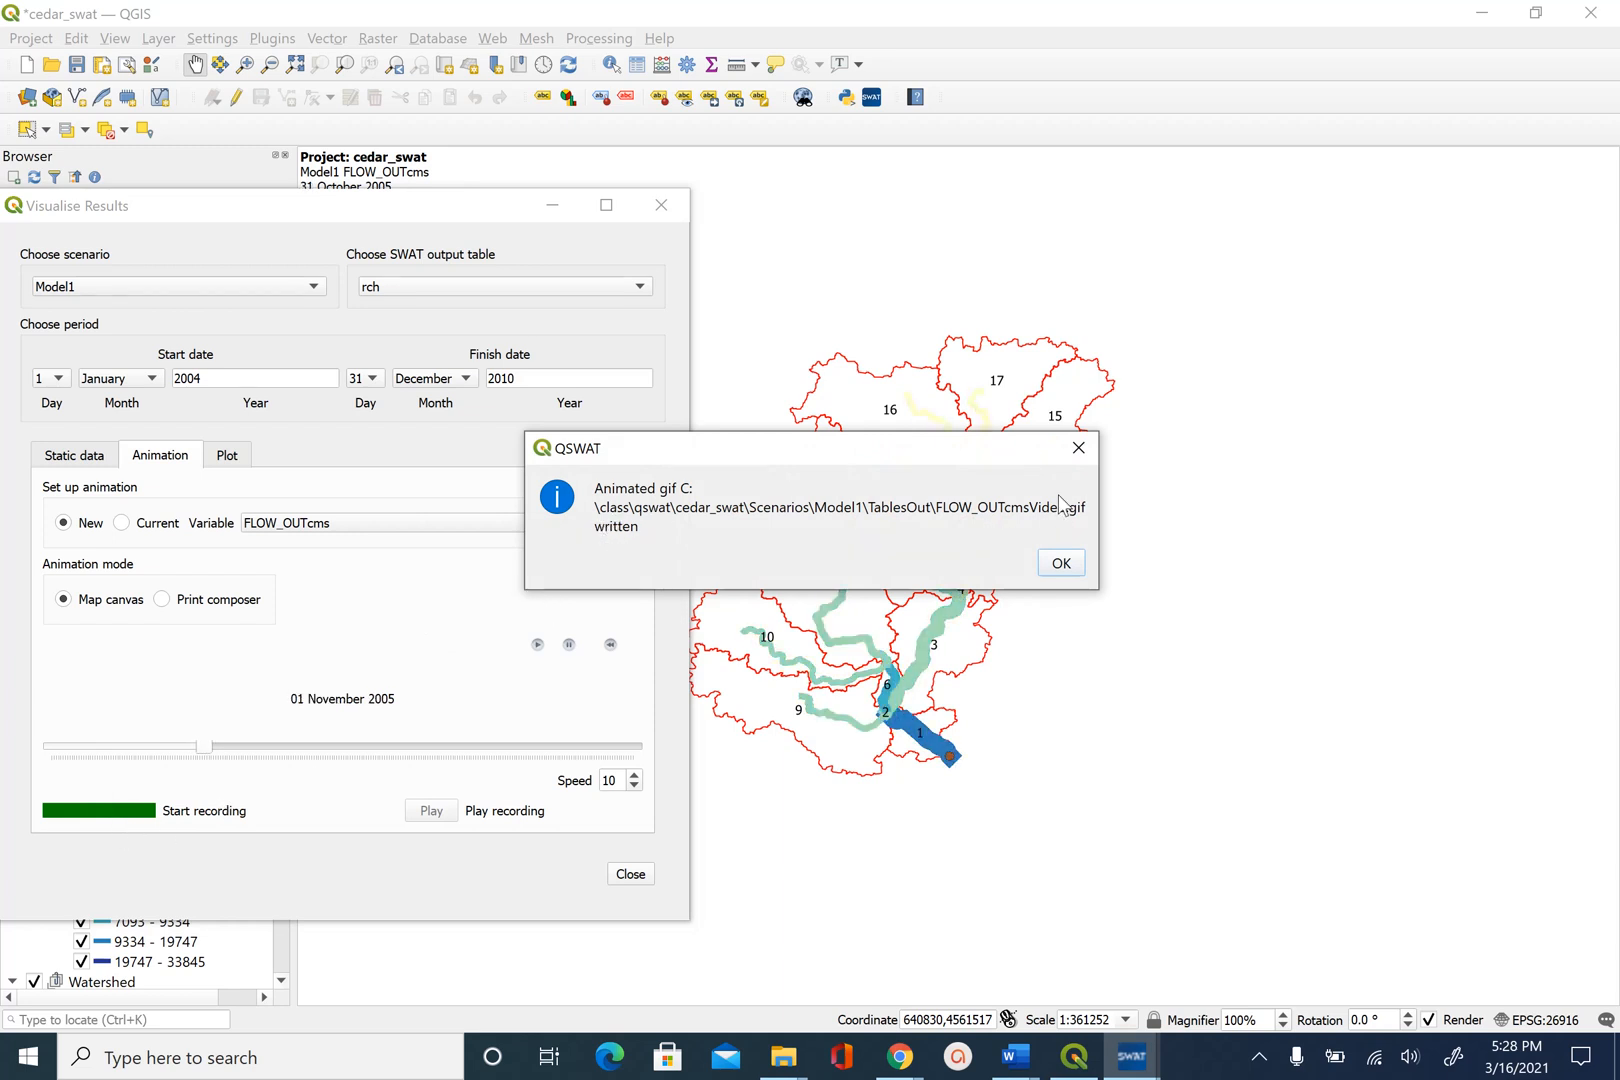
left_click(1060, 564)
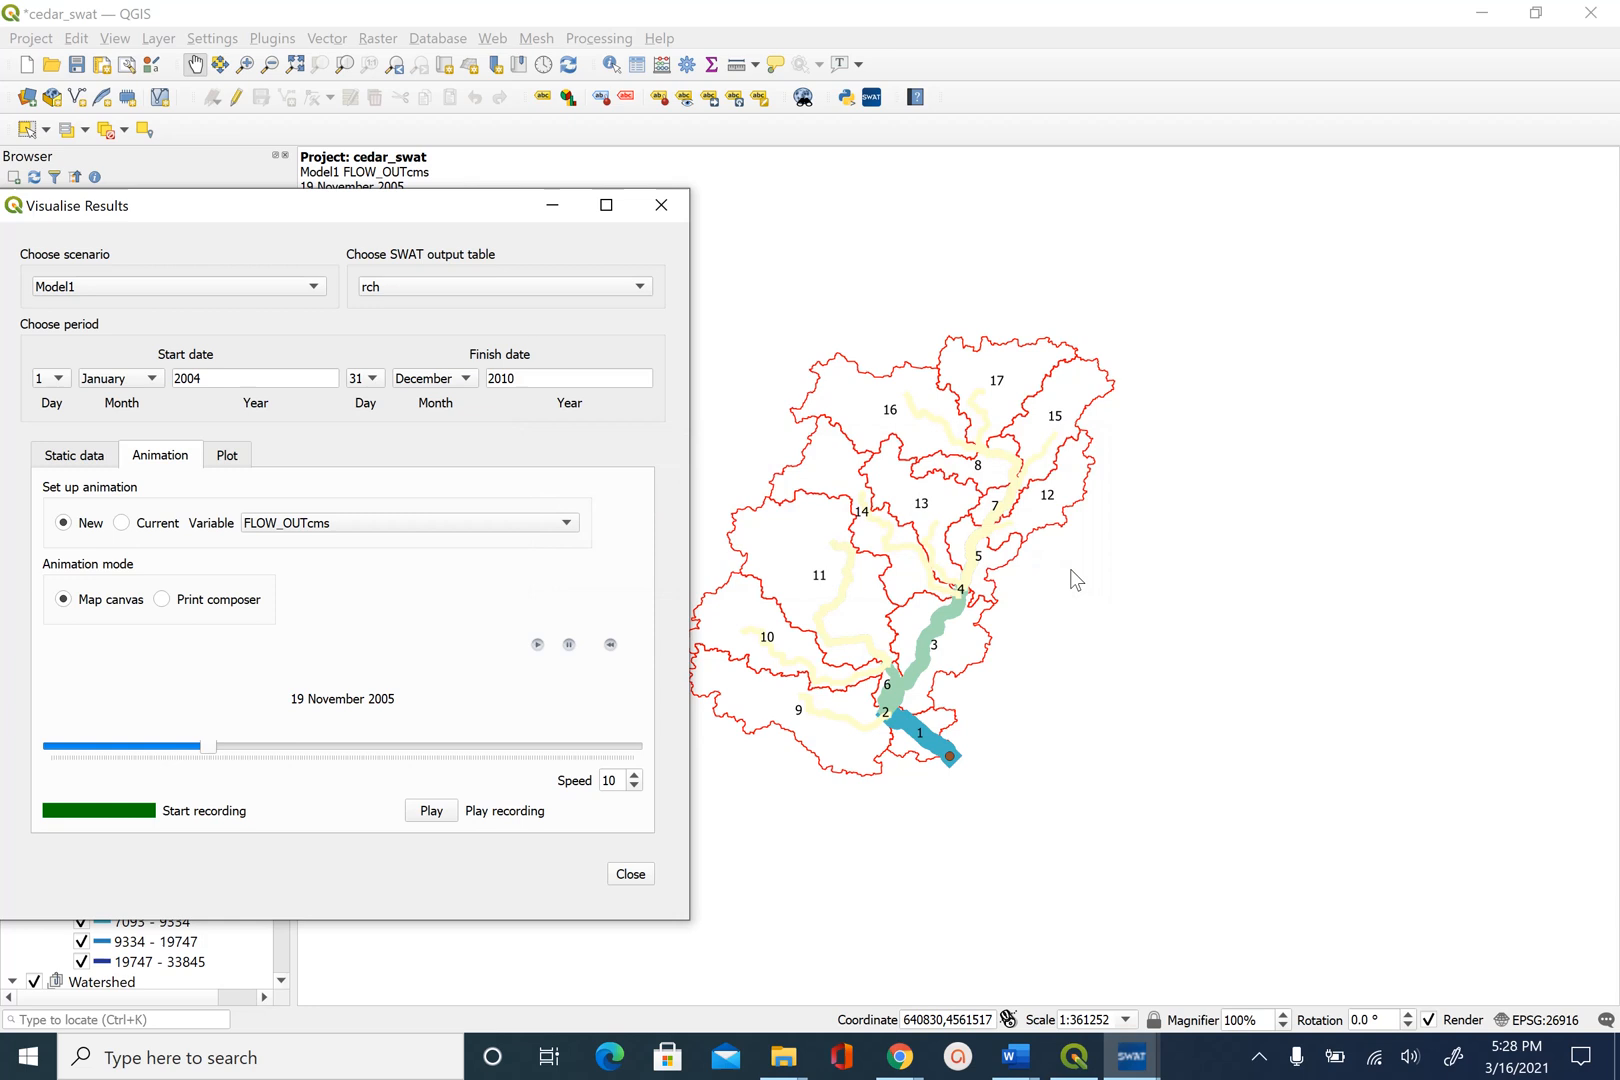
left_click(432, 810)
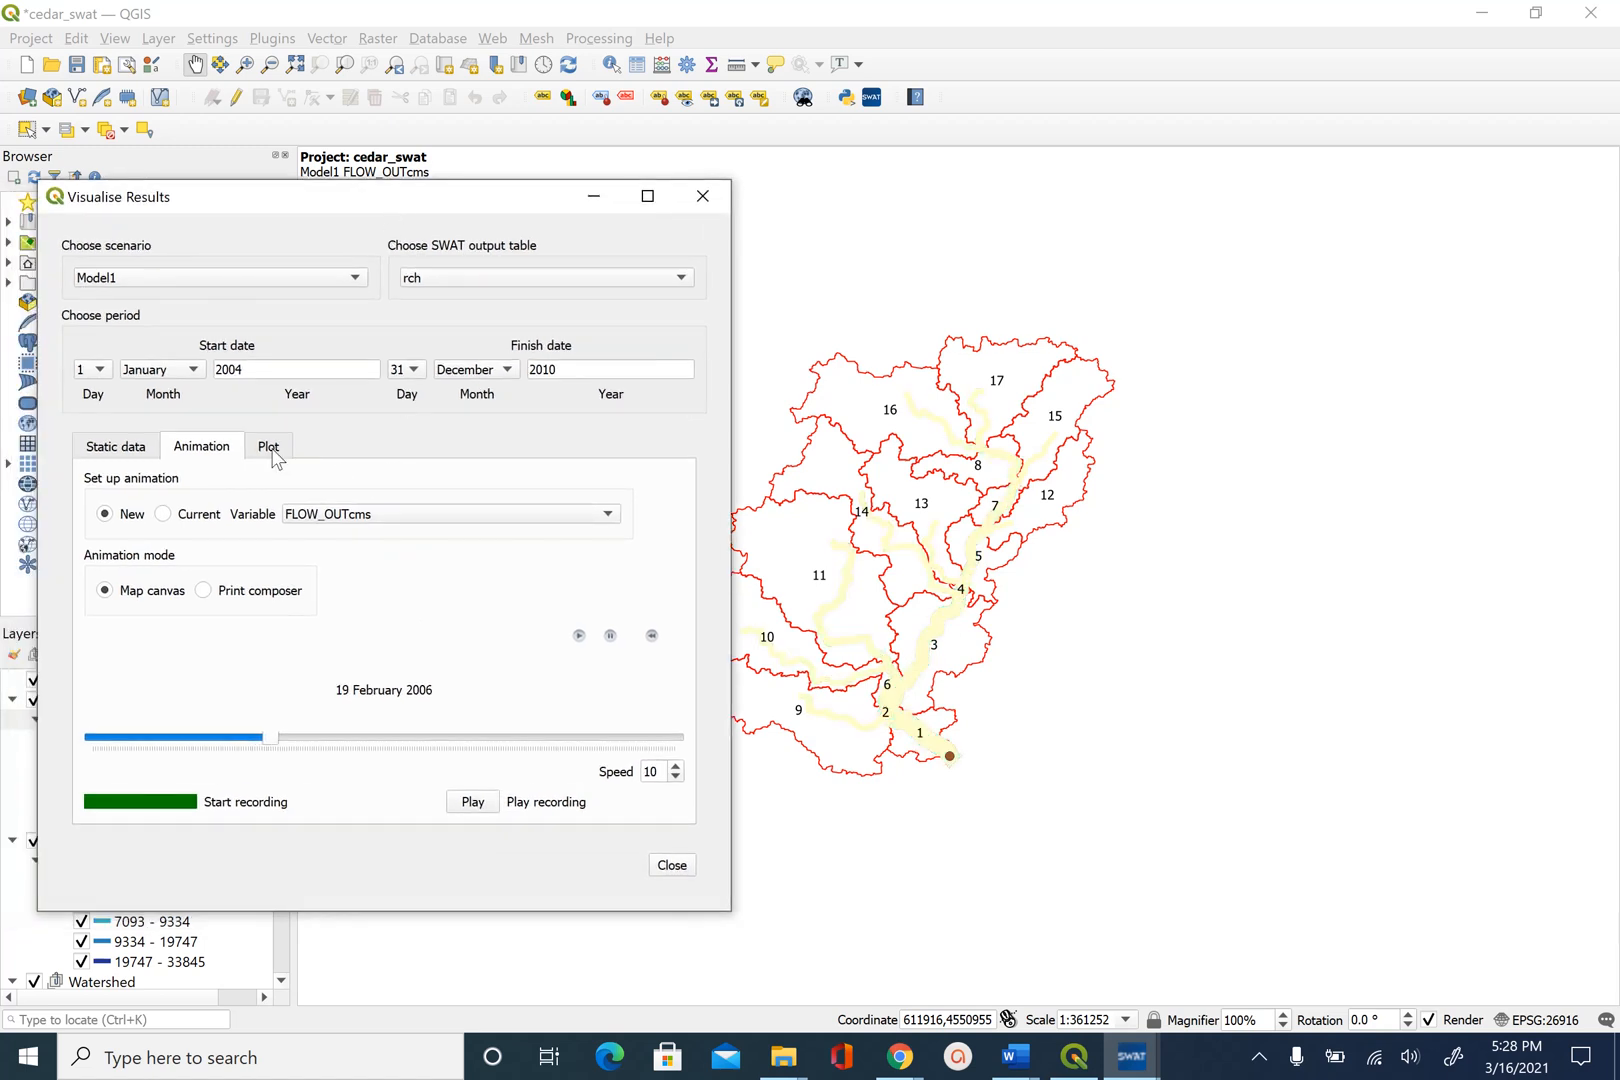
Add a plot of FLOW_OUTcms for subbasin 2 to the plot list.
left_click(268, 446)
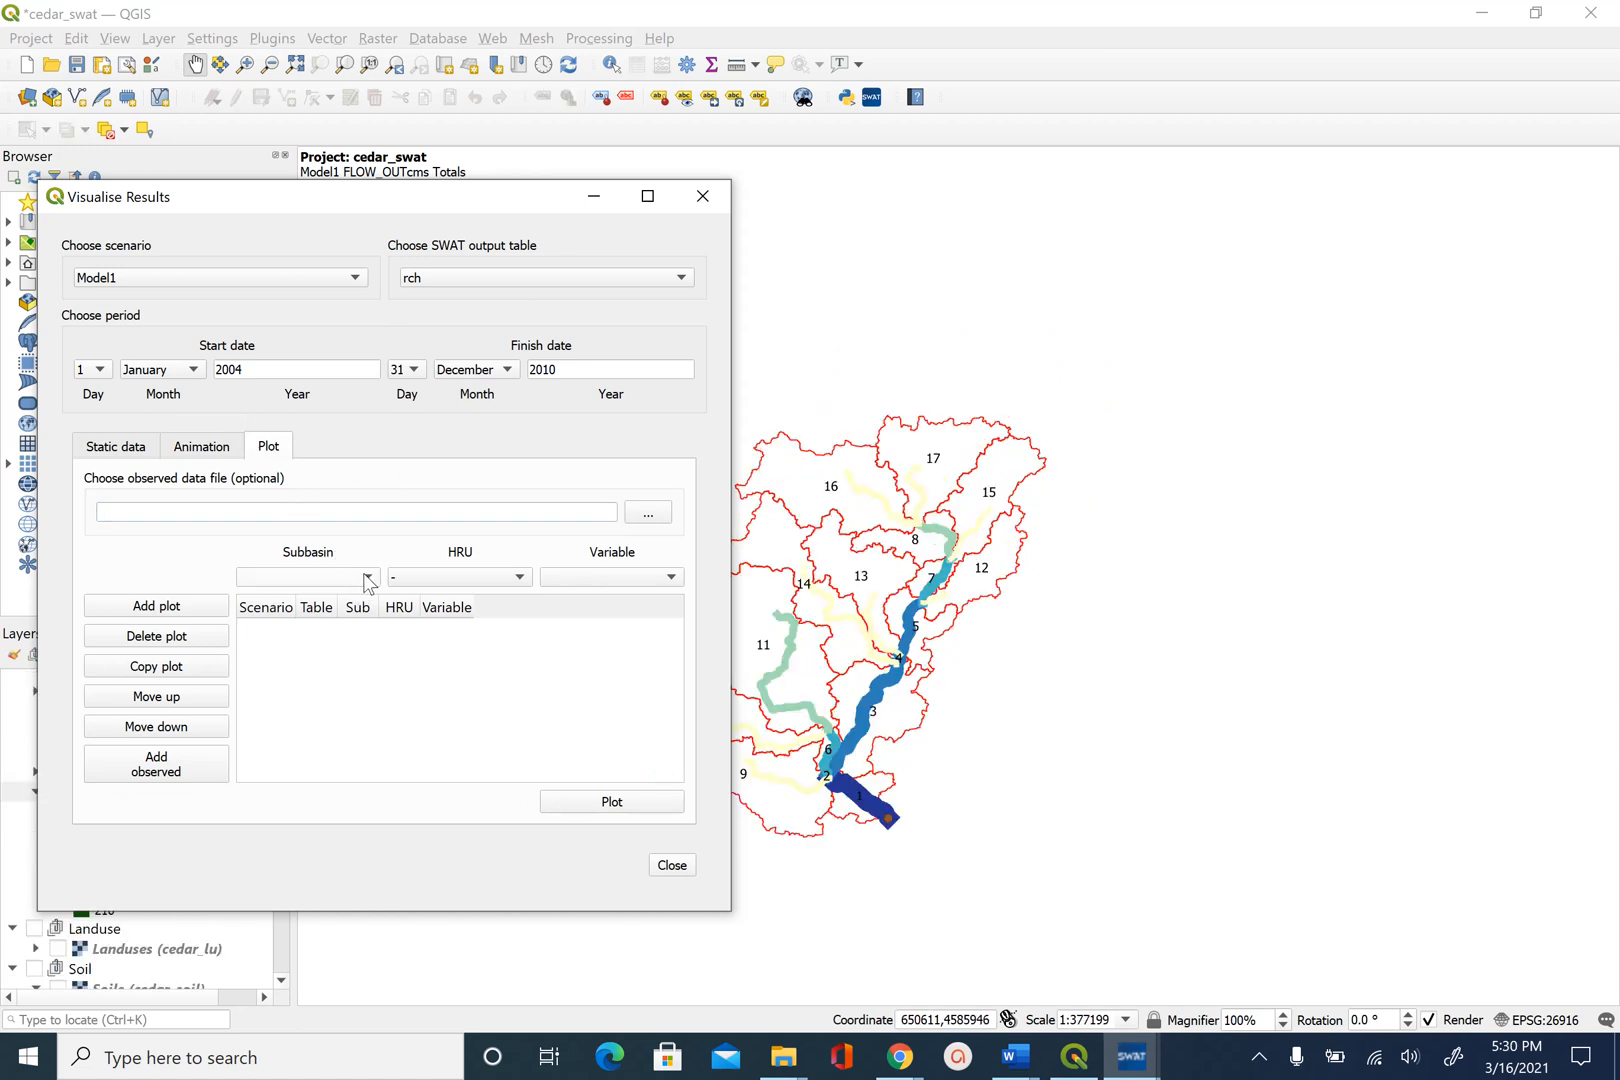
mouse_move(364, 578)
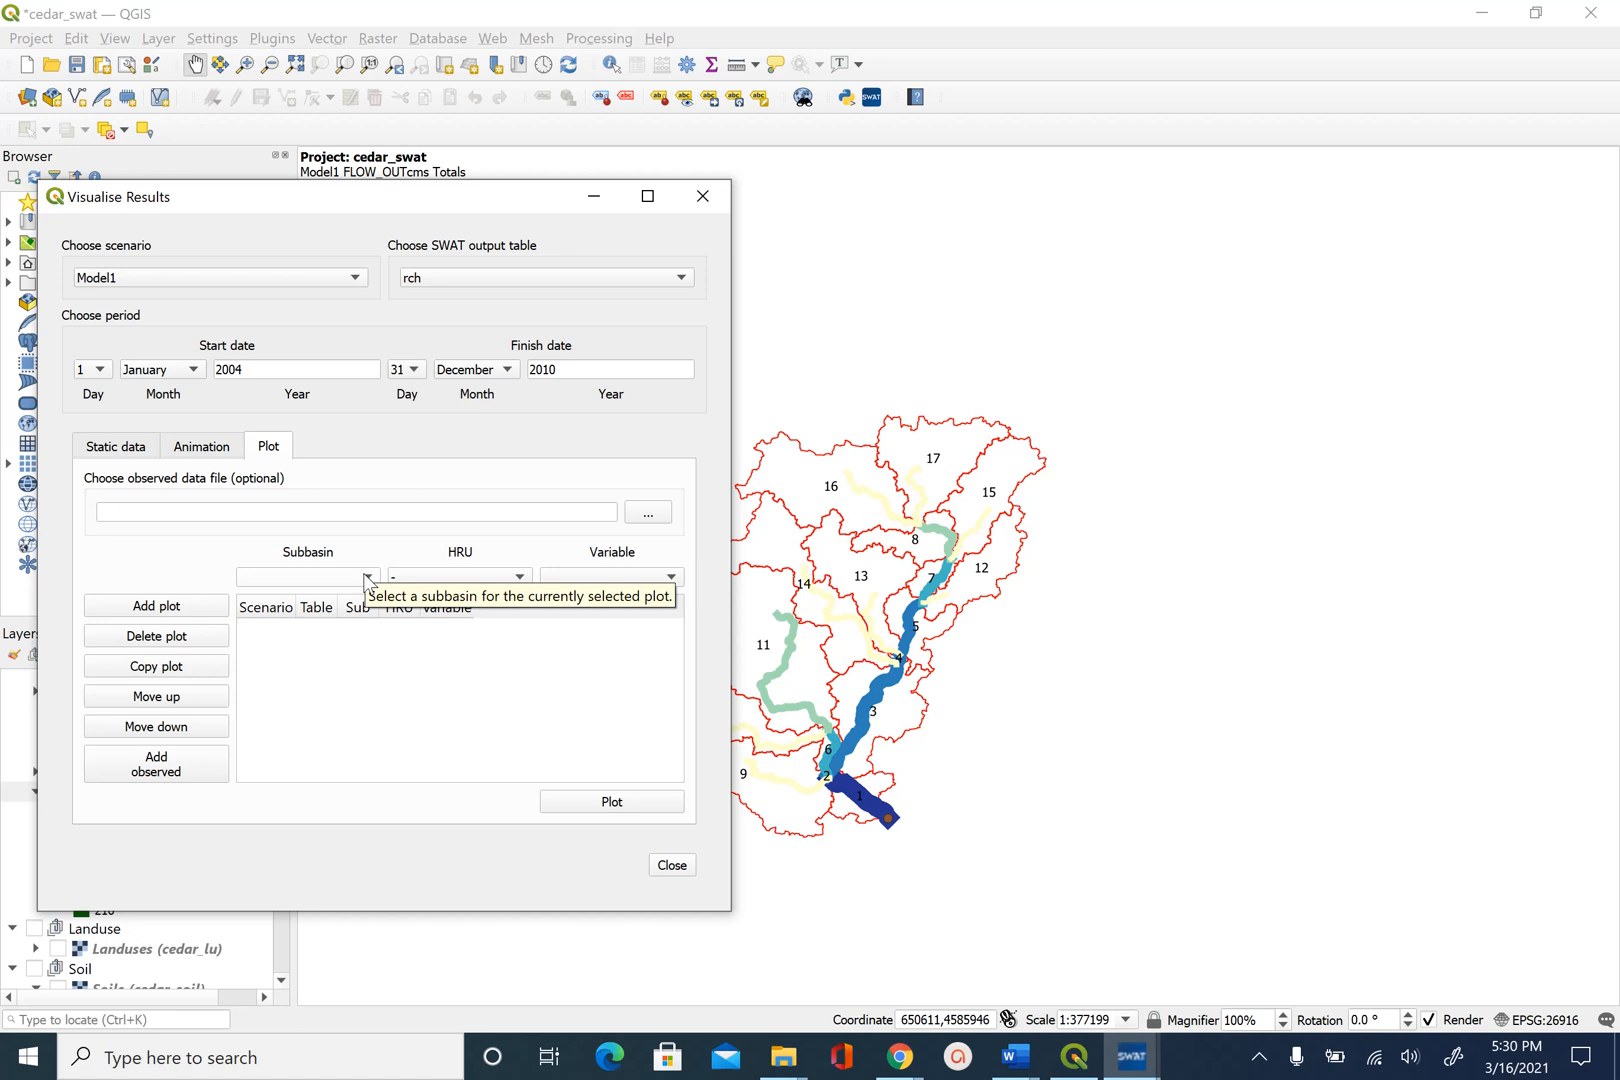
mouse_move(676, 794)
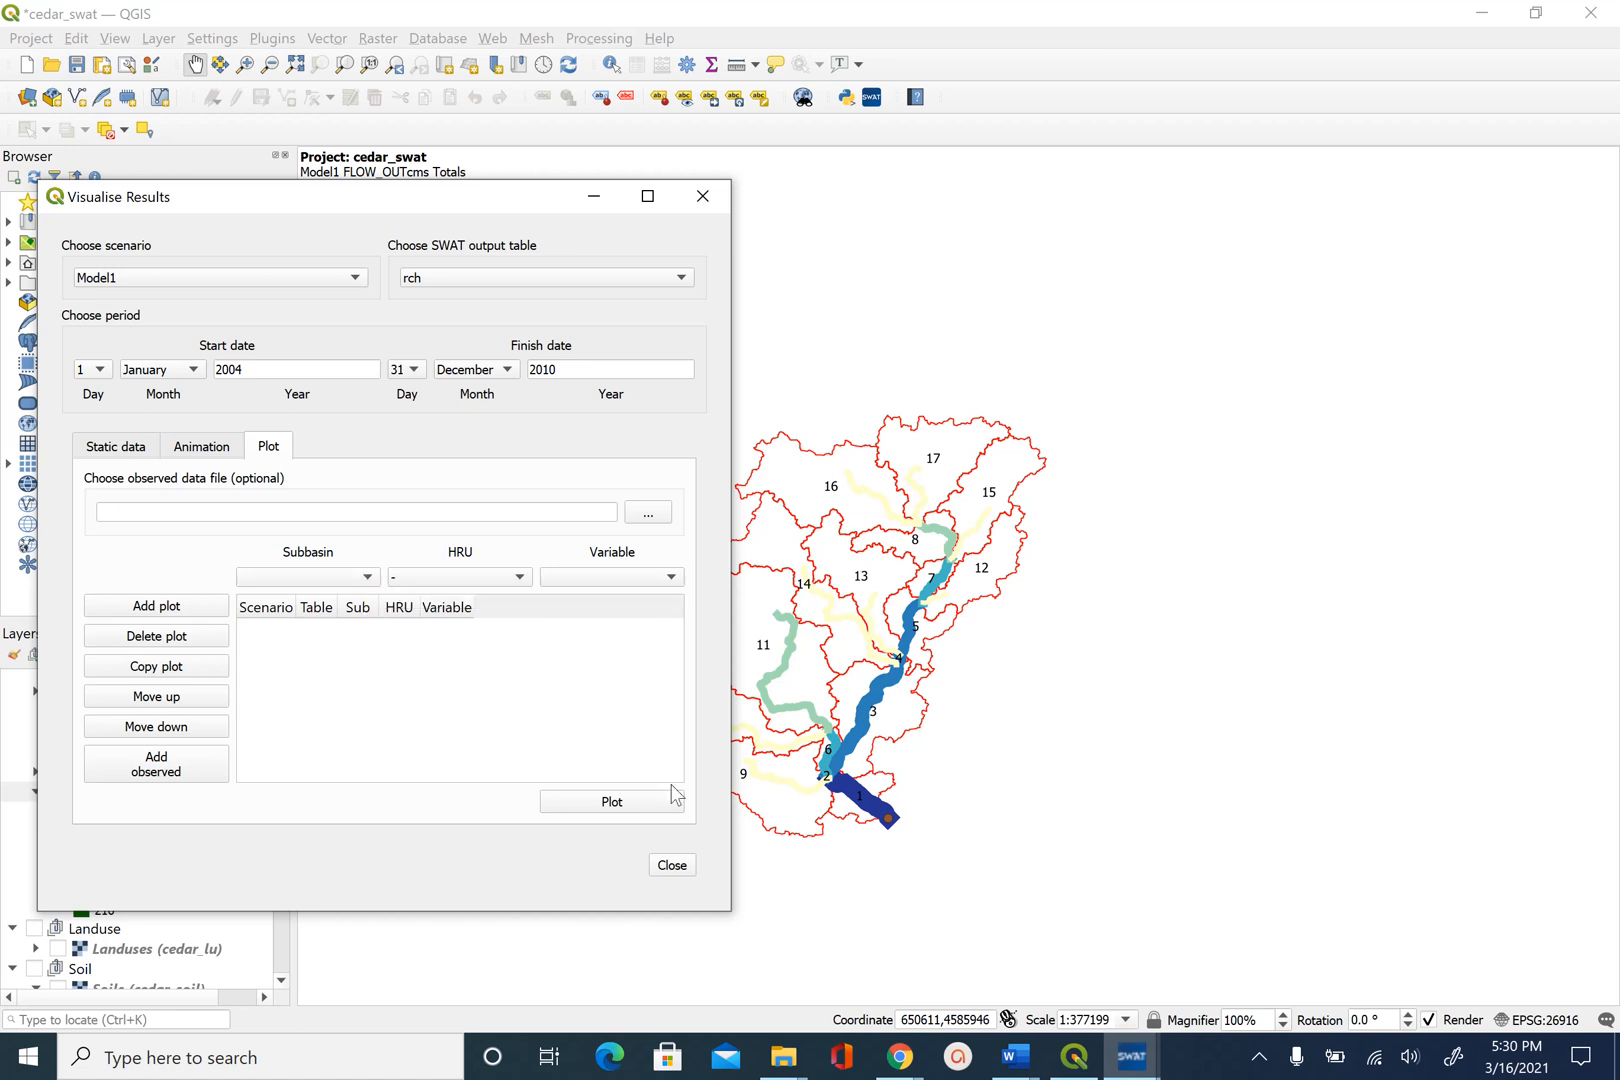
mouse_move(358, 586)
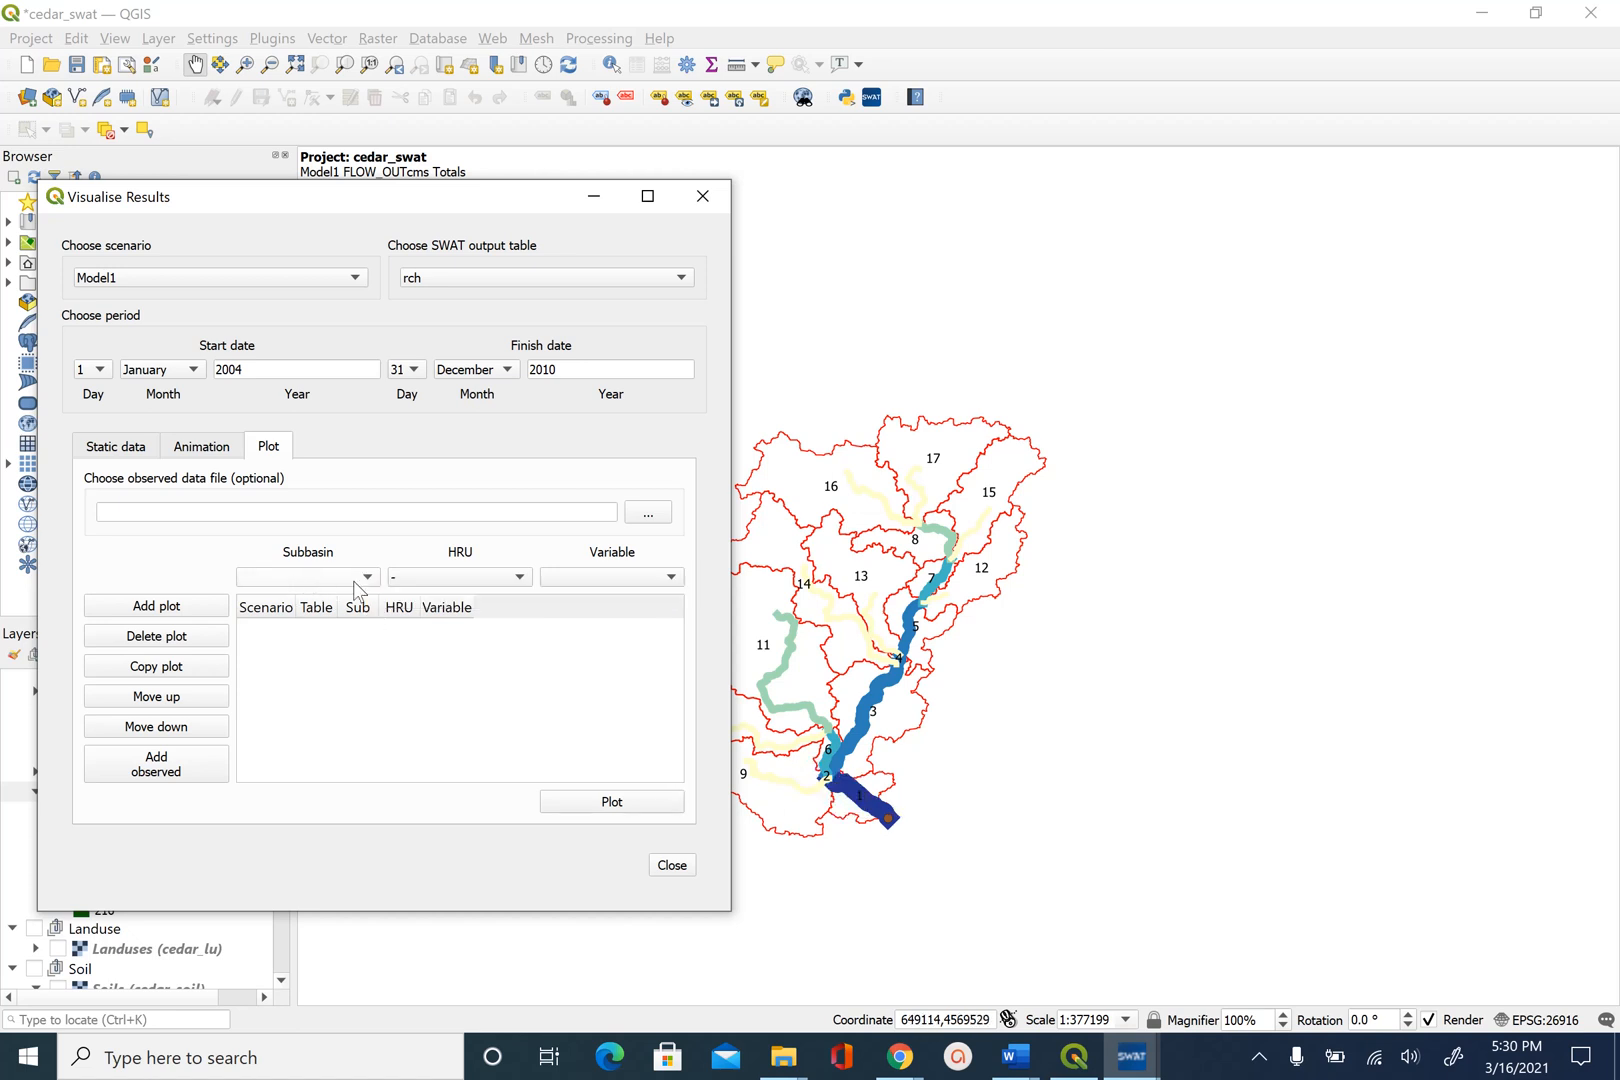
left_click(308, 578)
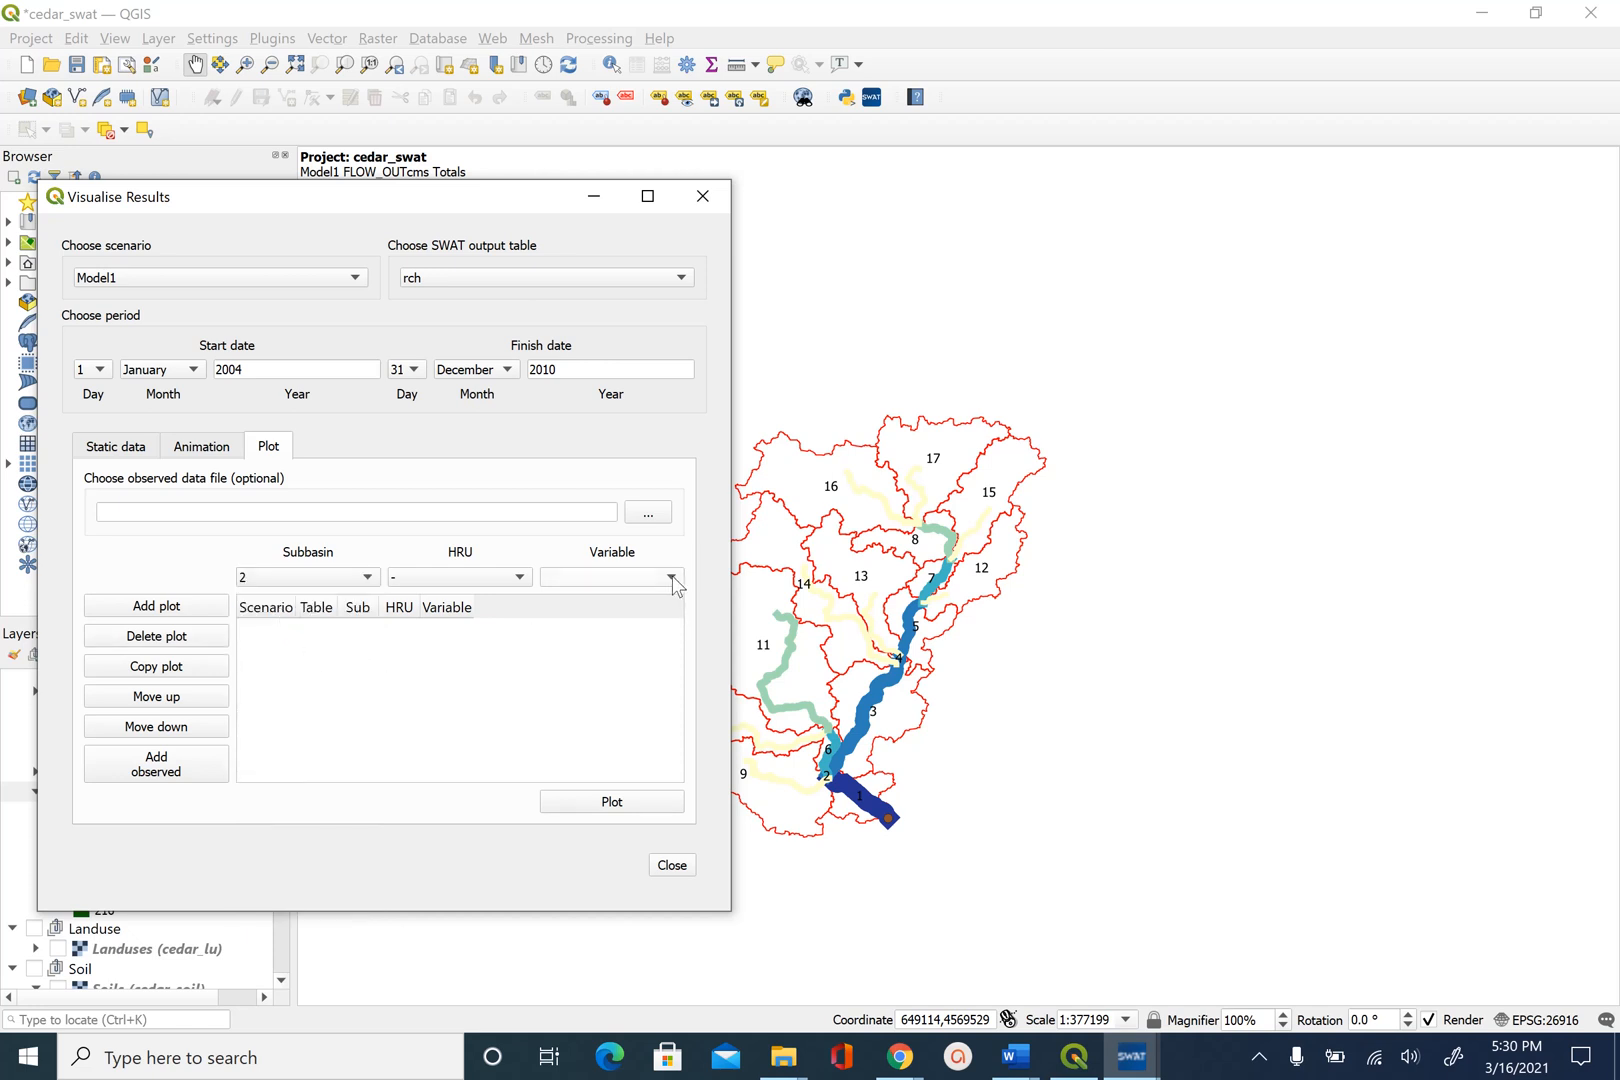
left_click(672, 578)
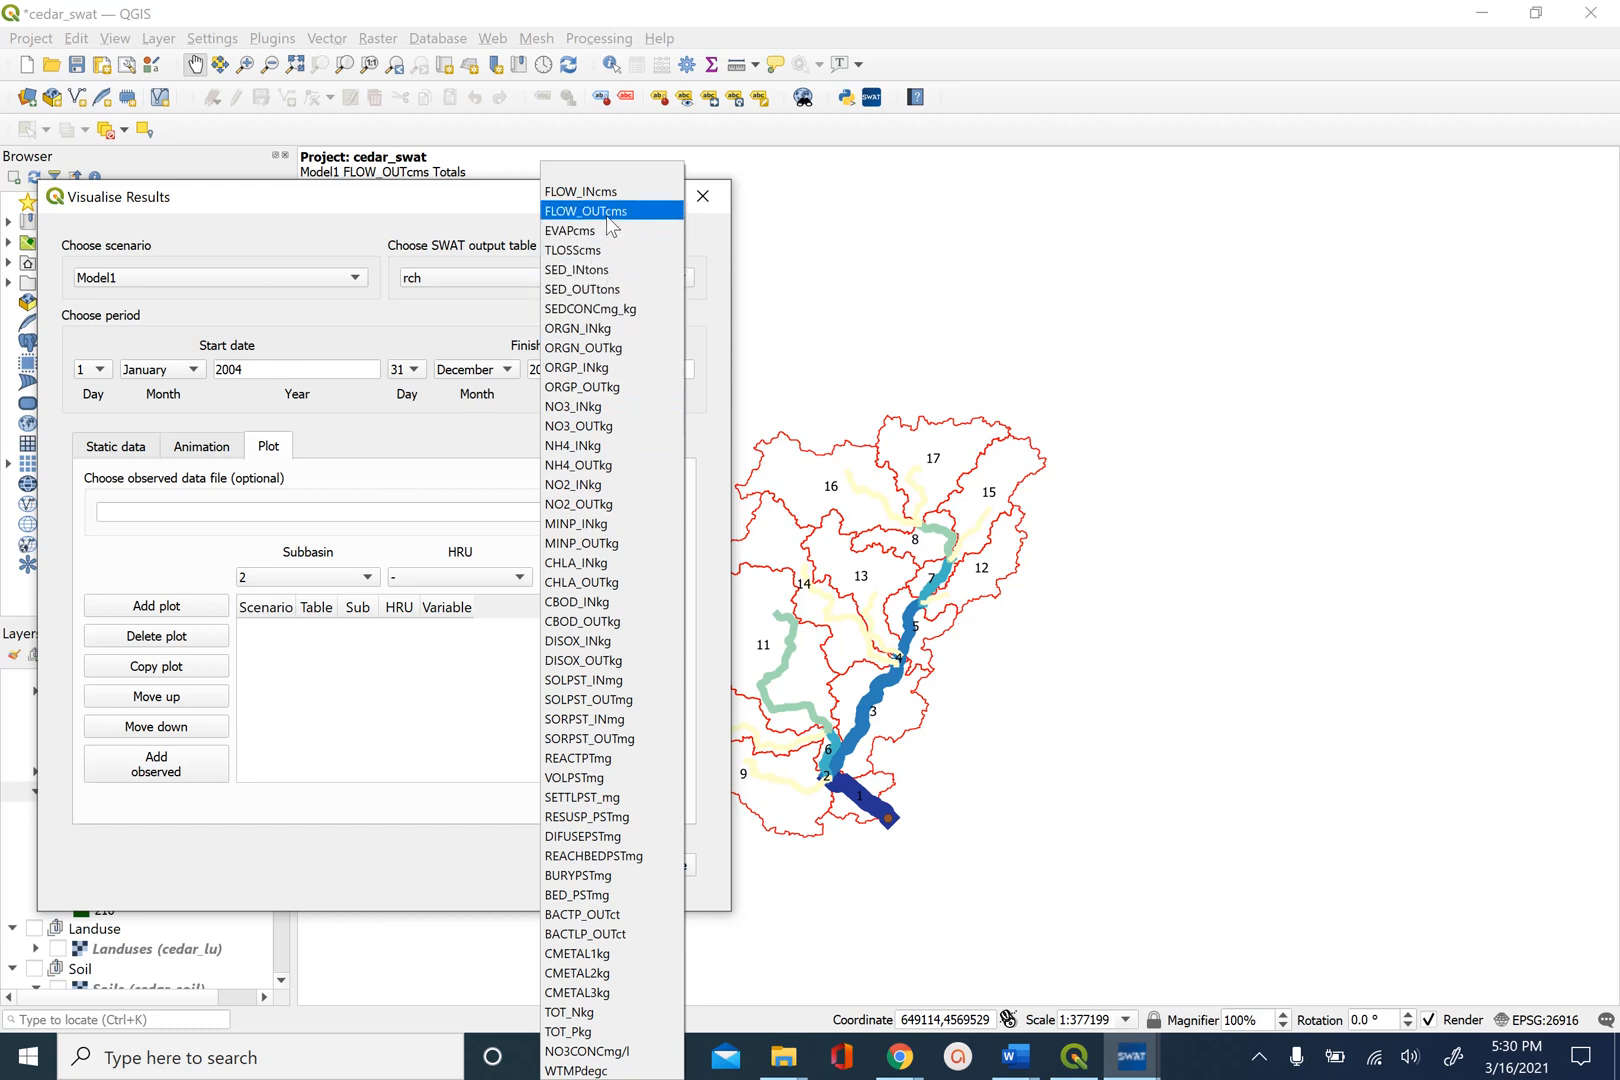
left_click(584, 210)
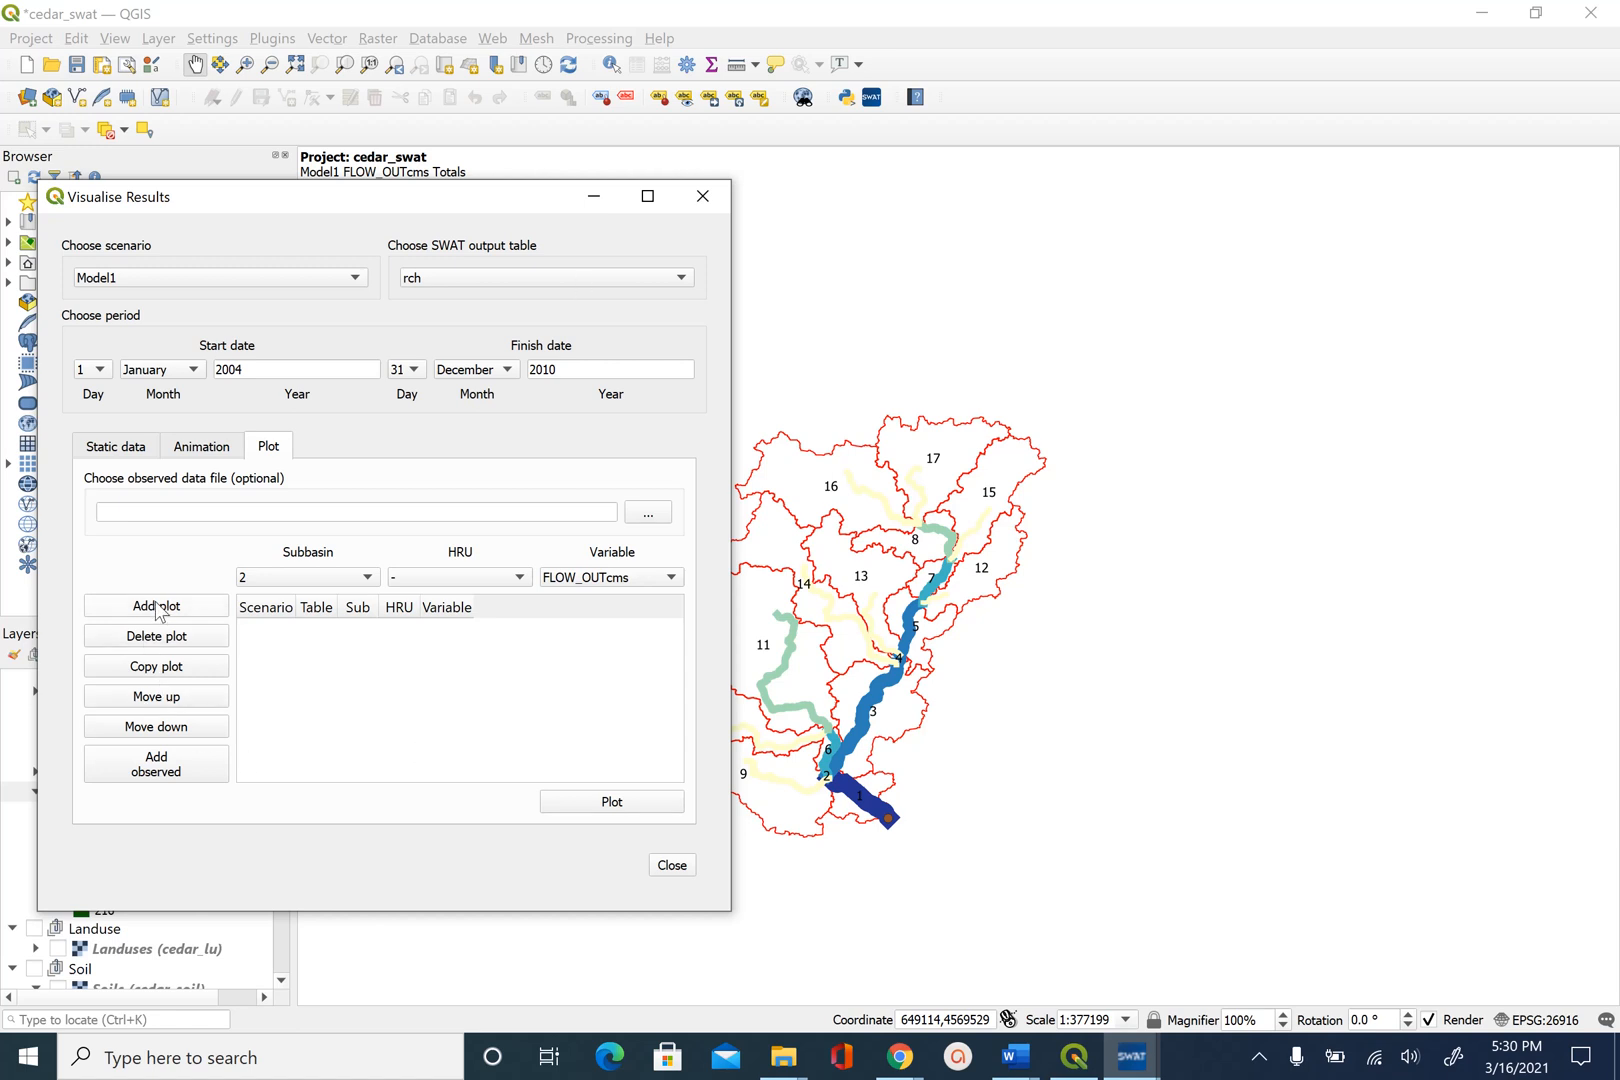
left_click(156, 606)
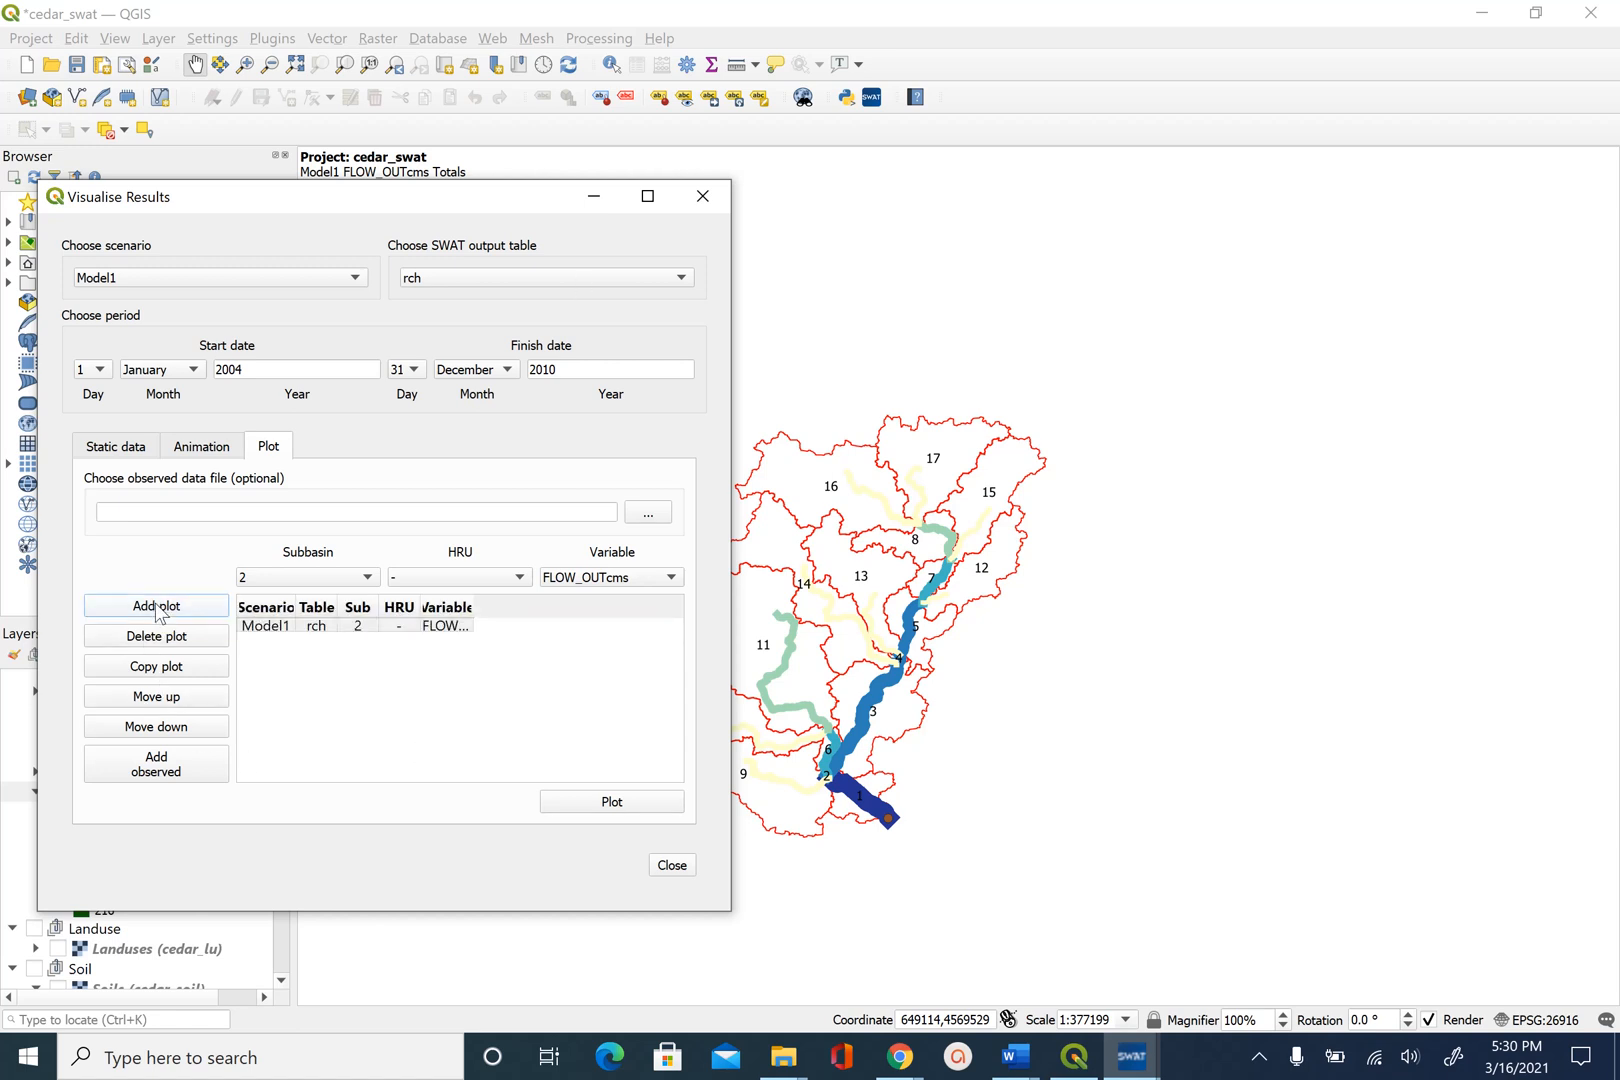
mouse_move(276, 640)
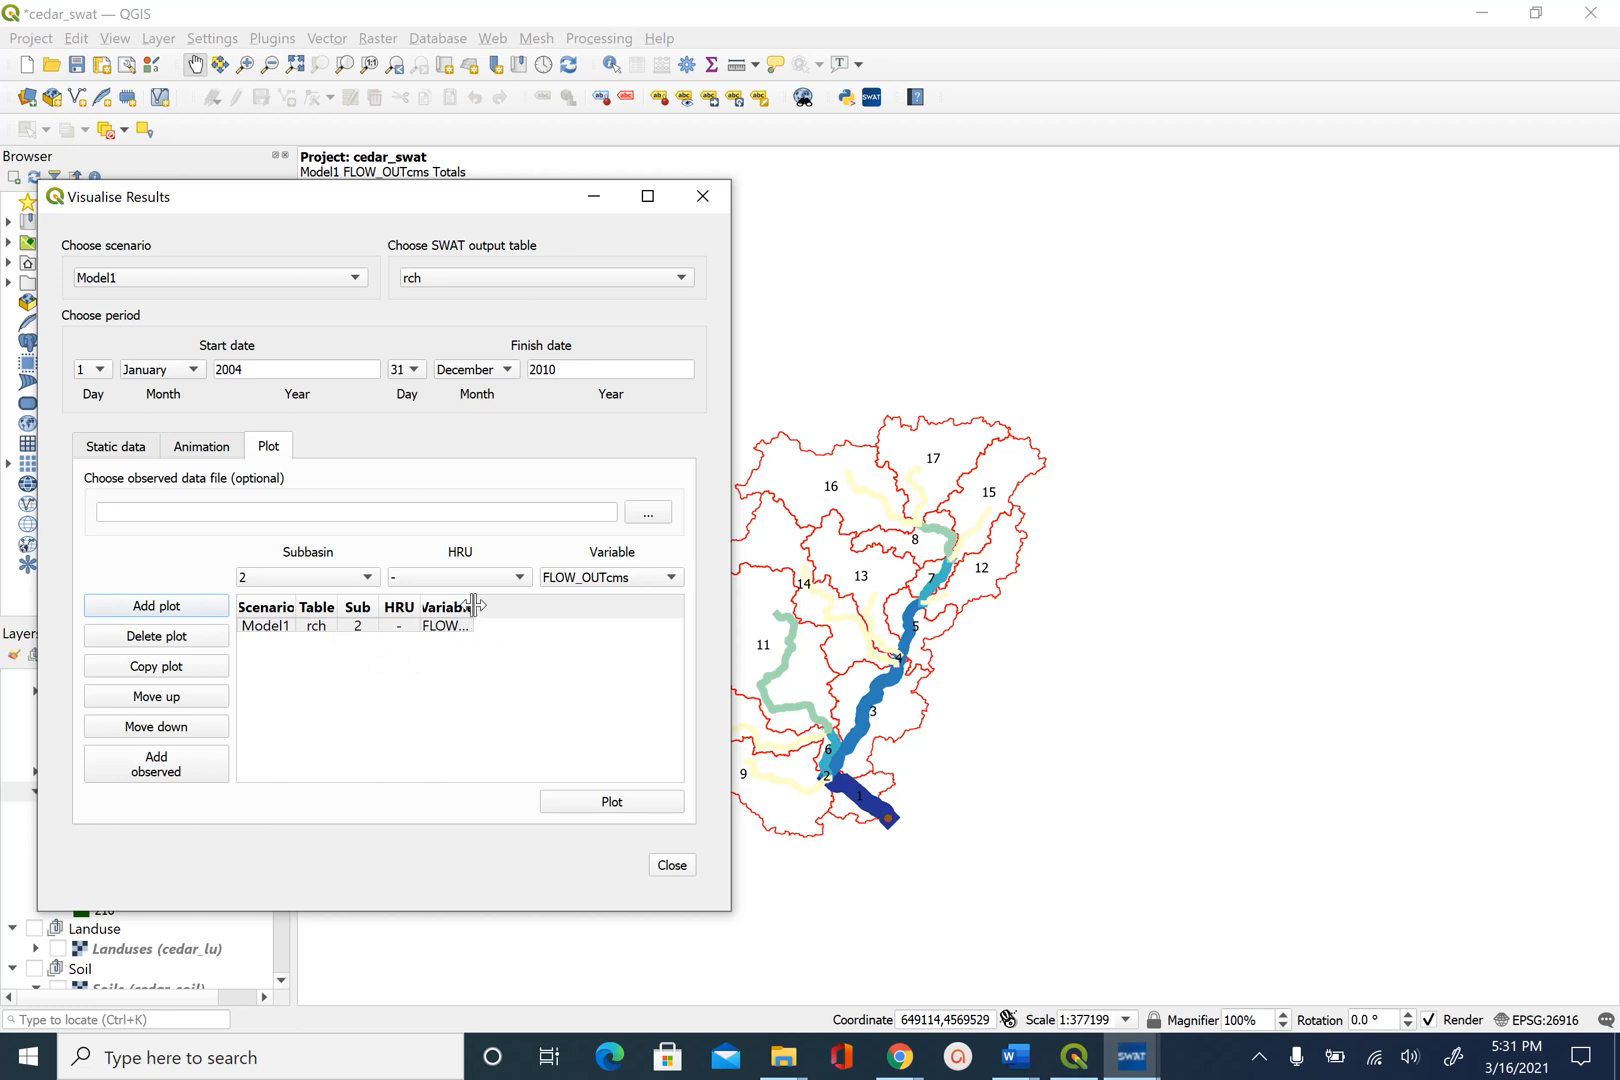
Widen the Variable column and request the hydrograph for the listed plot.
left_click(384, 626)
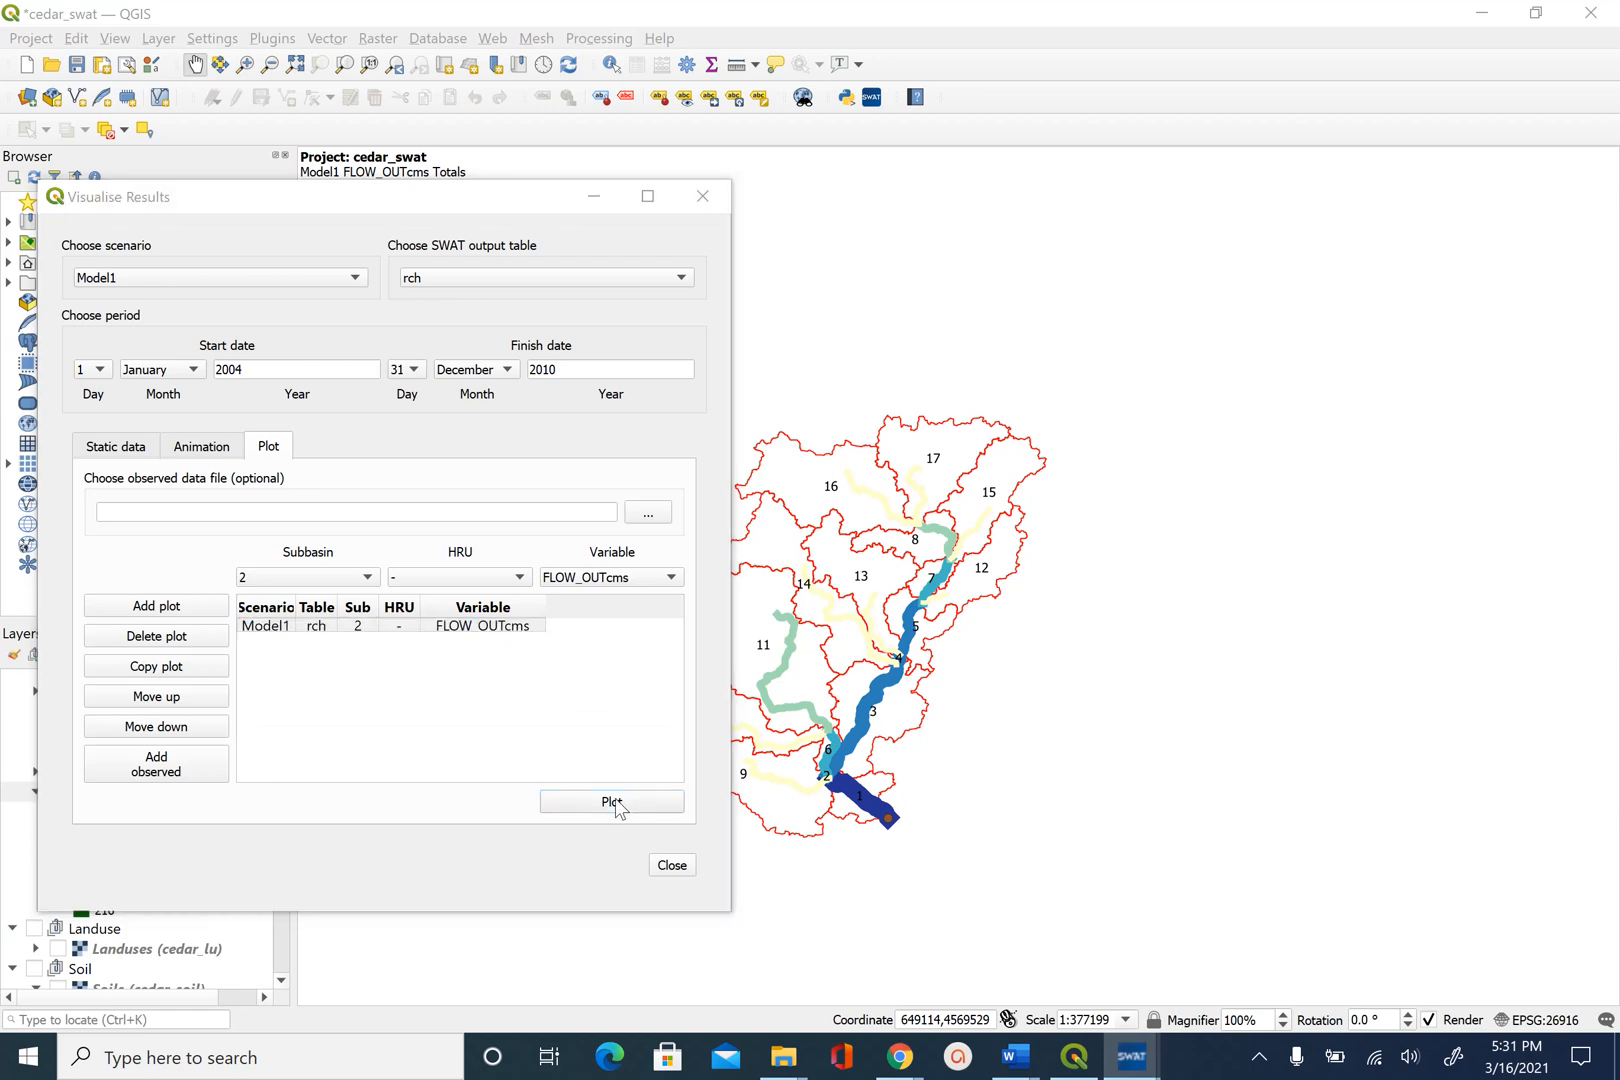
left_click(612, 802)
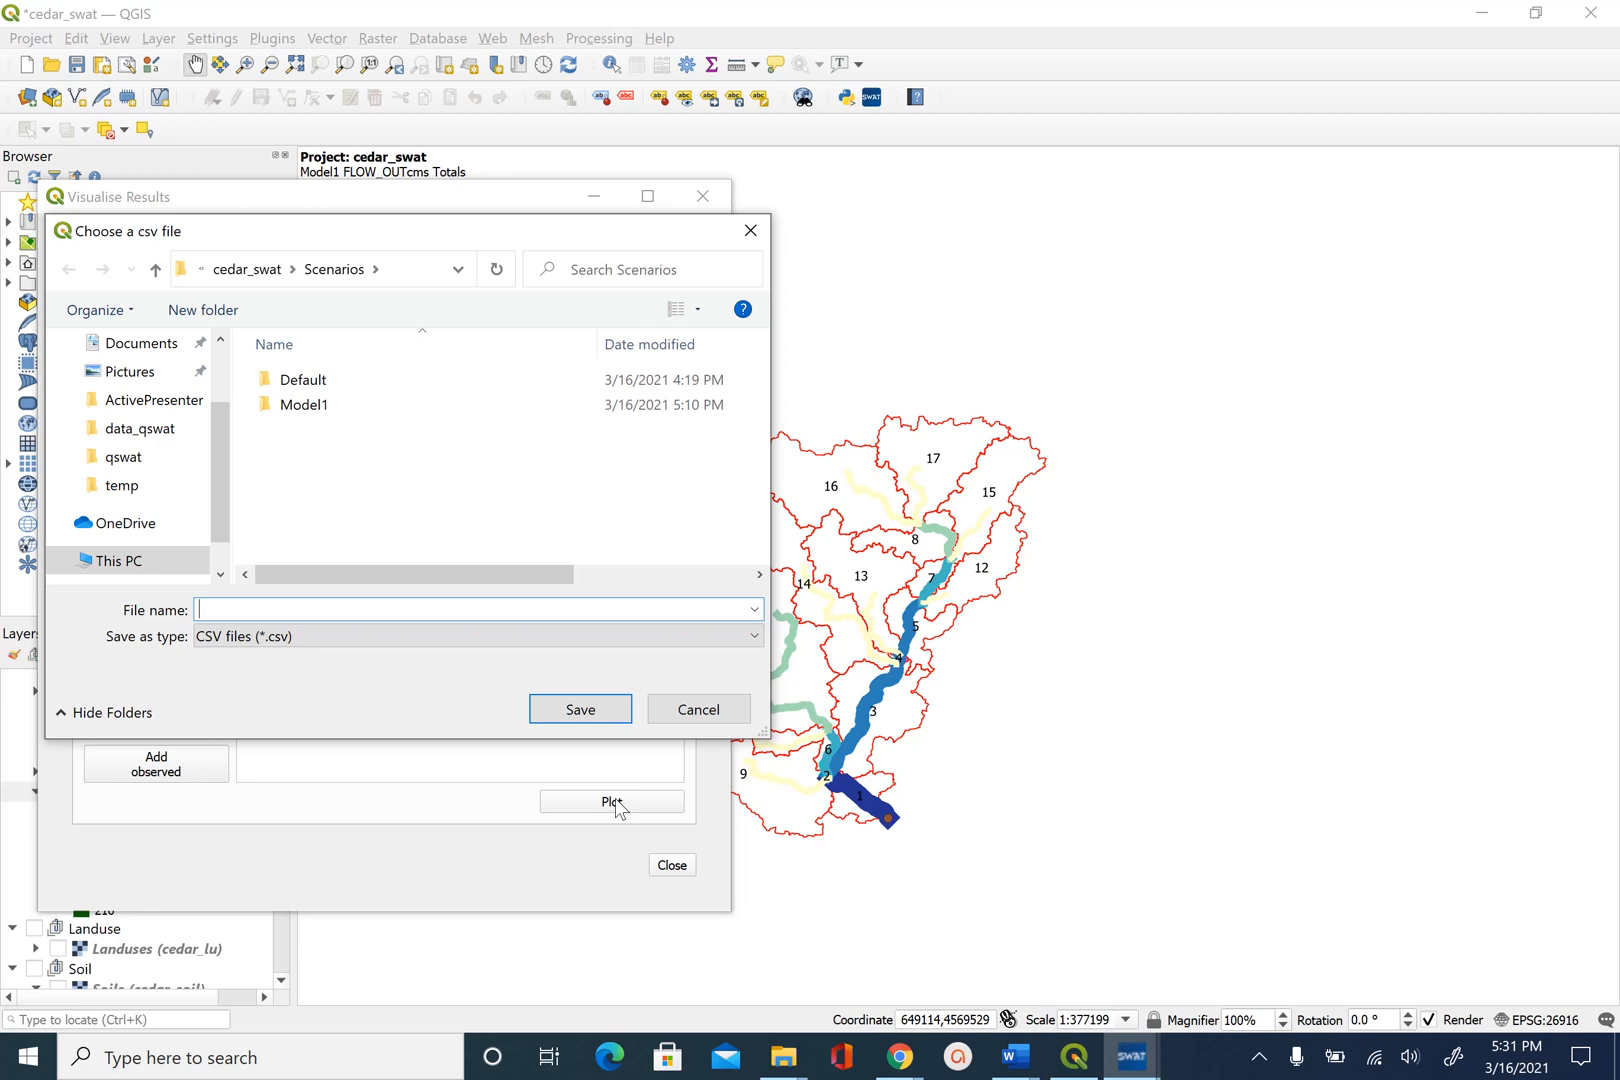
mouse_move(138, 270)
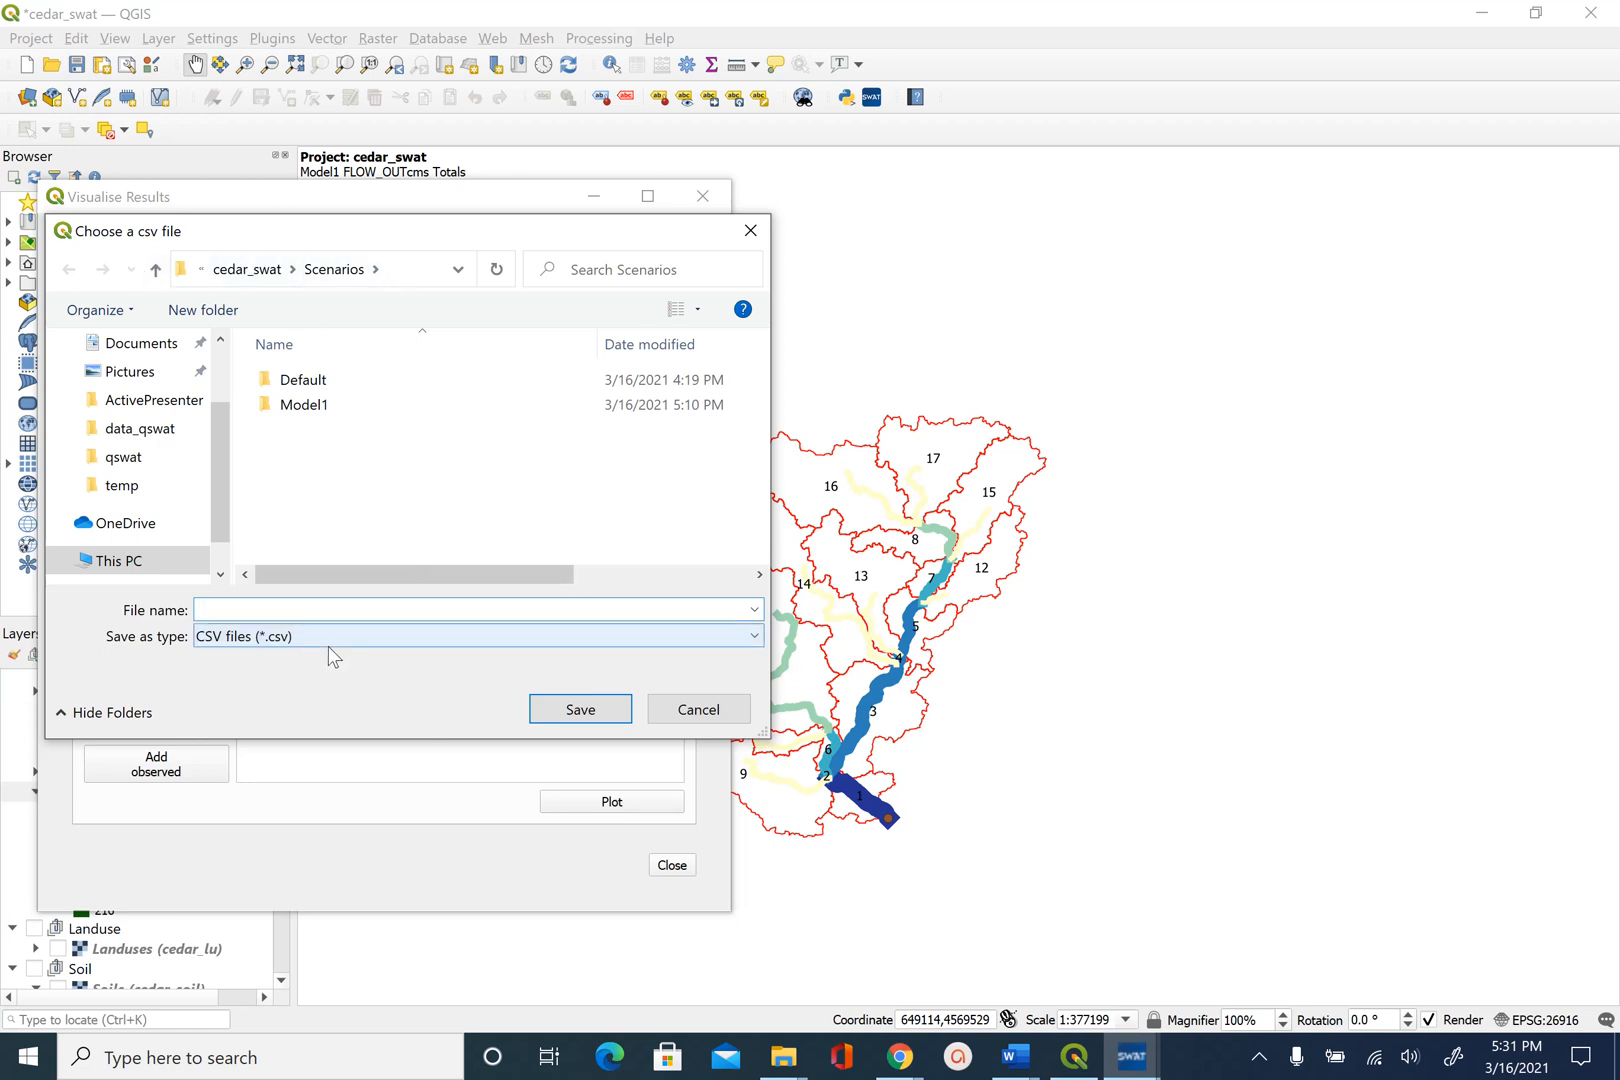
Save the plot data as plot1_flowout and show the subbasin 2 FLOW_OUTcms hydrograph.
type("plot1_flowout")
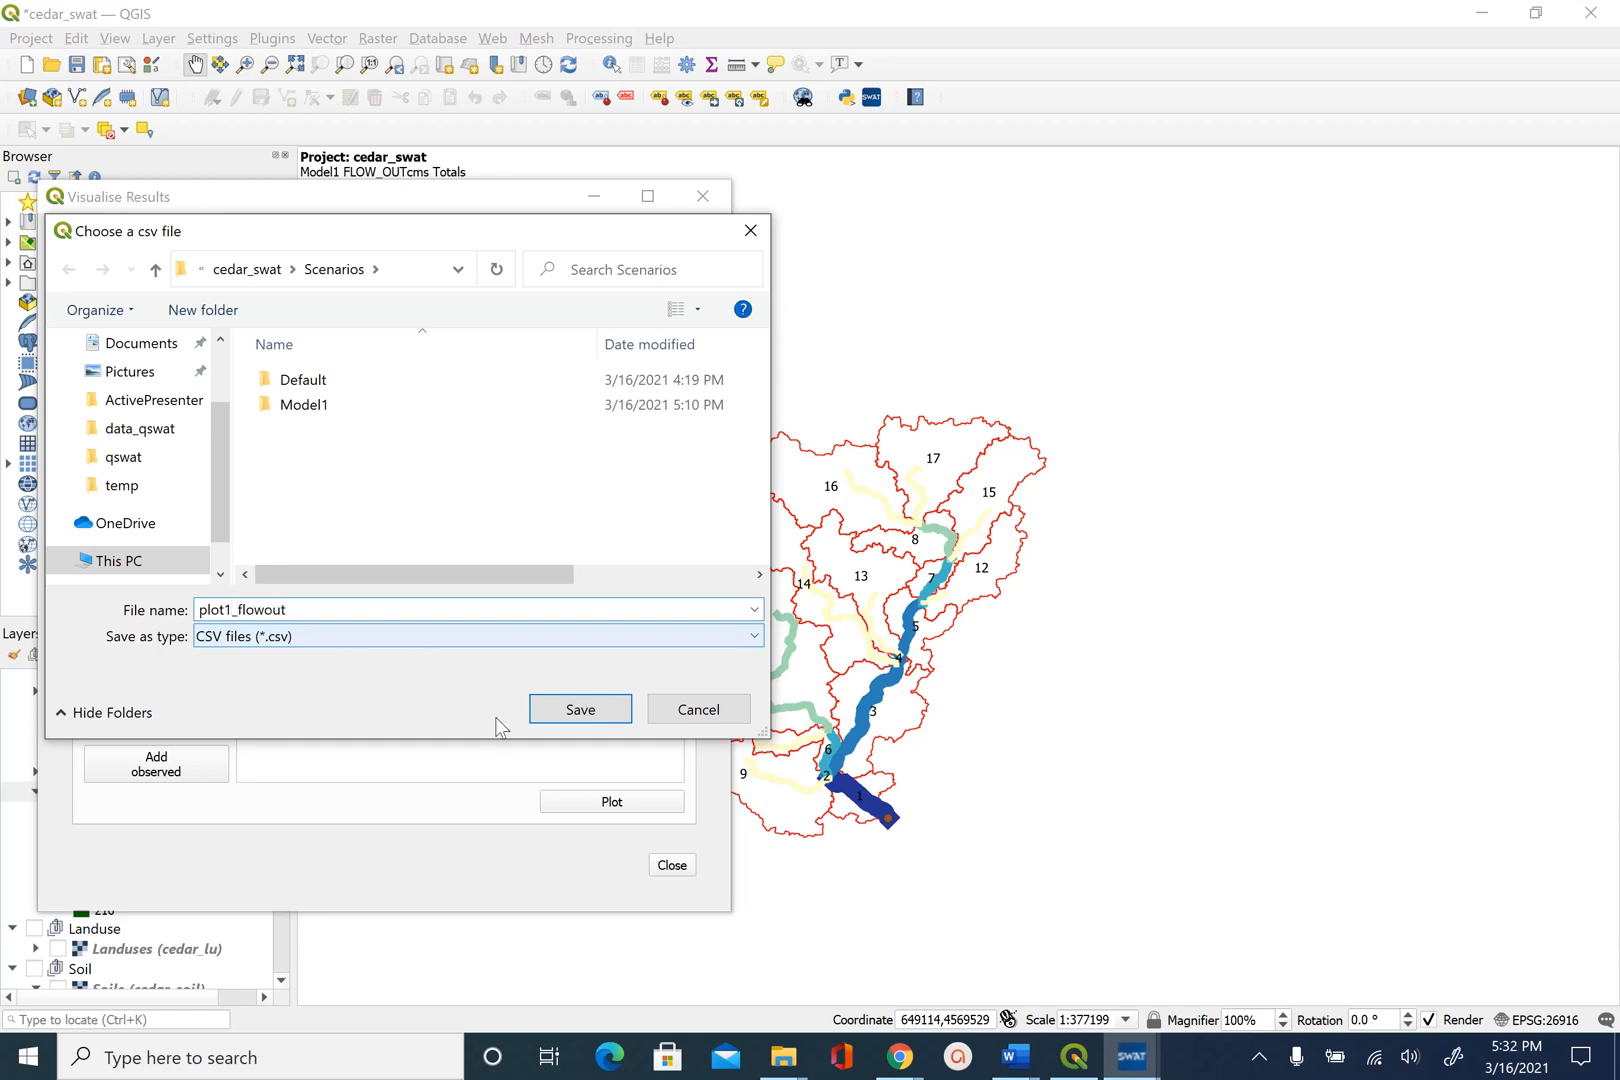
left_click(580, 710)
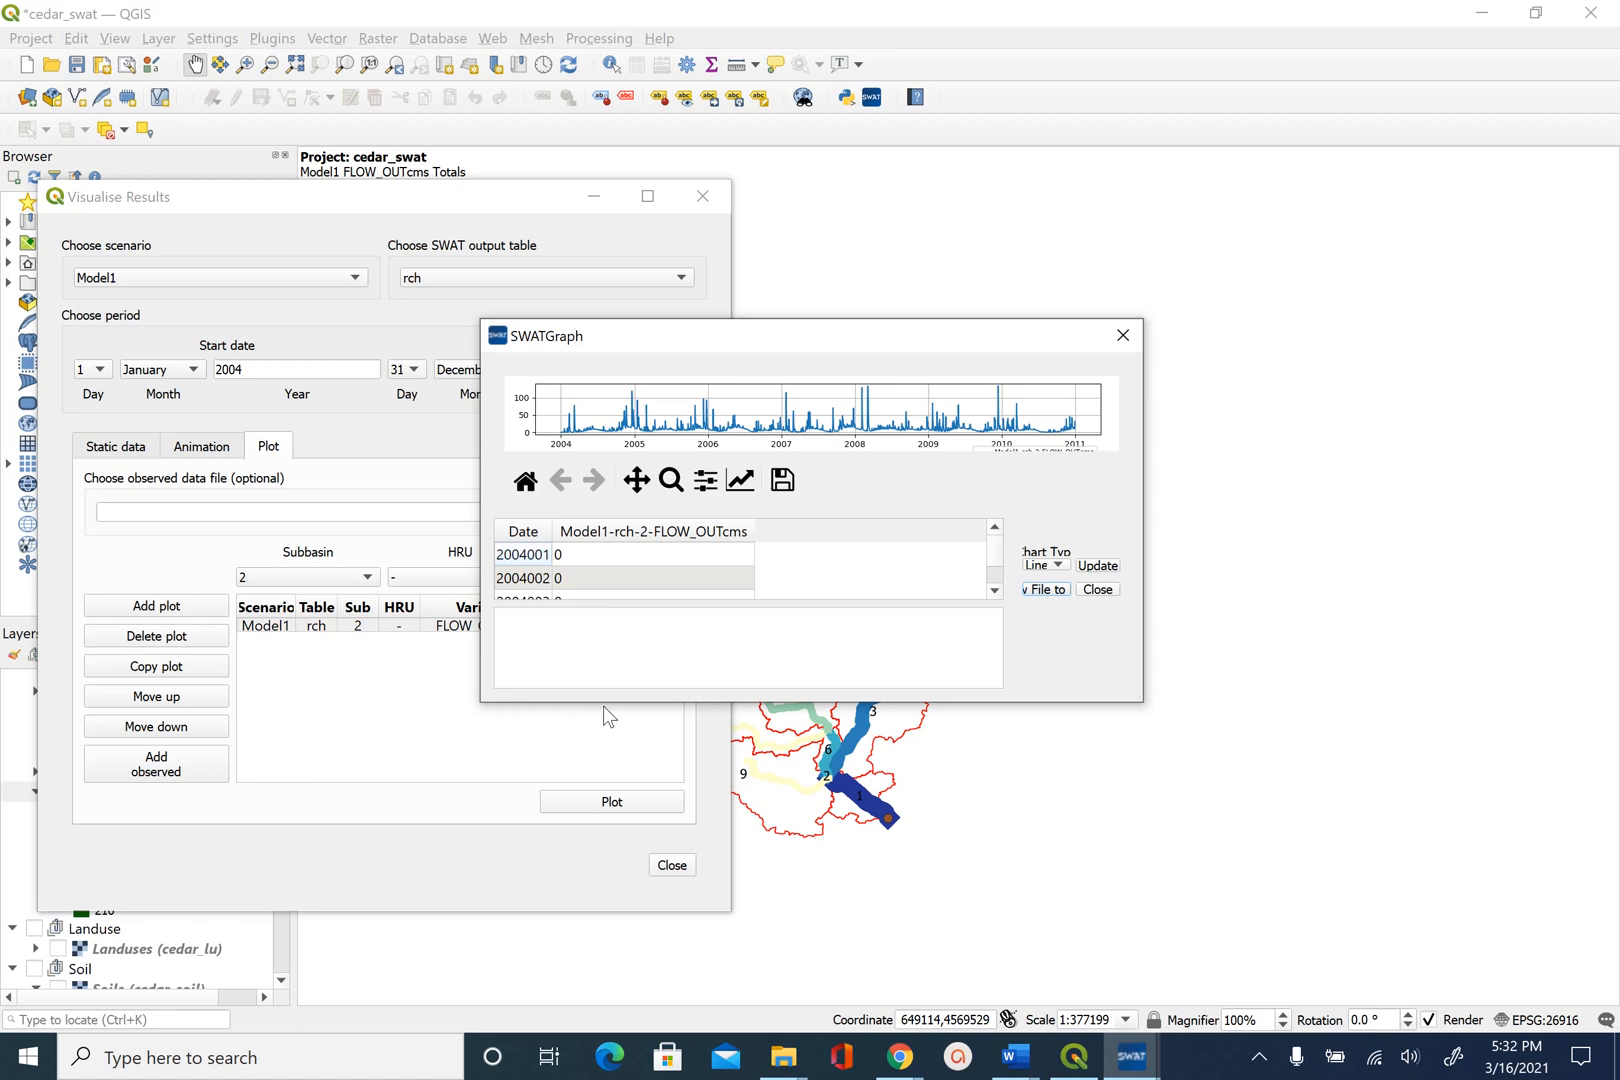
mouse_move(1142, 700)
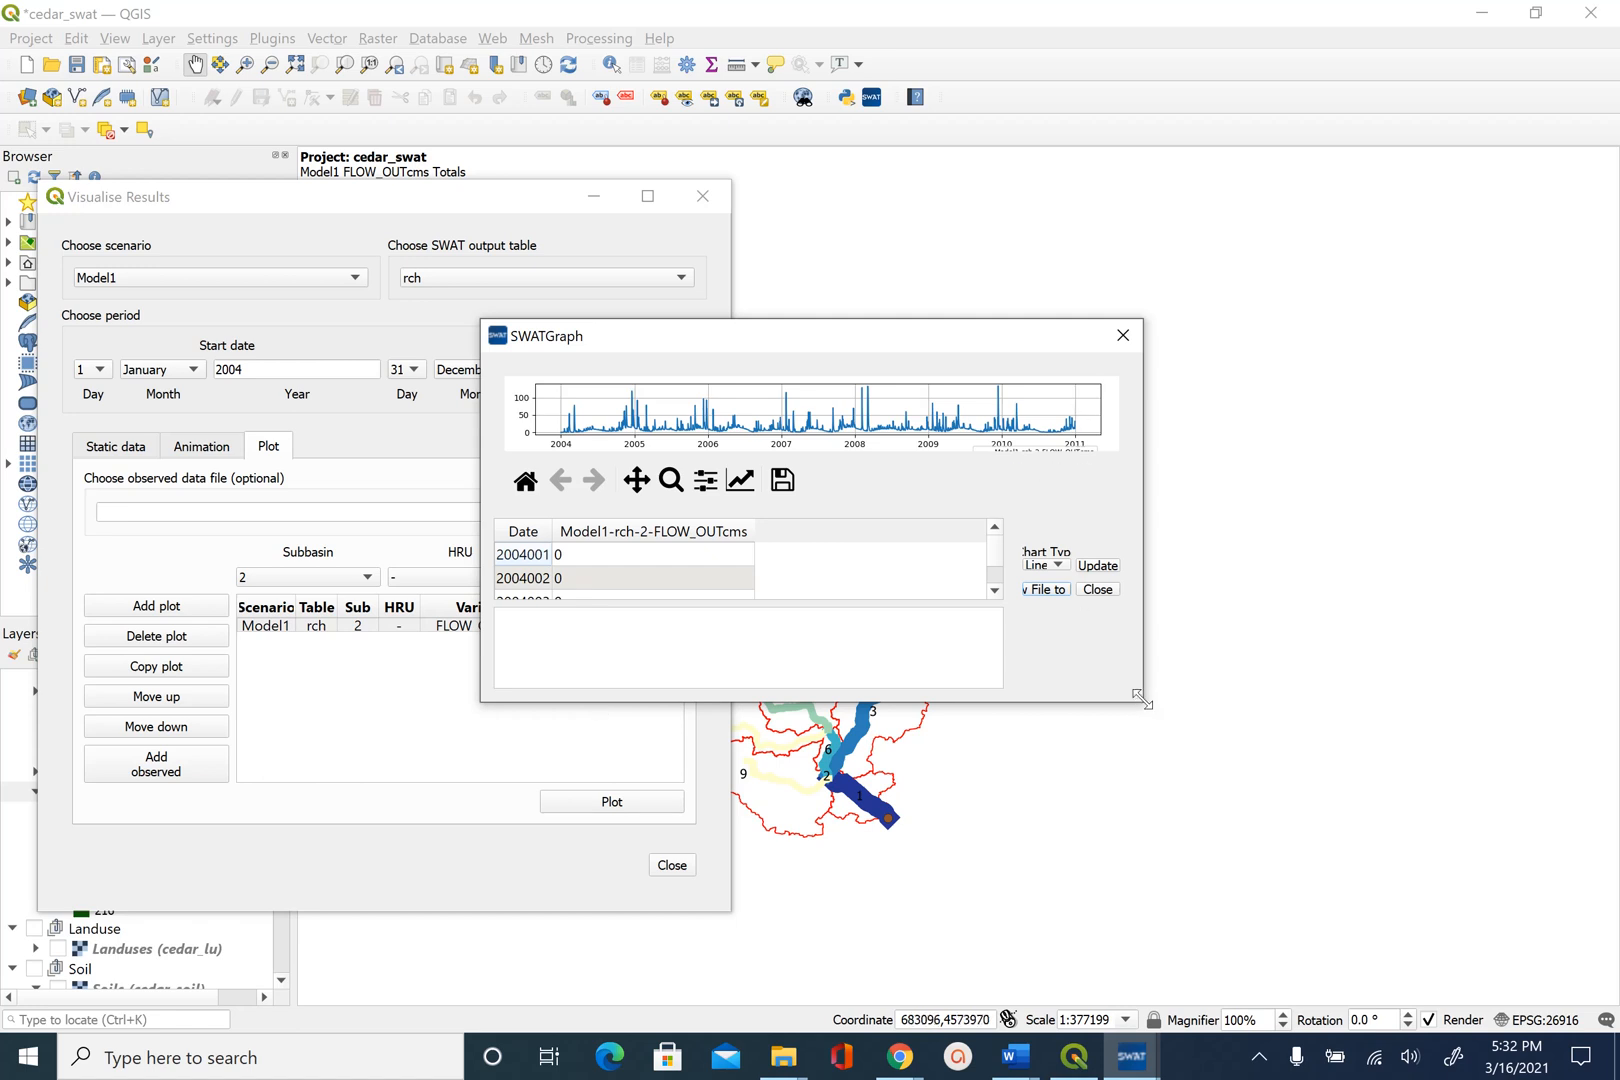
Enlarge the hydrograph window and inspect the plot with zoom, pan and full-extent tools.
left_click_drag(1140, 696, 1428, 918)
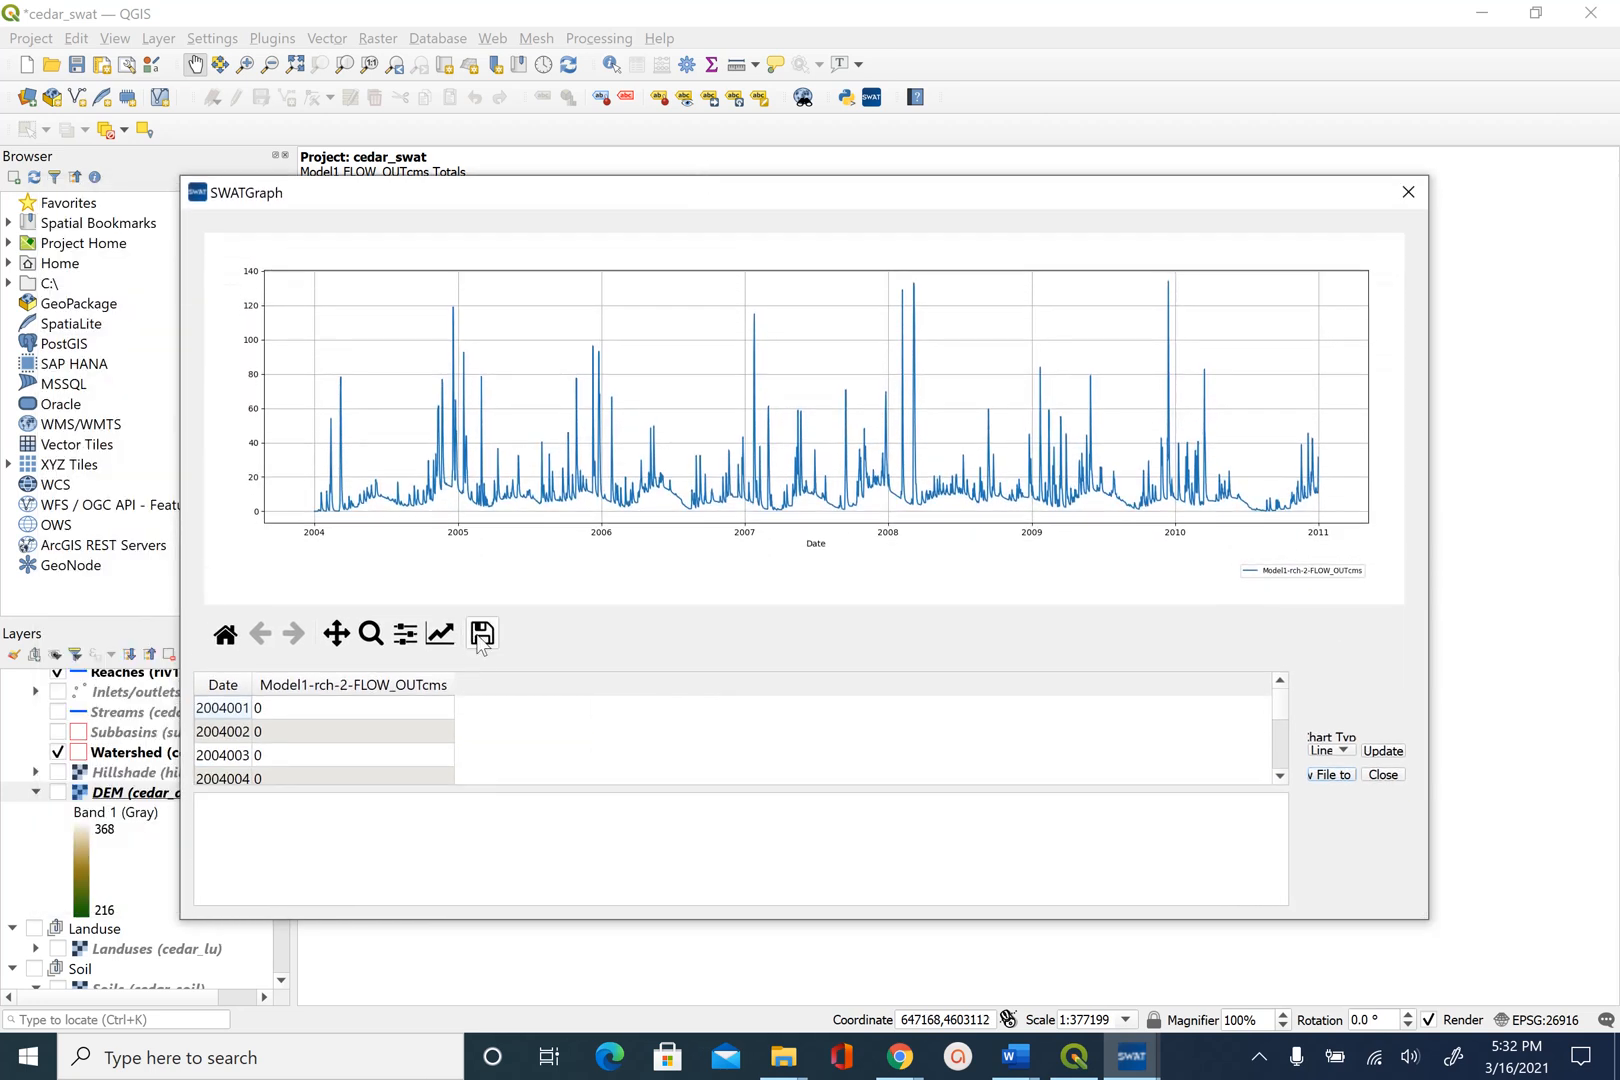
mouse_move(440, 634)
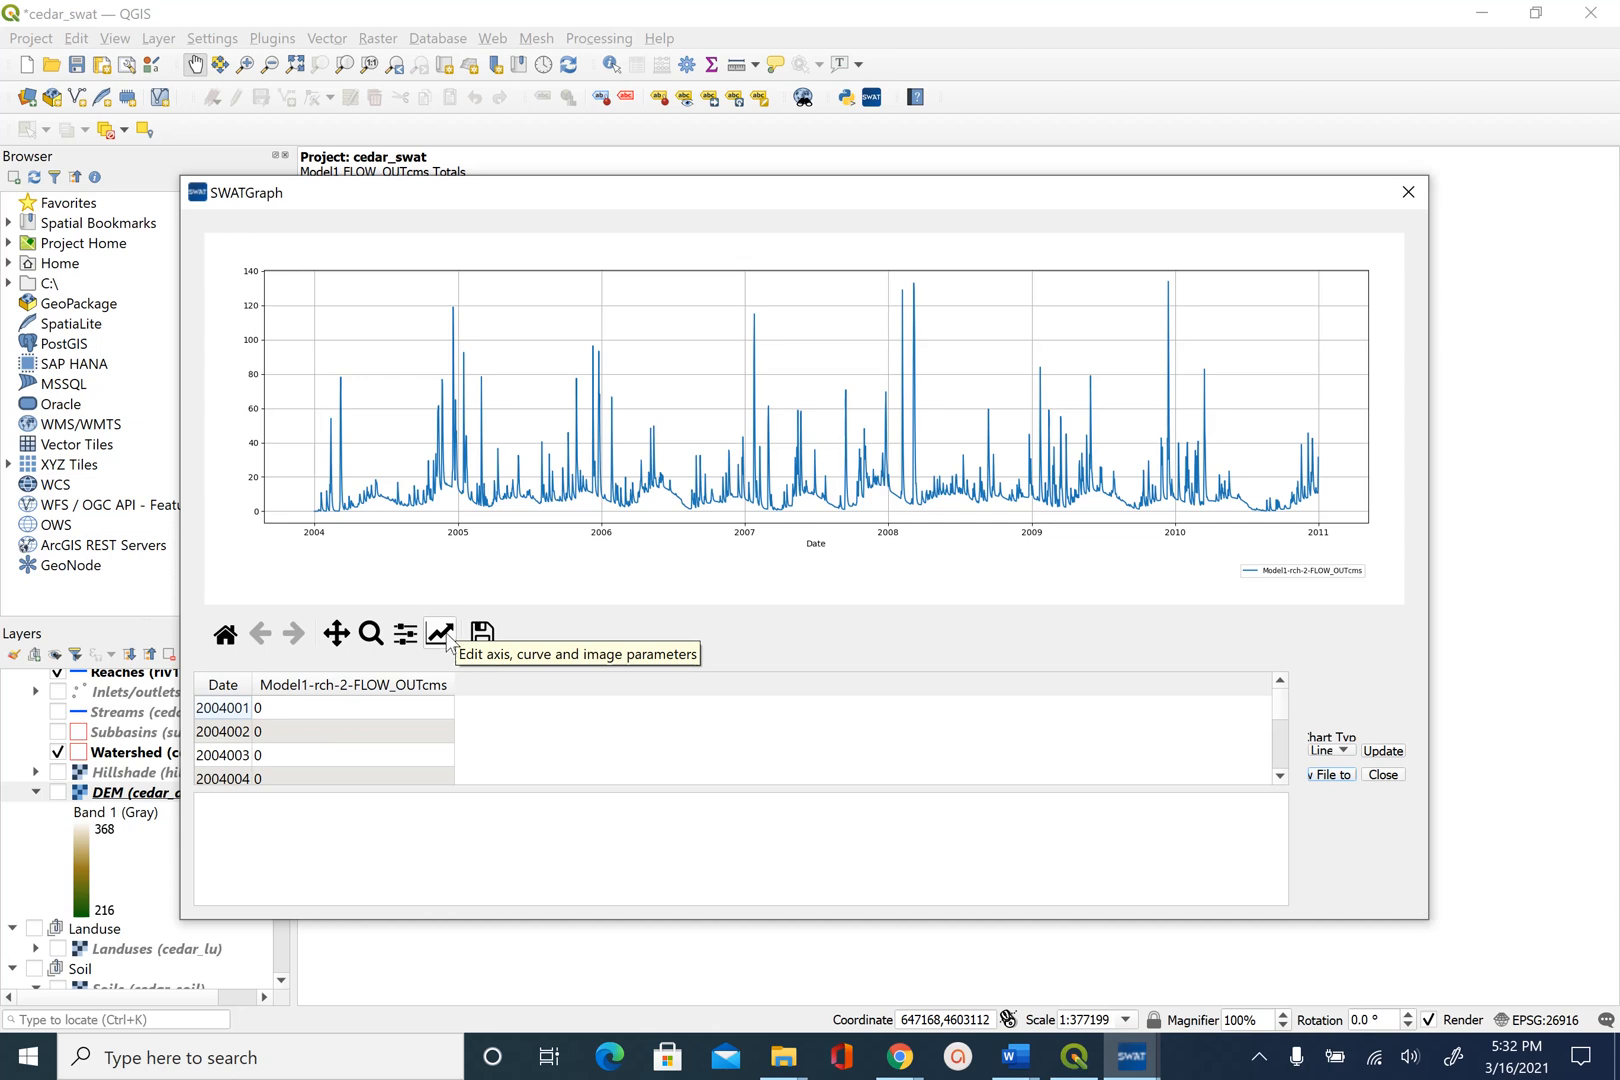
mouse_move(404, 638)
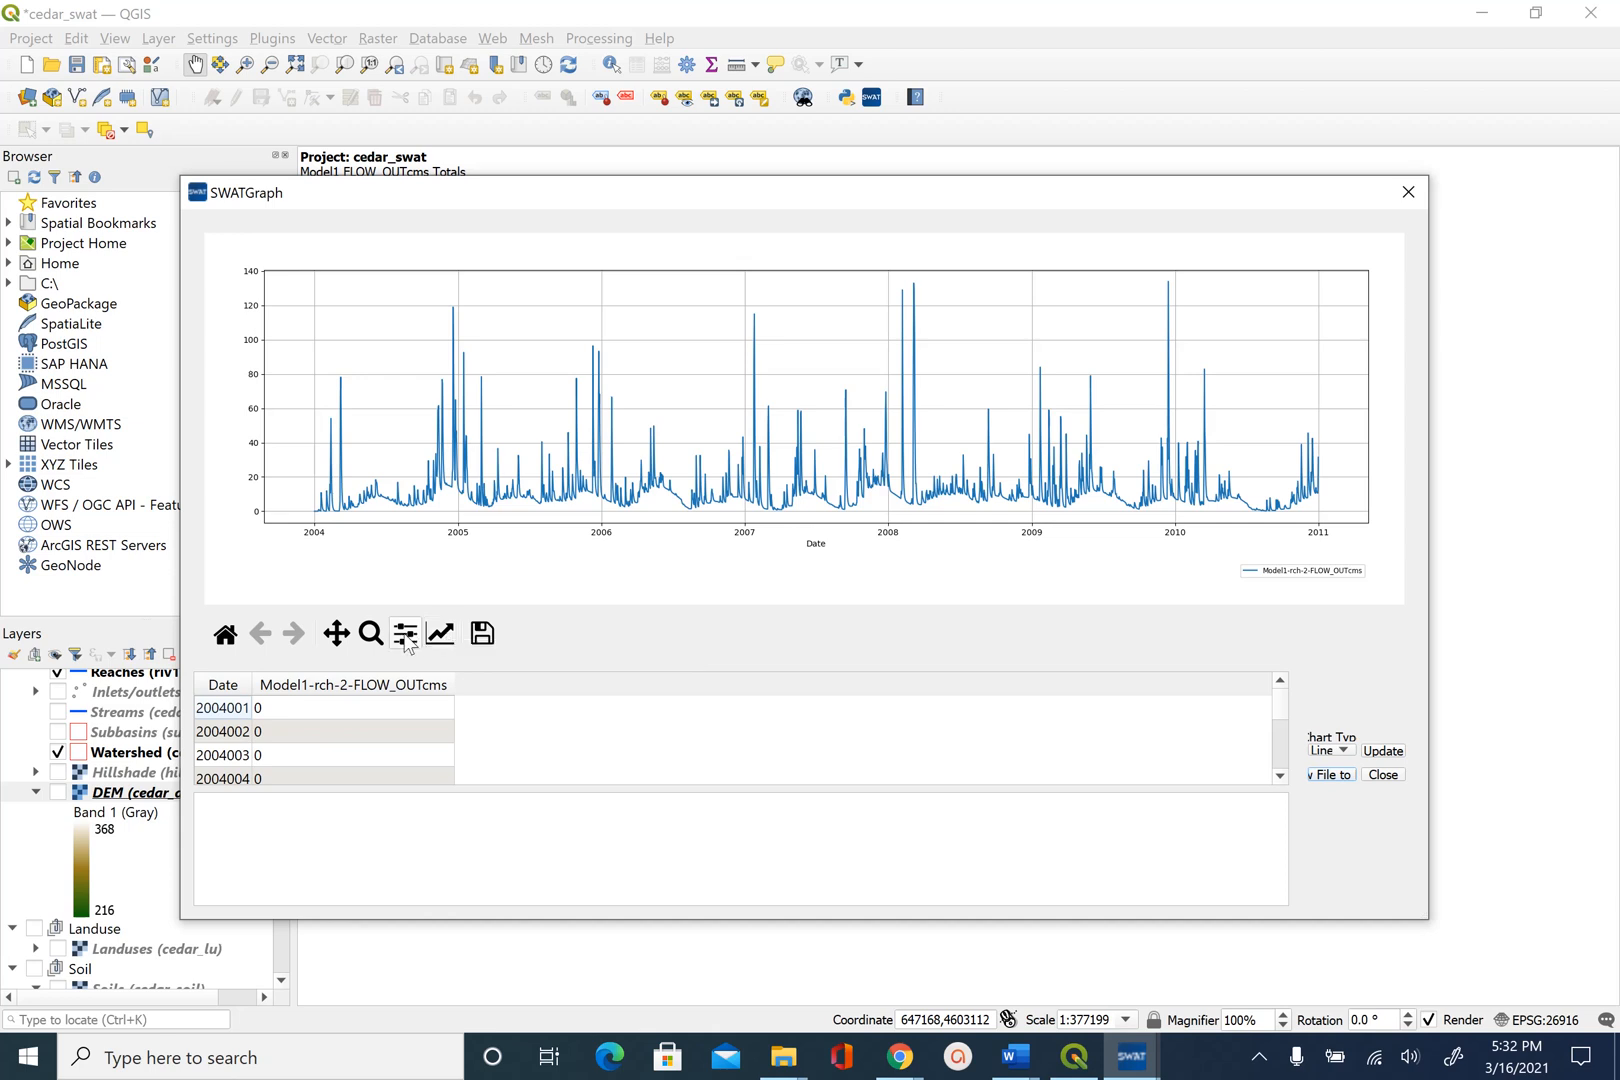
mouse_move(404, 634)
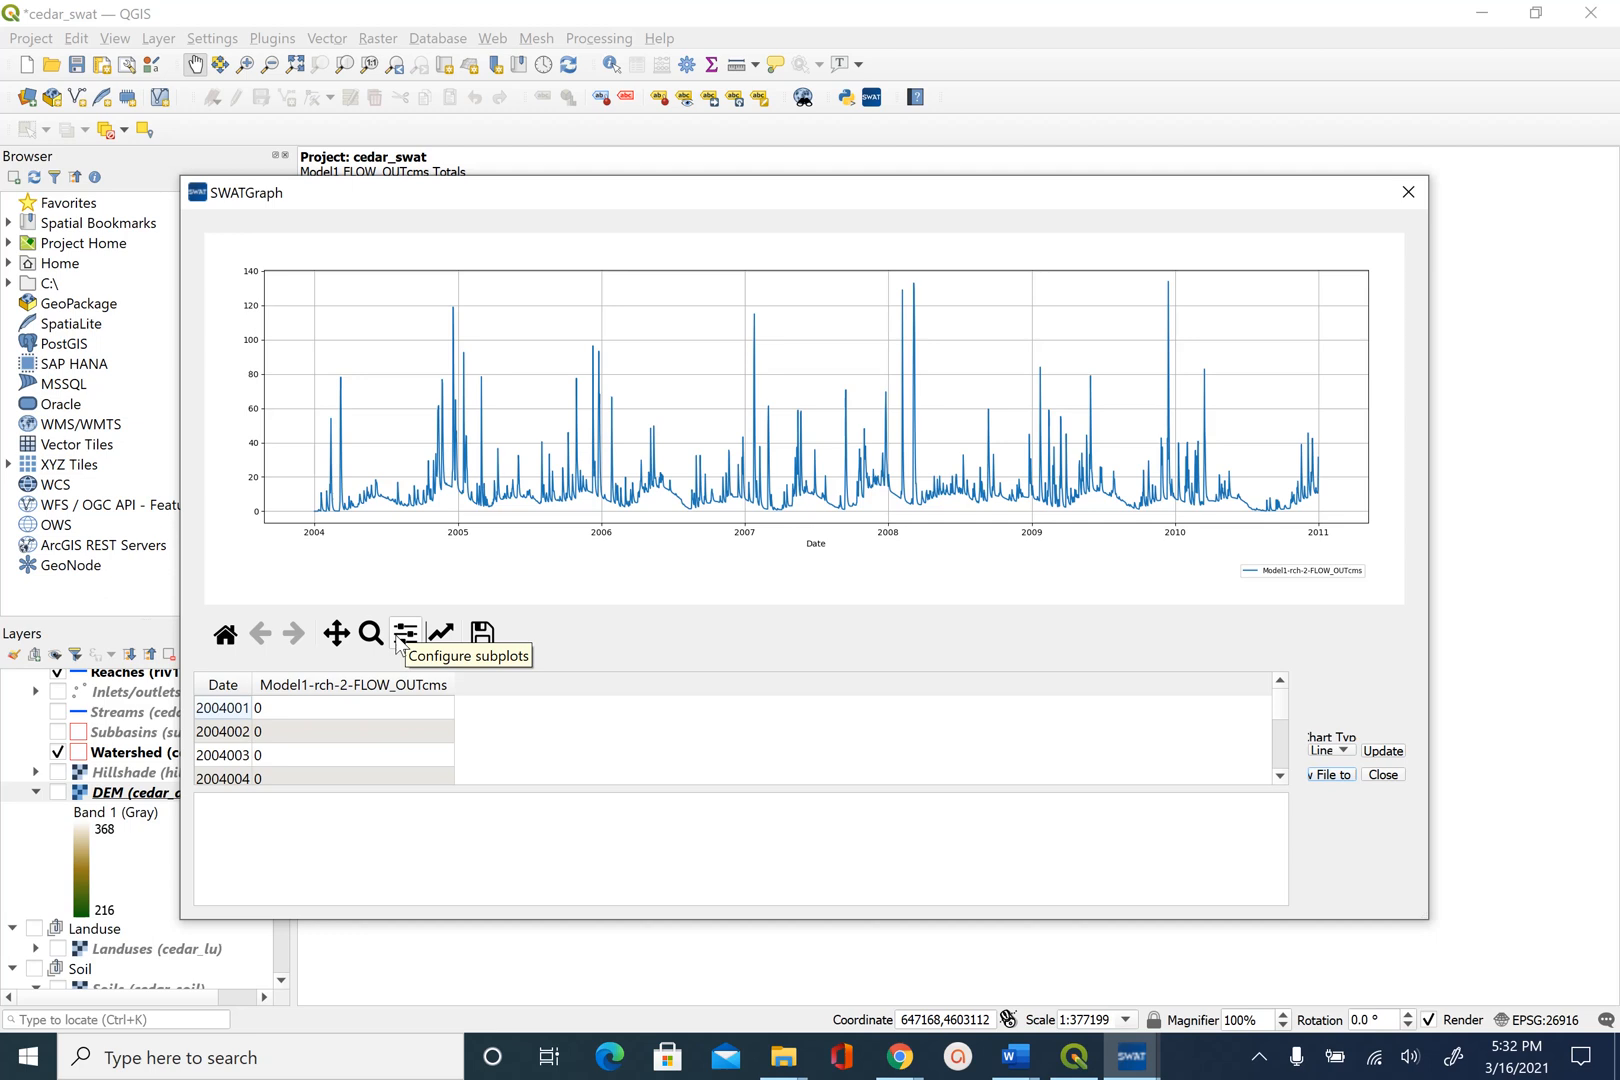
left_click(370, 634)
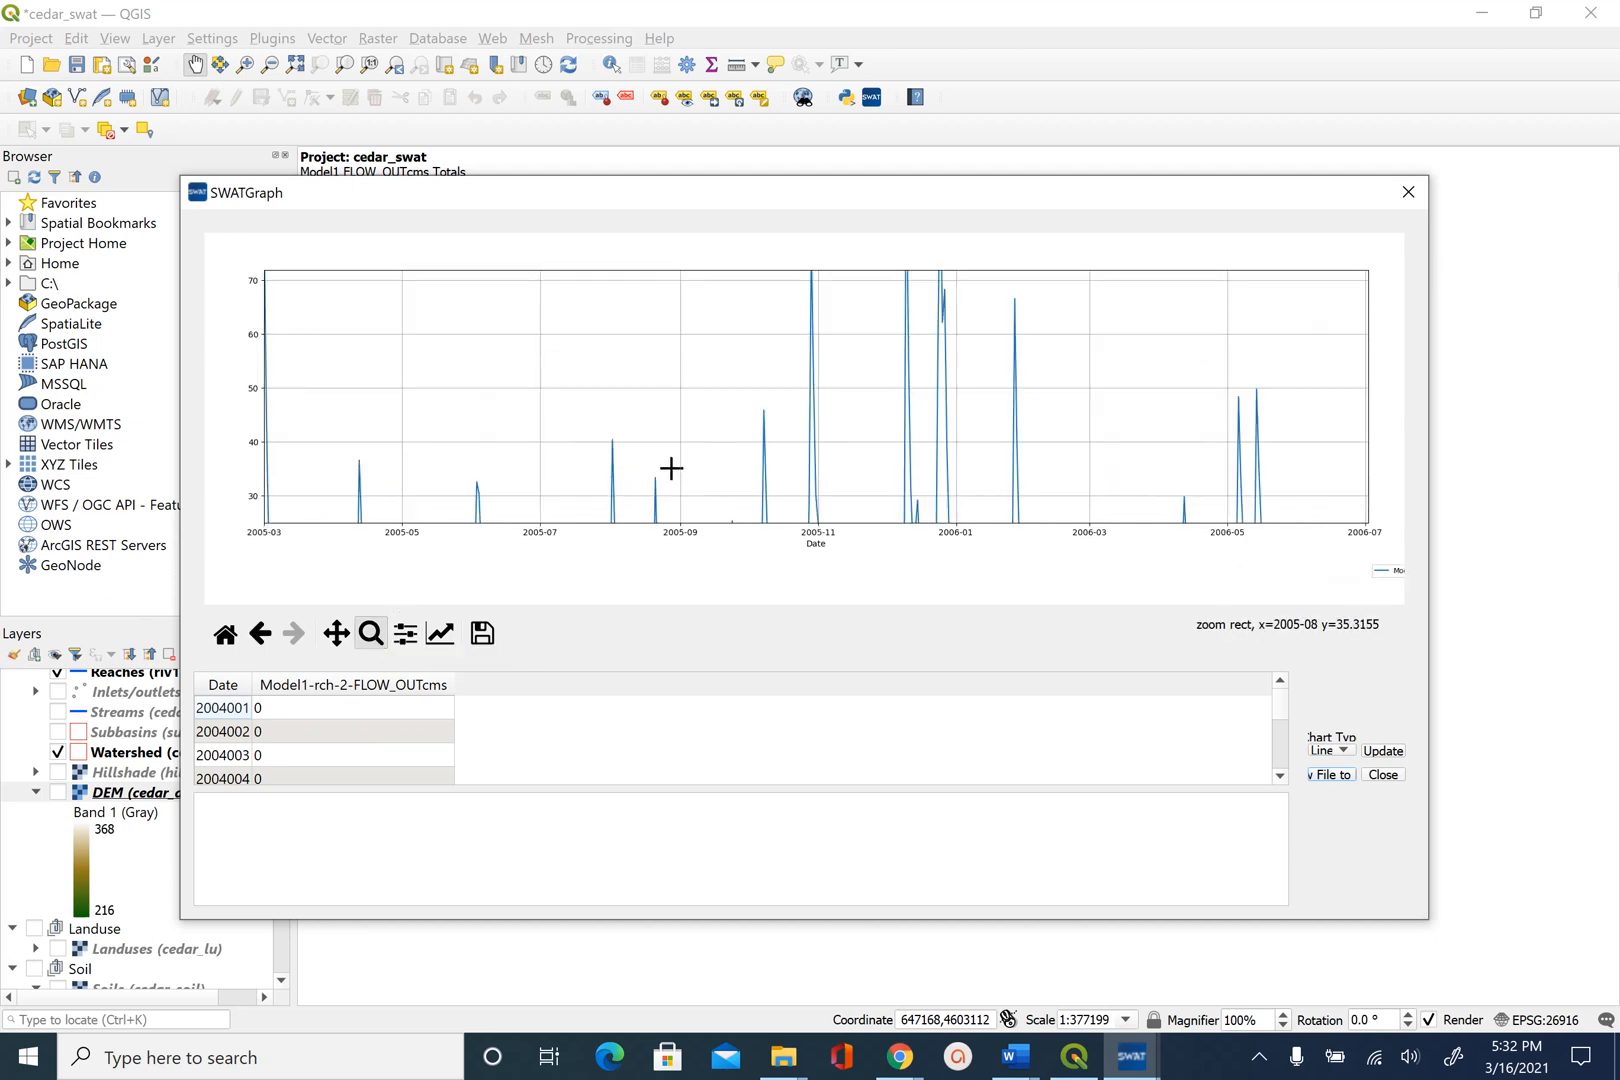
left_click(336, 634)
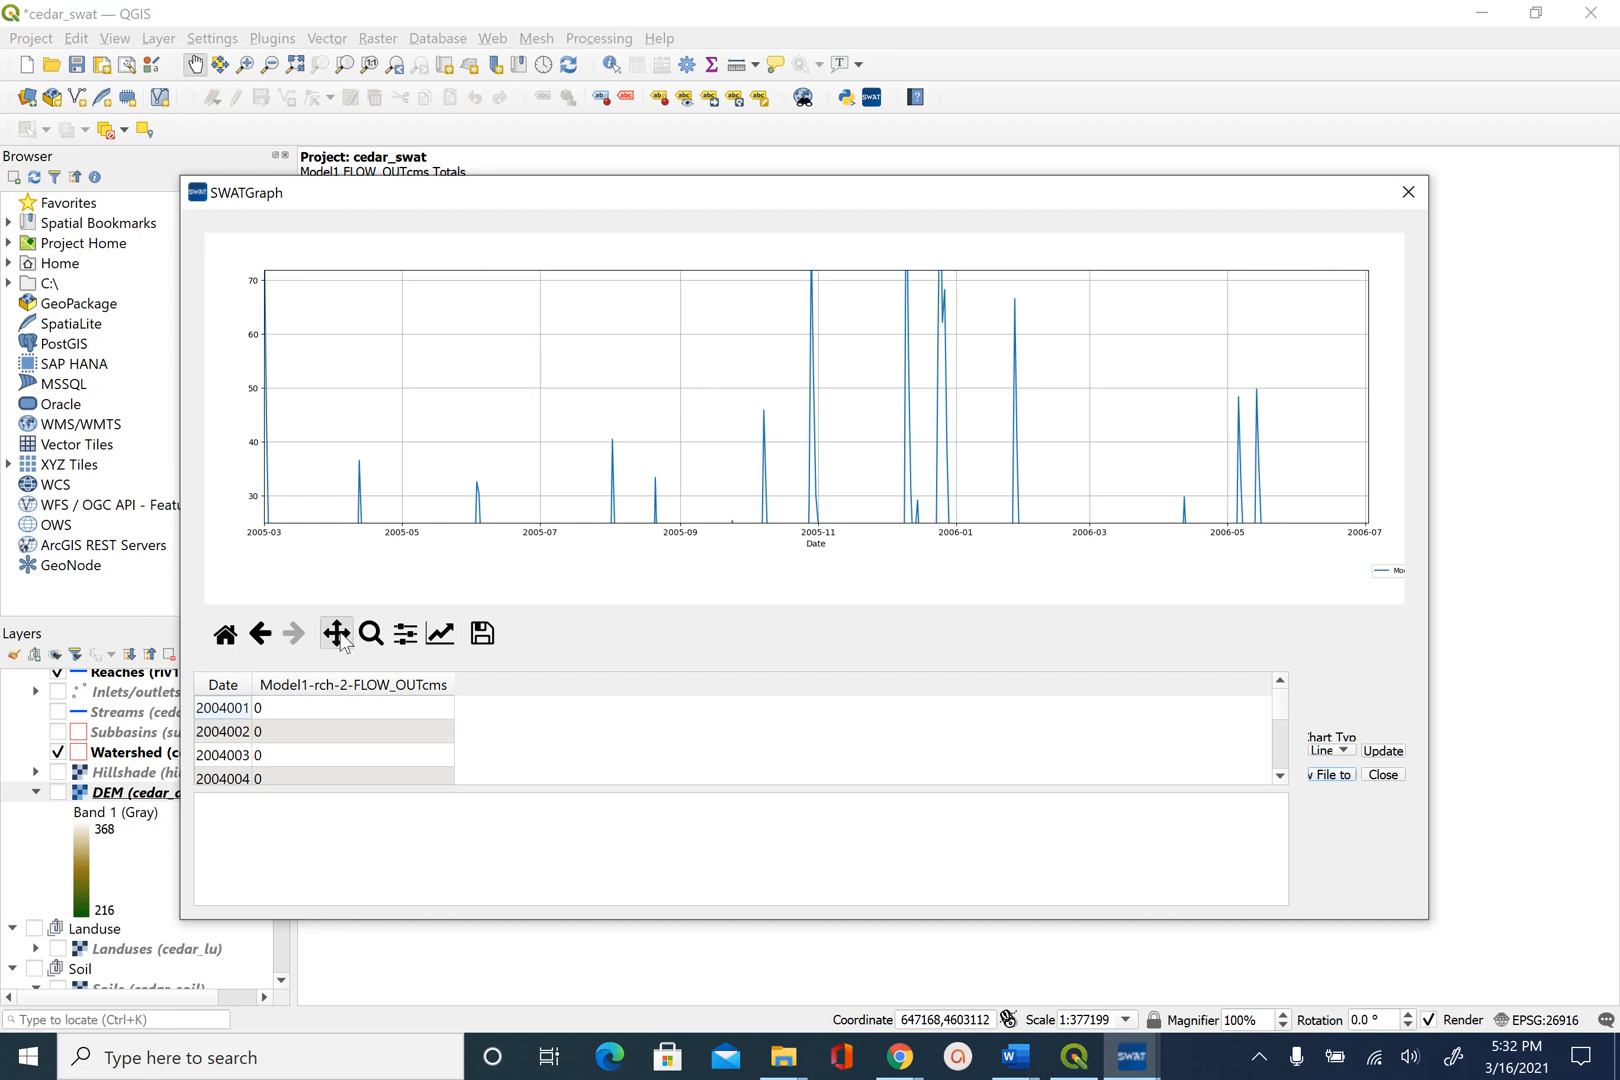
left_click(260, 634)
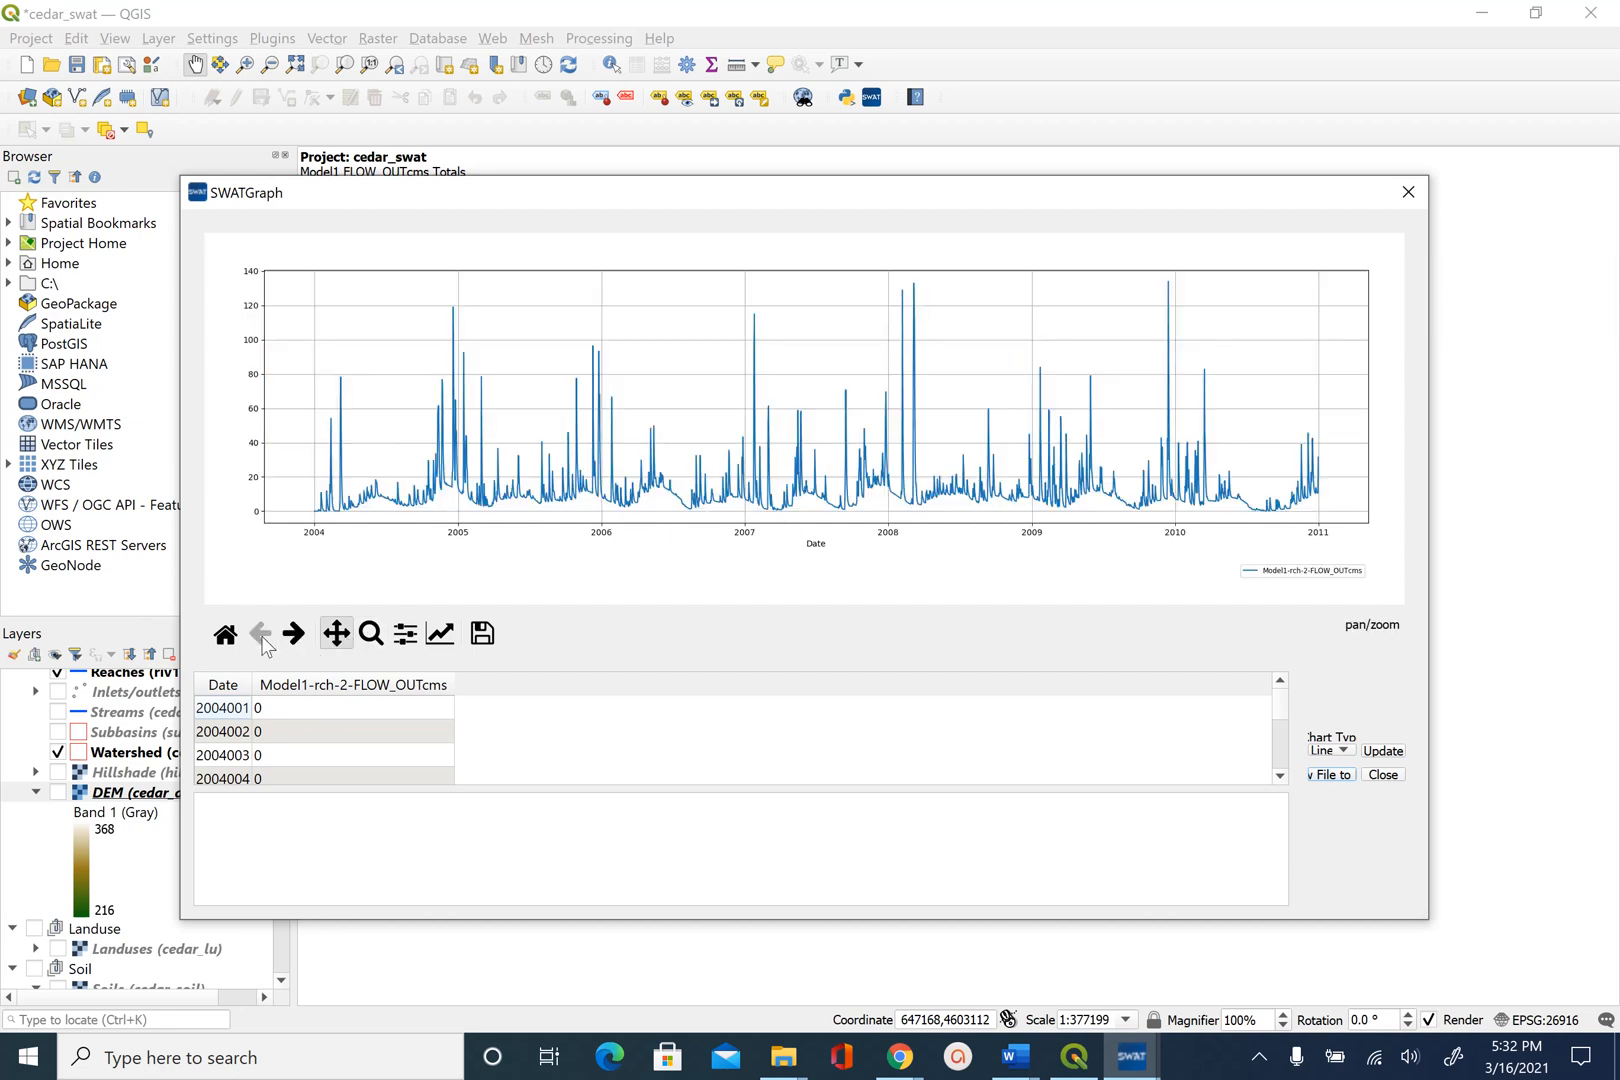
mouse_move(224, 634)
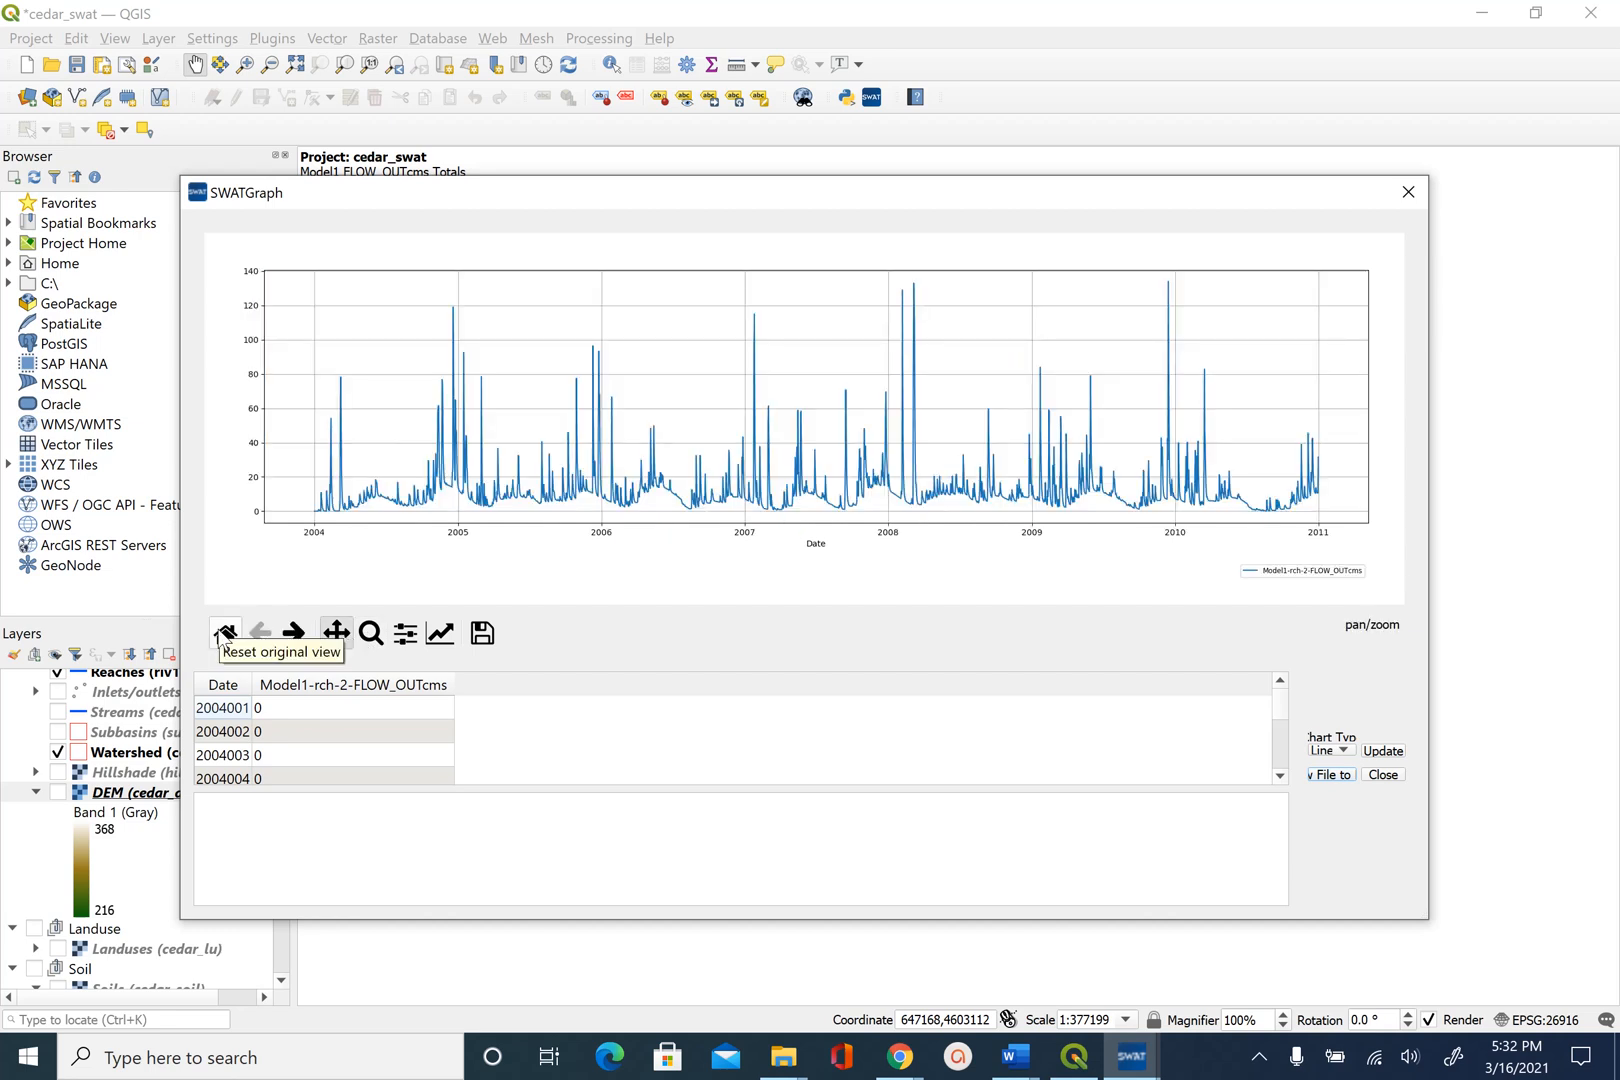
mouse_move(1060, 914)
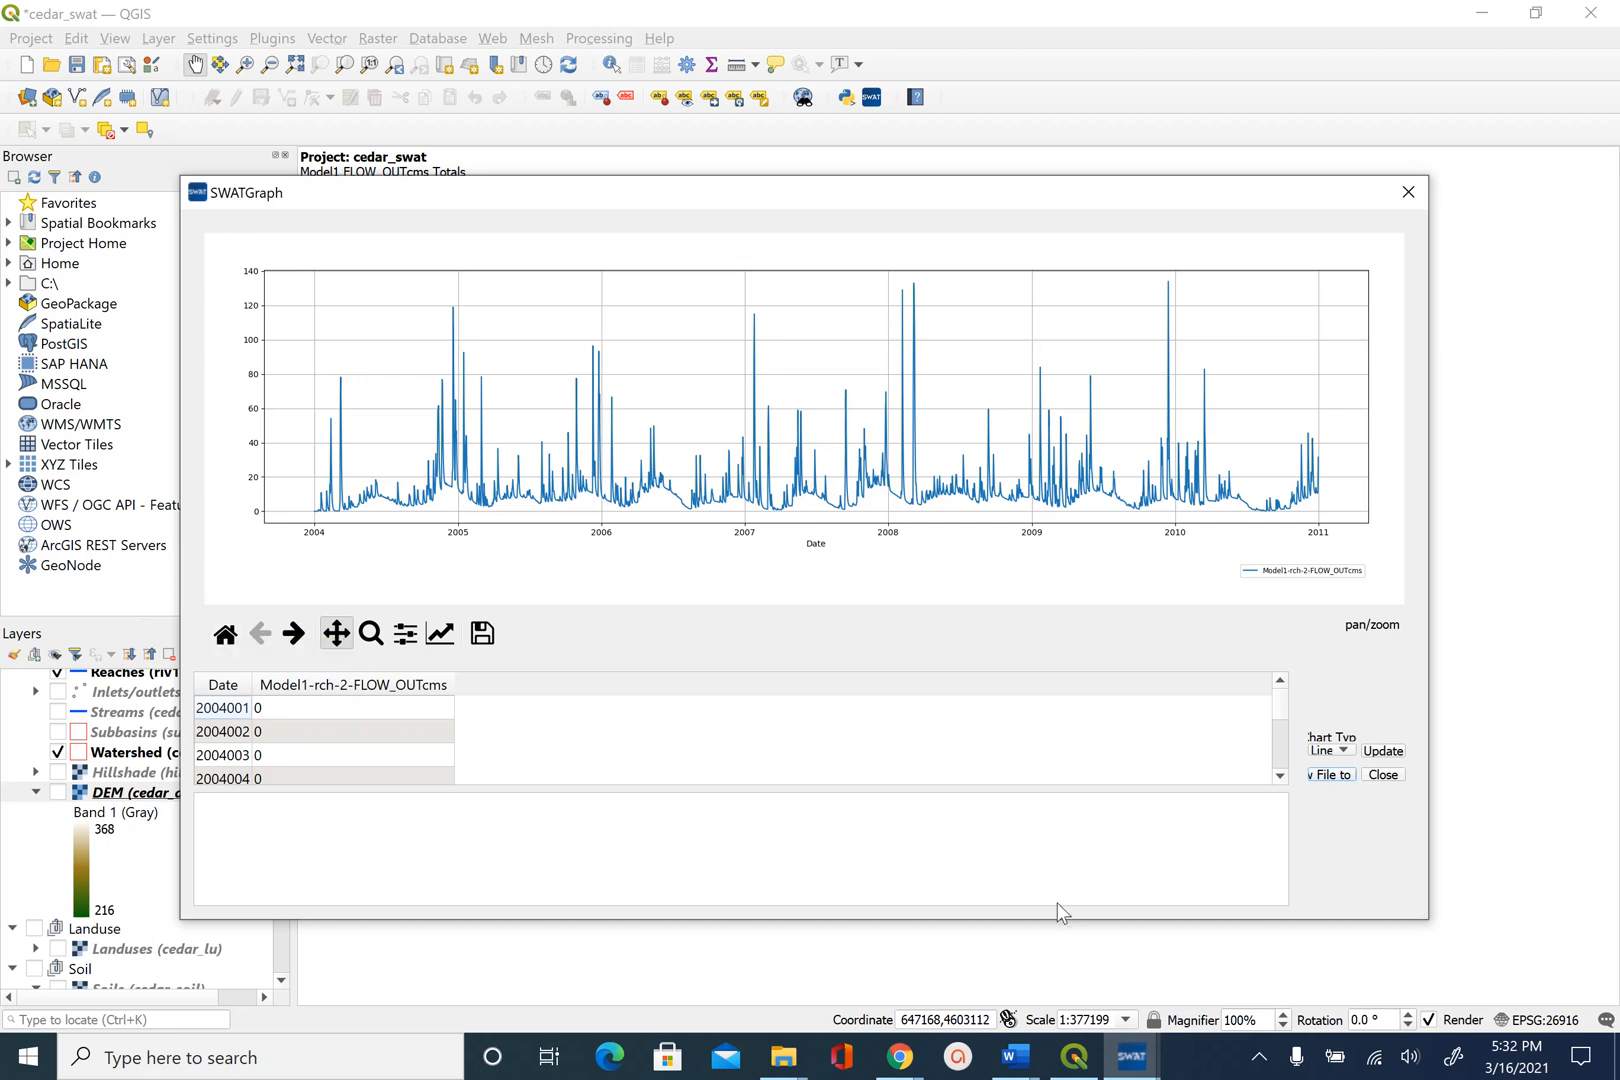
mouse_move(1014, 856)
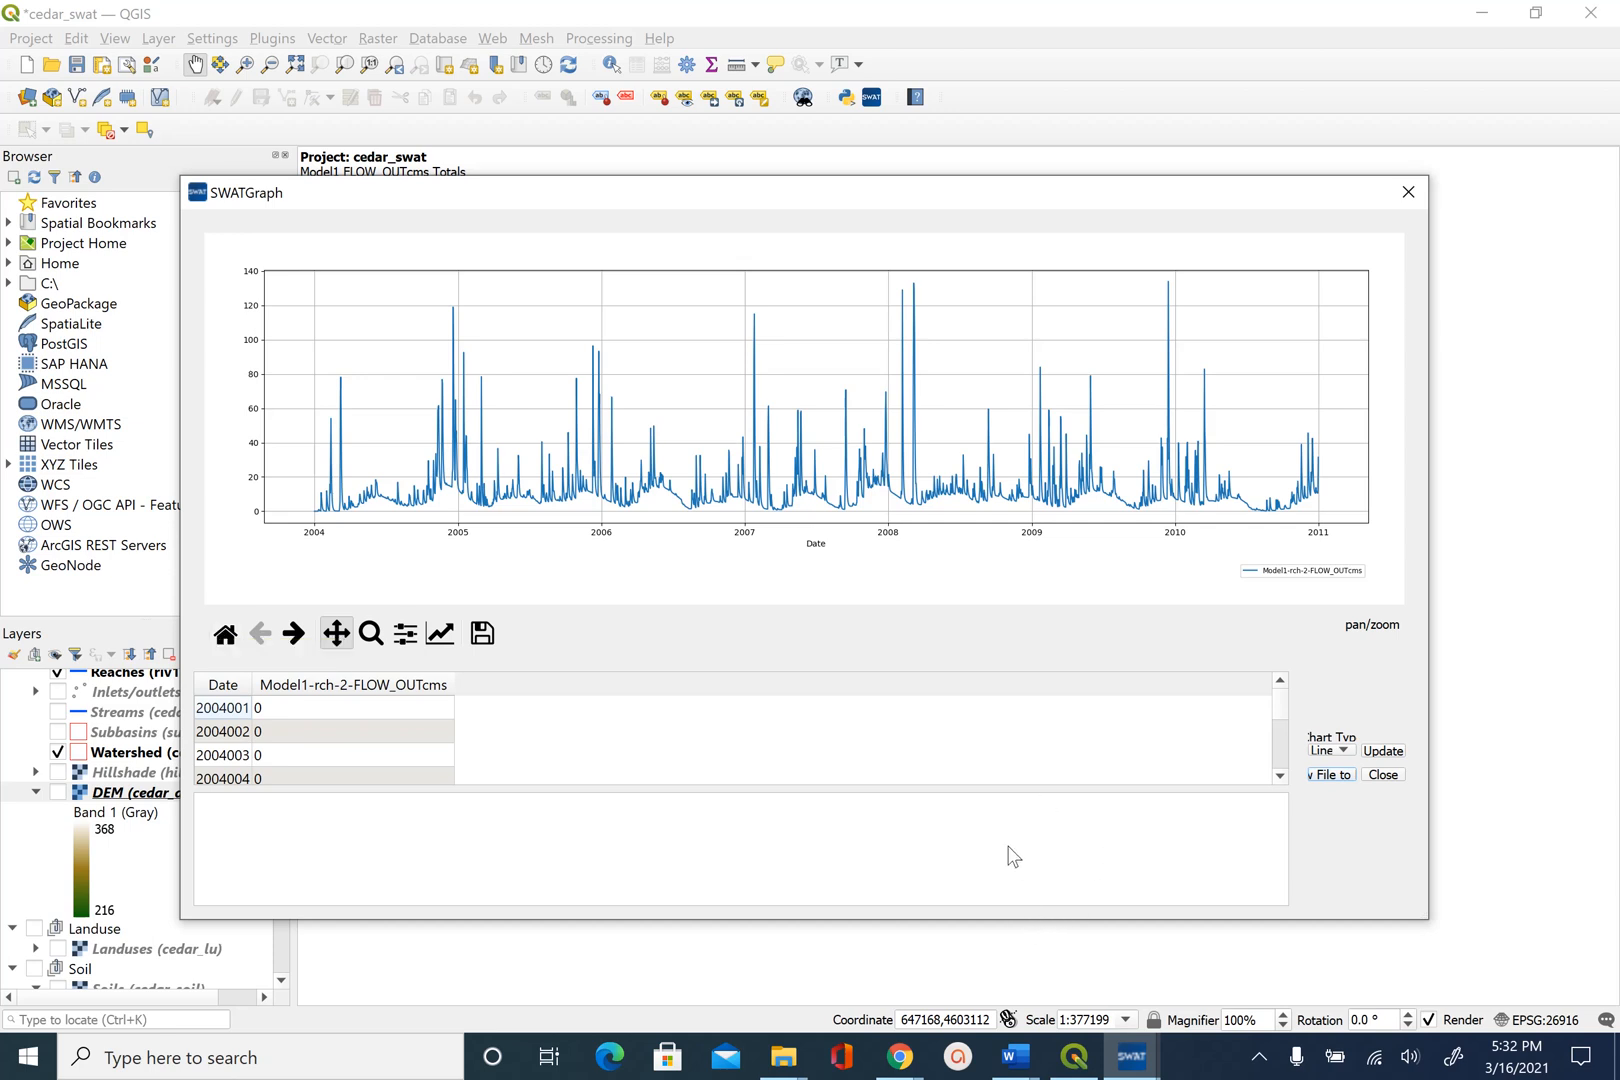
mouse_move(988, 668)
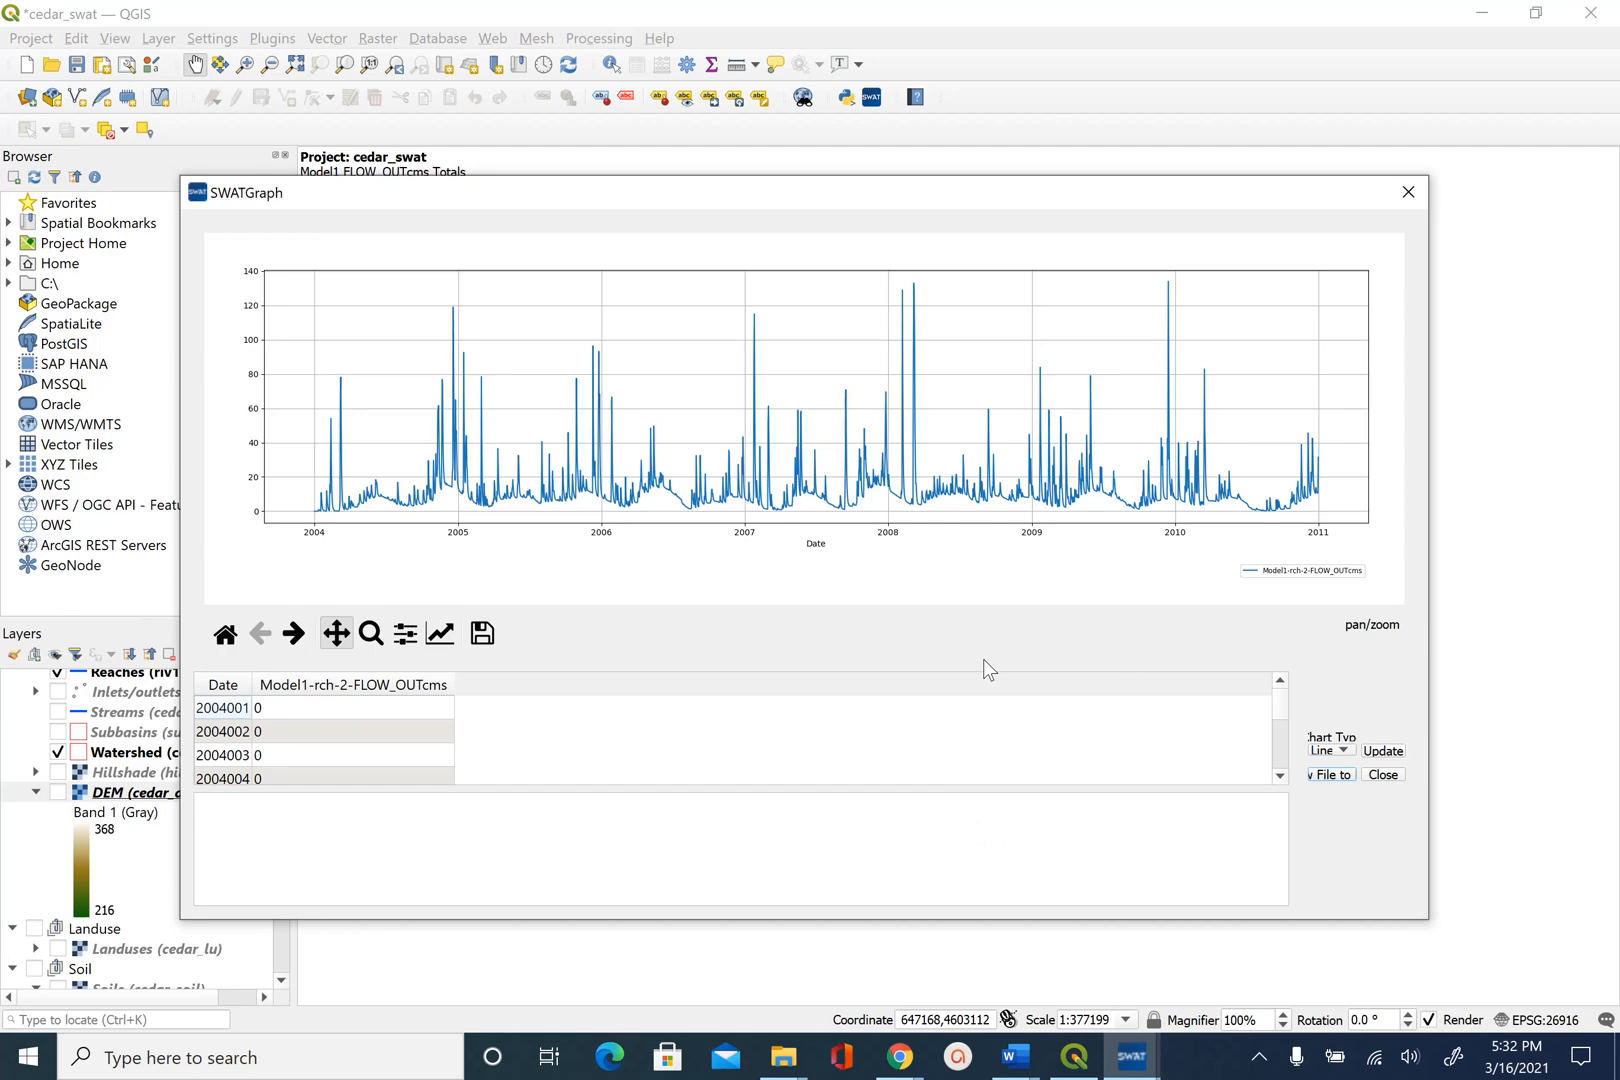
Close the SWATGraph window to return to the shaded watershed map.
left_click(1408, 192)
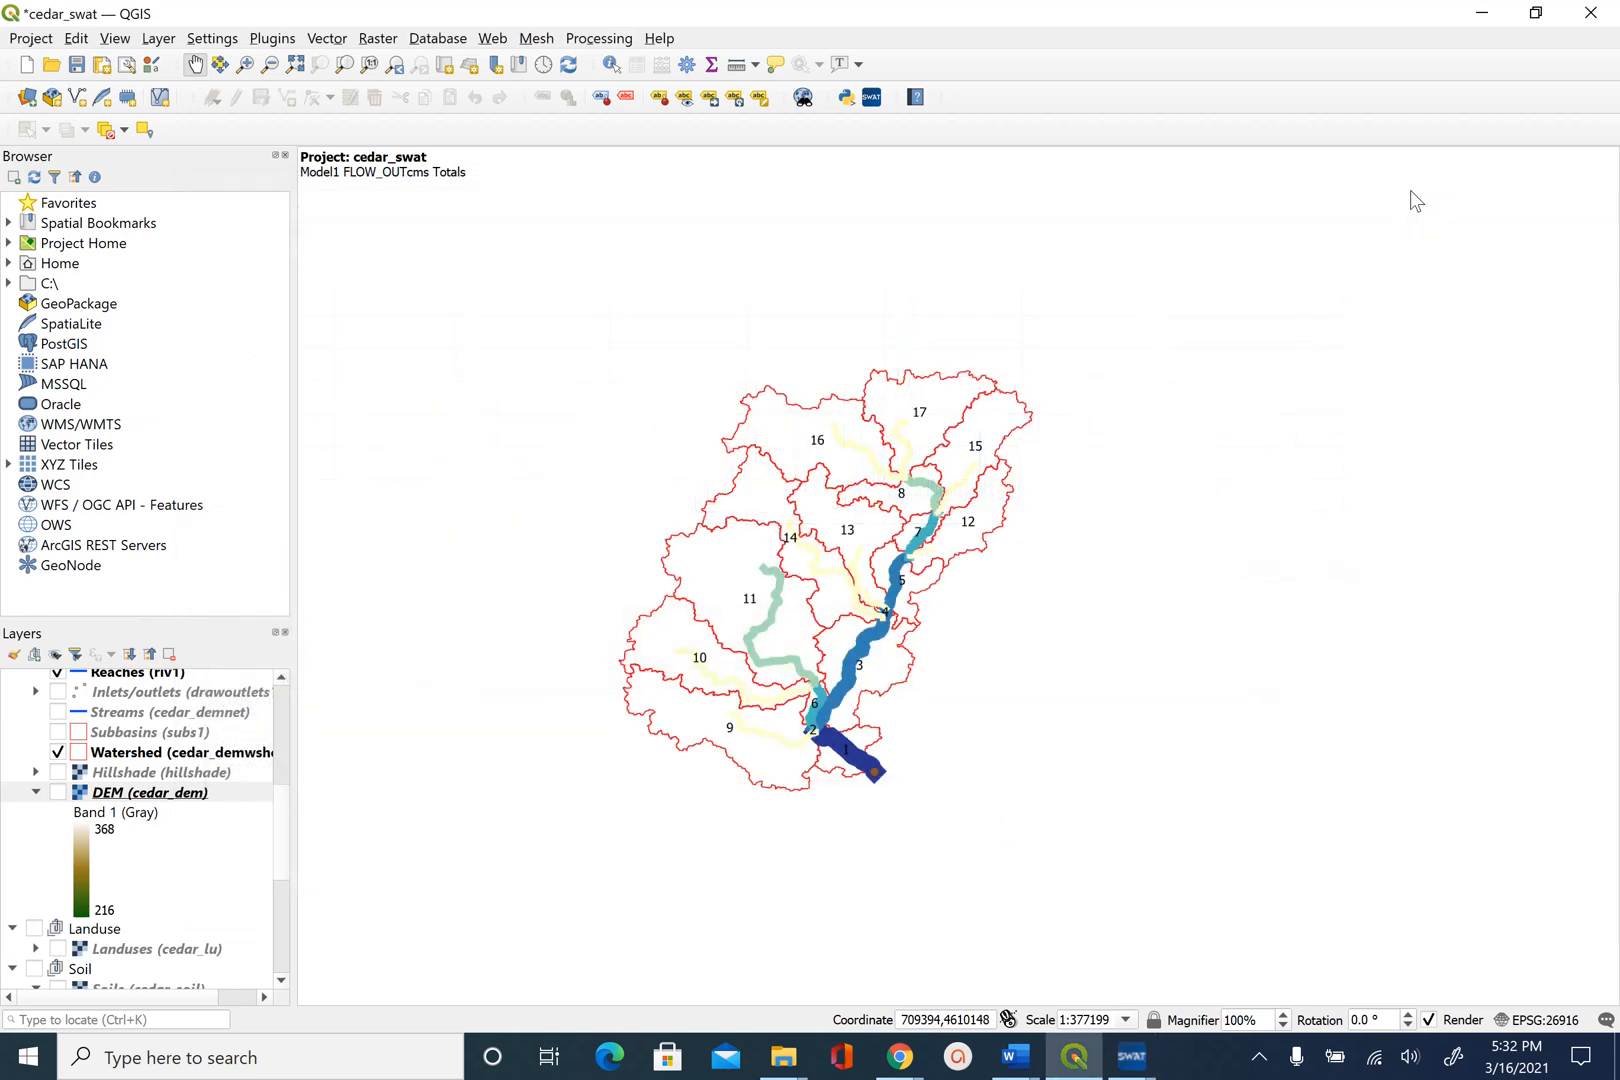
Bring up the QSWAT3 main steps window showing delineation and HRU creation done.
left_click(1132, 1056)
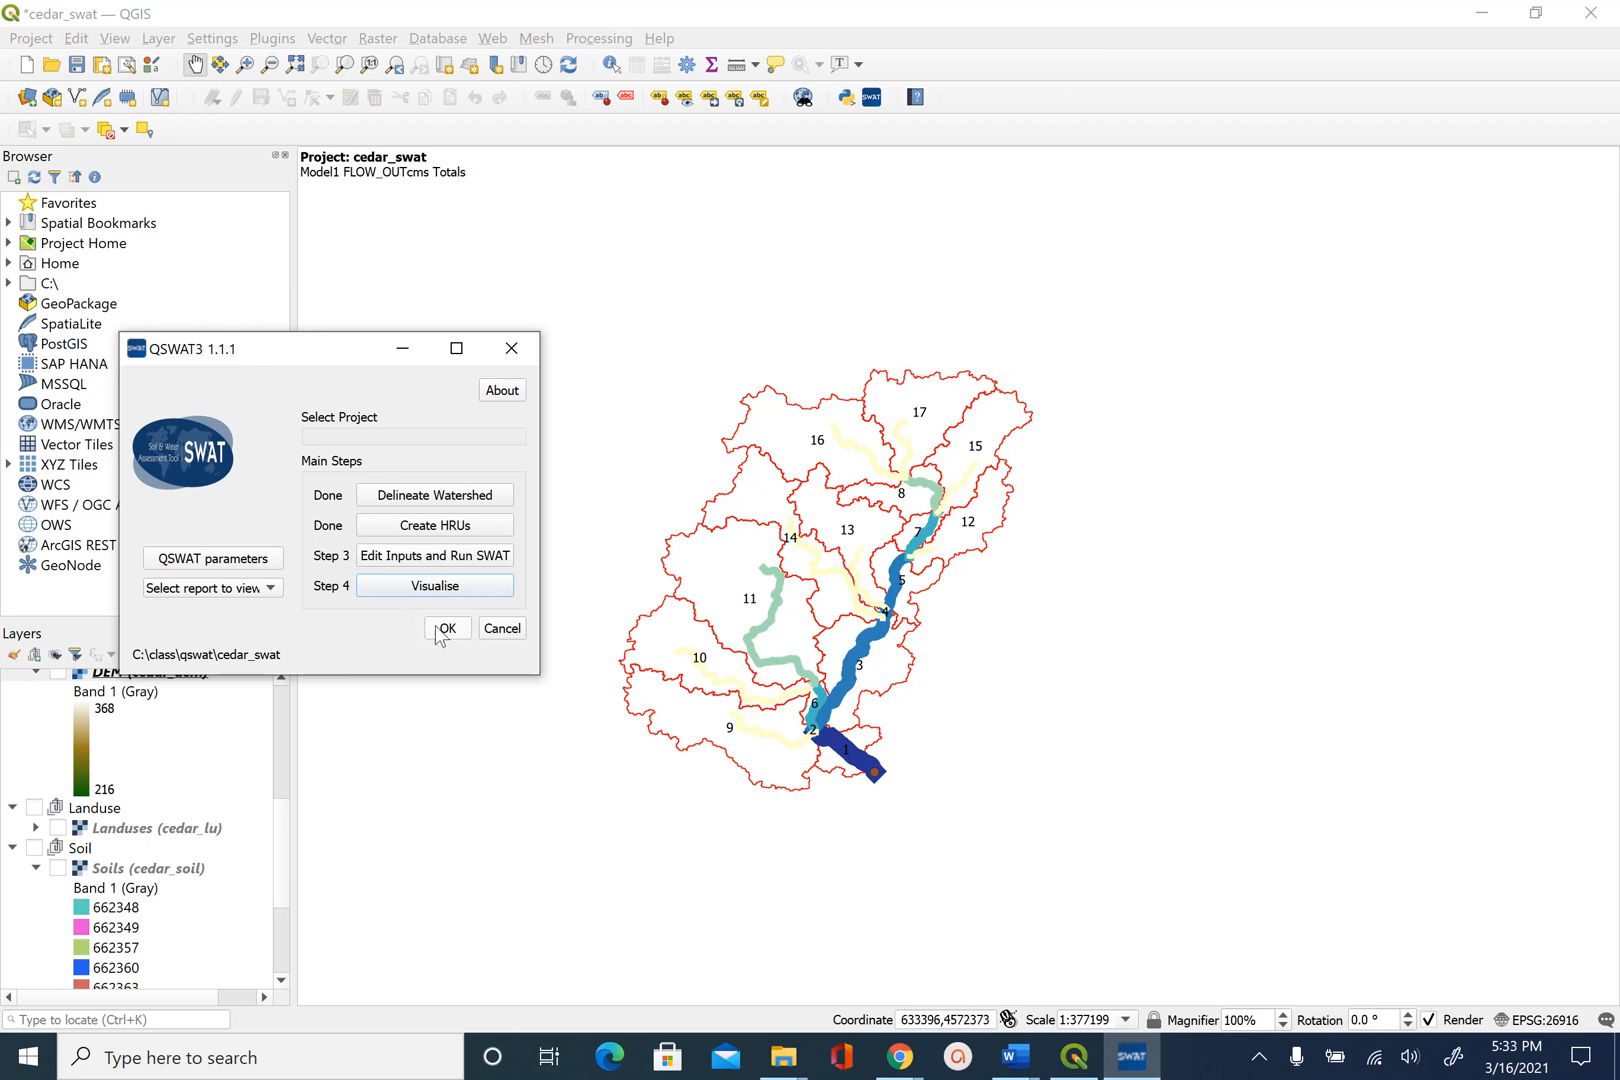
mouse_move(466, 540)
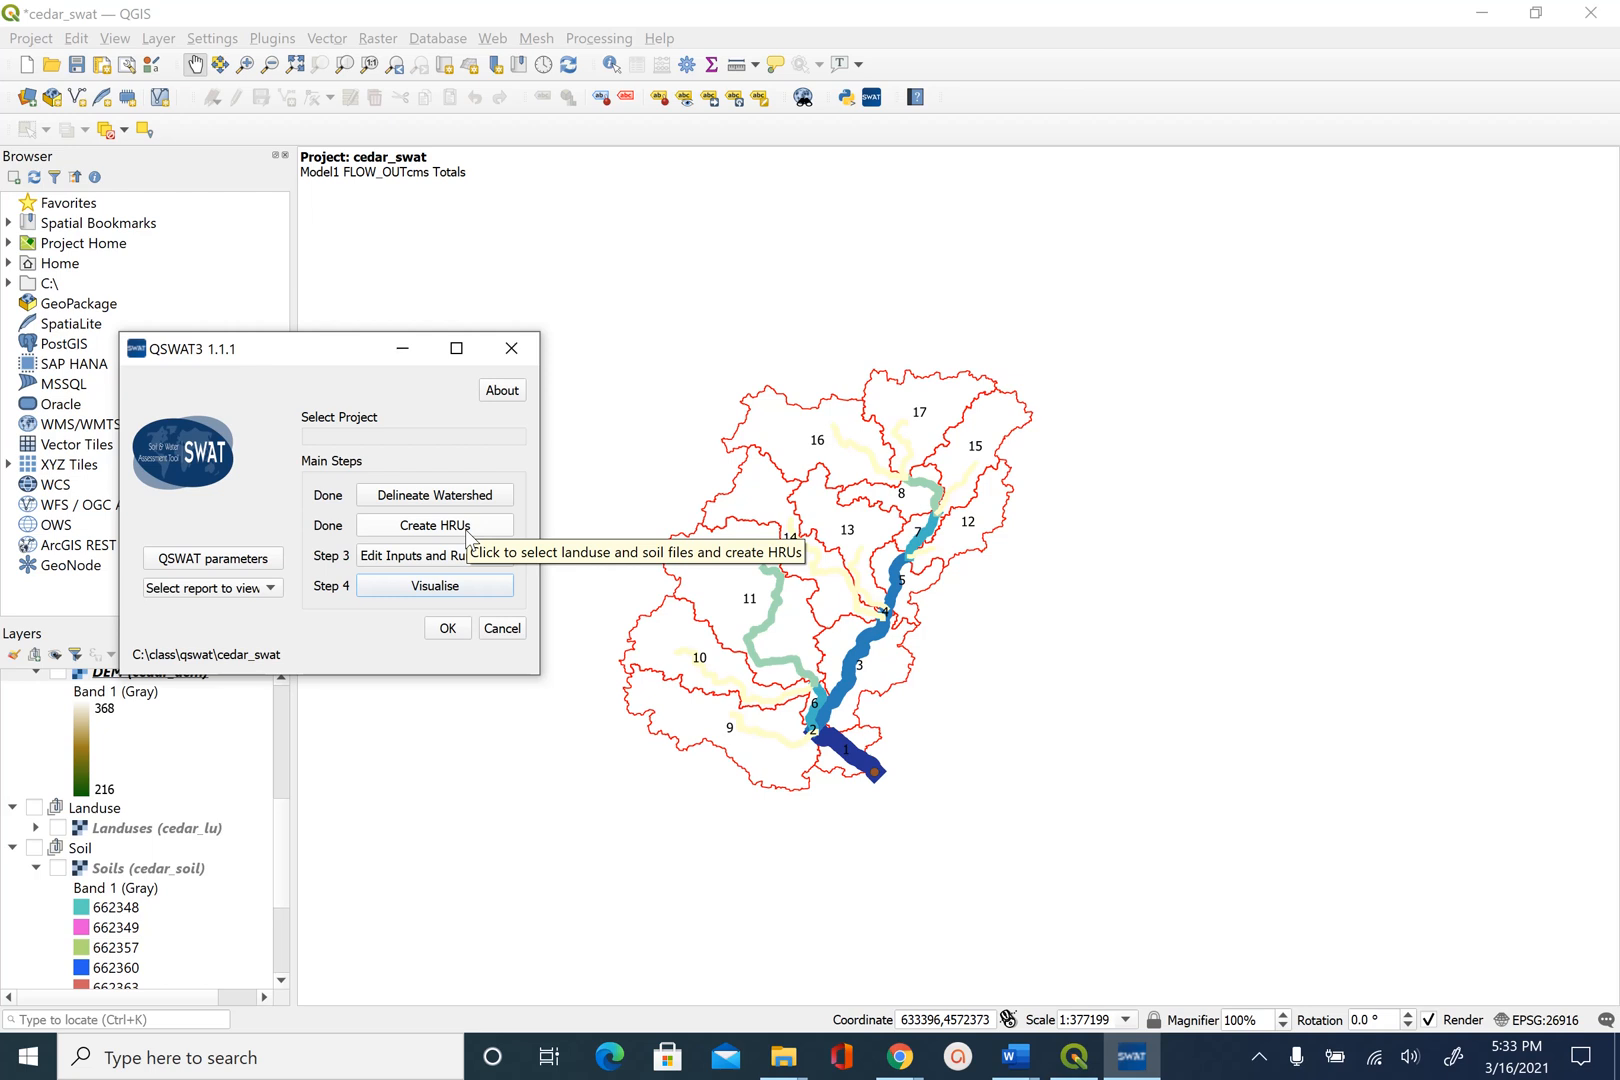
mouse_move(470, 538)
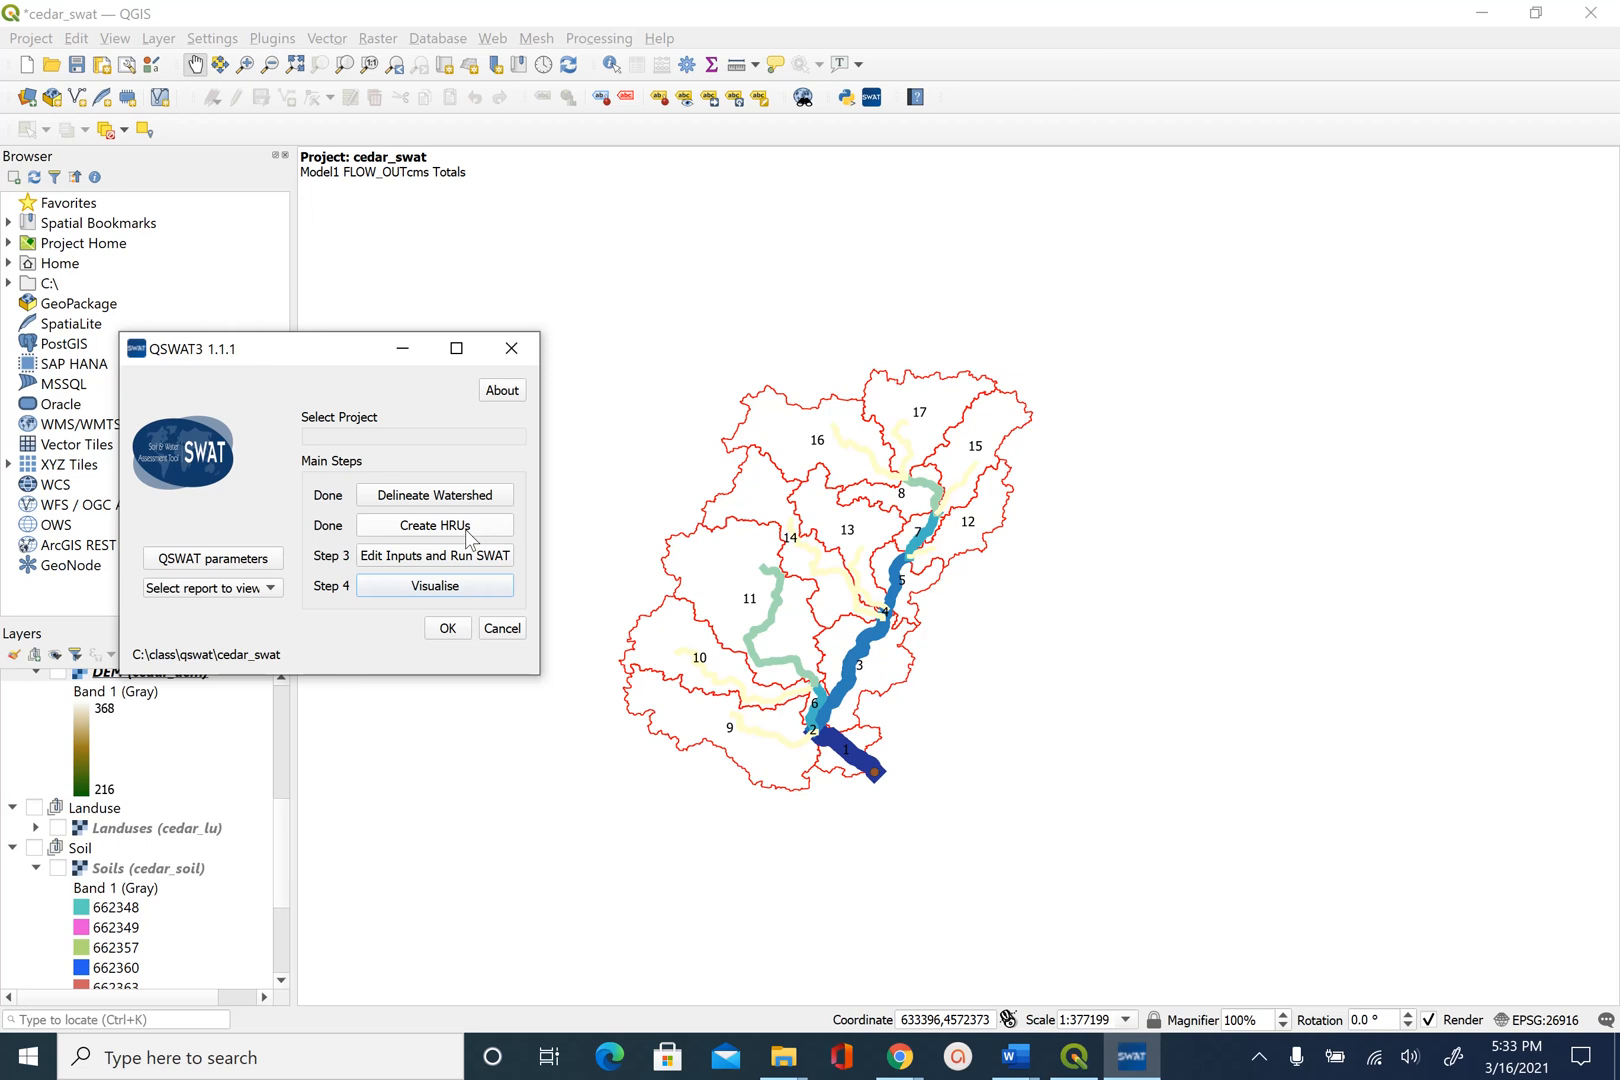
mouse_move(690, 422)
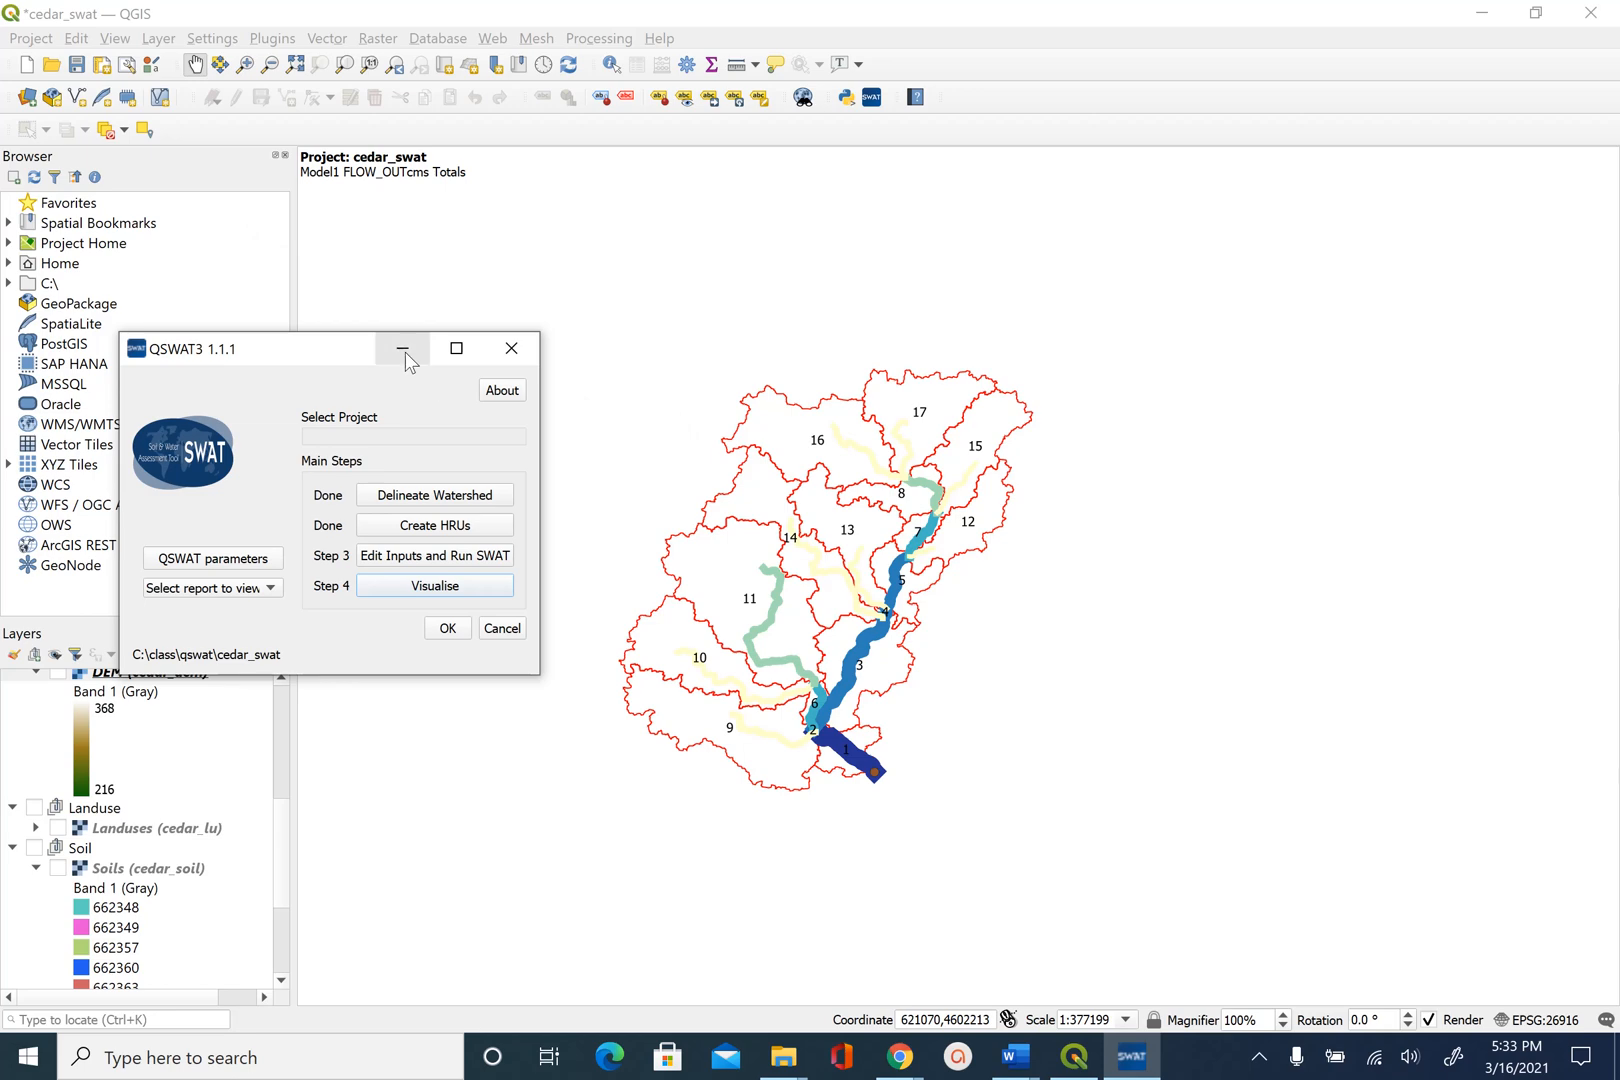
Close QSWAT3 with OK, saving the cedar_swat project, then bring up the Project menu.
left_click(28, 38)
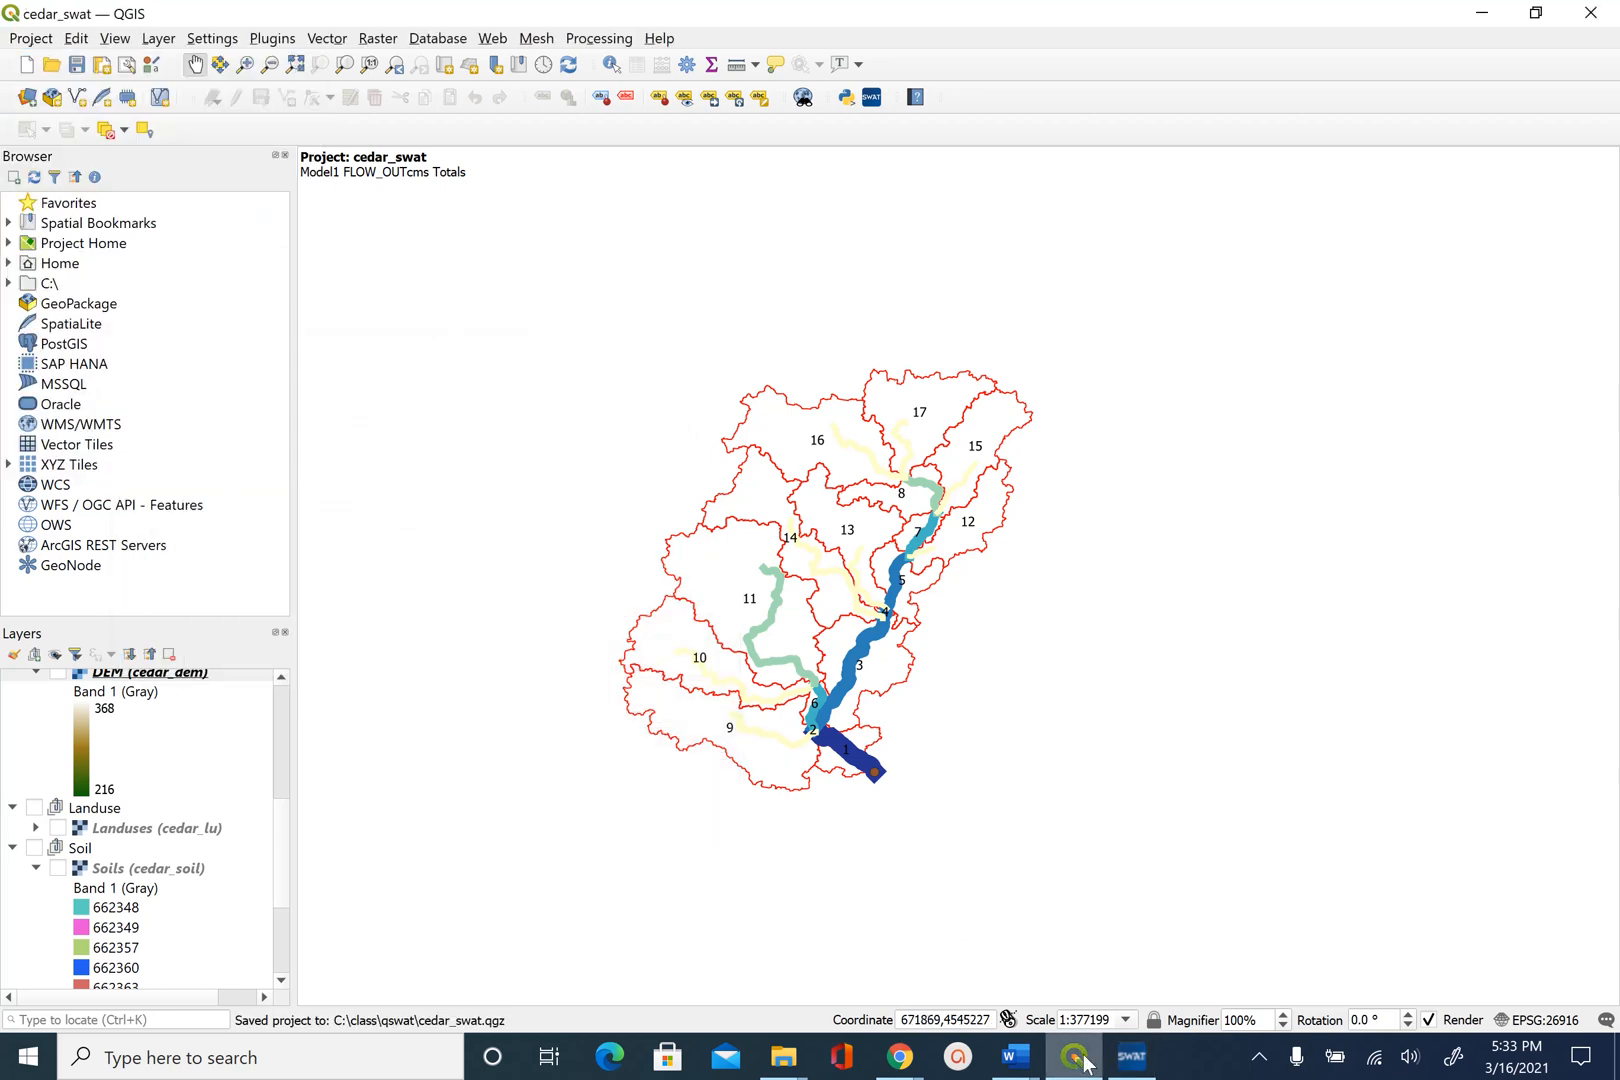
left_click(1074, 1058)
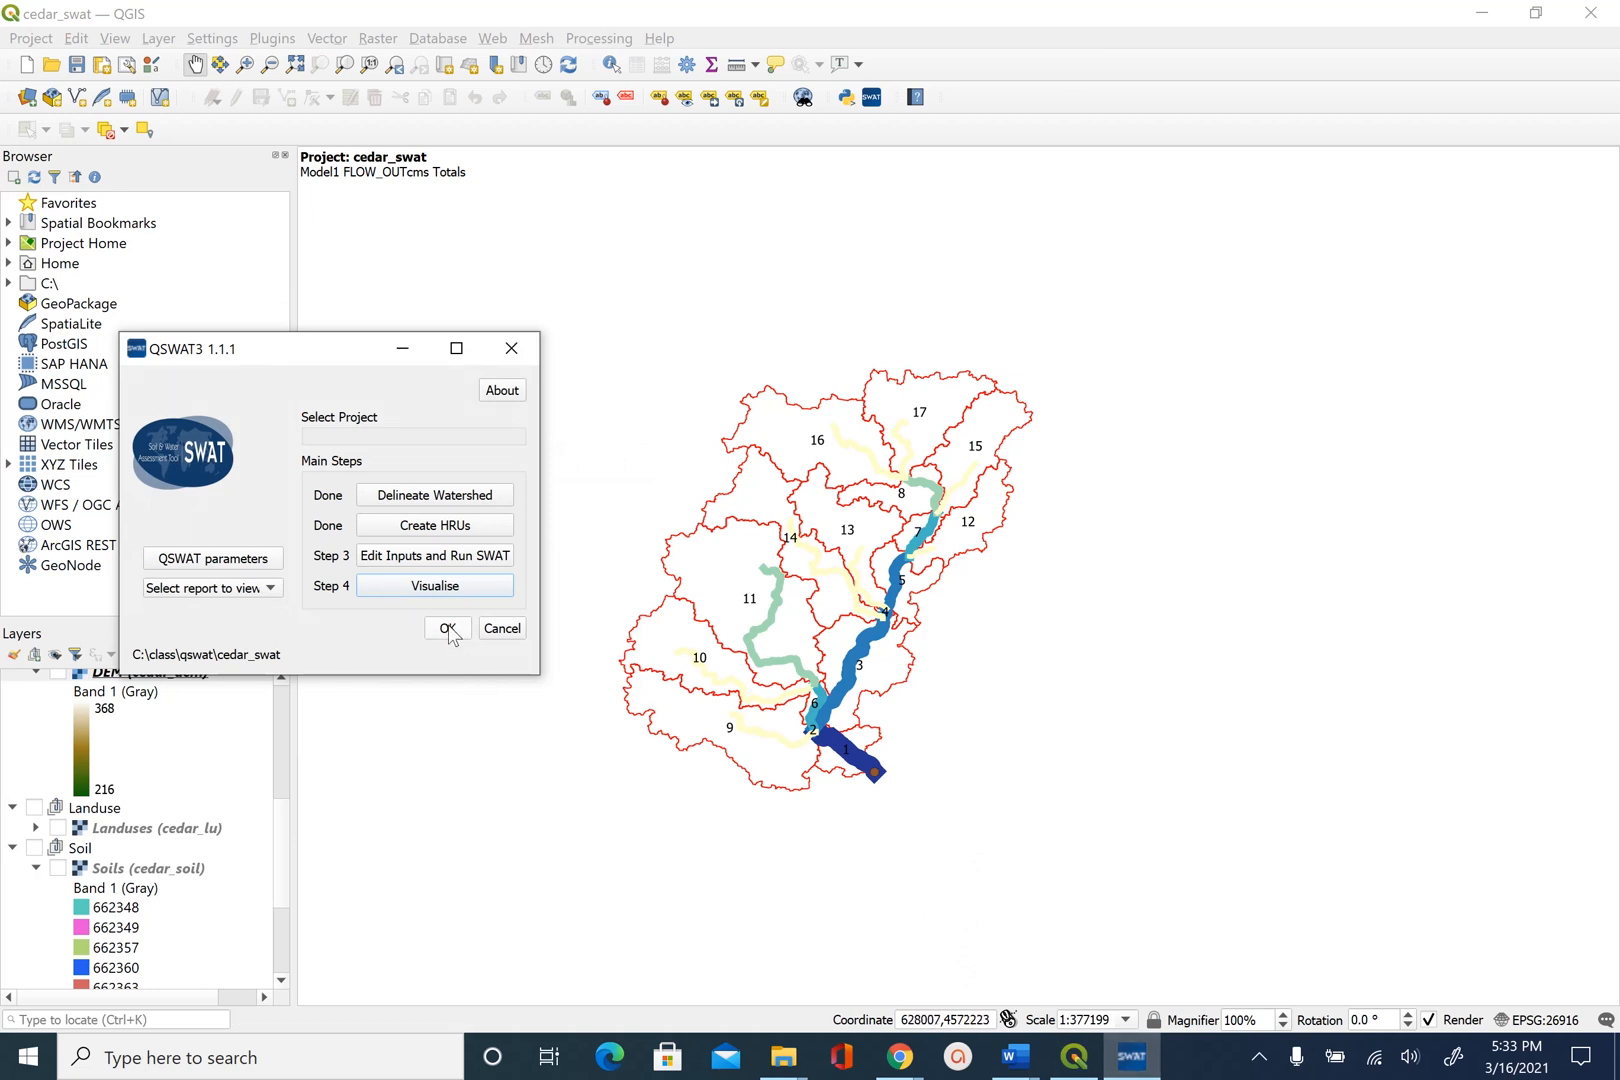
left_click(446, 628)
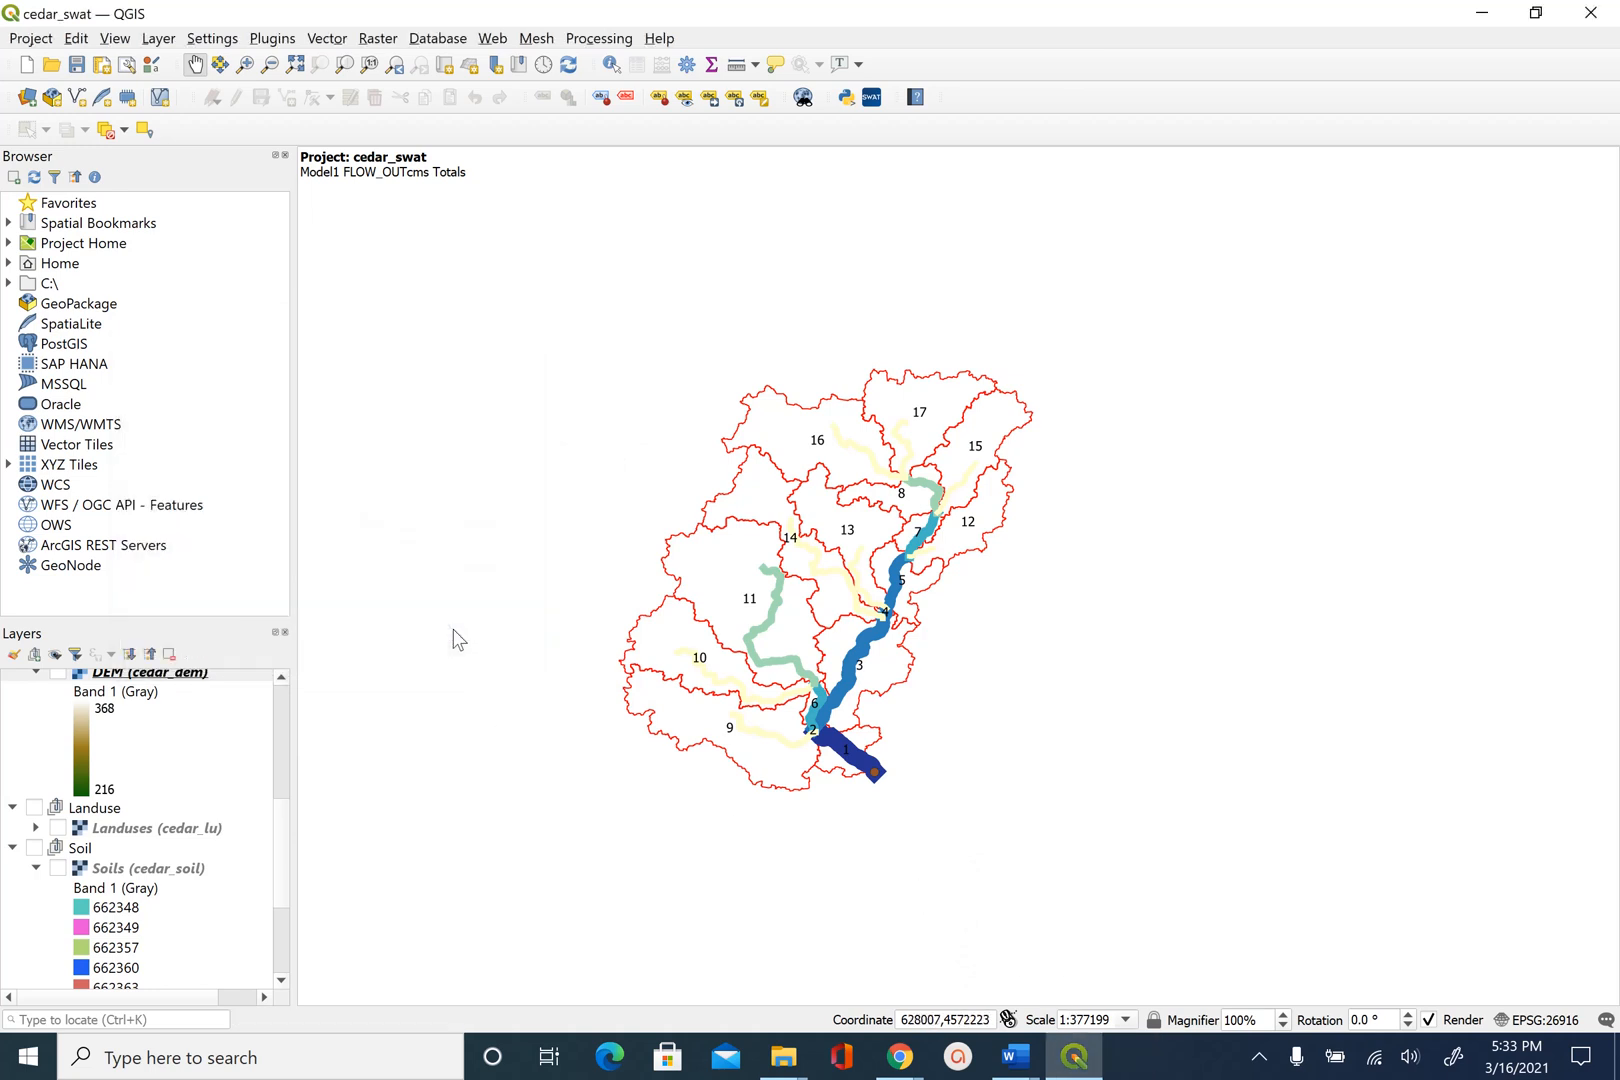
left_click(28, 38)
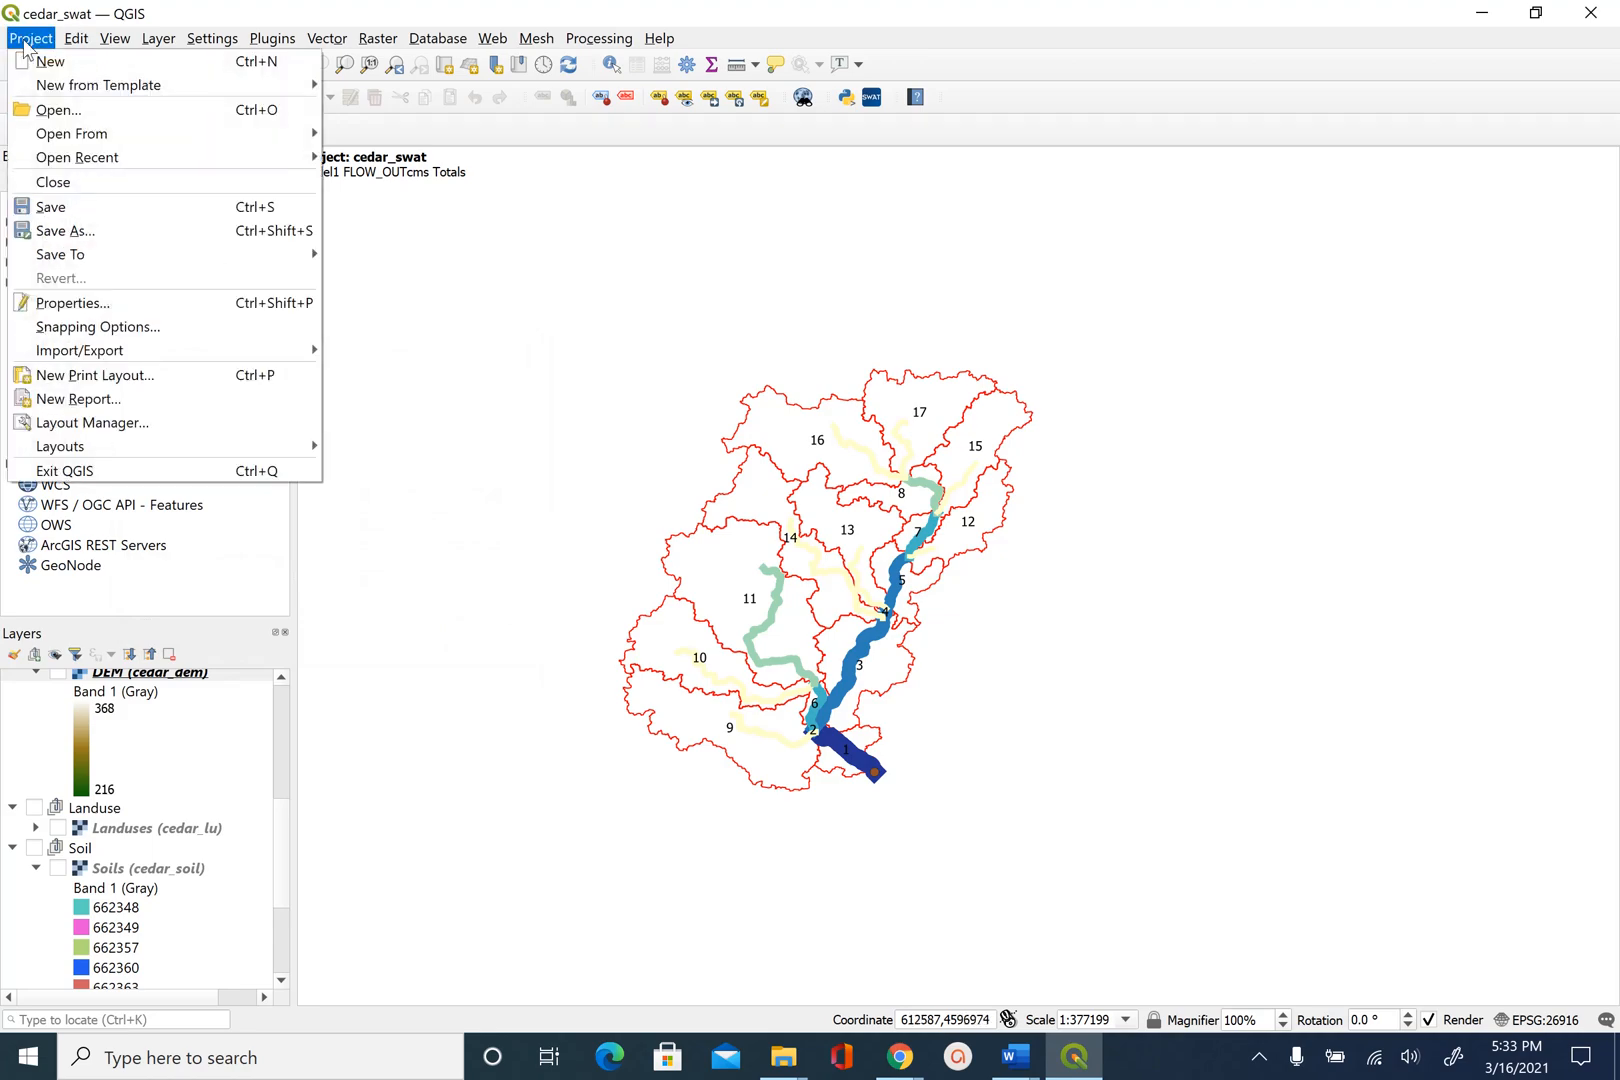